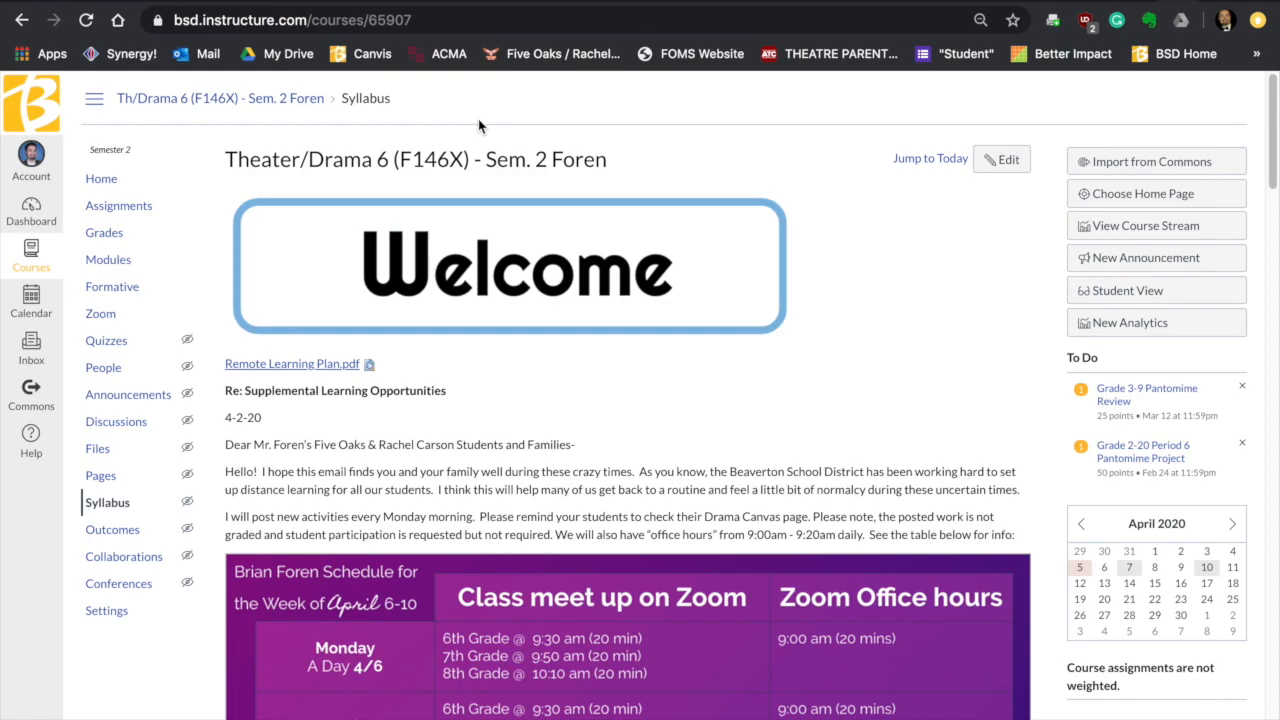
mouse_move(535, 225)
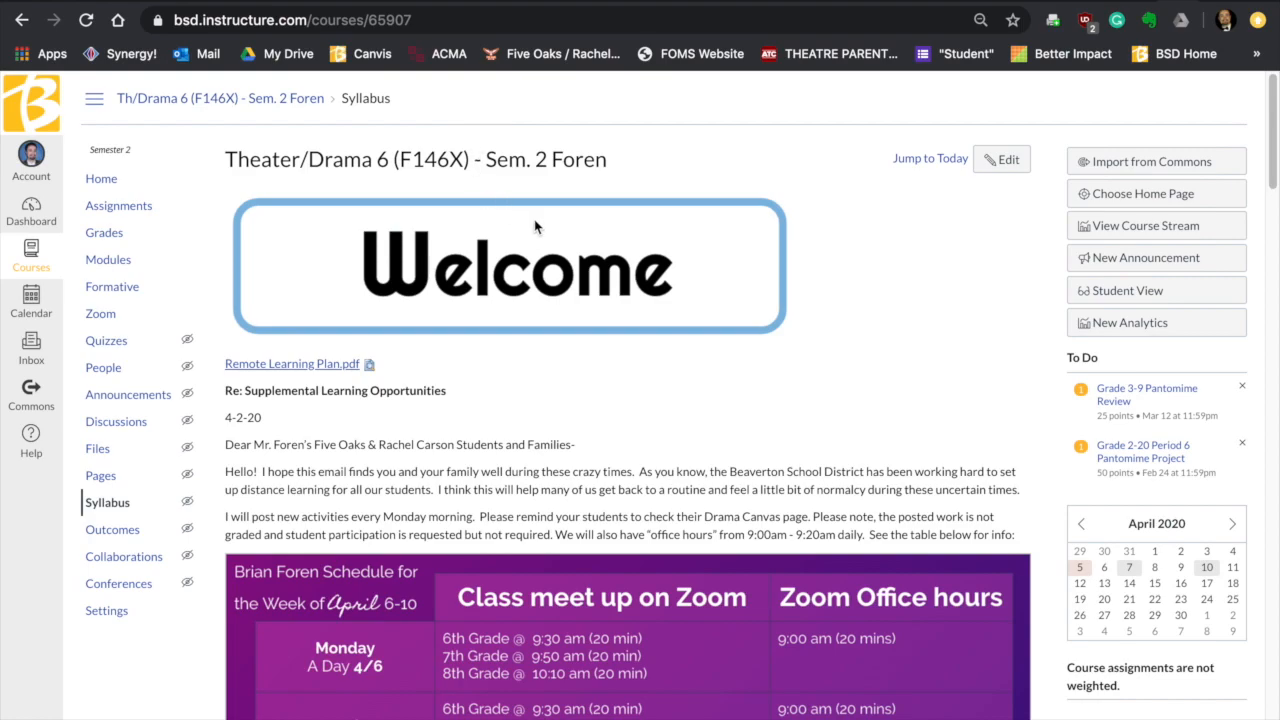
mouse_move(588, 373)
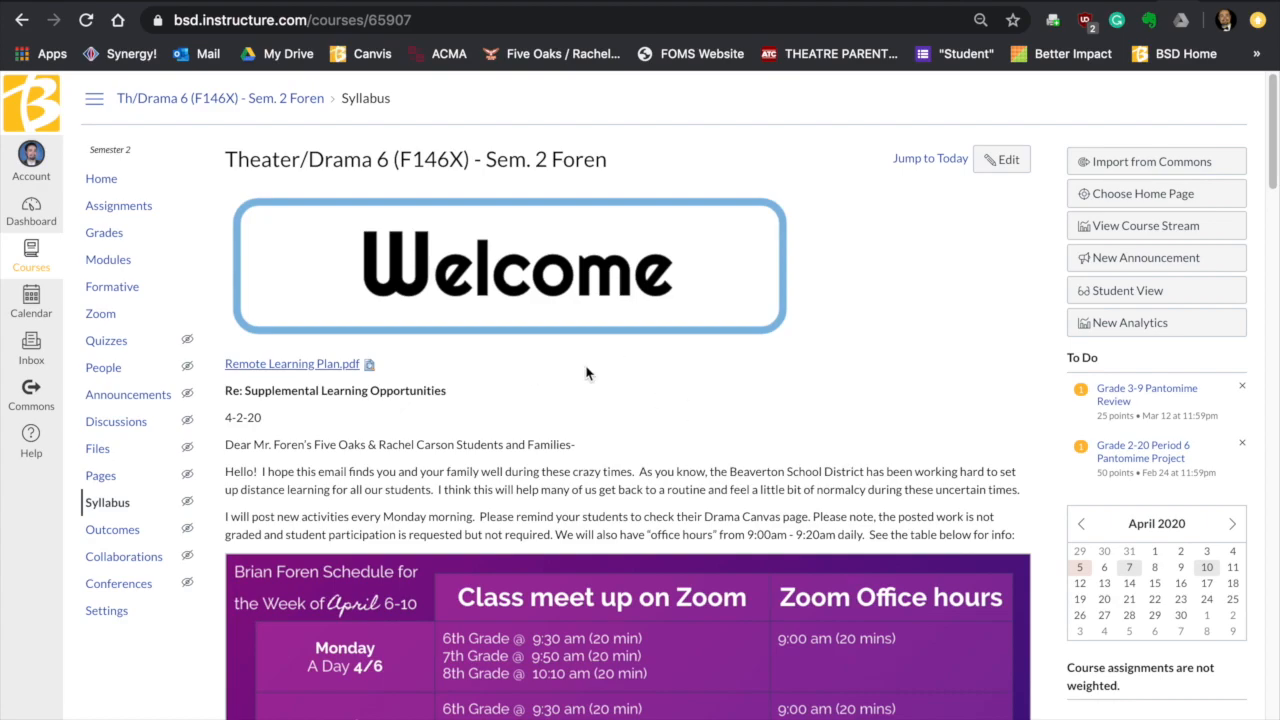
mouse_move(838, 507)
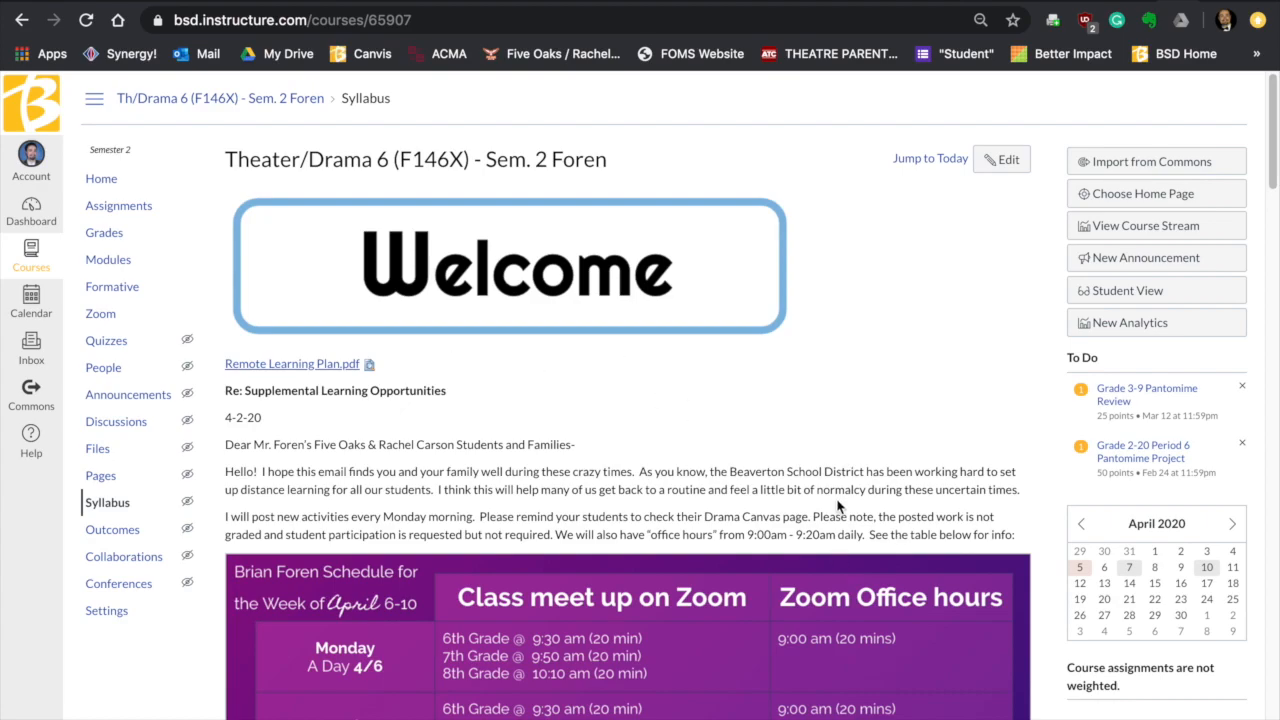
mouse_move(473, 434)
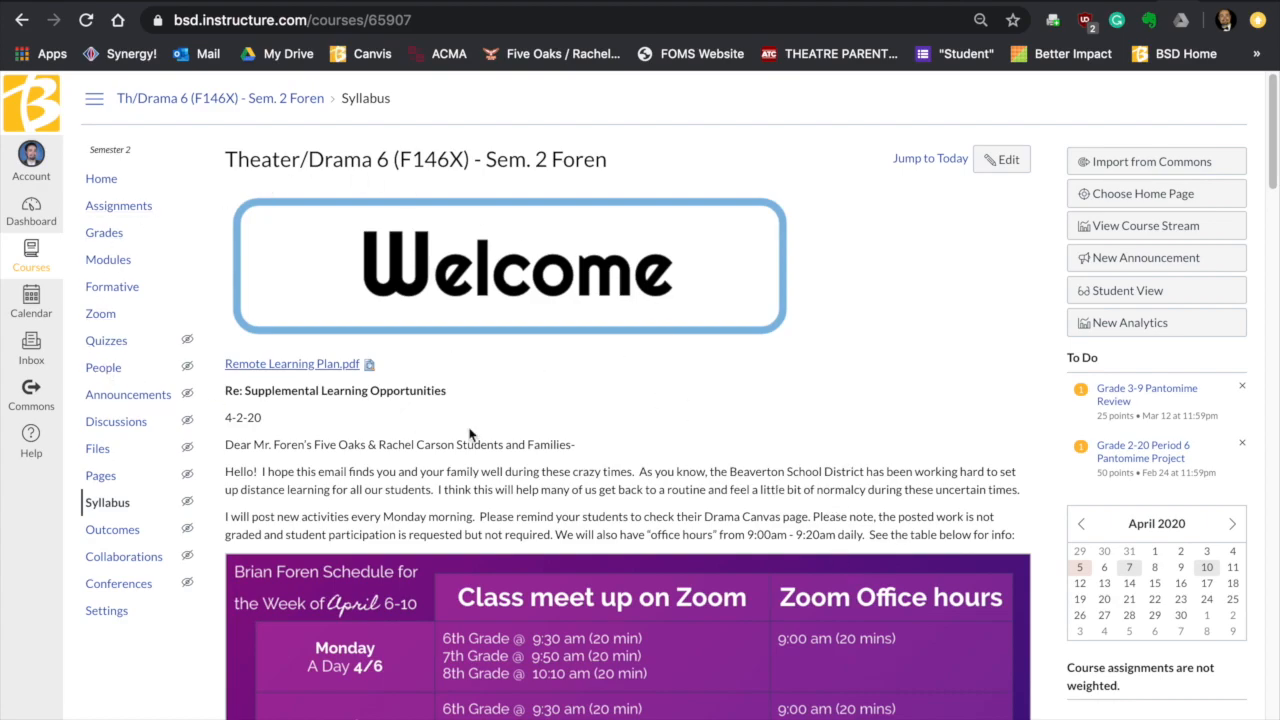
mouse_move(628, 463)
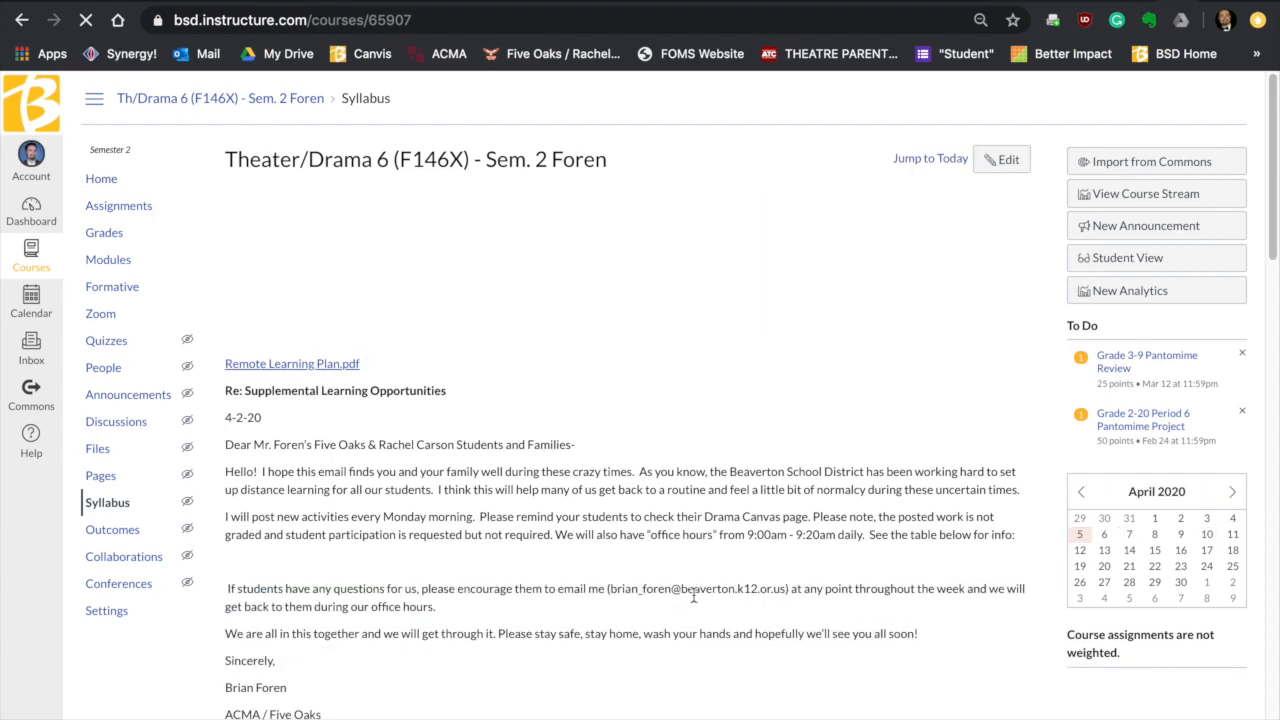
Scroll the Theater/Drama 6 course page and open its Assignments list
scroll(down, 3)
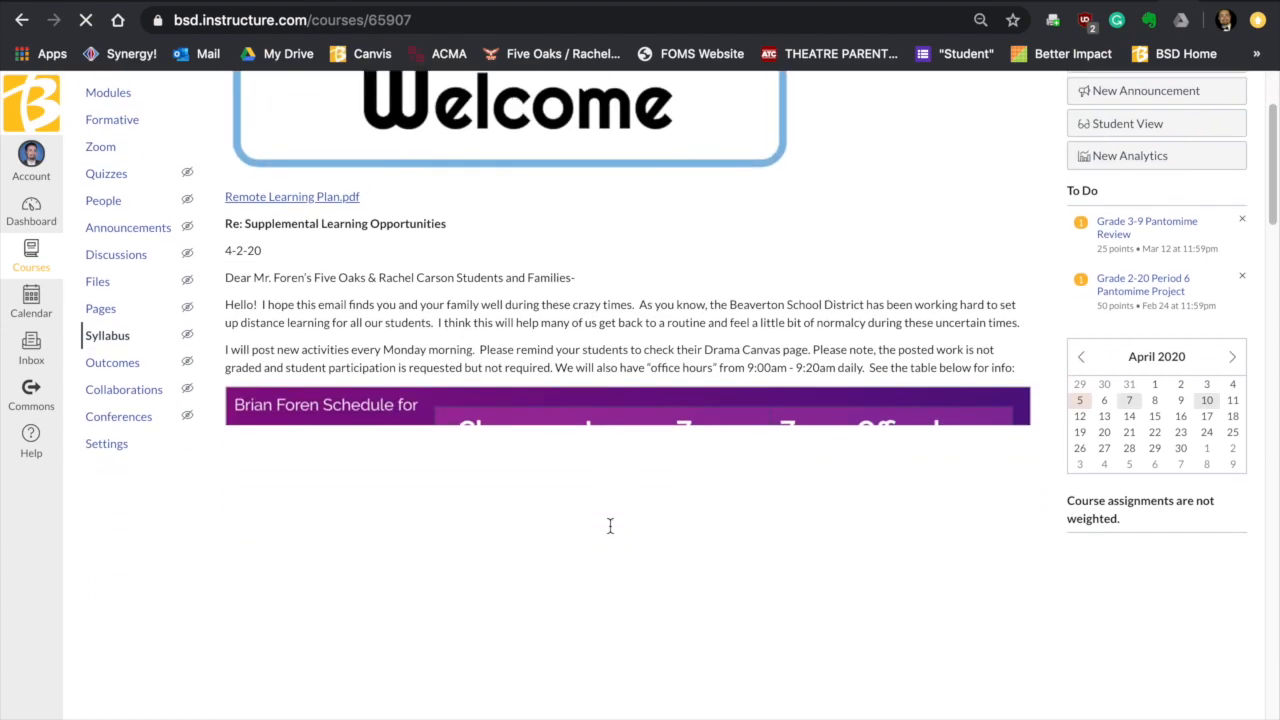
scroll(down, 3)
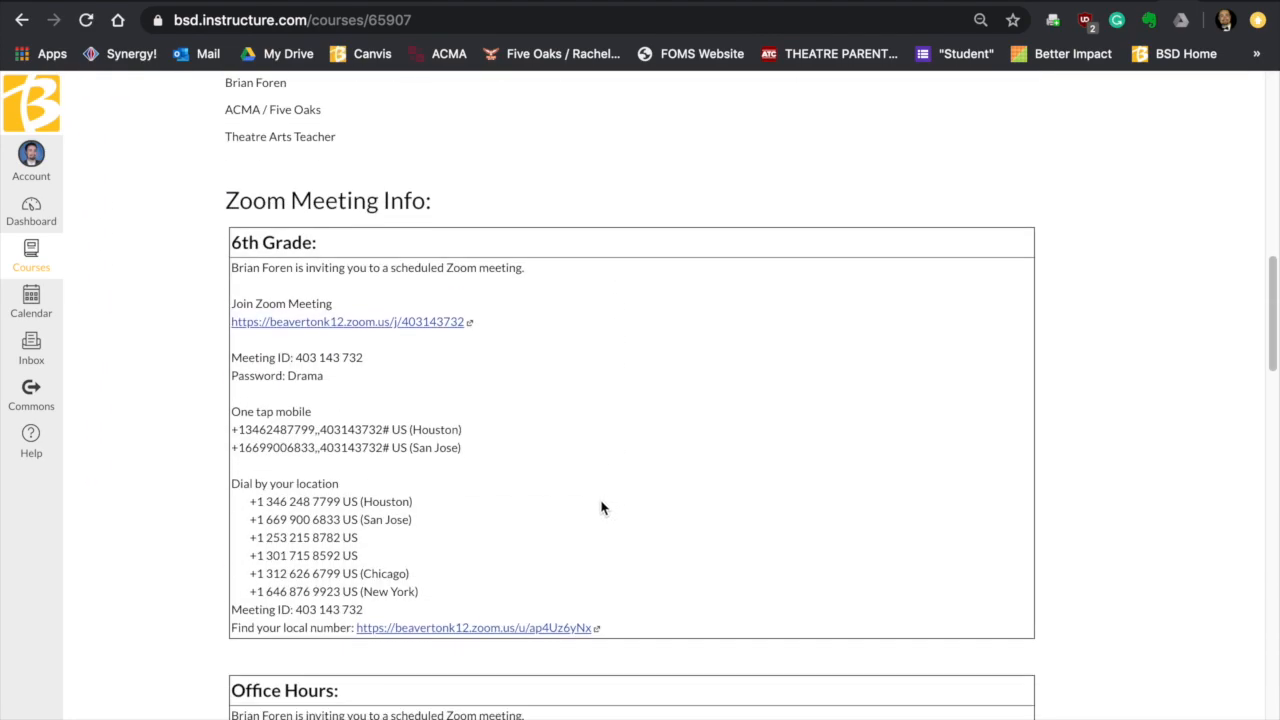
scroll(down, 3)
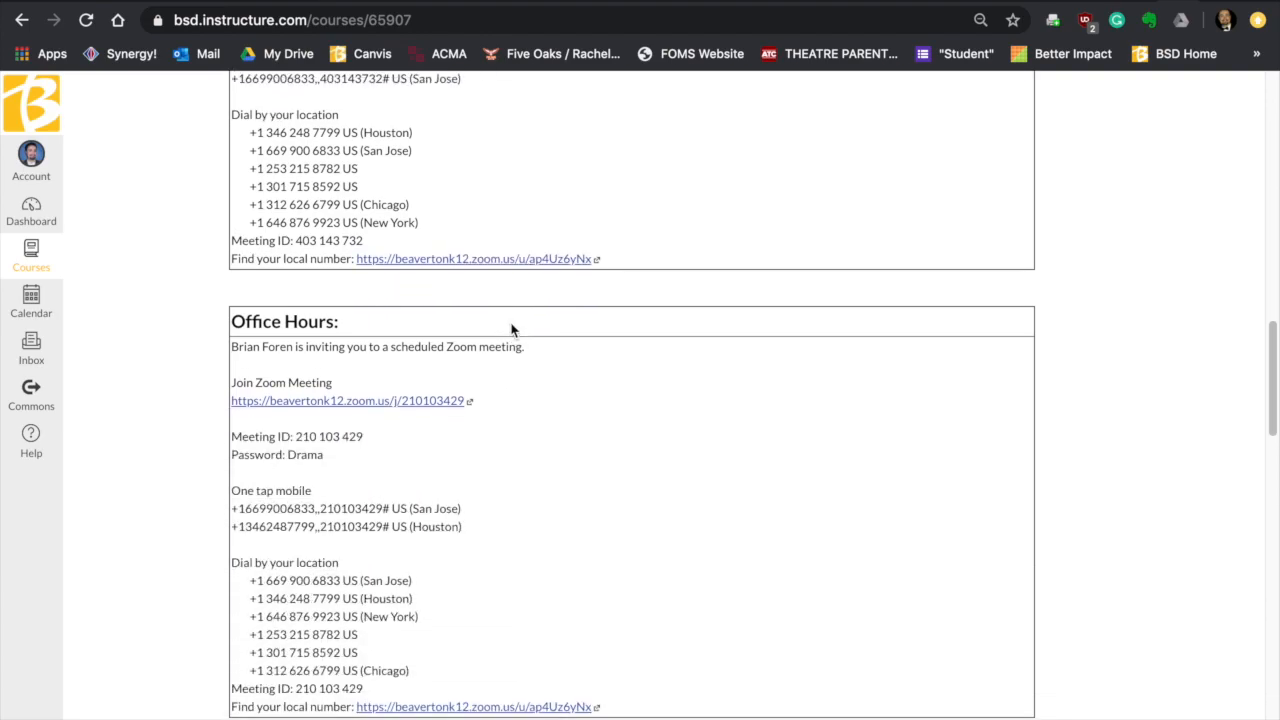
scroll(down, 3)
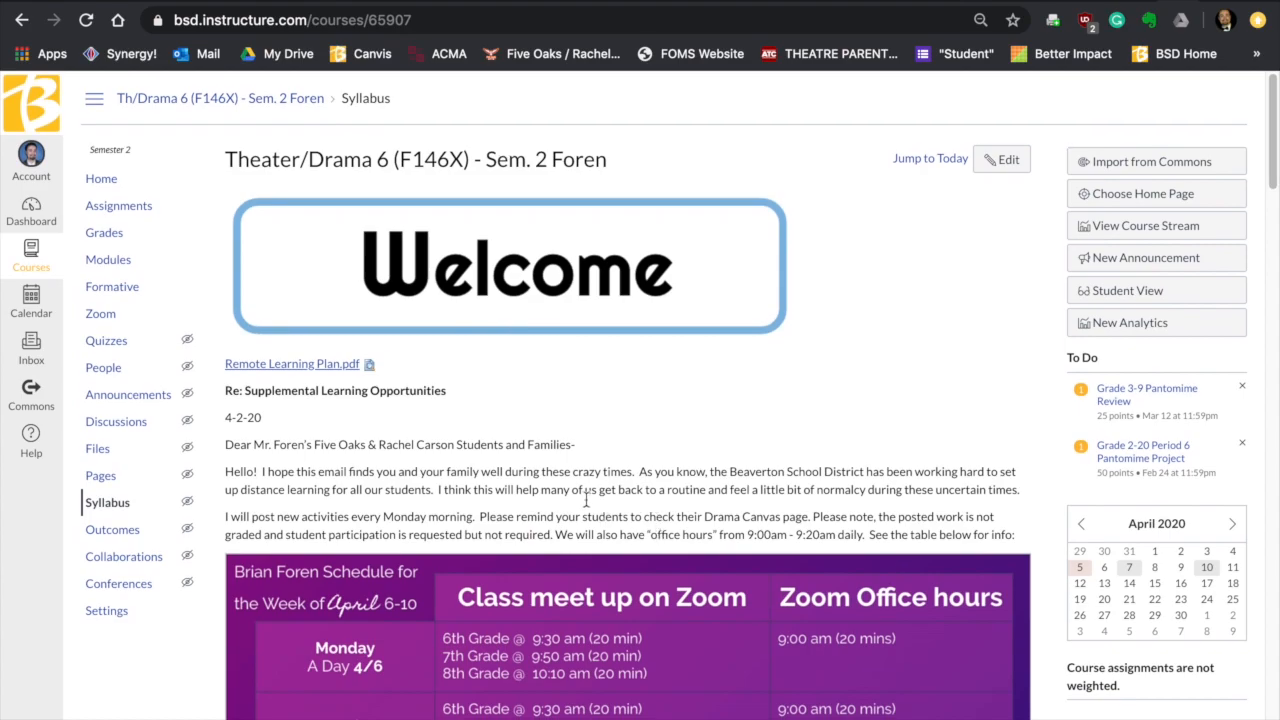
mouse_move(380, 290)
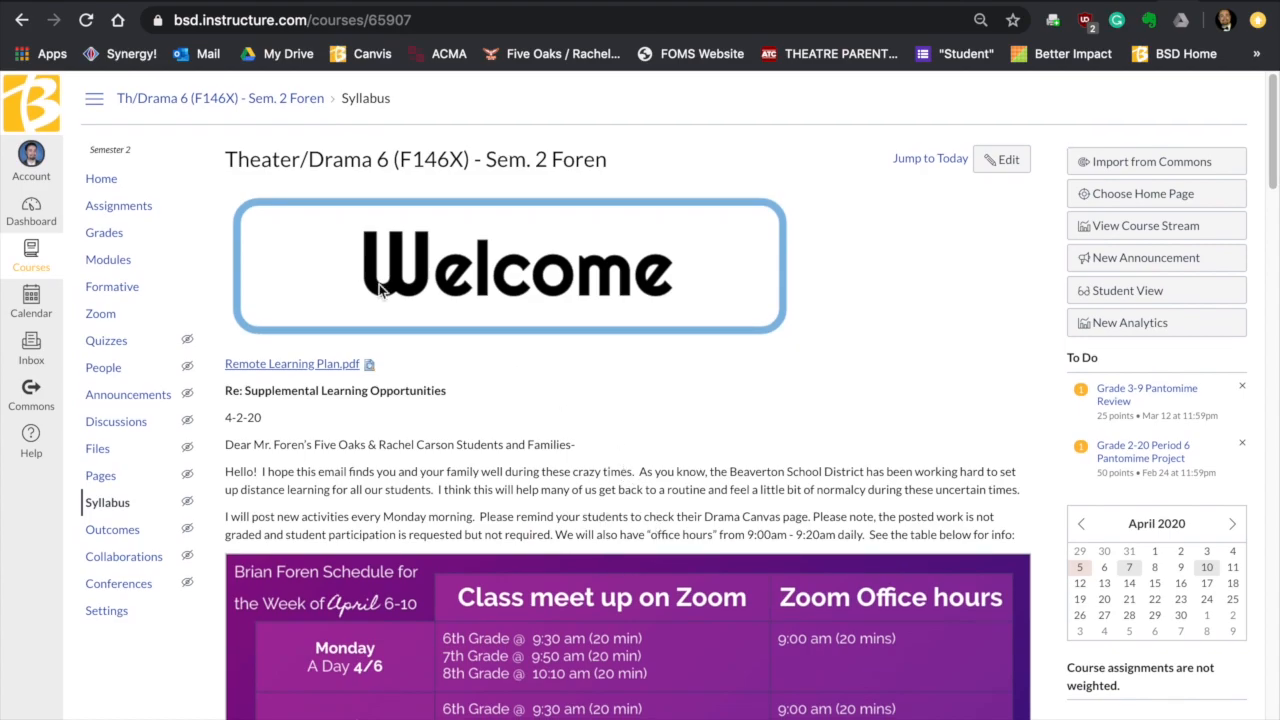
click(118, 205)
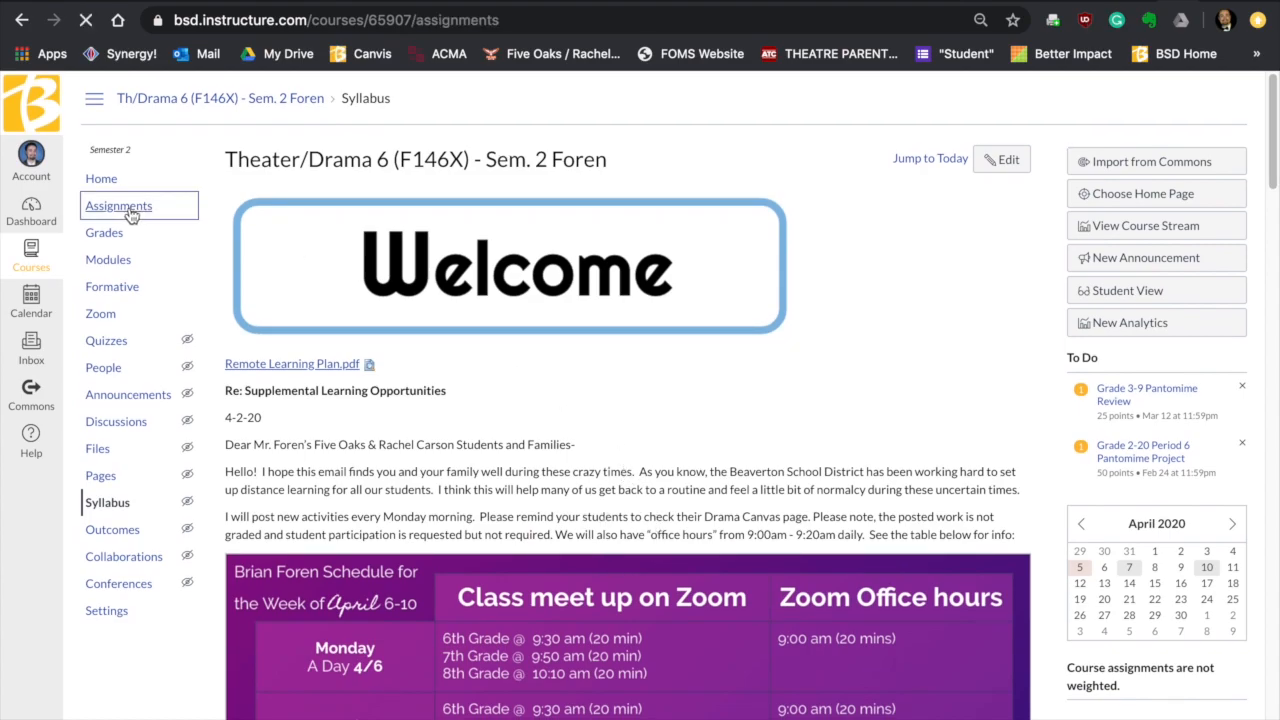
click(118, 205)
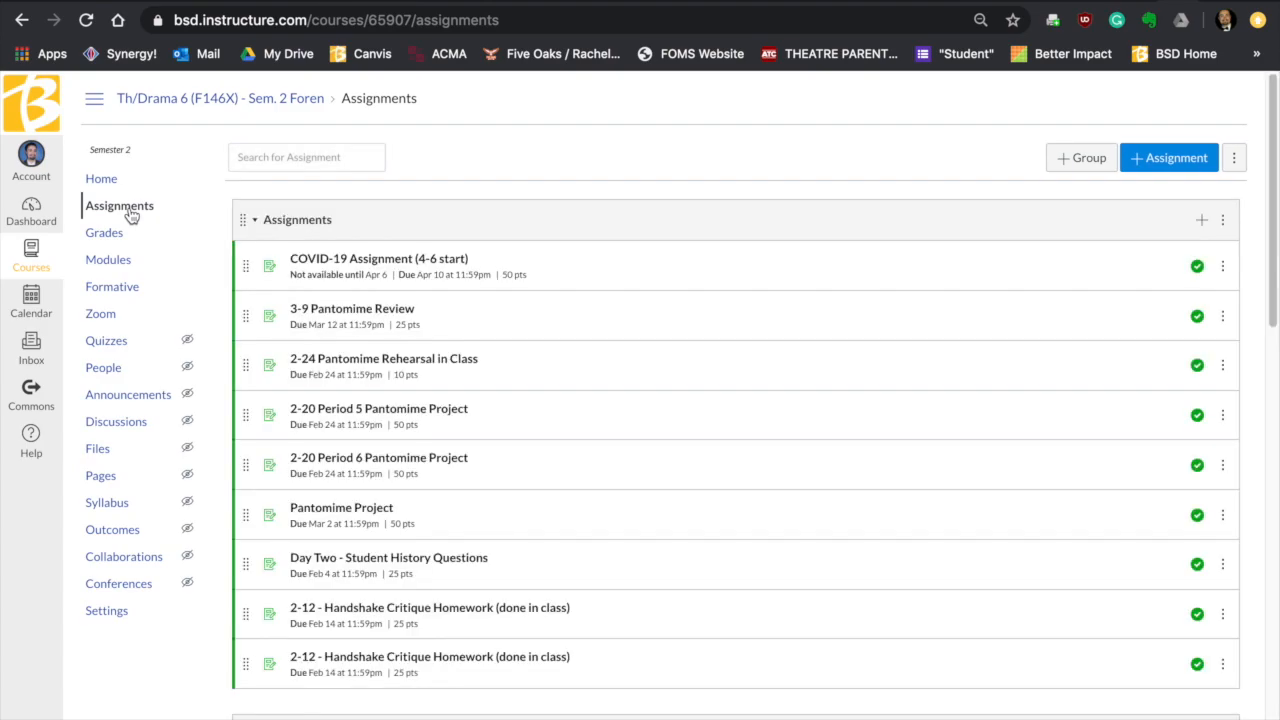
mouse_move(120, 150)
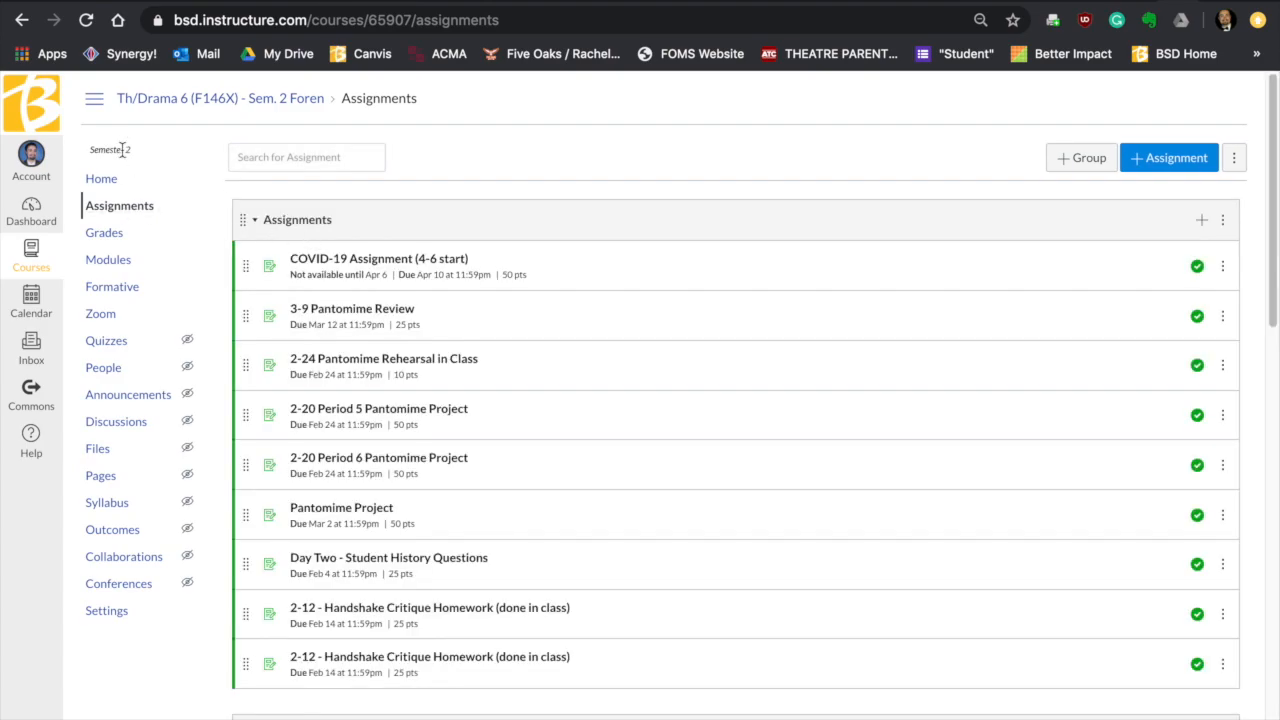
mouse_move(378, 258)
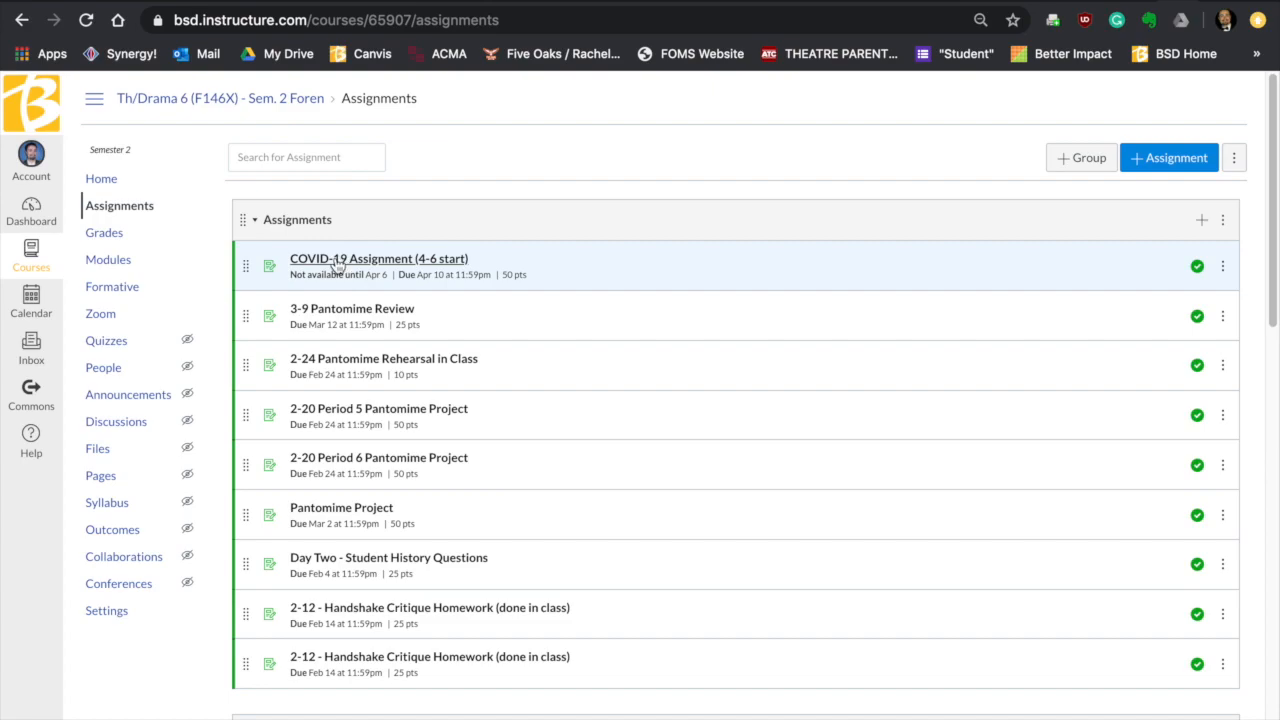
mouse_move(330, 270)
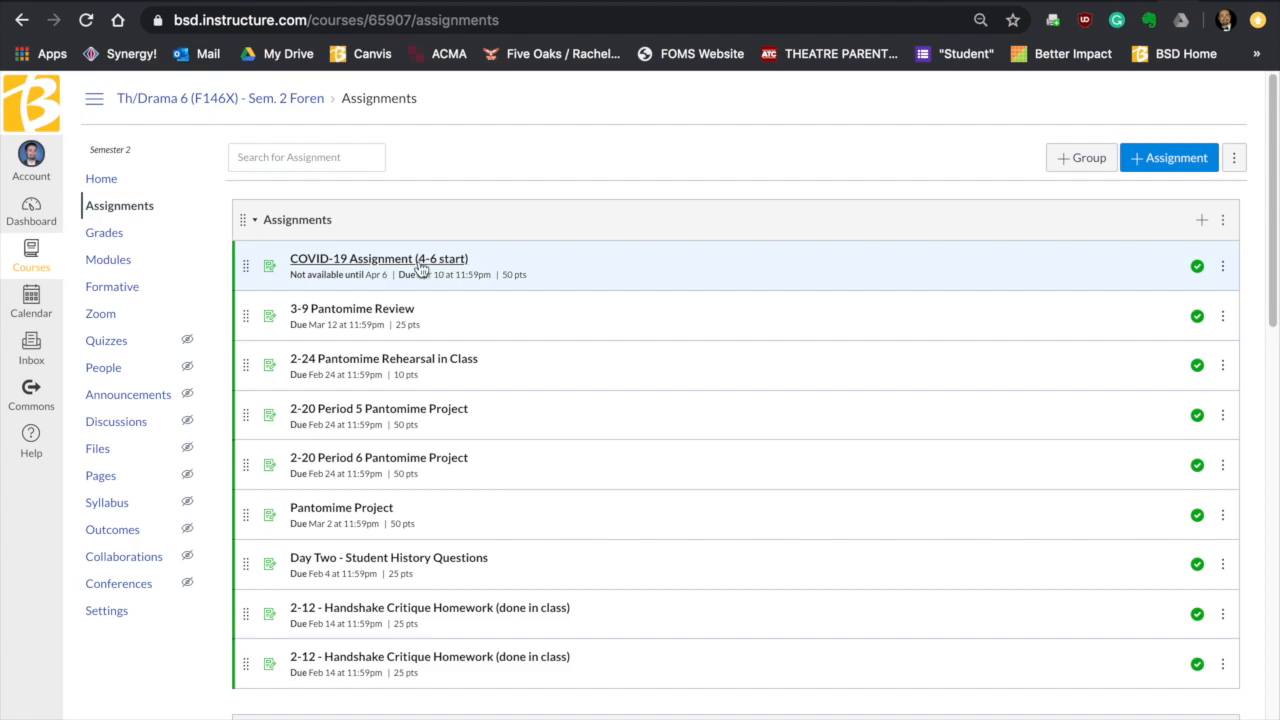
mouse_move(422, 270)
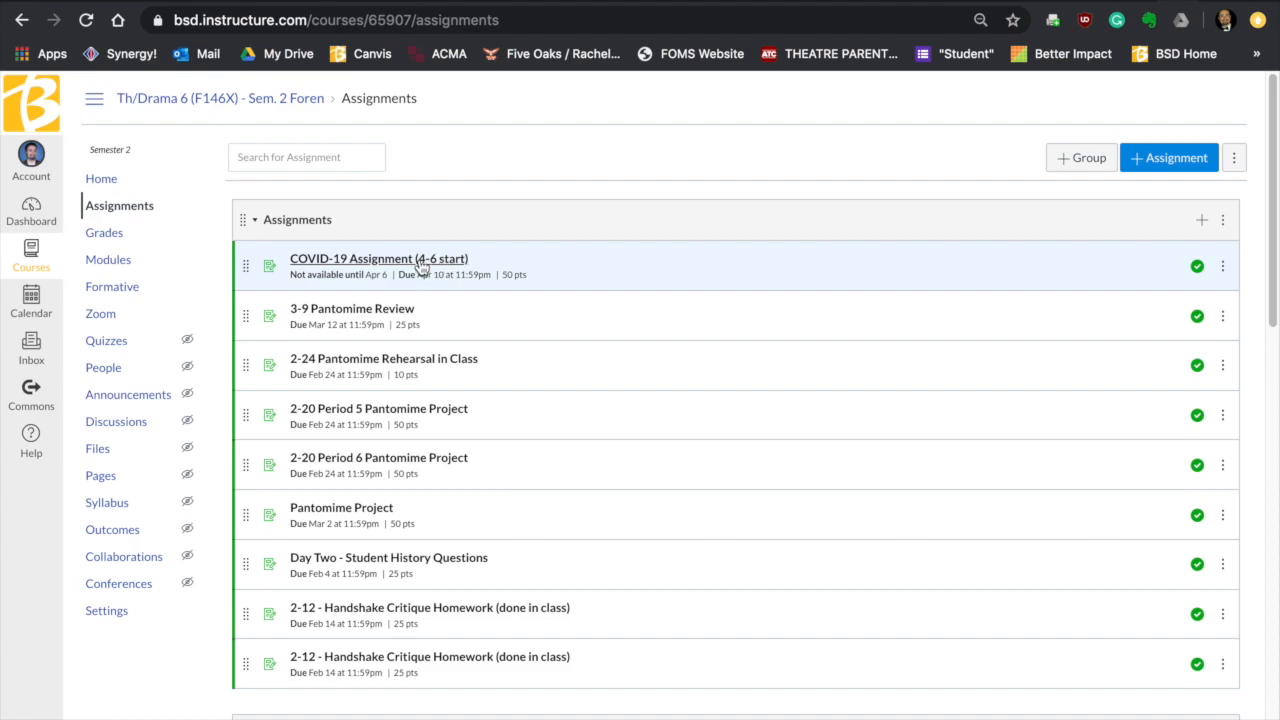
Open 'COVID-19 Assignment (4-6 start)' and scroll to its Google Form link
click(378, 258)
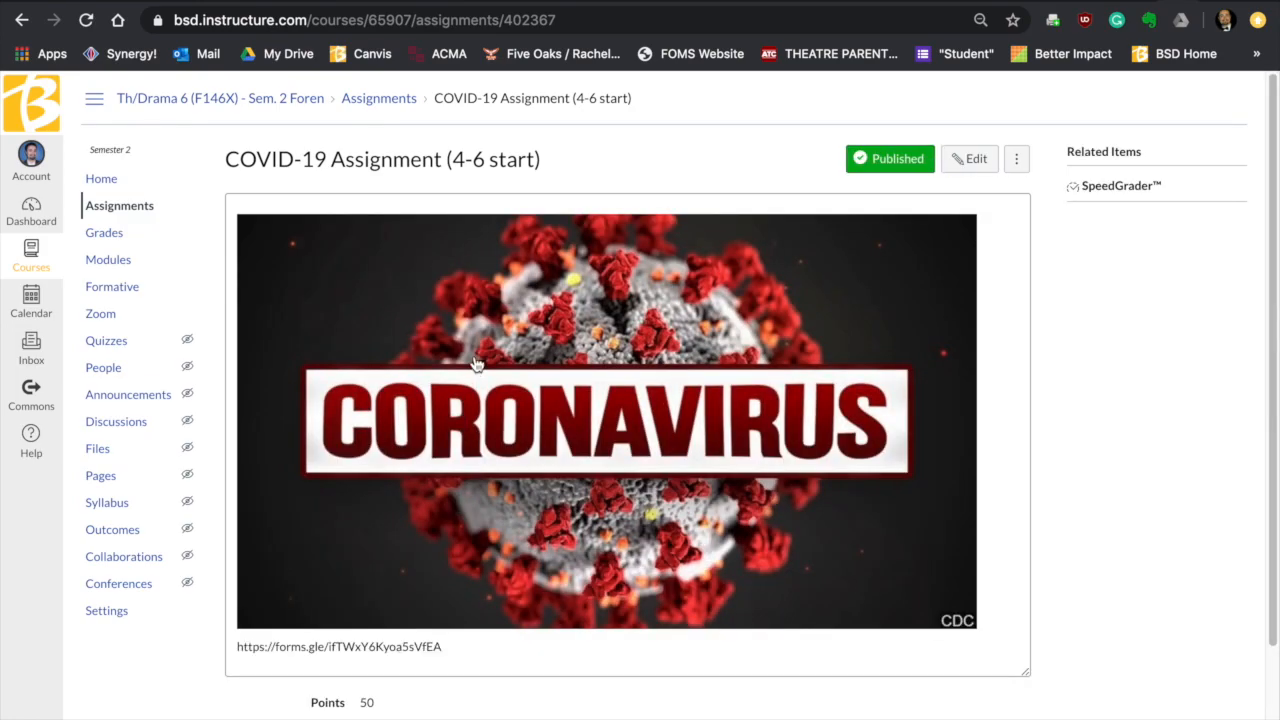
scroll(down, 3)
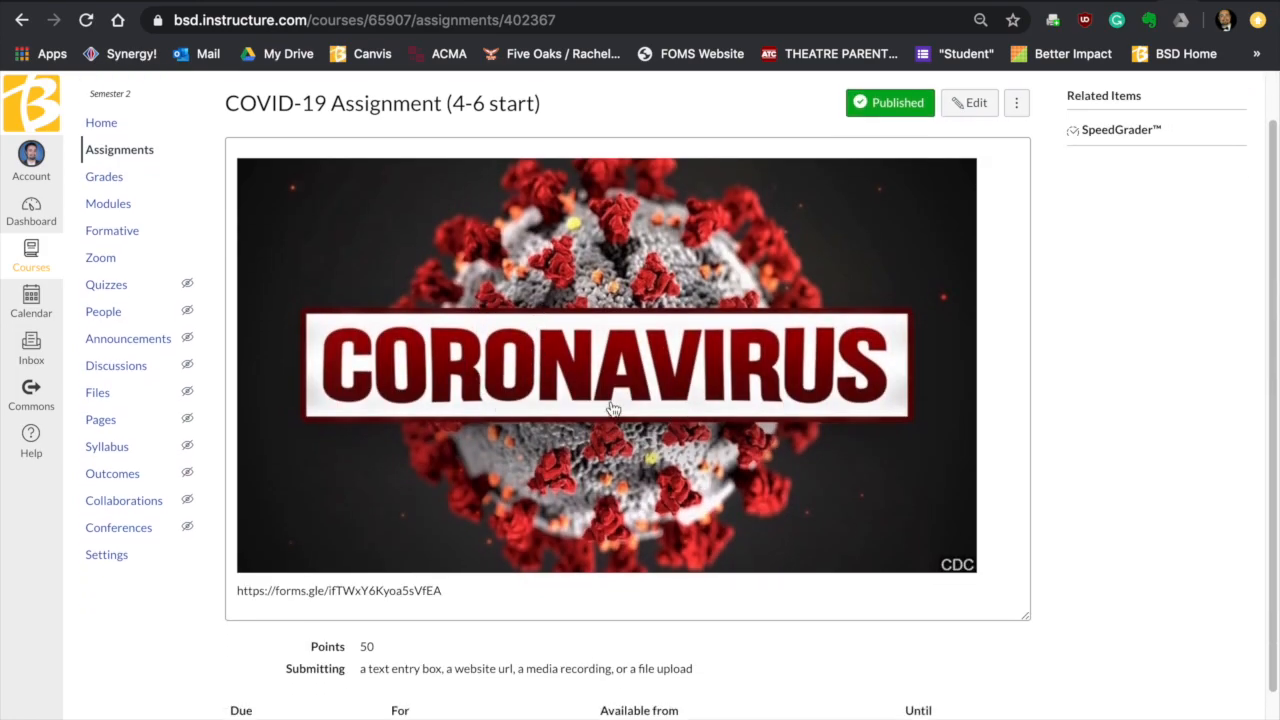
mouse_move(588, 280)
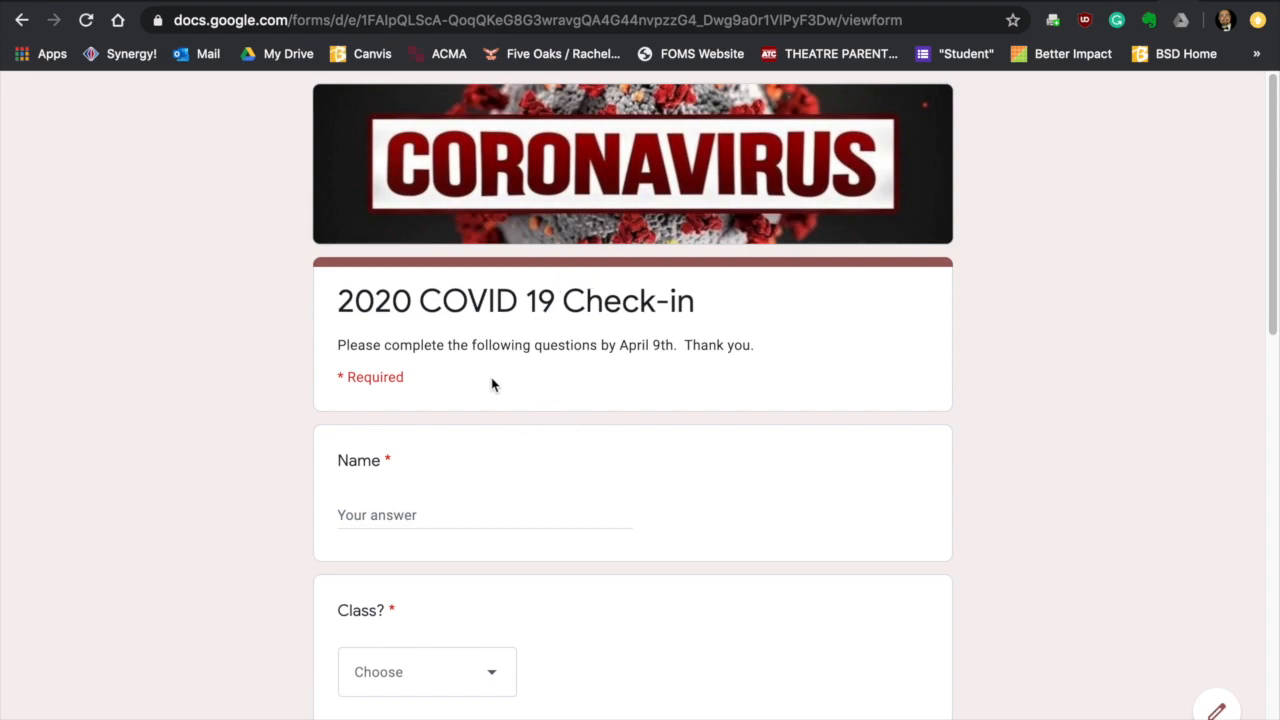
mouse_move(360, 407)
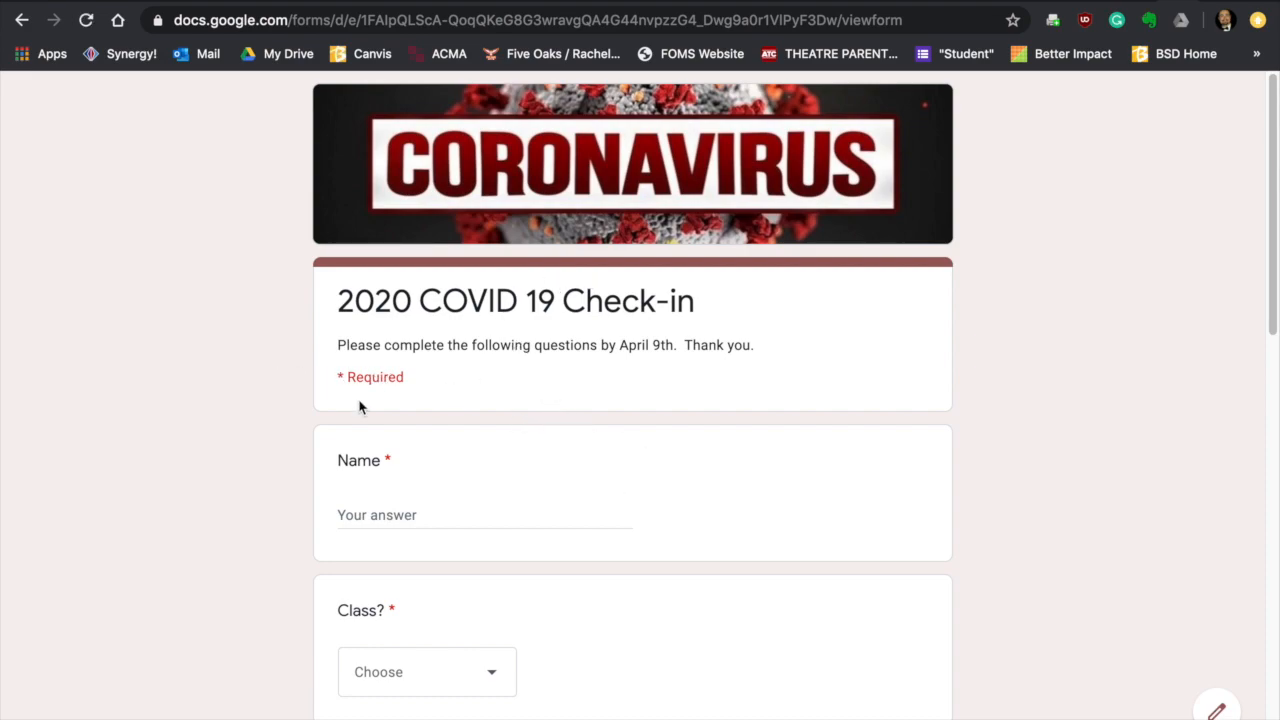
Enter the name 'Brian' and choose Tech in the Class dropdown
click(484, 515)
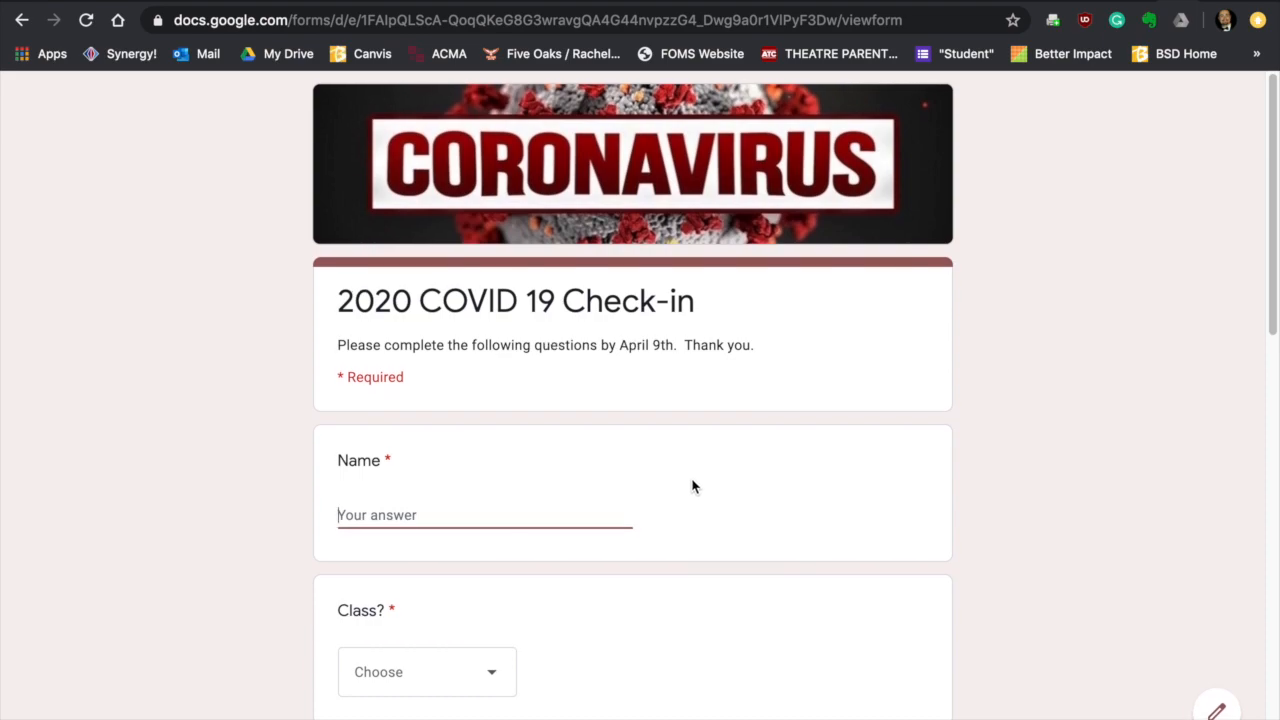
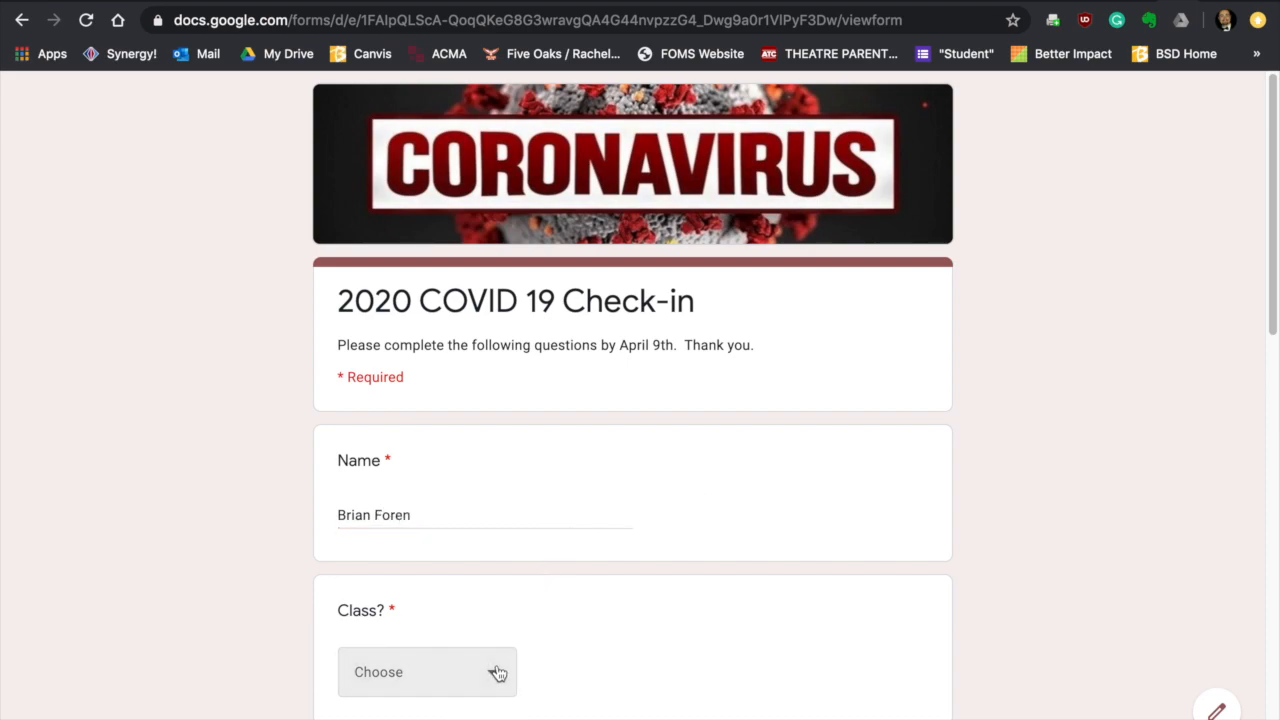
click(427, 671)
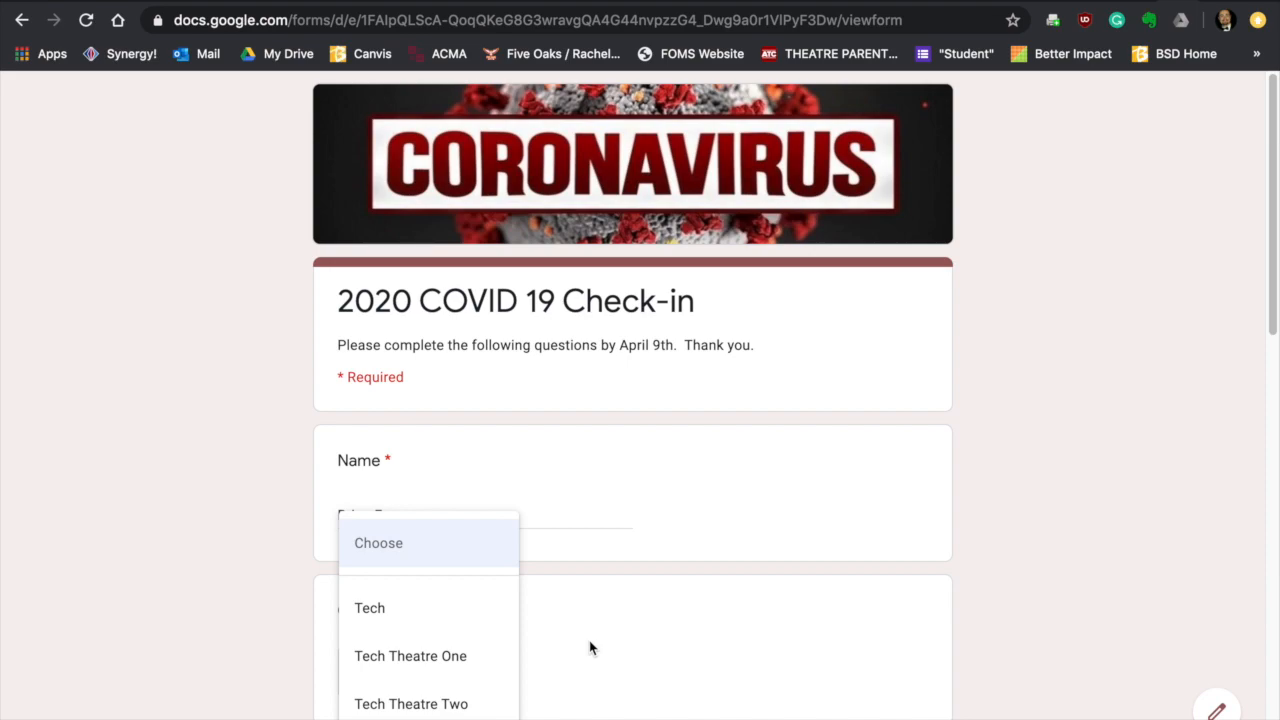
mouse_move(500, 620)
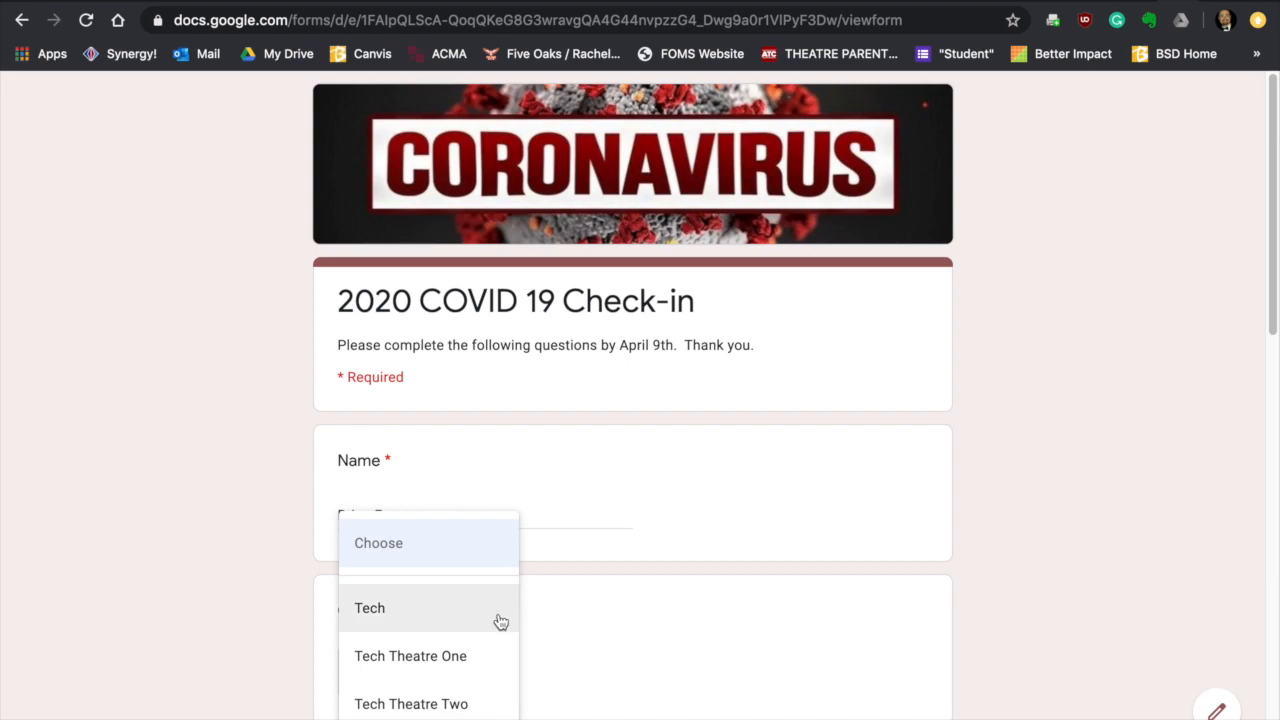
mouse_move(488, 620)
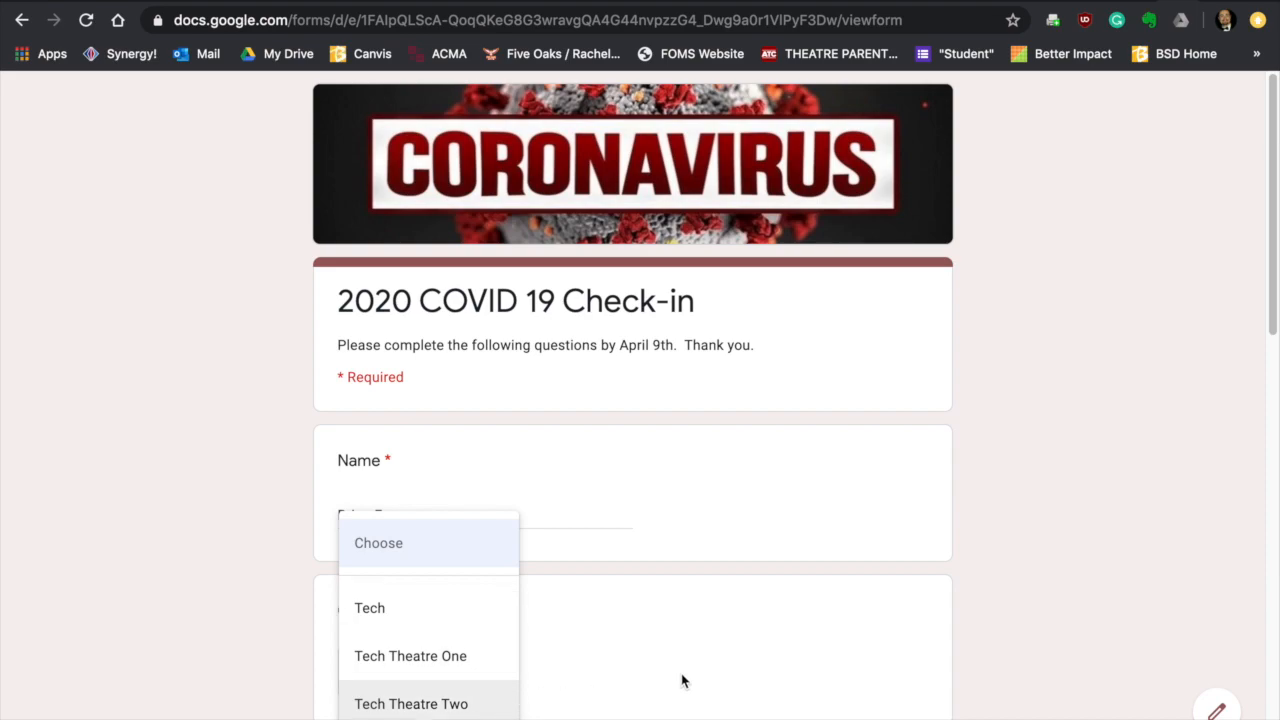
click(369, 607)
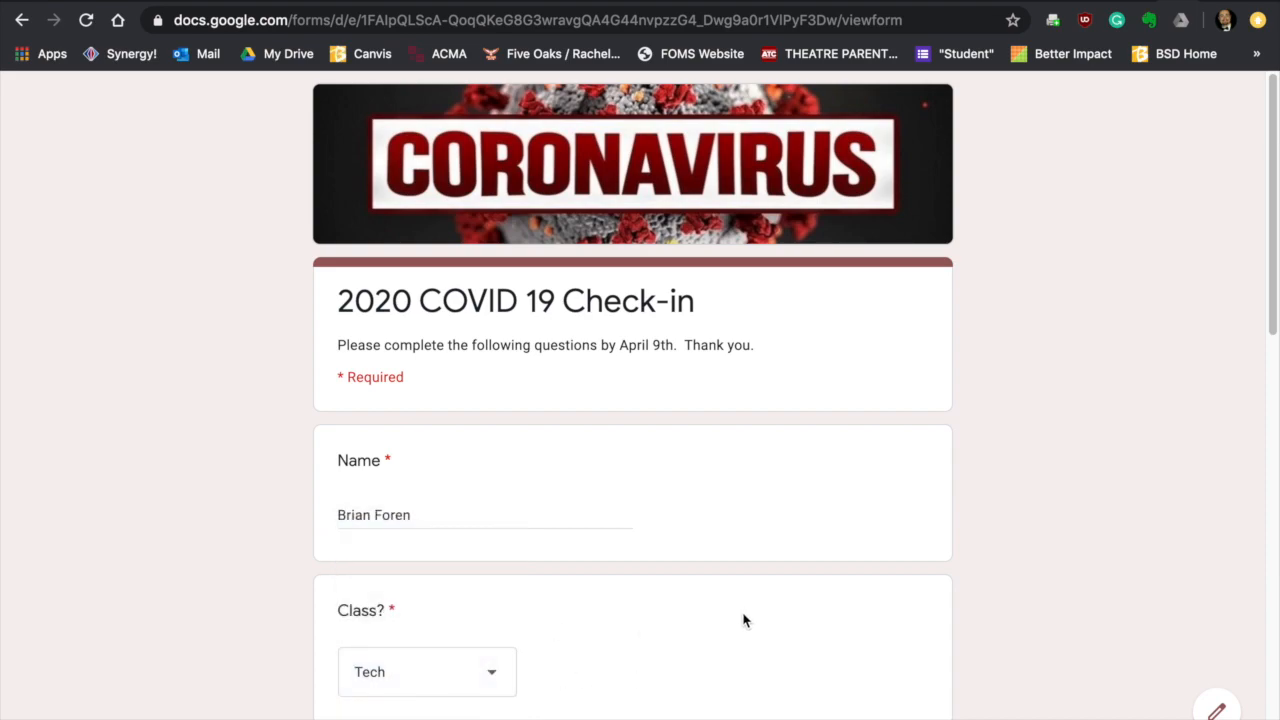
scroll(down, 3)
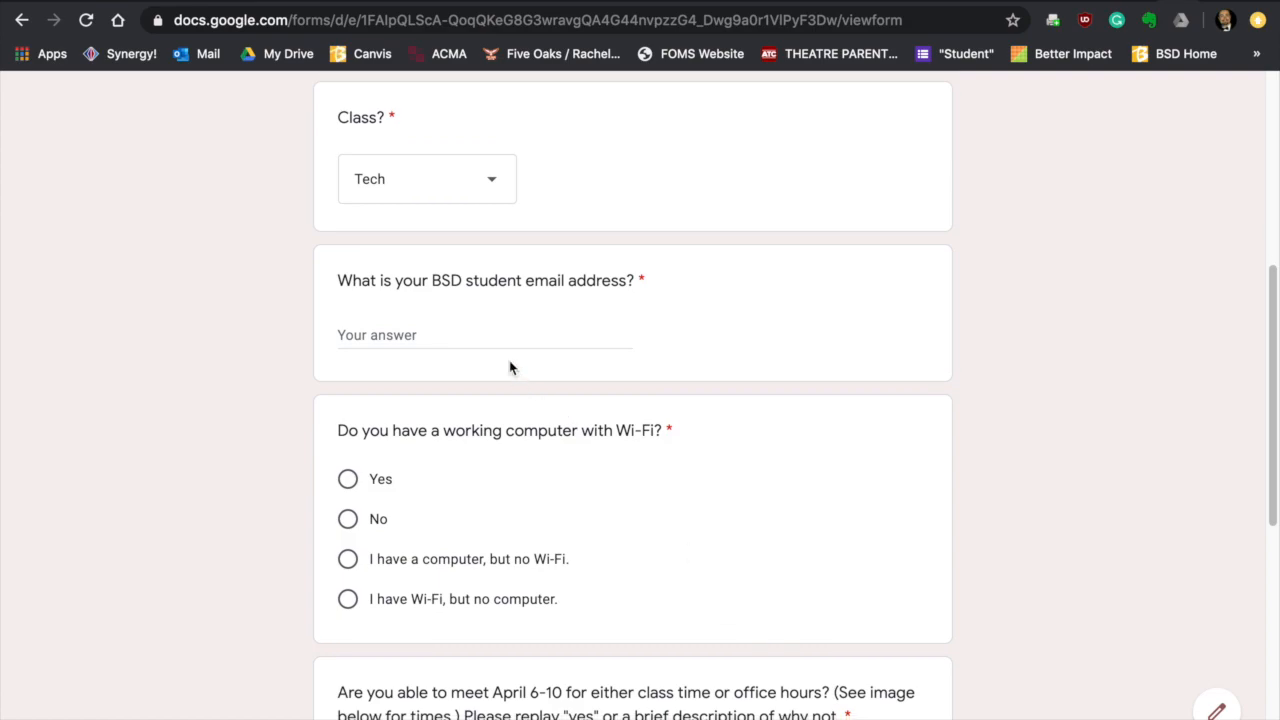
click(485, 335)
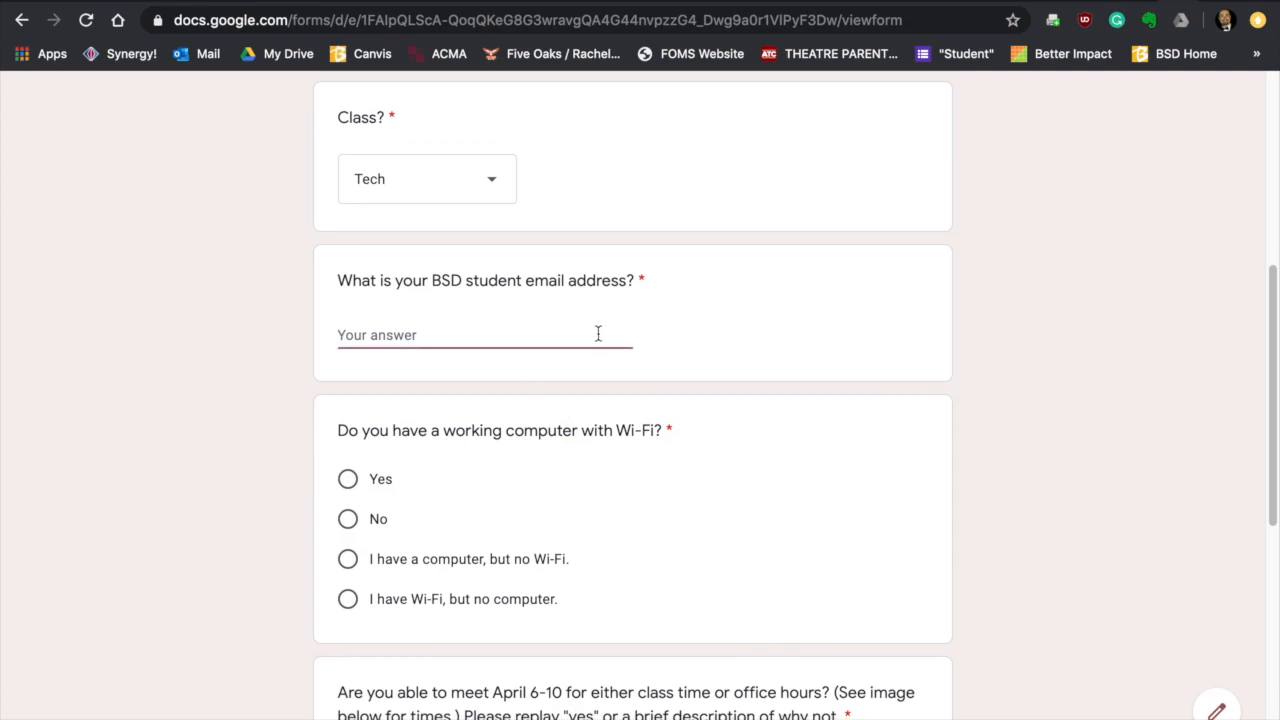
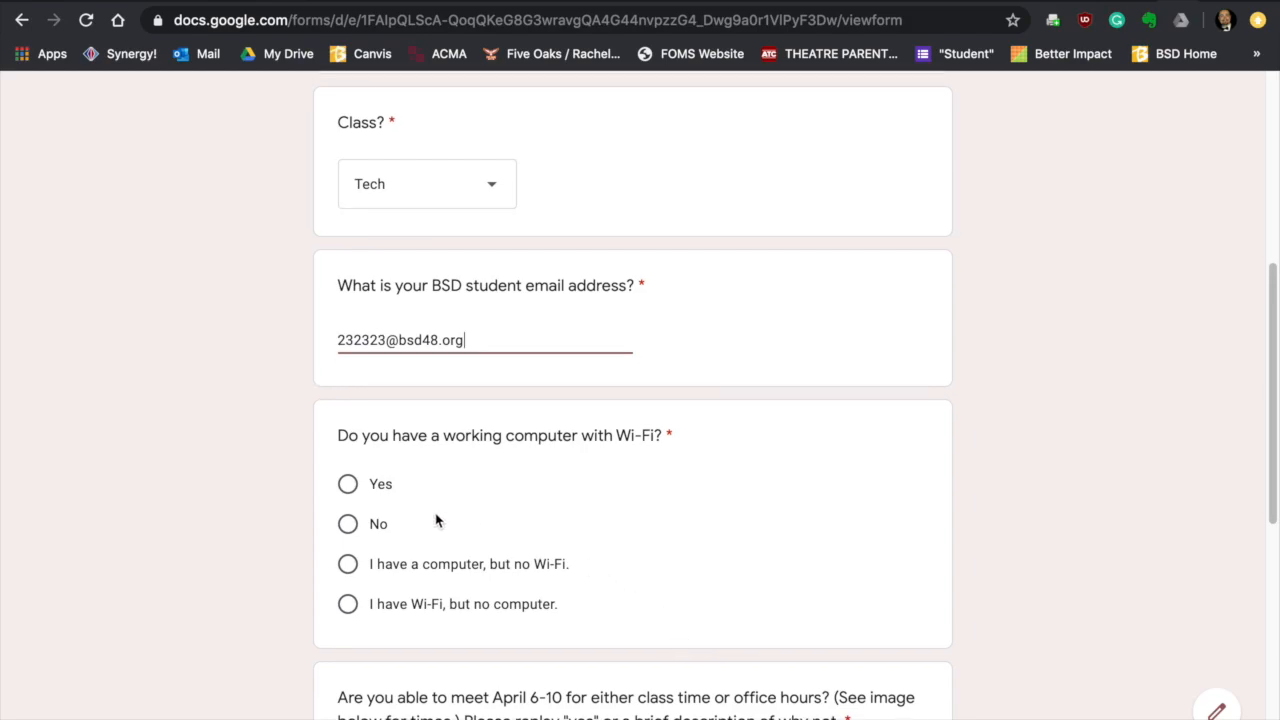
scroll(down, 3)
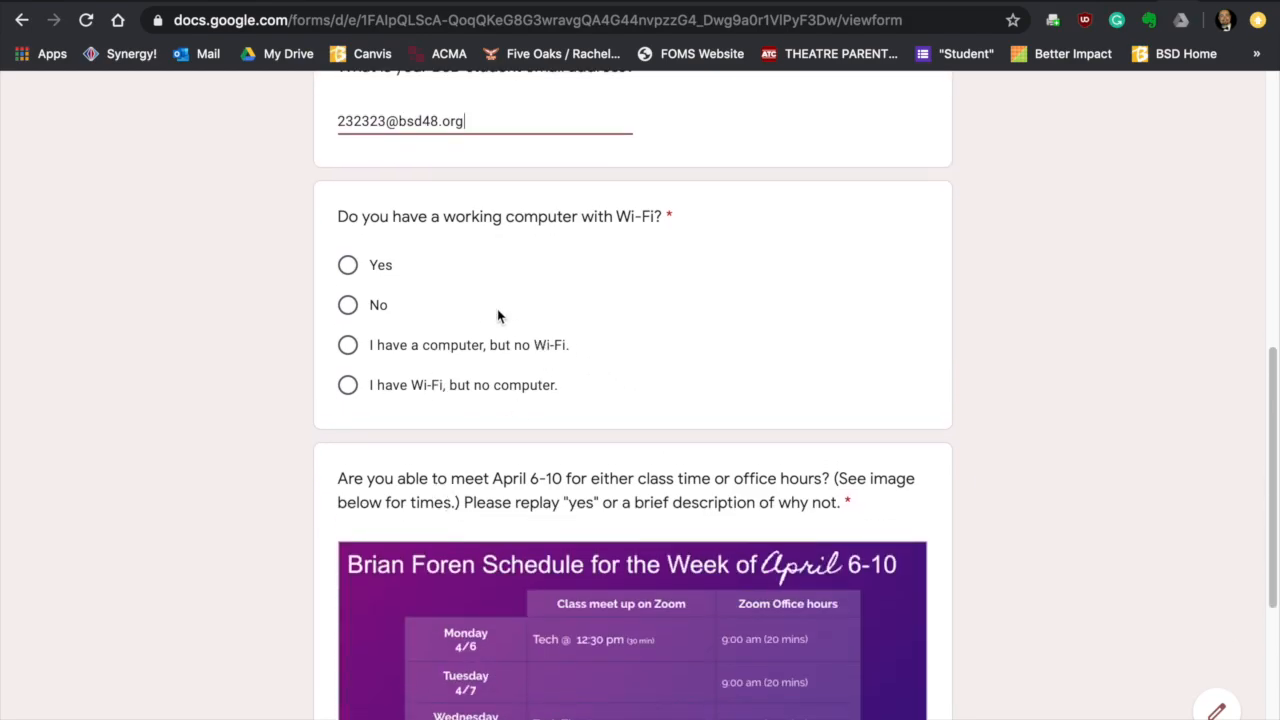
mouse_move(464, 250)
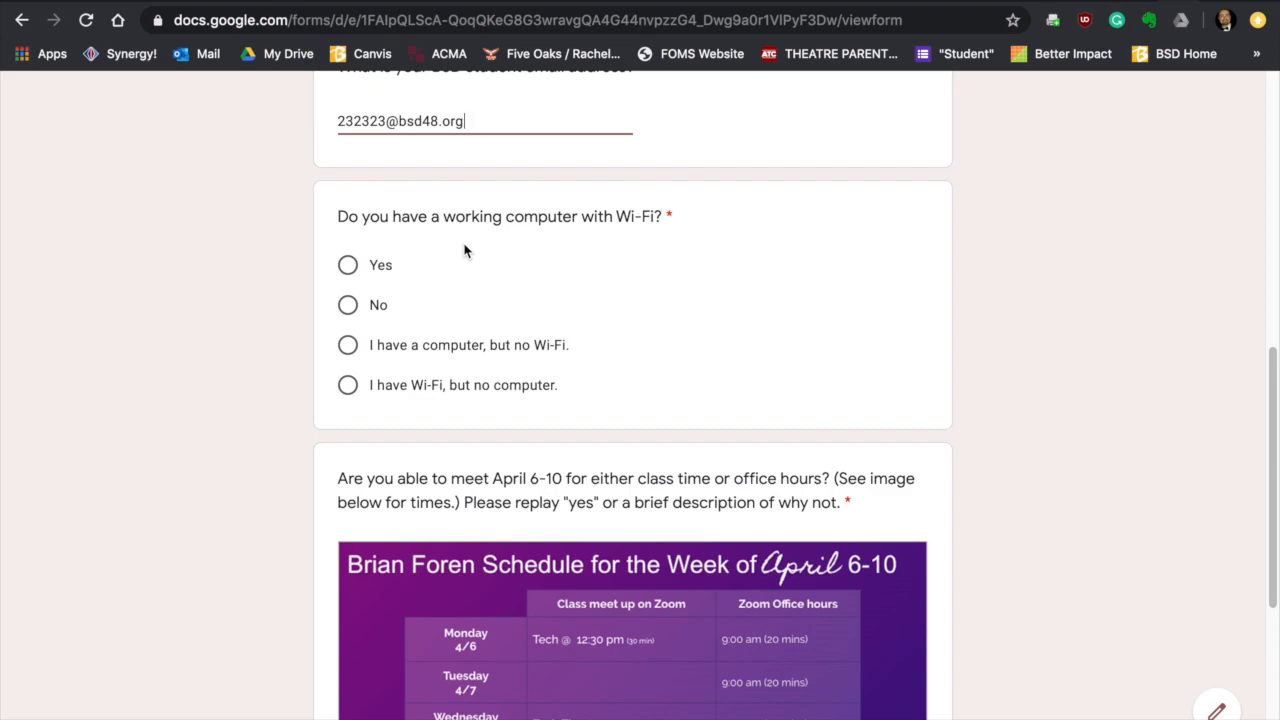
mouse_move(627, 235)
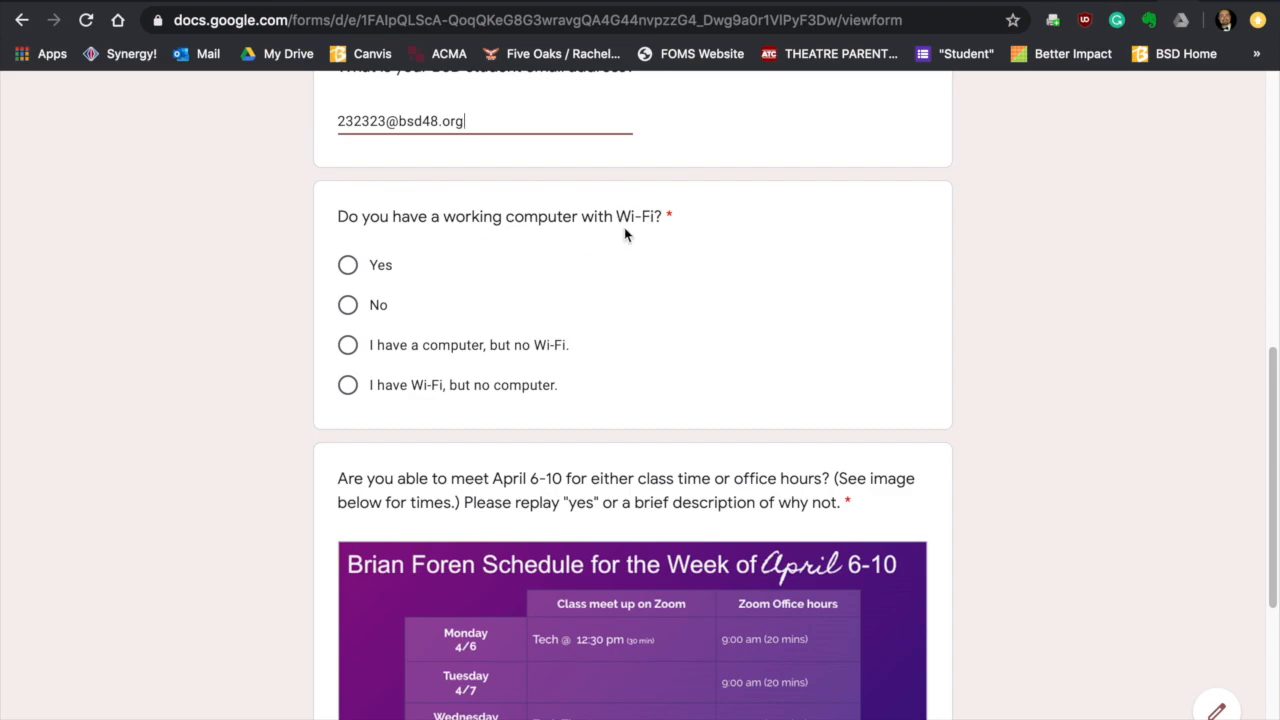
mouse_move(424, 333)
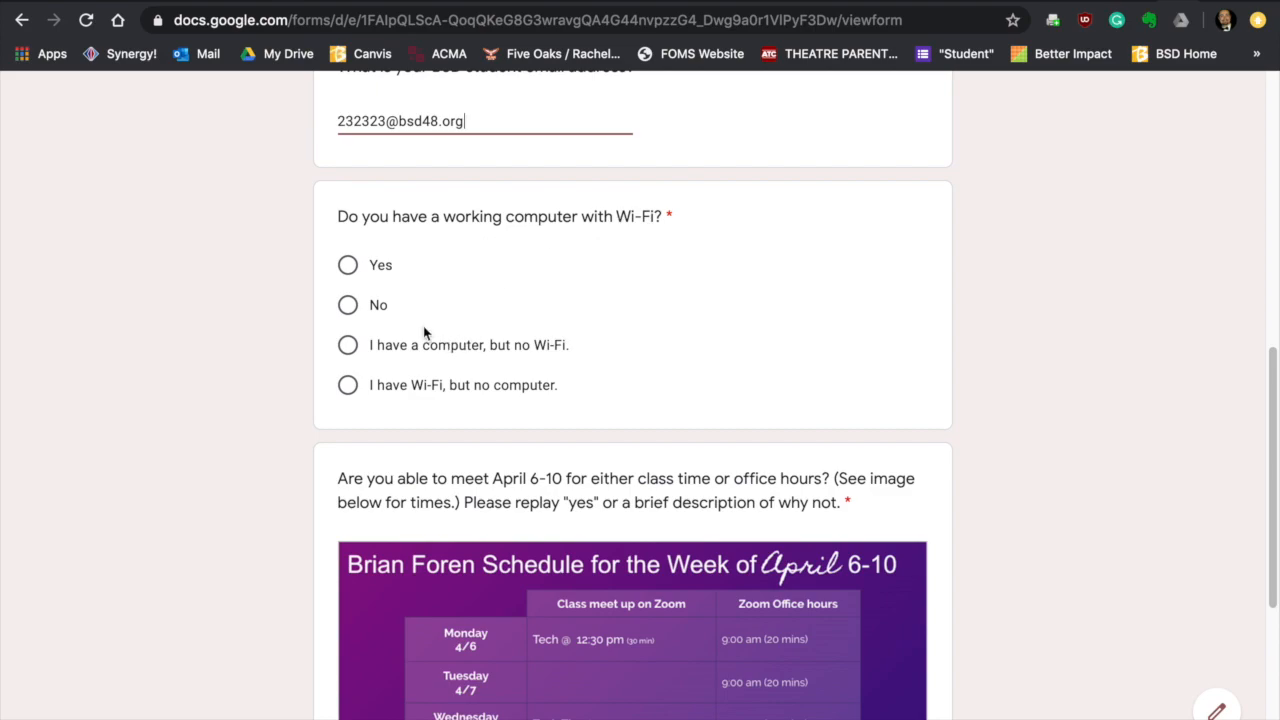
mouse_move(375, 330)
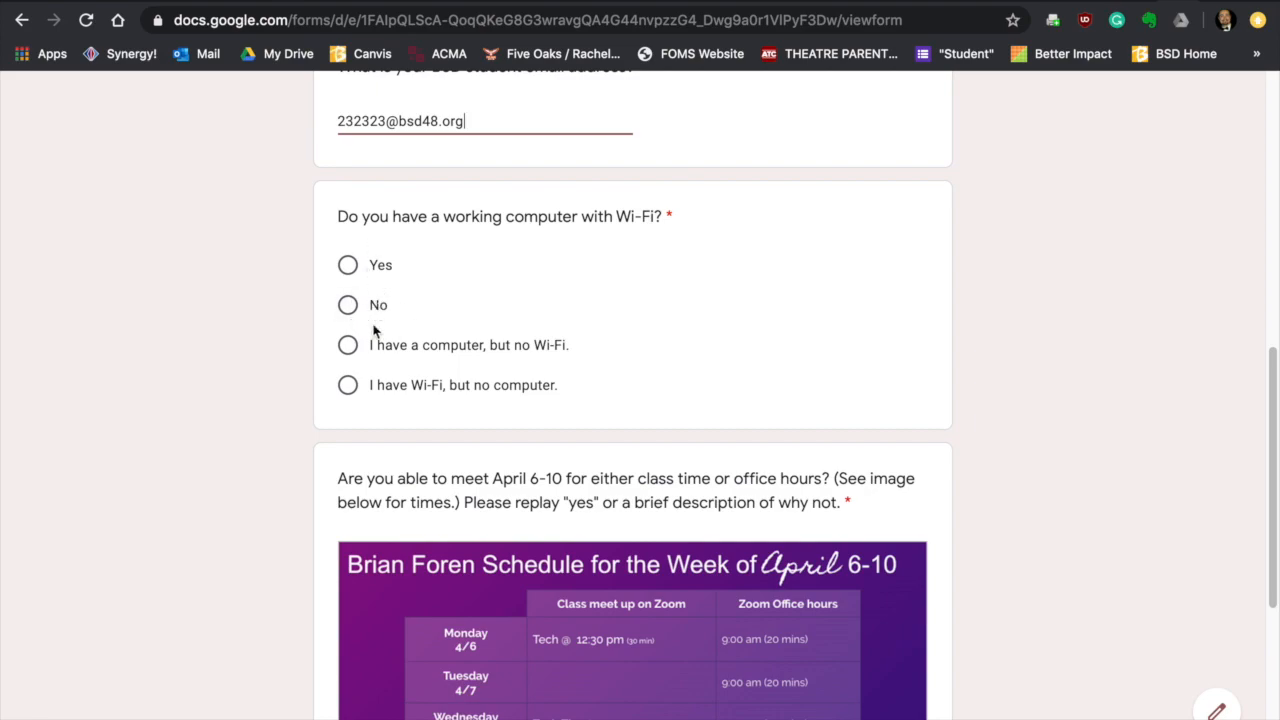
mouse_move(385, 358)
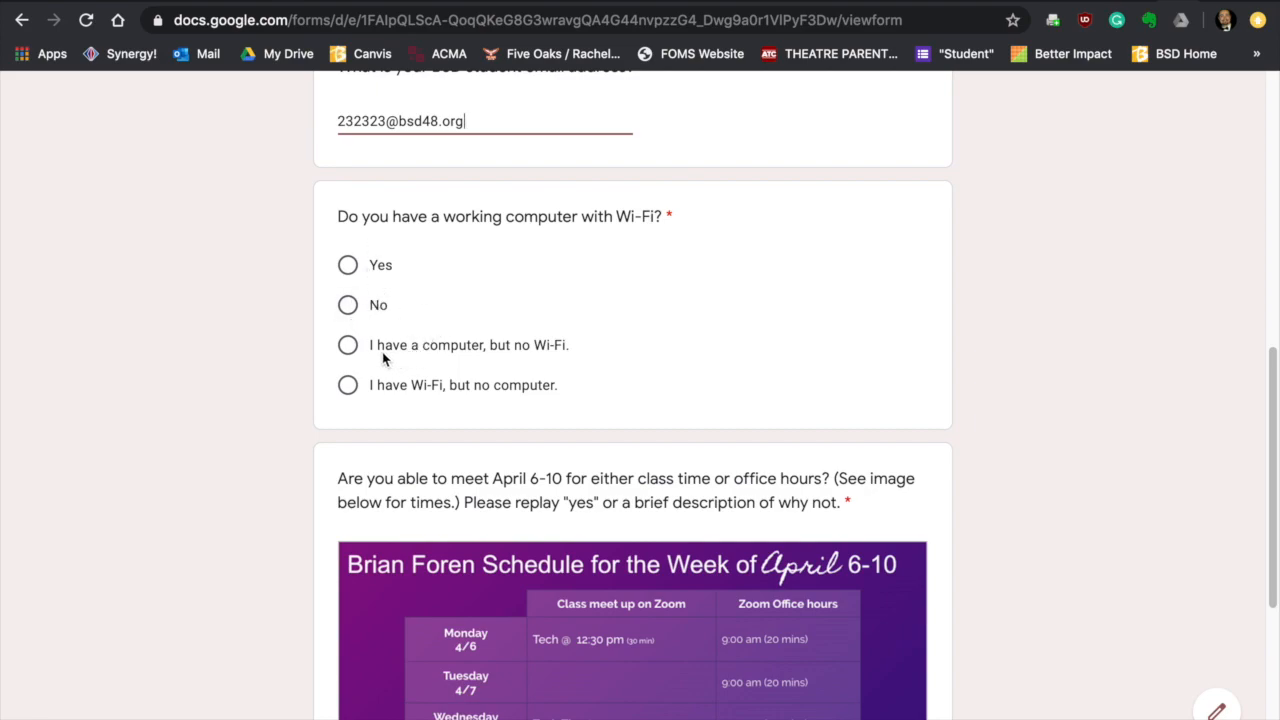
mouse_move(613, 365)
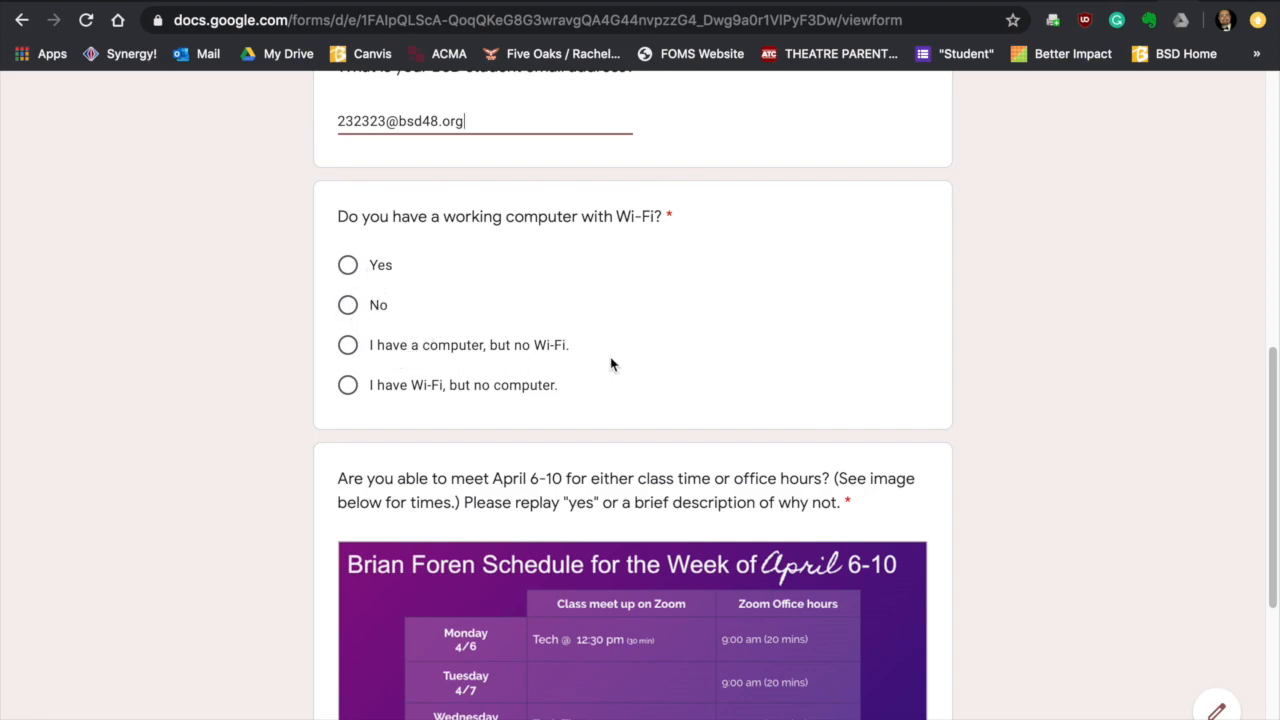
scroll(down, 3)
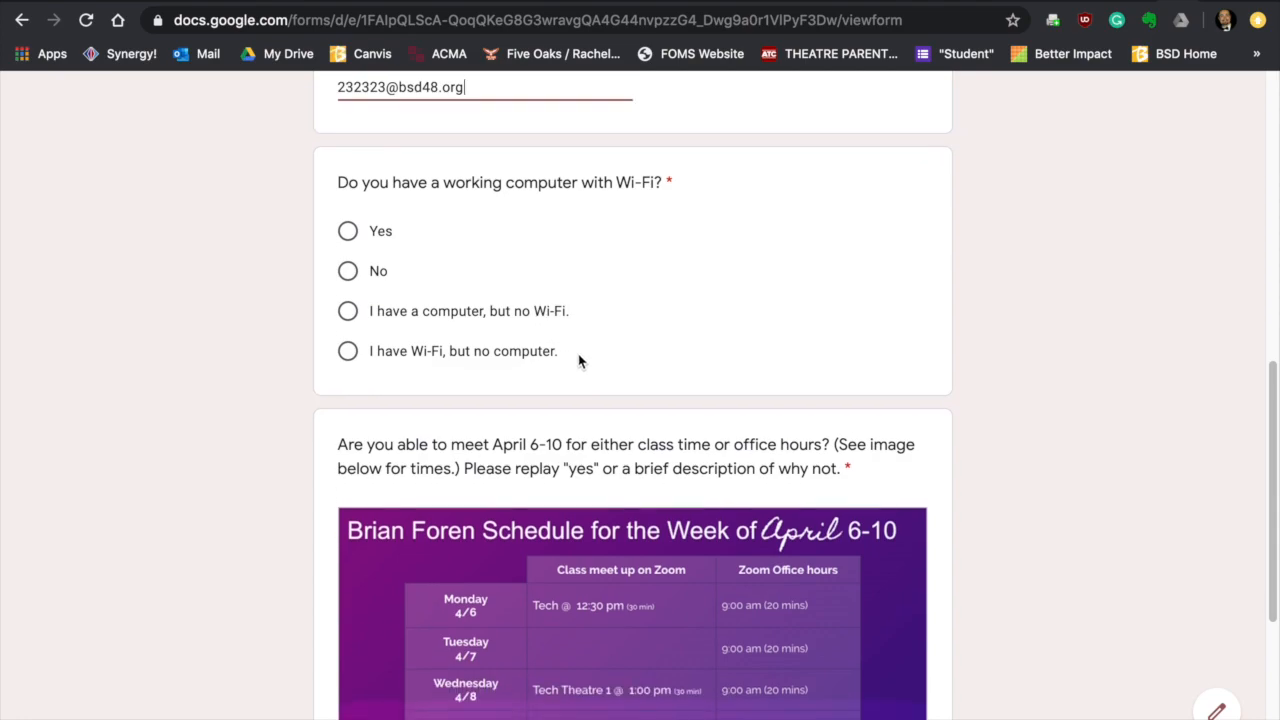
scroll(down, 3)
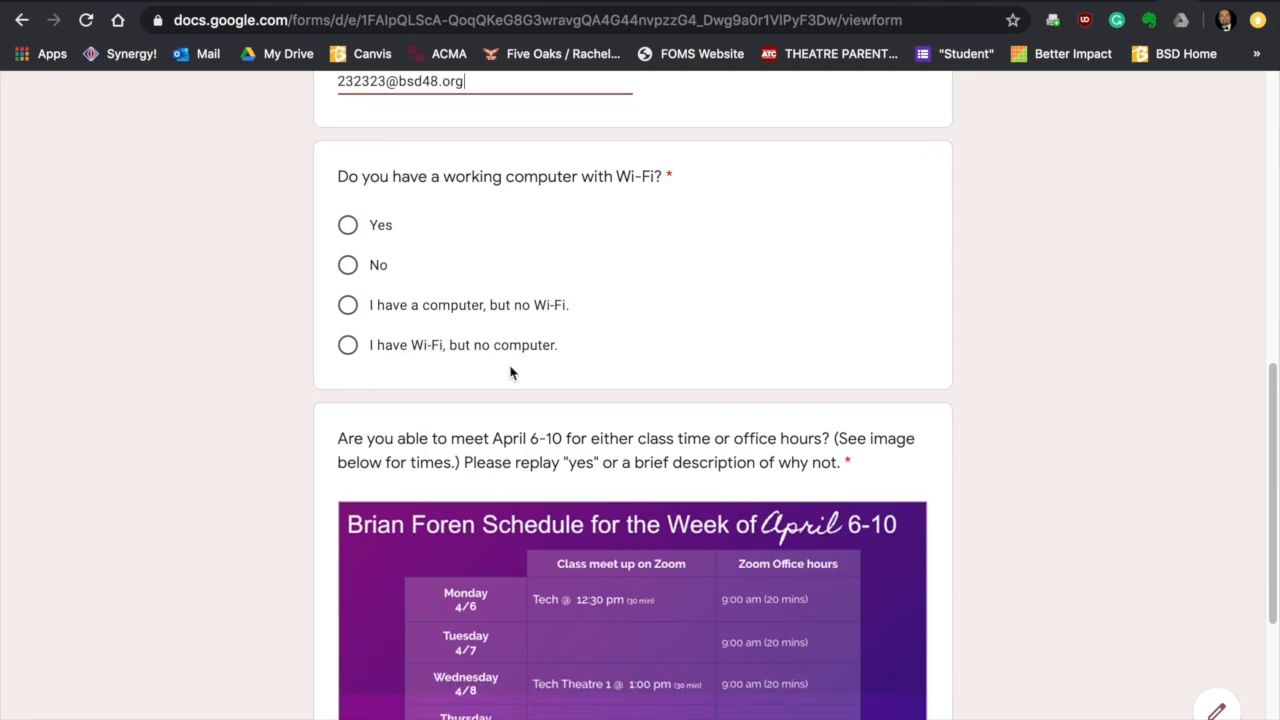
mouse_move(545, 353)
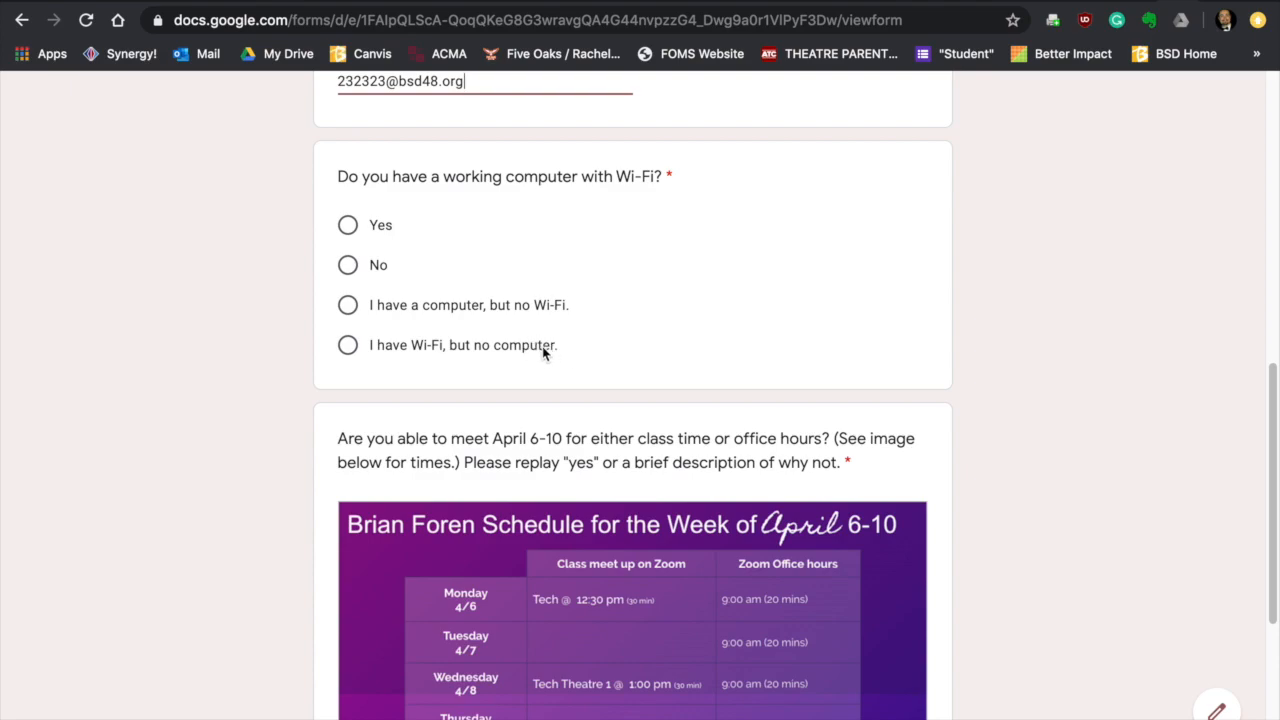
mouse_move(540, 350)
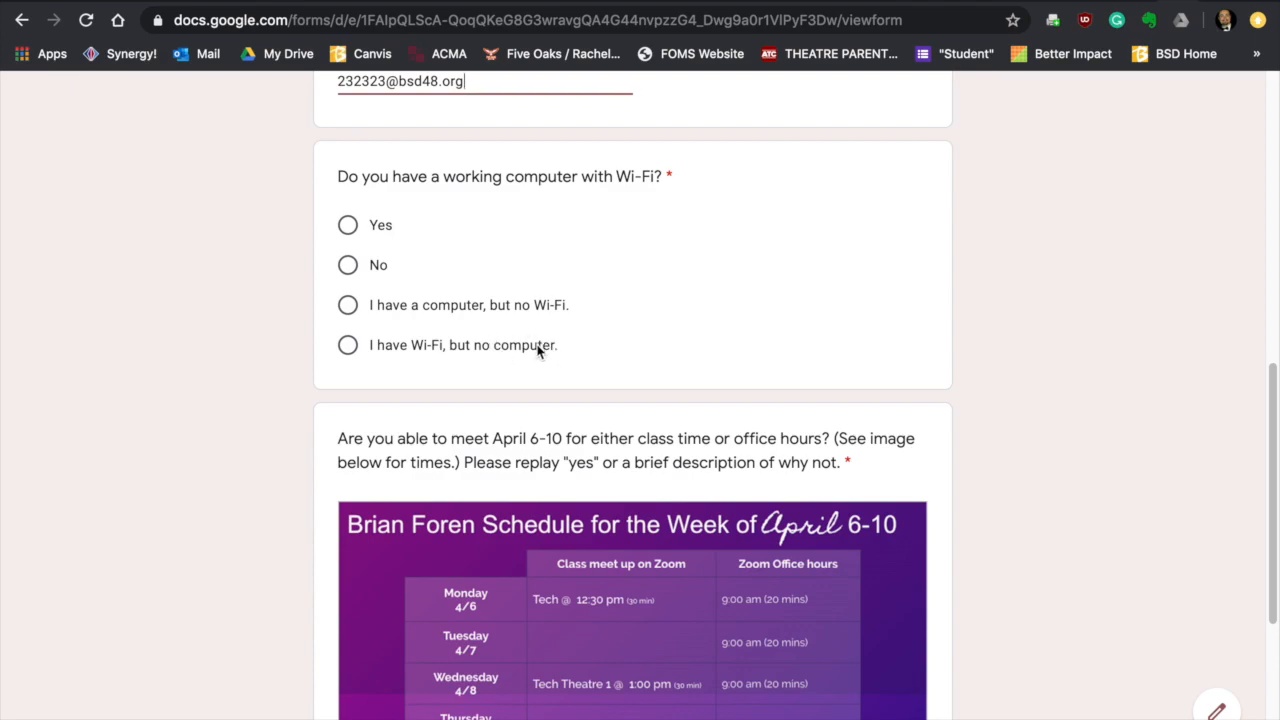
mouse_move(385, 308)
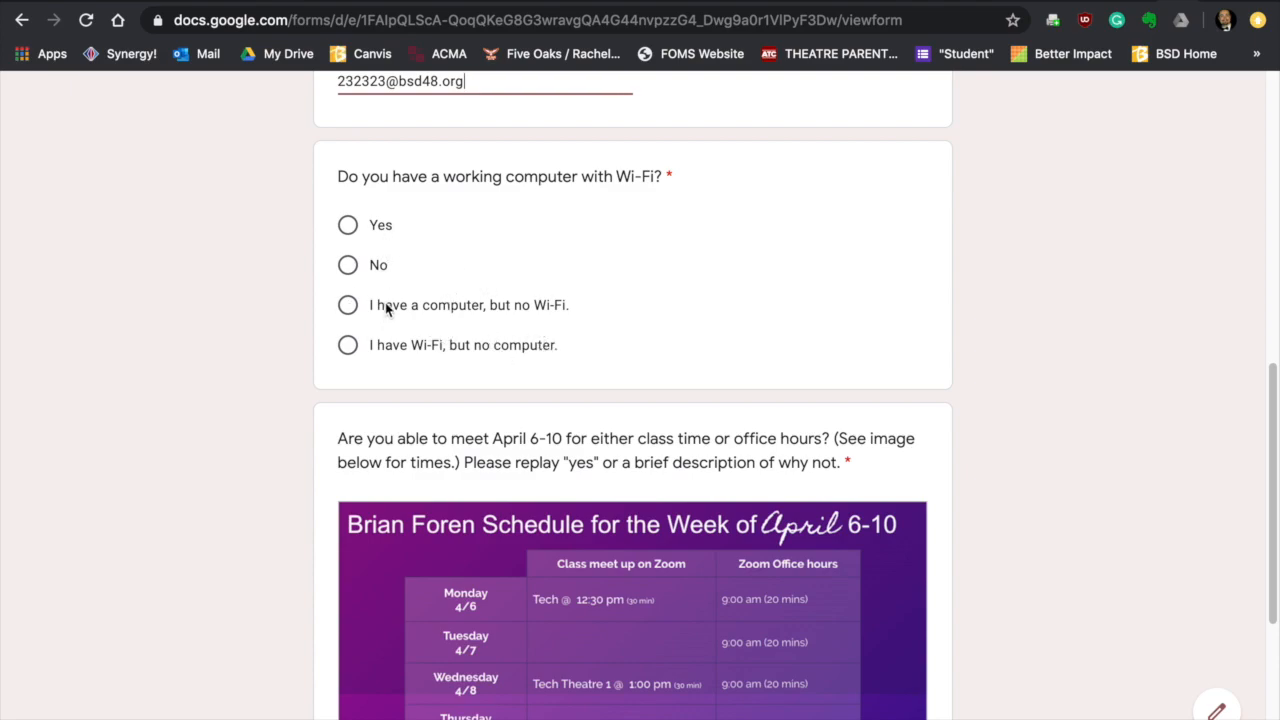
scroll(down, 3)
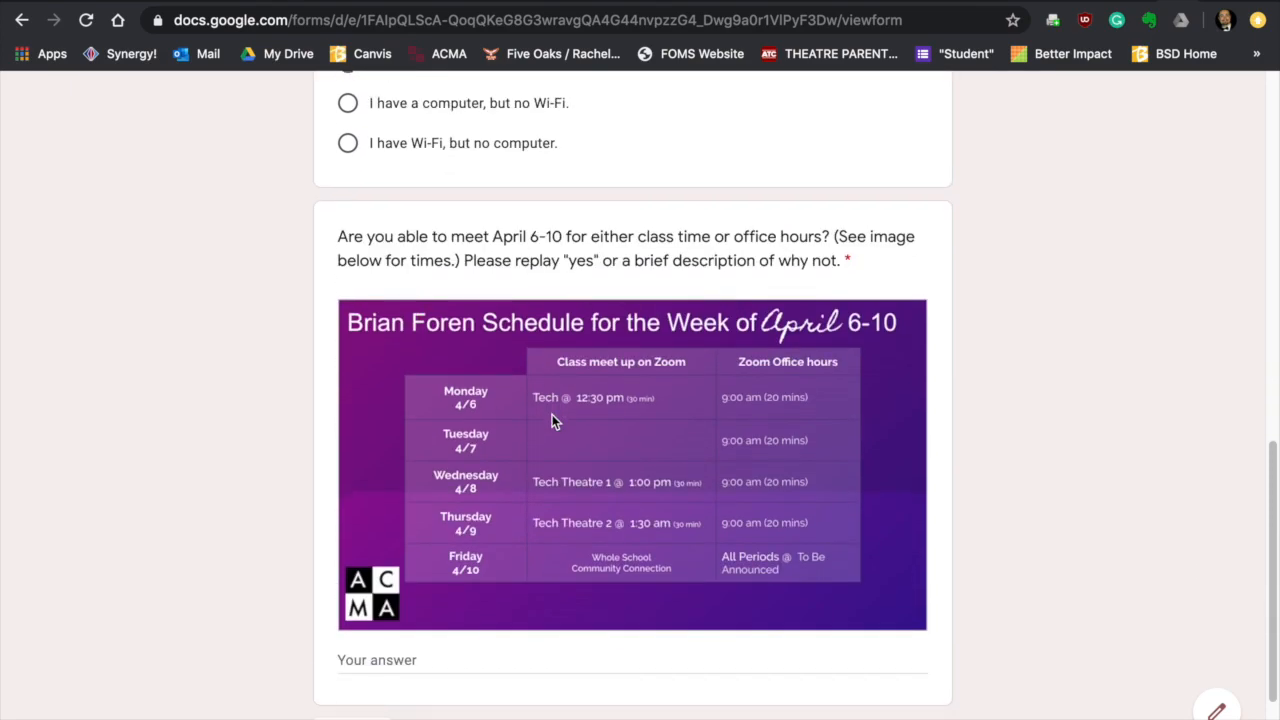
Answer Yes to the April 6-10 availability question and advance to the next section
scroll(down, 3)
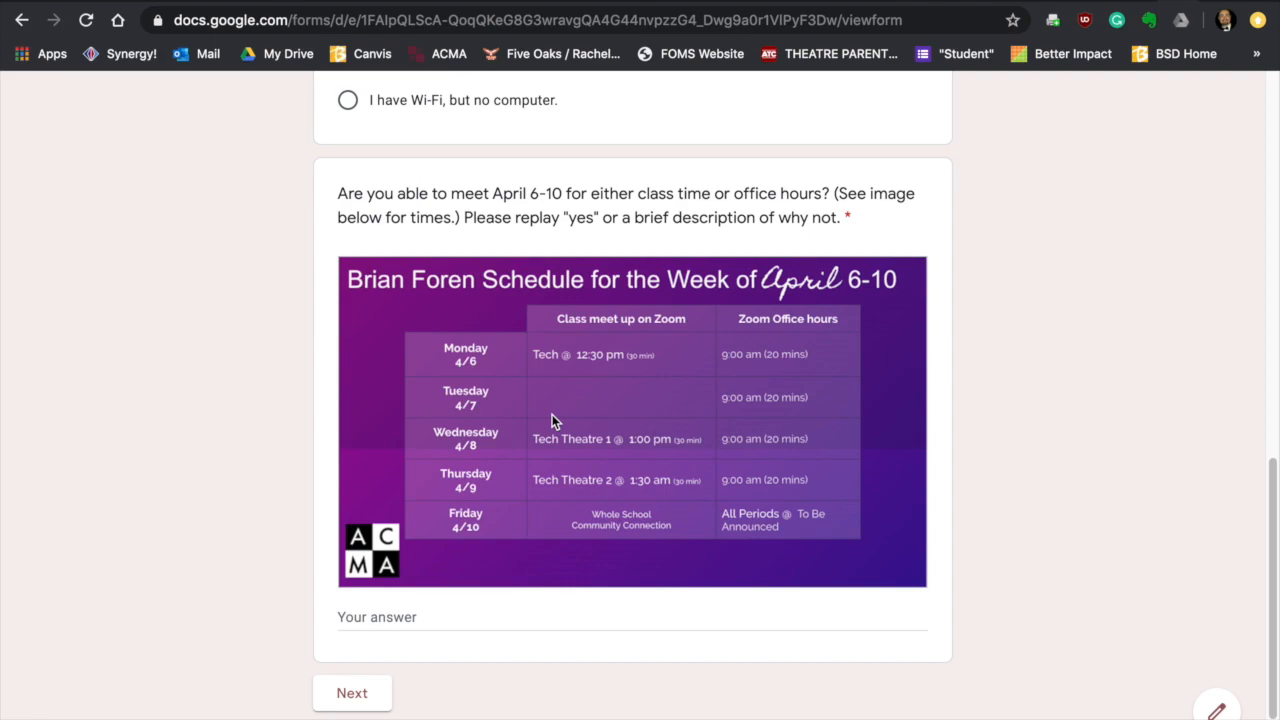
mouse_move(487, 348)
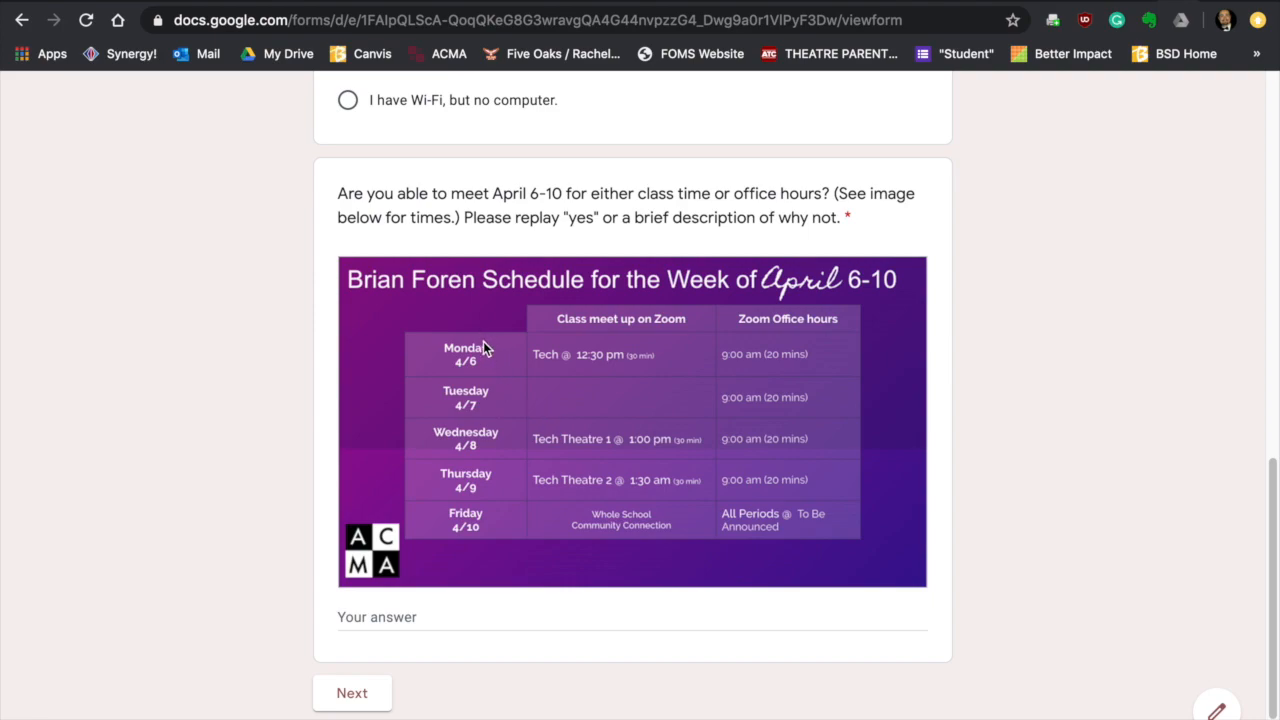
mouse_move(568, 363)
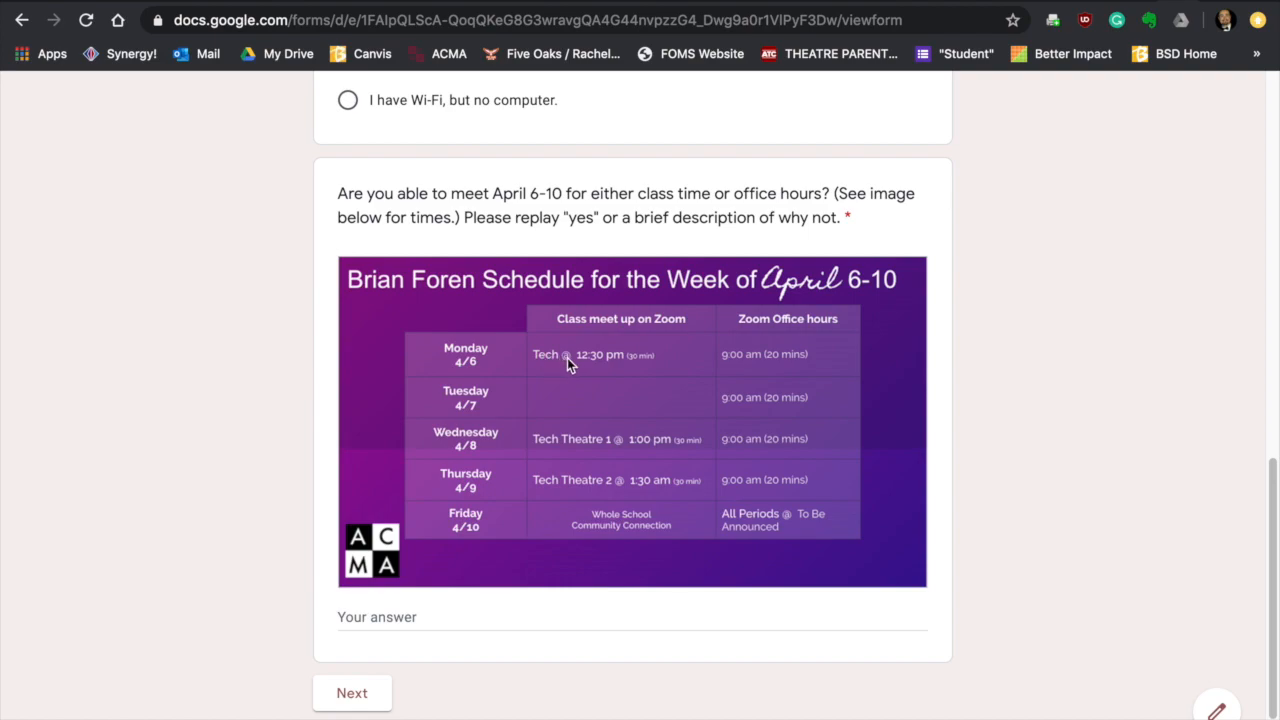
mouse_move(584, 365)
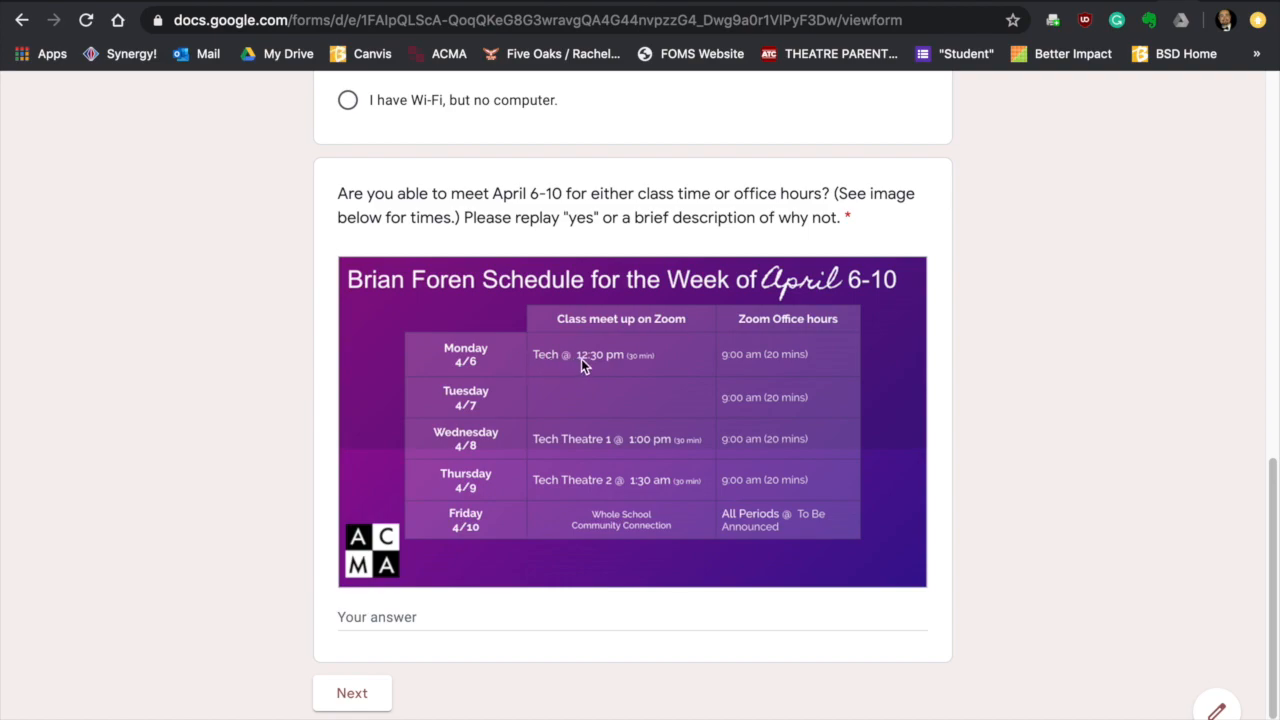
mouse_move(529, 390)
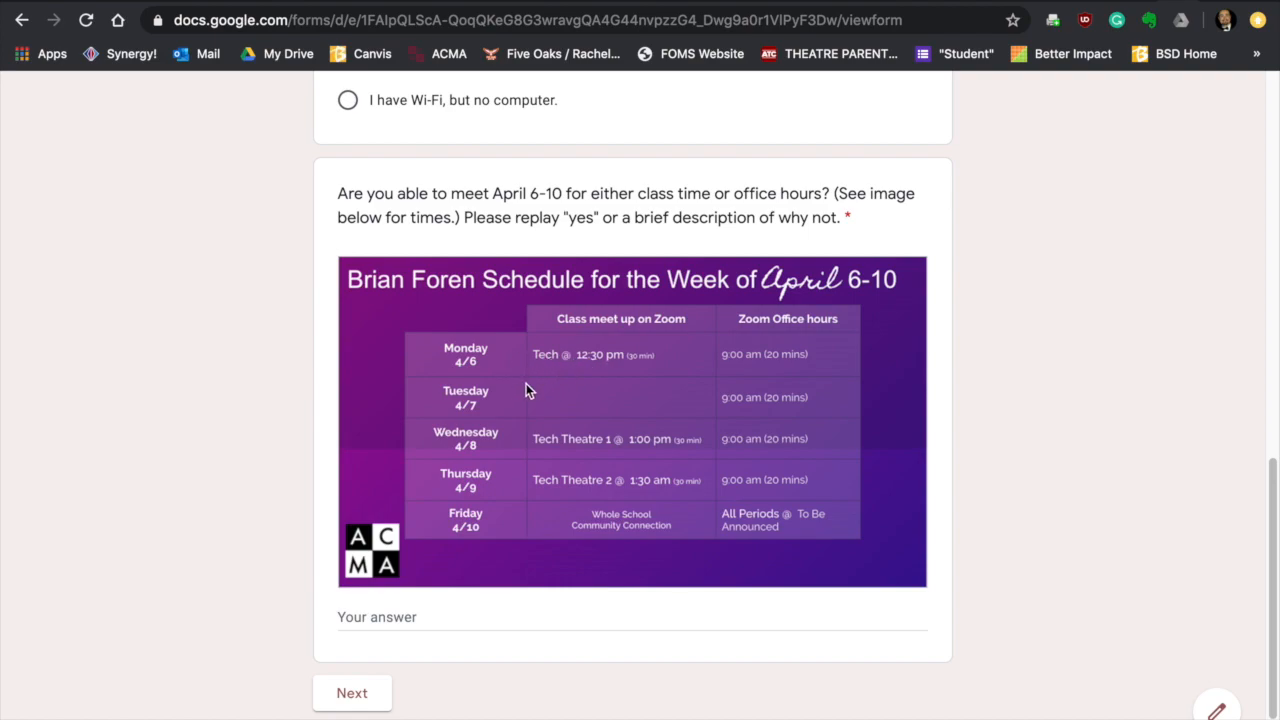
mouse_move(533, 446)
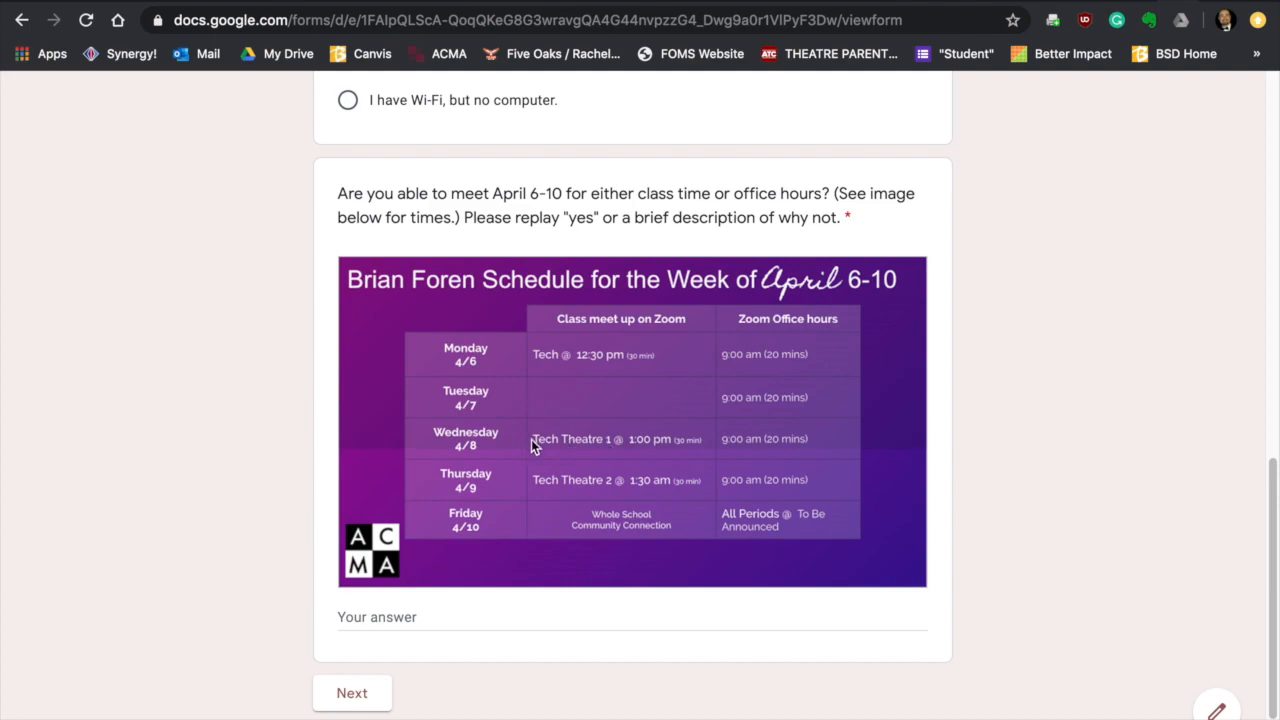
mouse_move(641, 490)
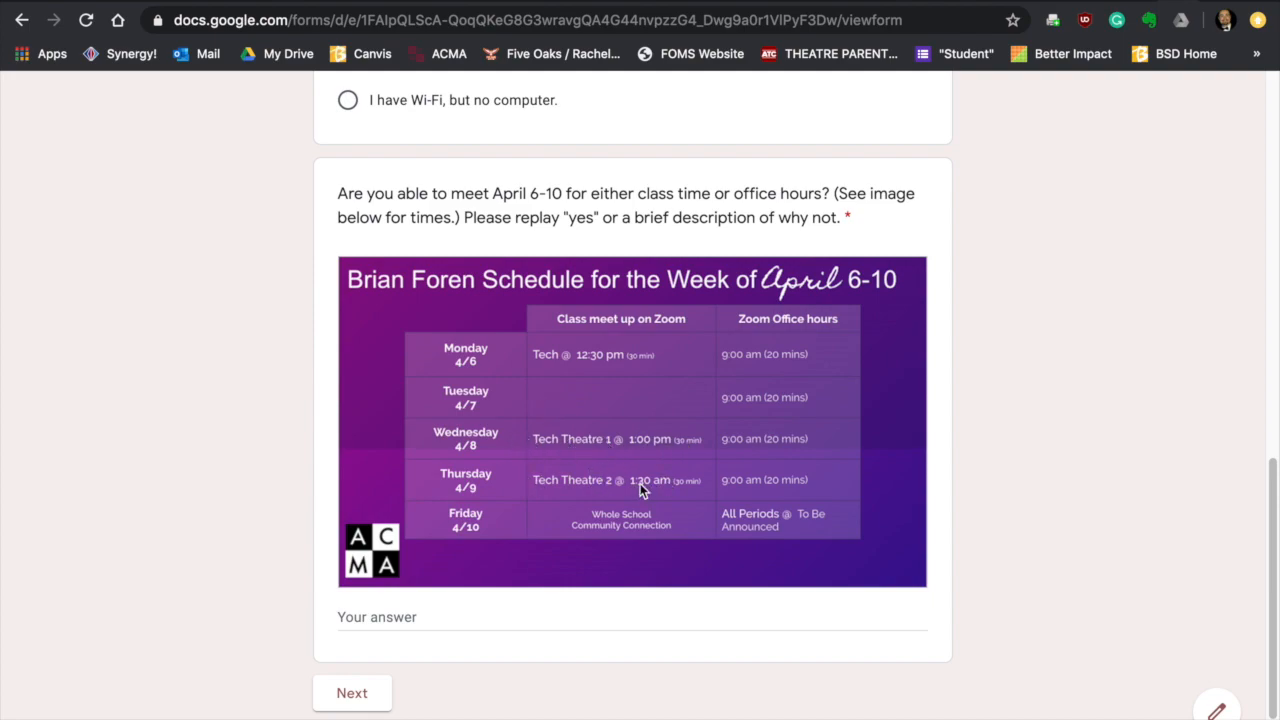
mouse_move(638, 521)
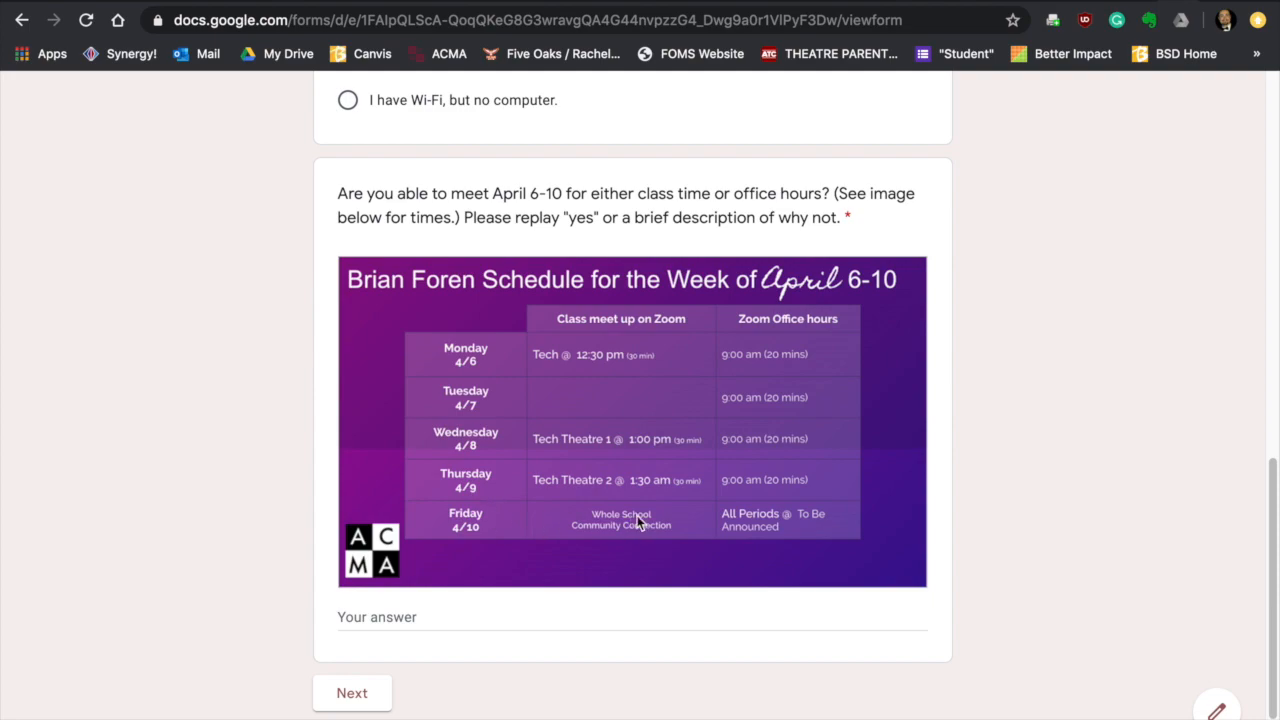
mouse_move(785, 487)
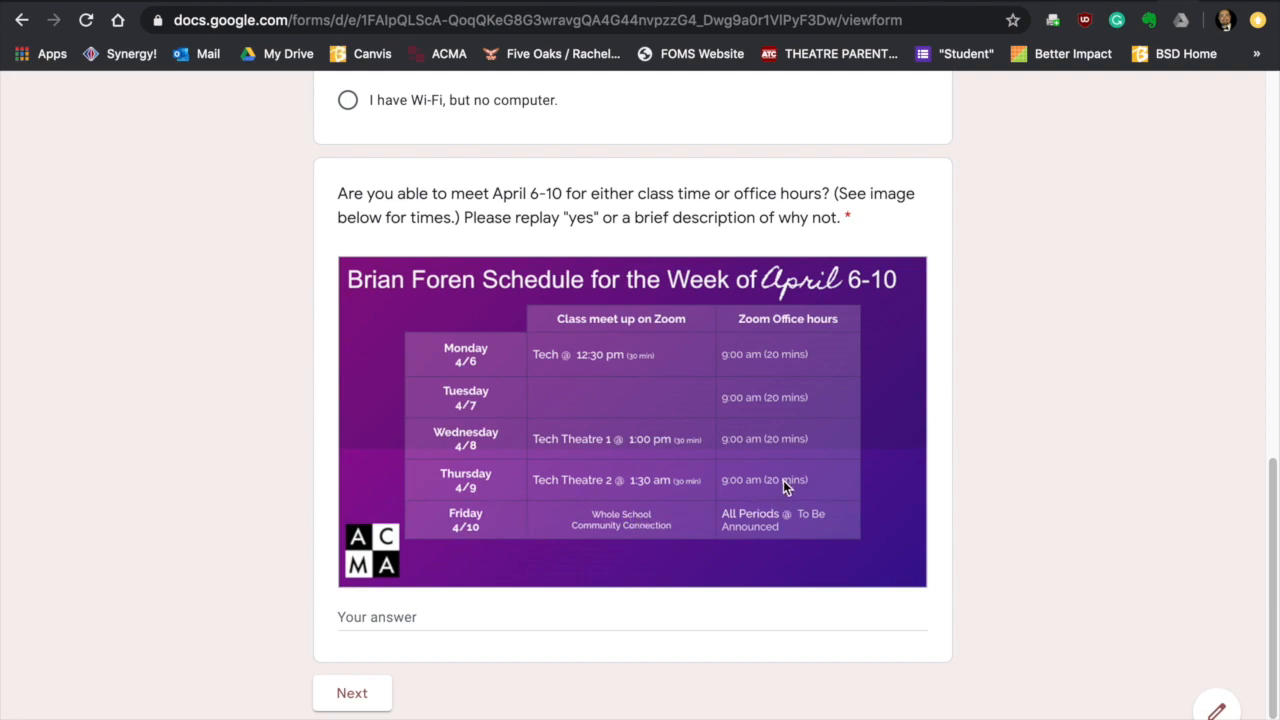
mouse_move(762, 463)
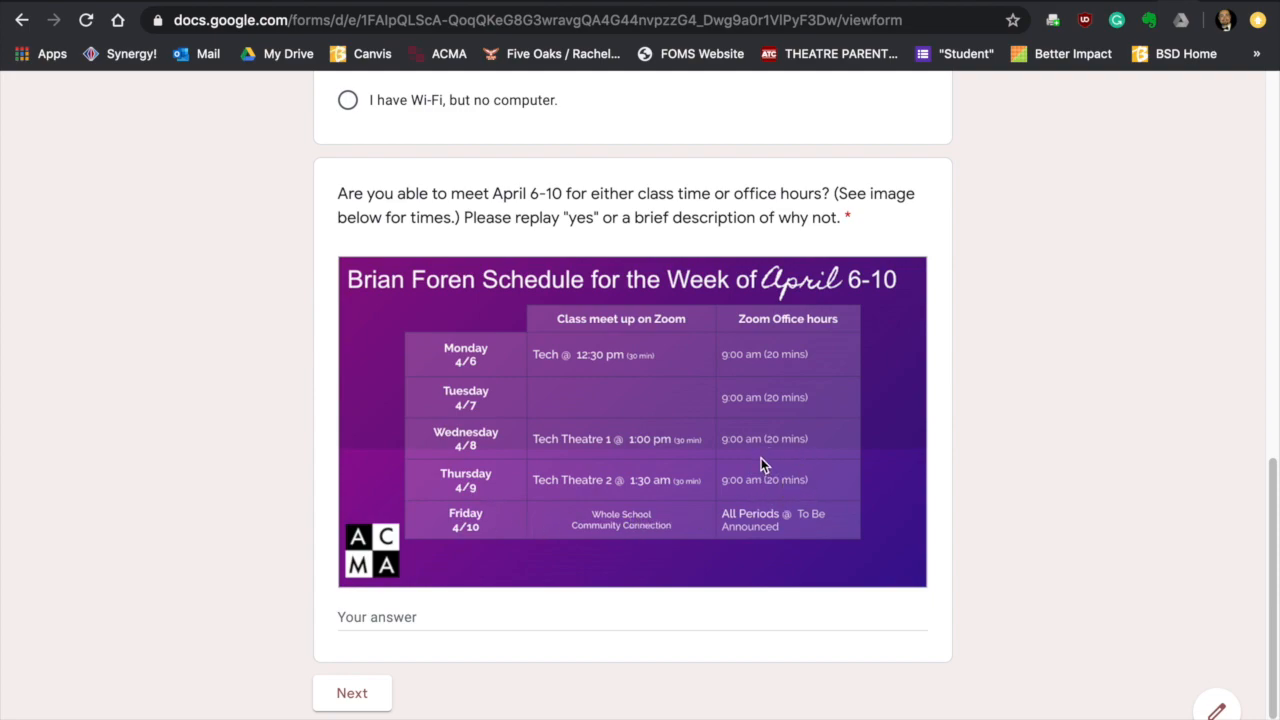
mouse_move(687, 427)
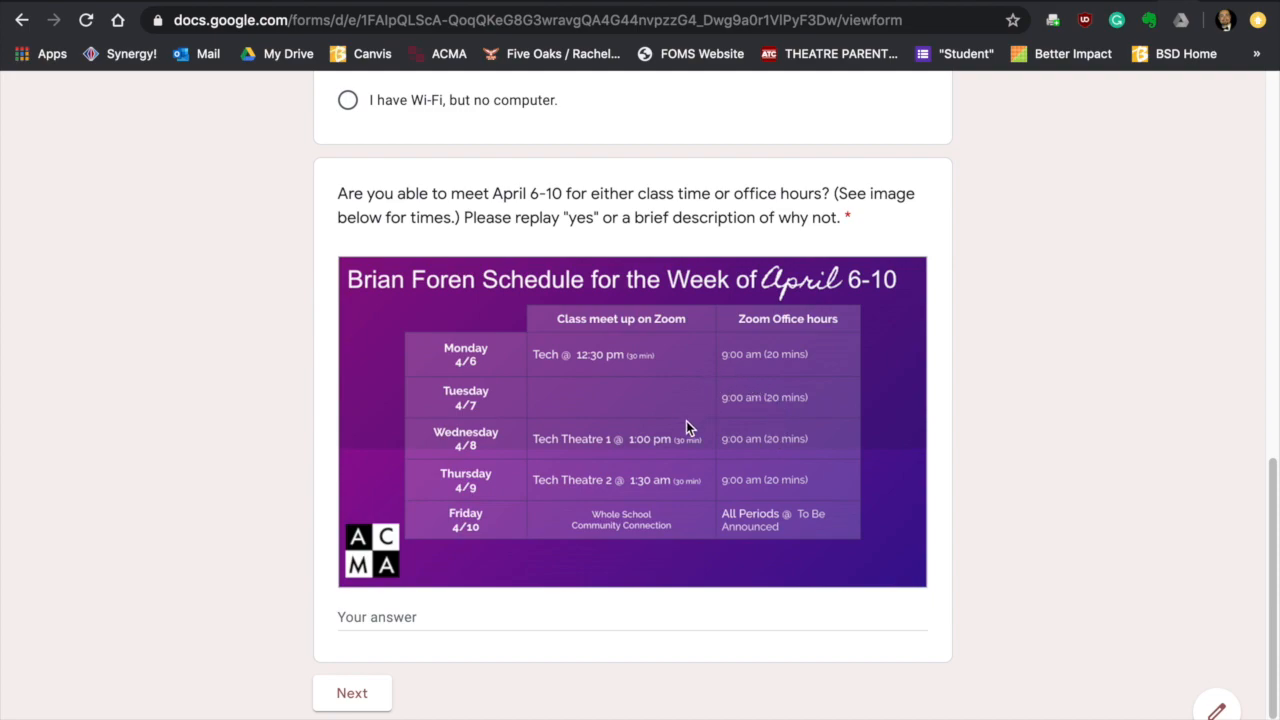
mouse_move(630, 333)
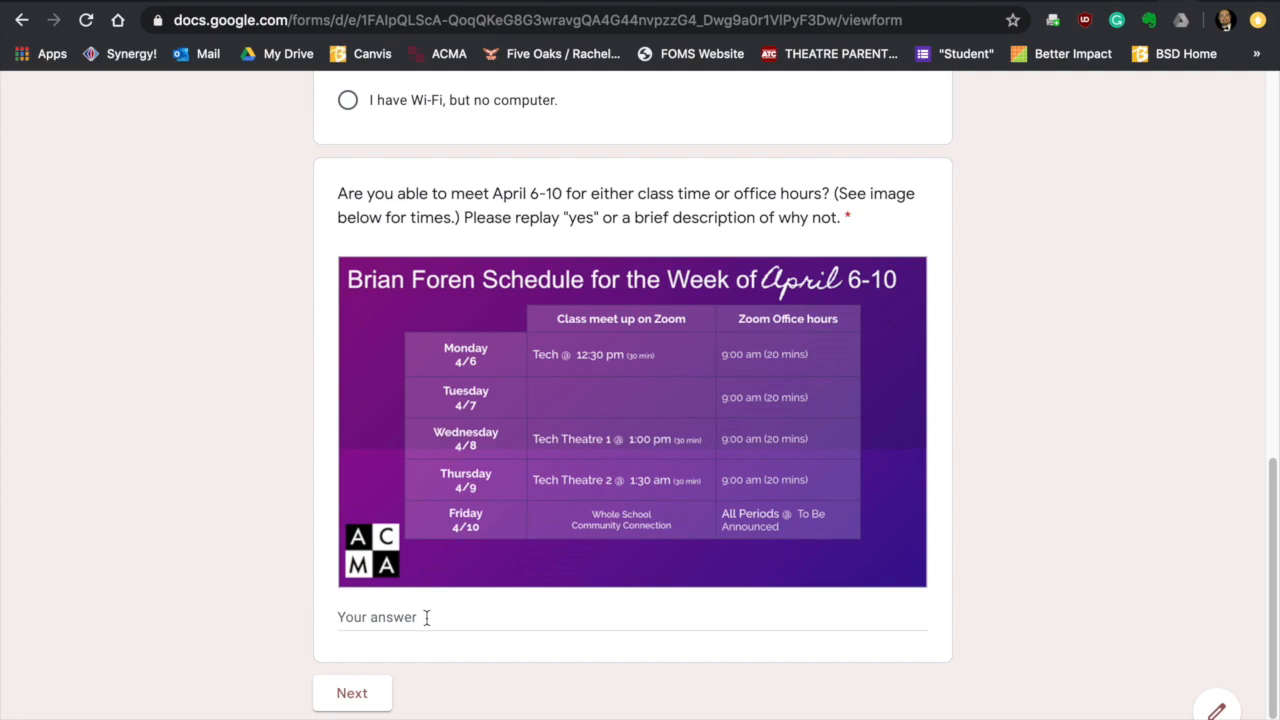
scroll(down, 3)
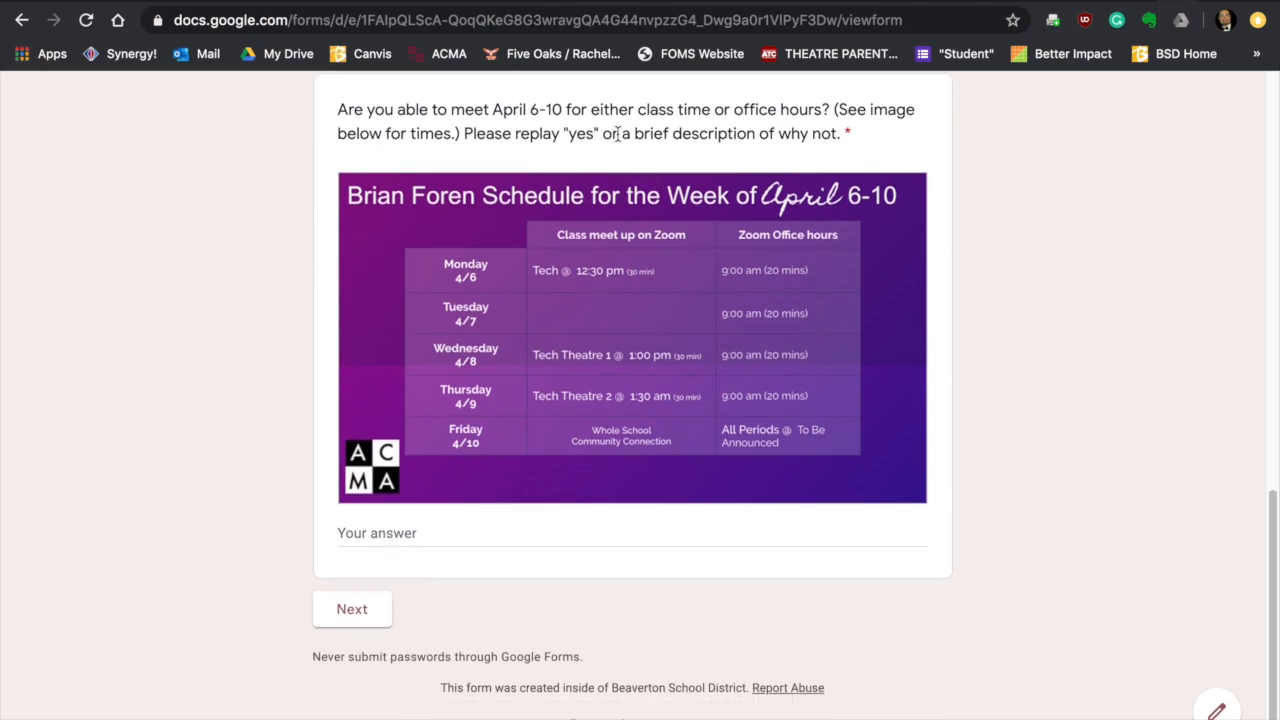
mouse_move(600, 483)
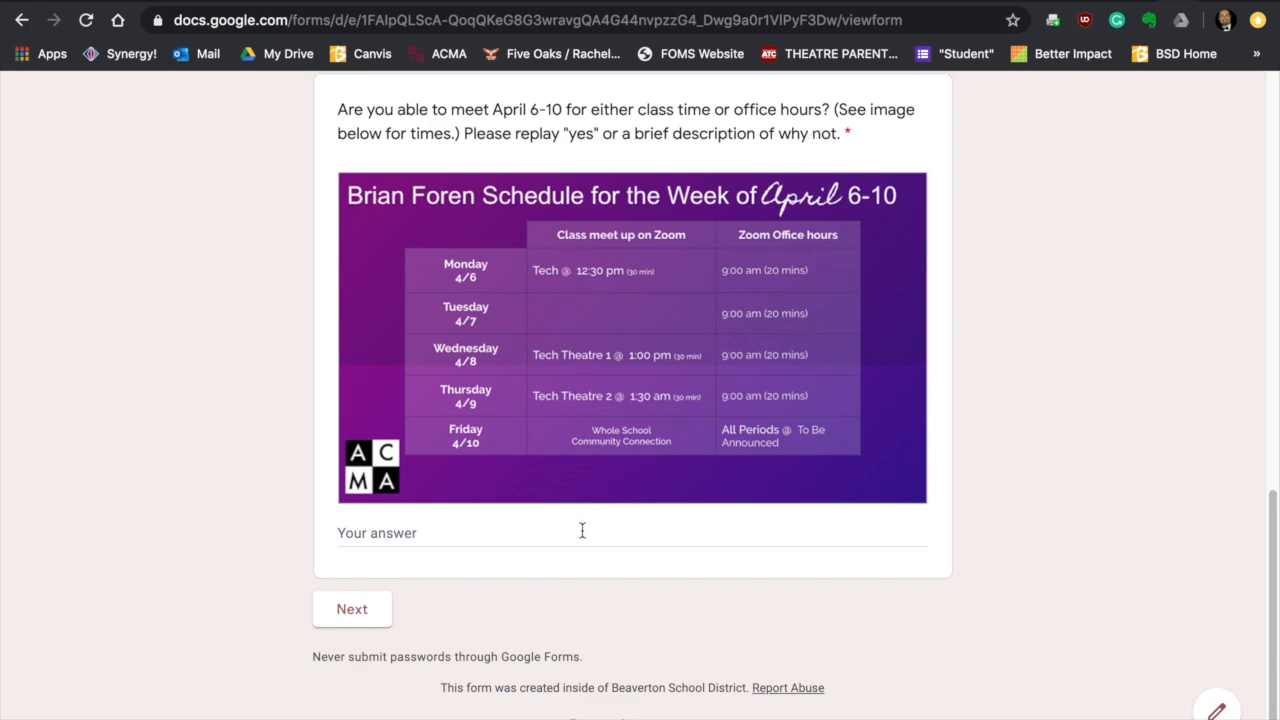
scroll(down, 3)
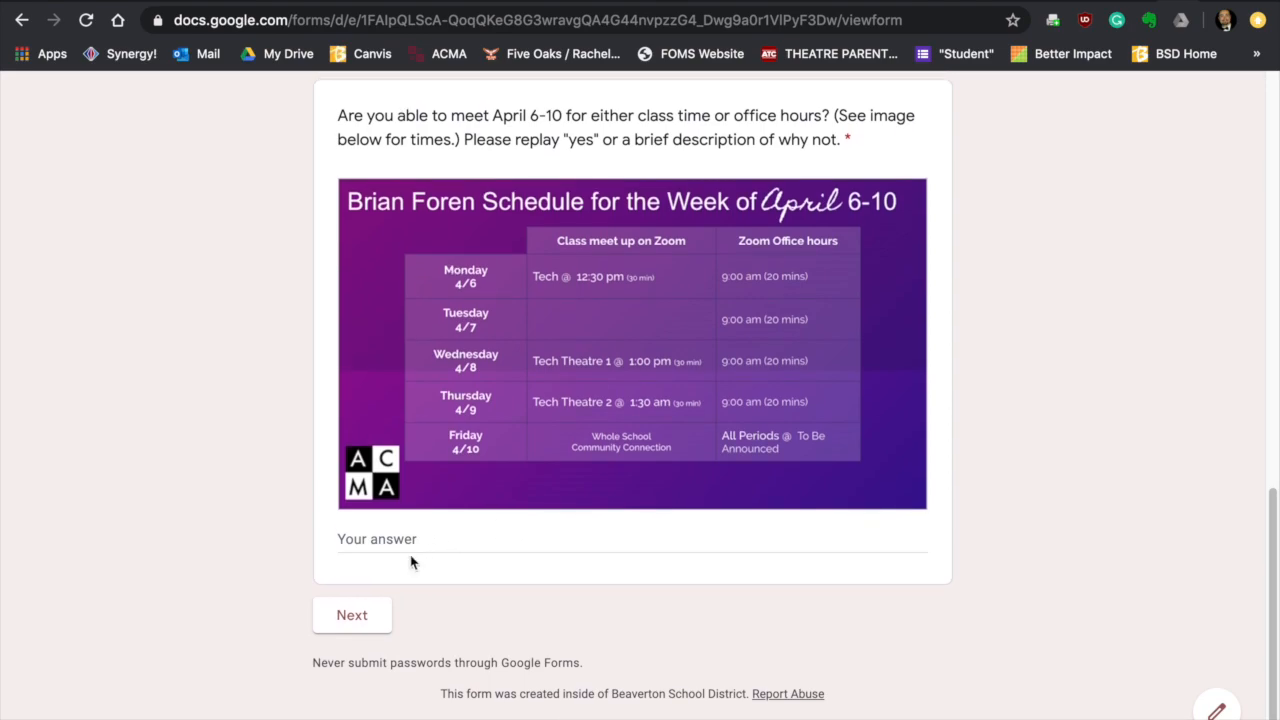
scroll(down, 3)
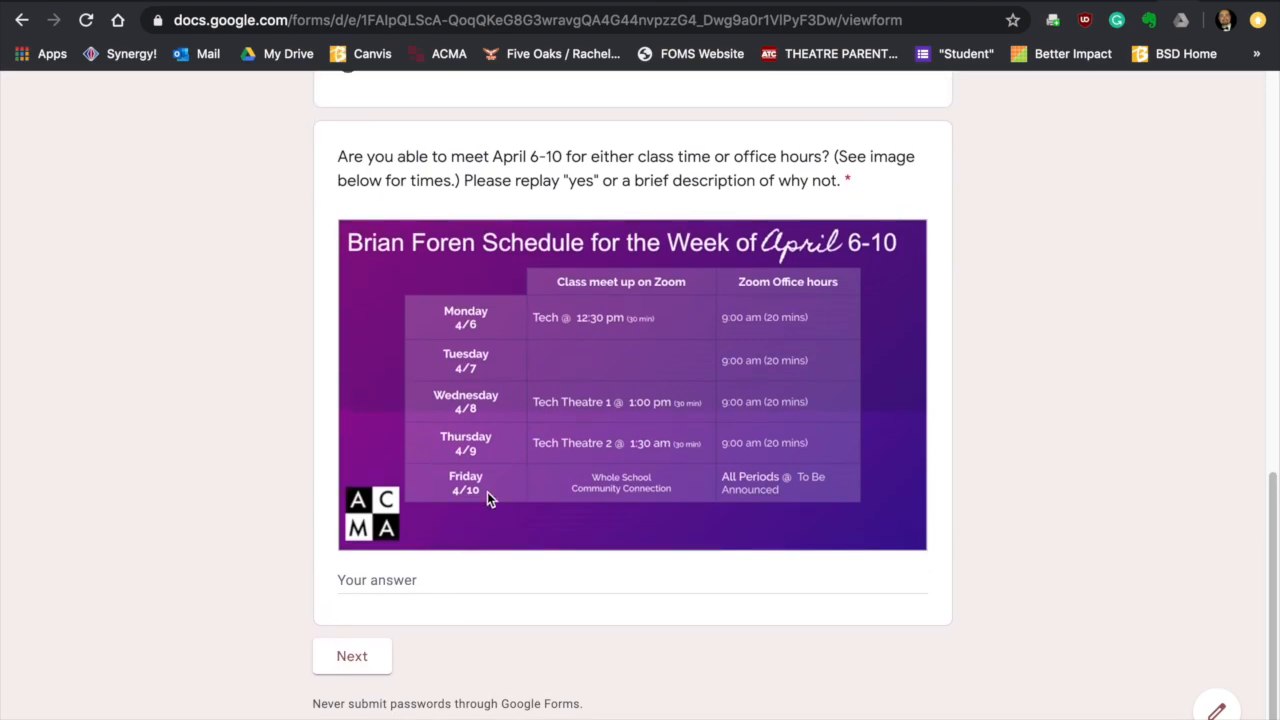
mouse_move(817, 547)
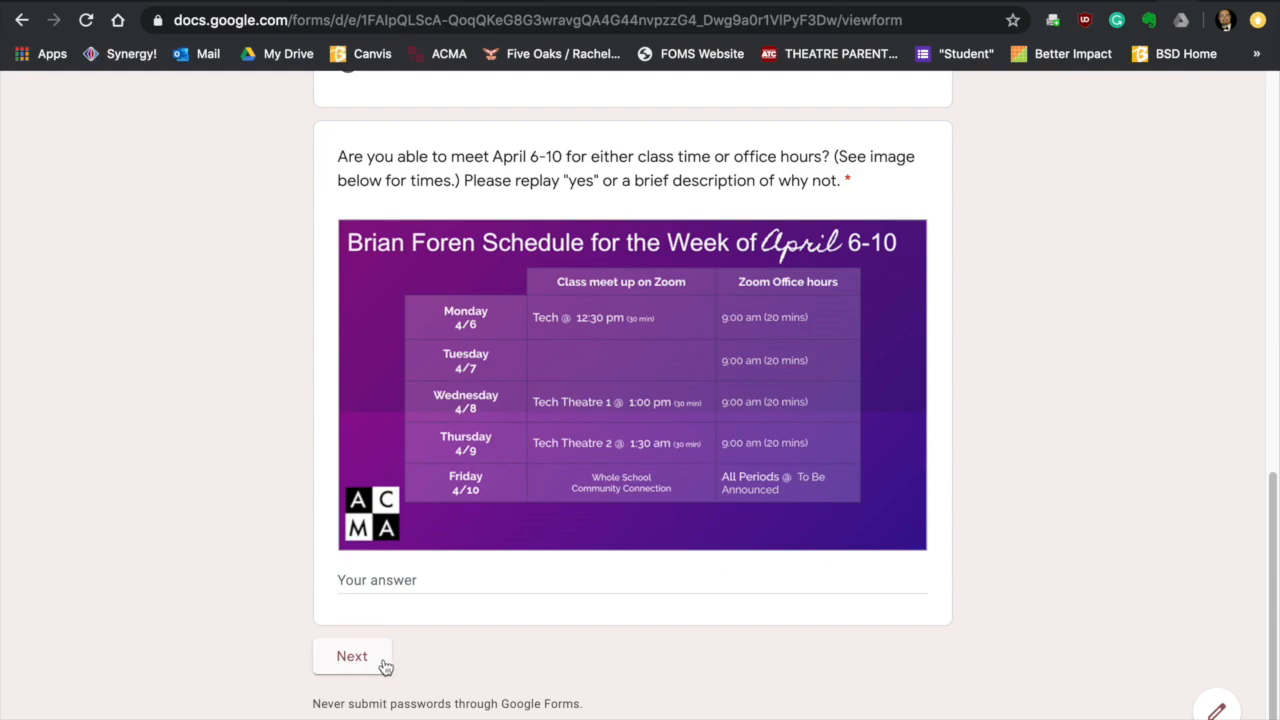
click(500, 580)
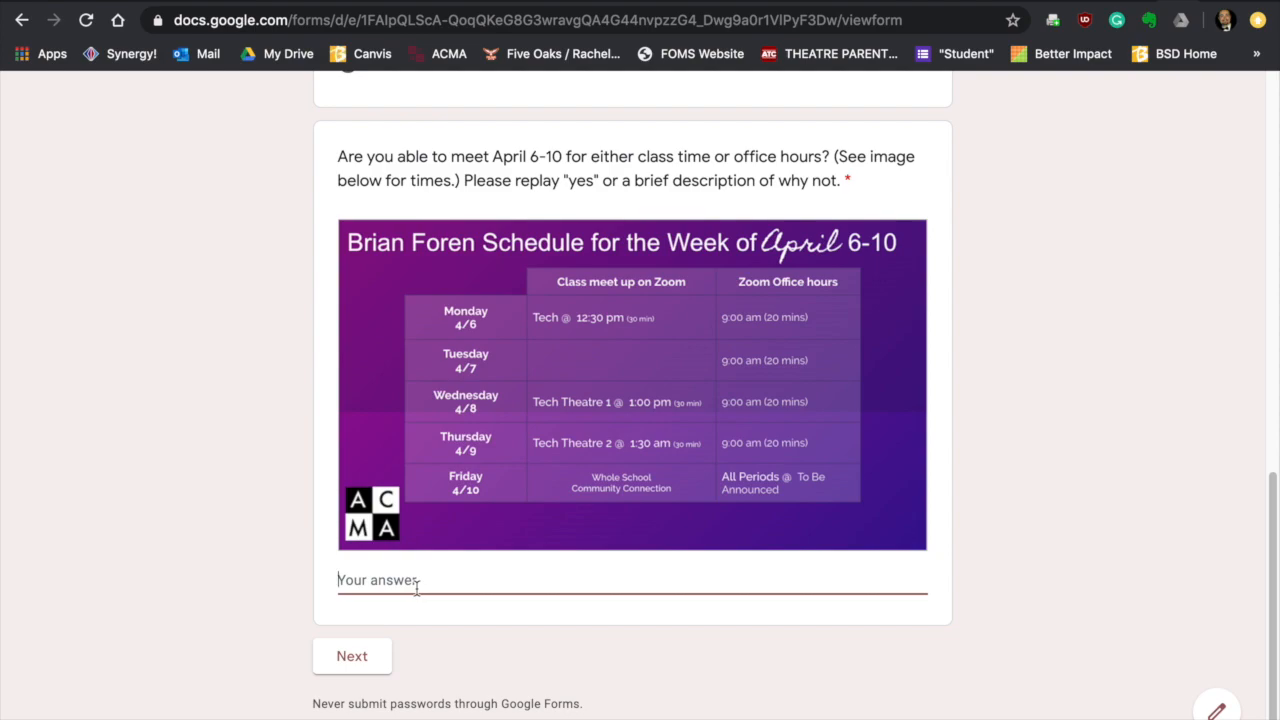
text(d)
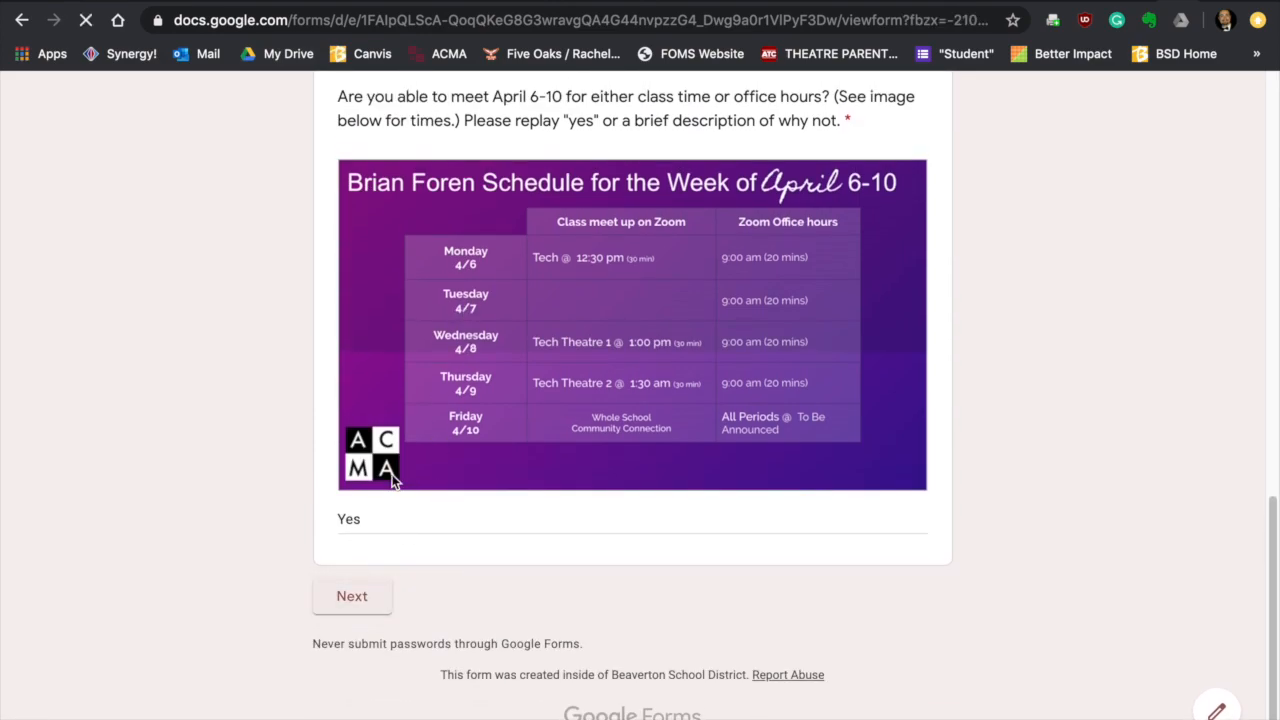
click(351, 595)
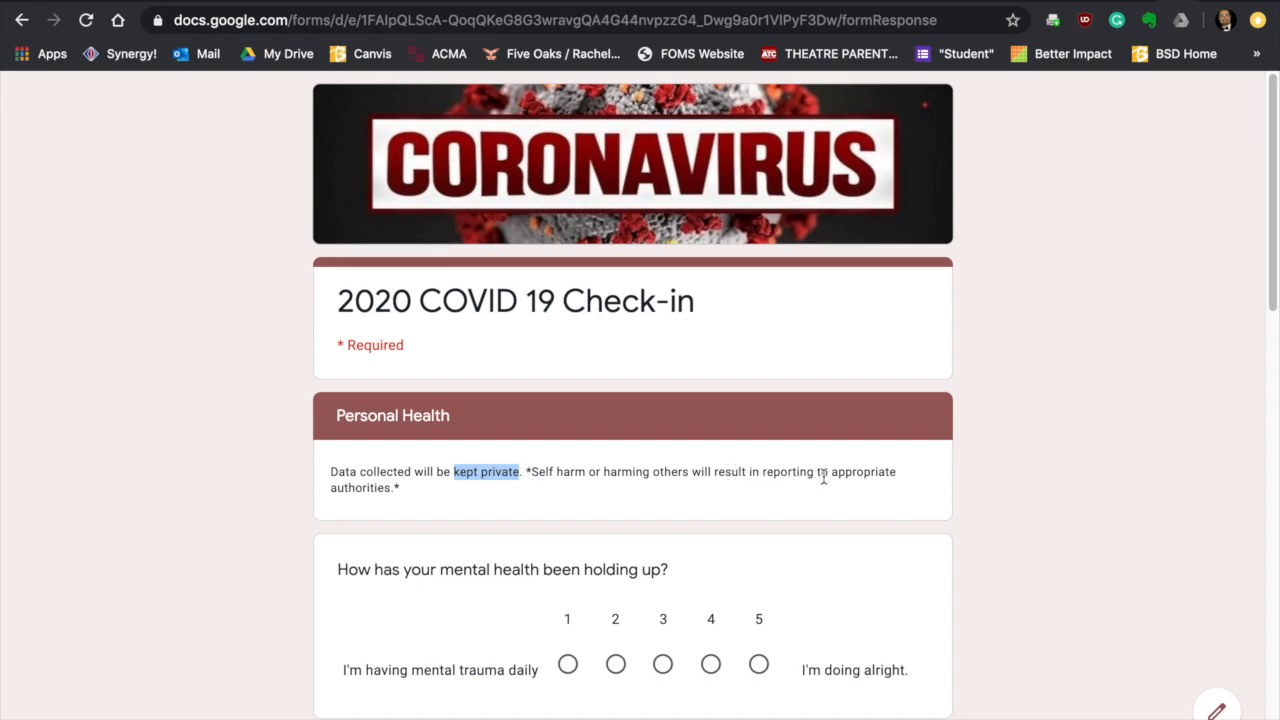
mouse_move(735, 476)
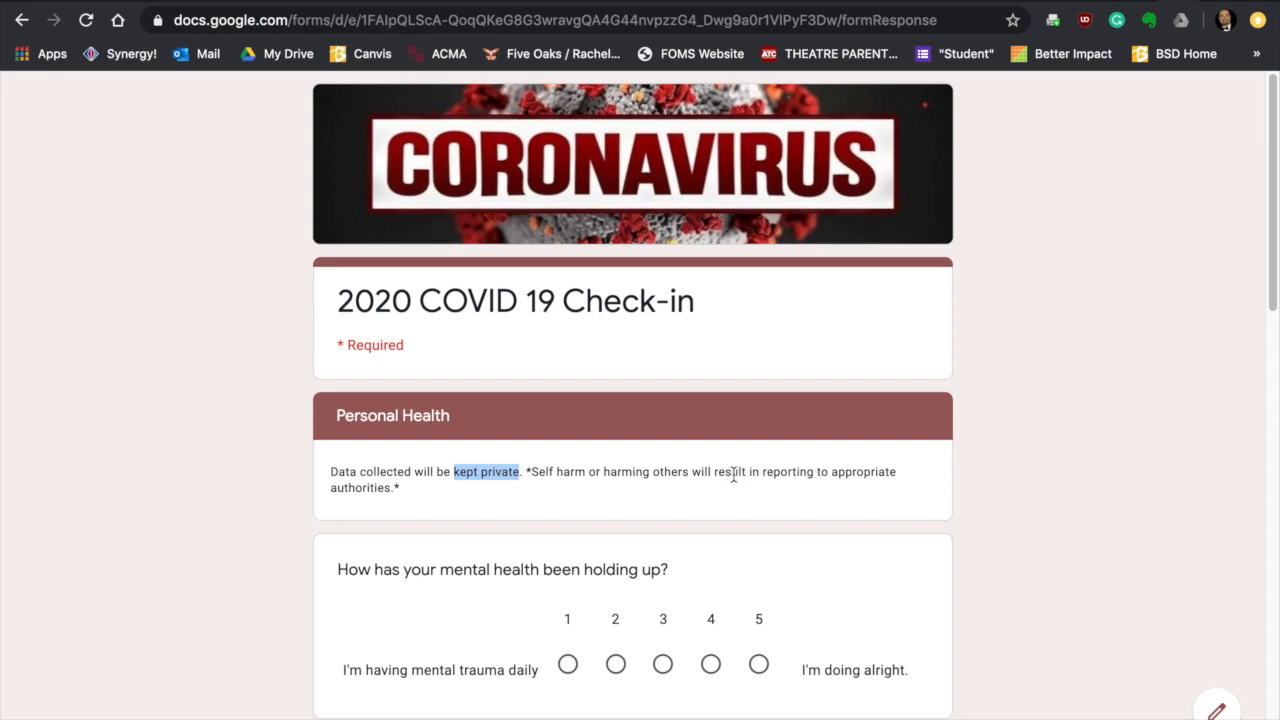
Scroll through Personal Health to the mental, emotional and social health ratings
scroll(down, 3)
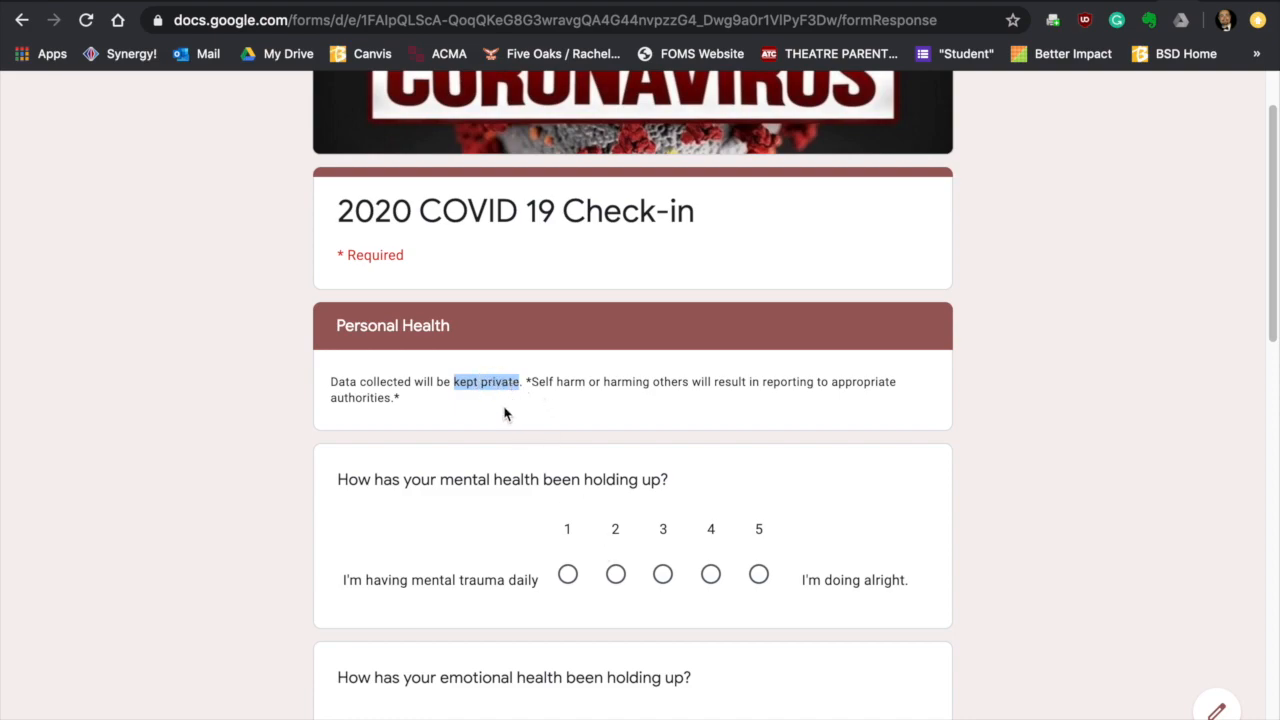
scroll(down, 3)
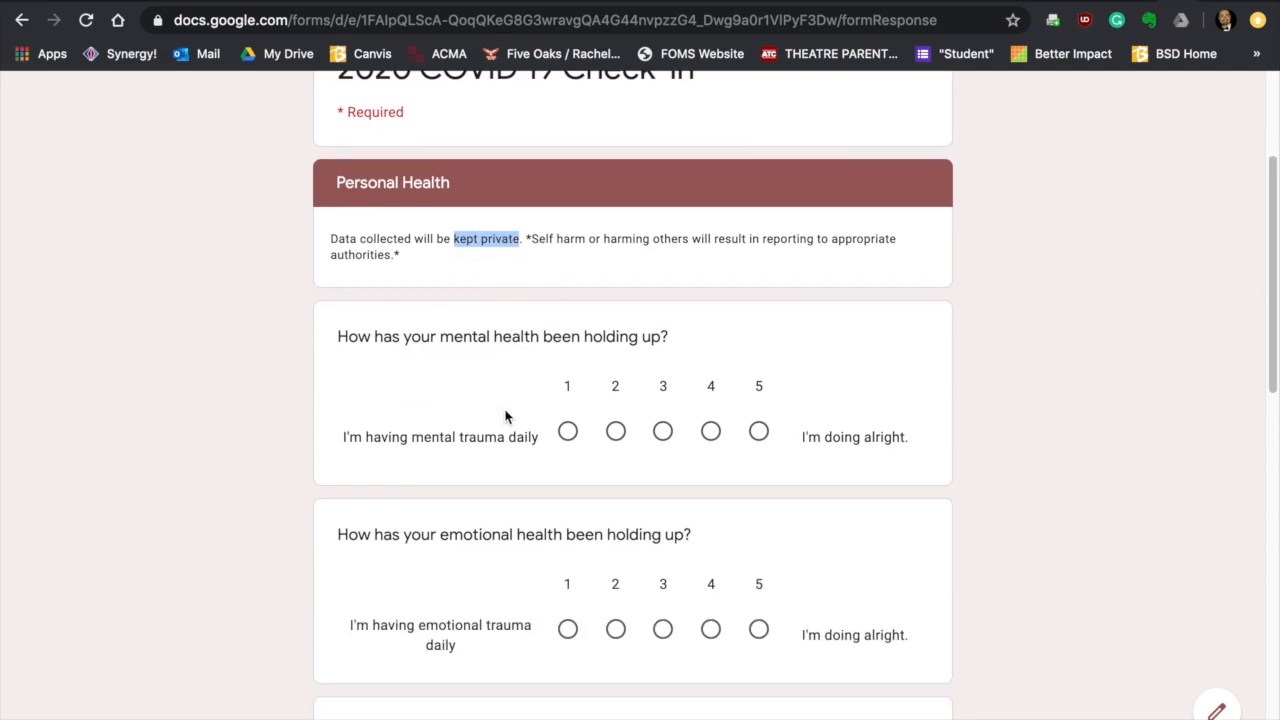
scroll(down, 3)
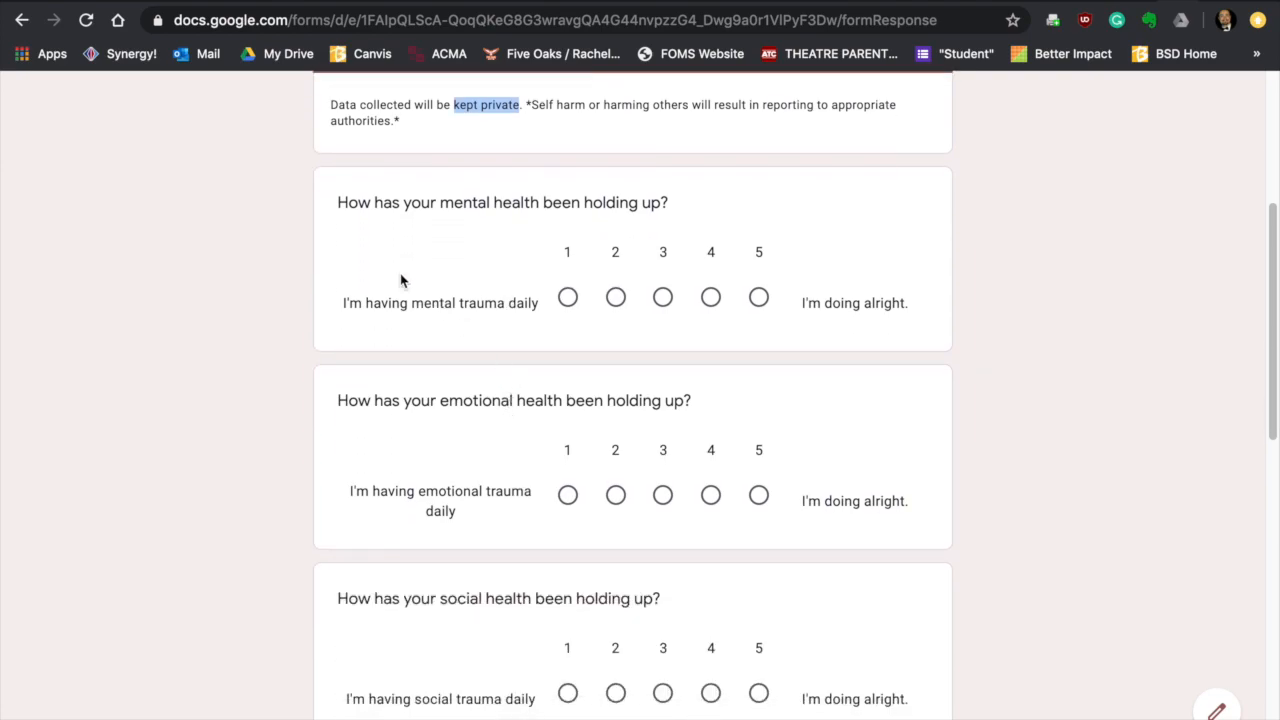
mouse_move(404, 223)
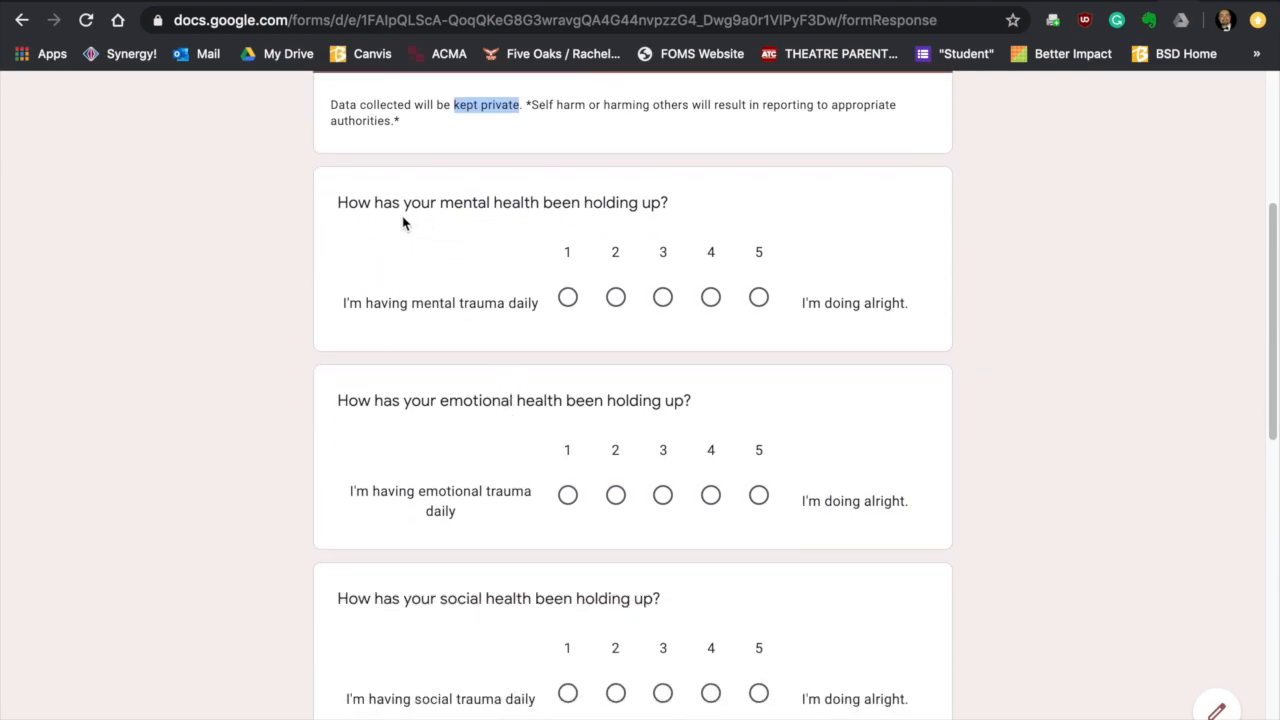
mouse_move(488, 318)
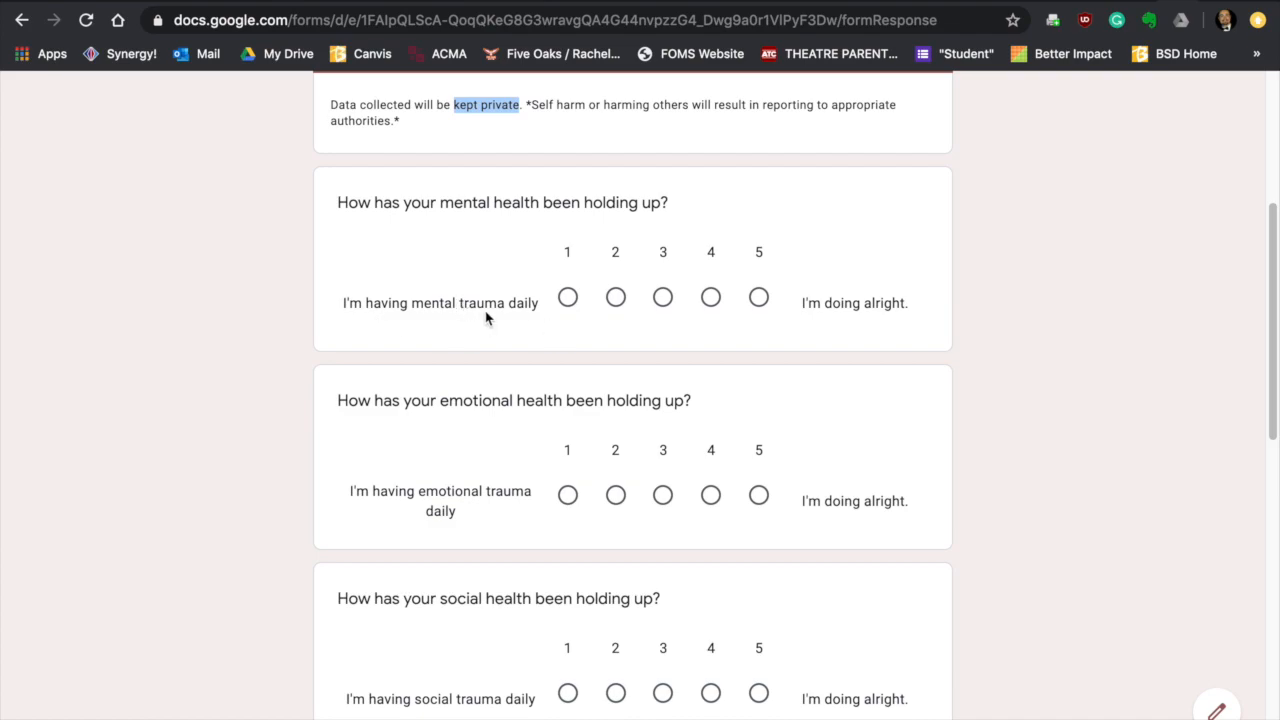
mouse_move(562, 298)
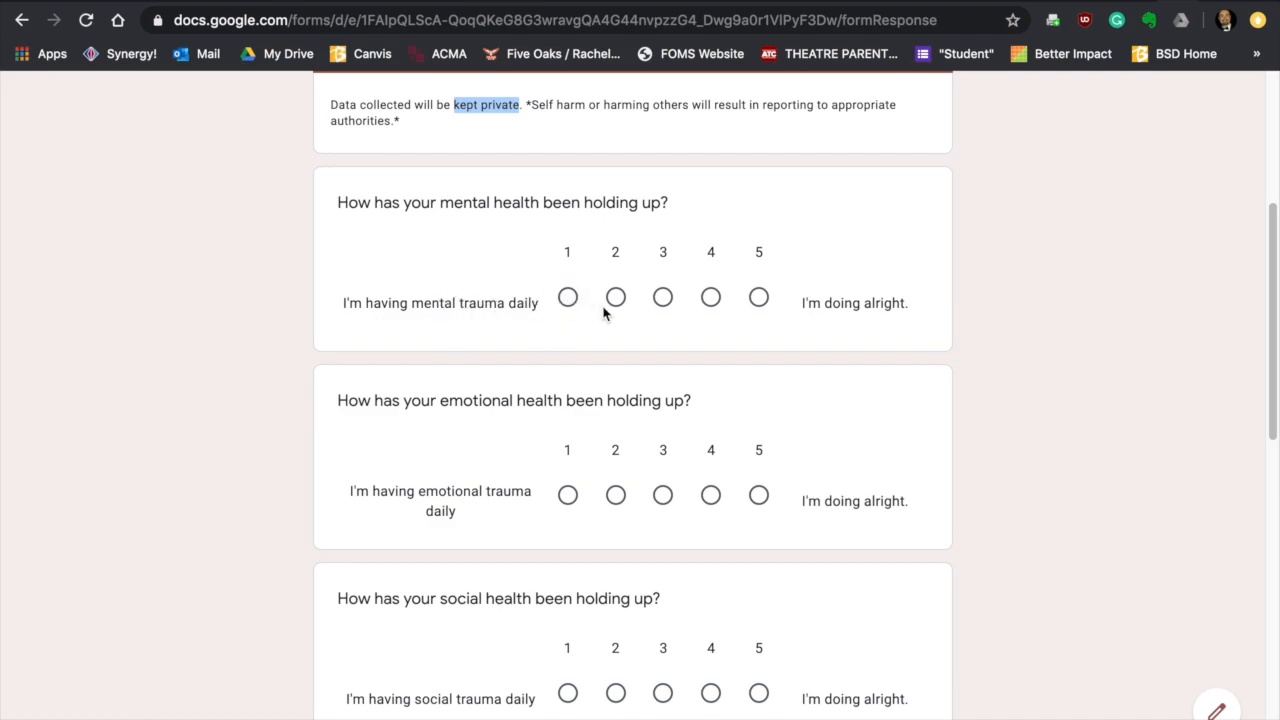
mouse_move(613, 318)
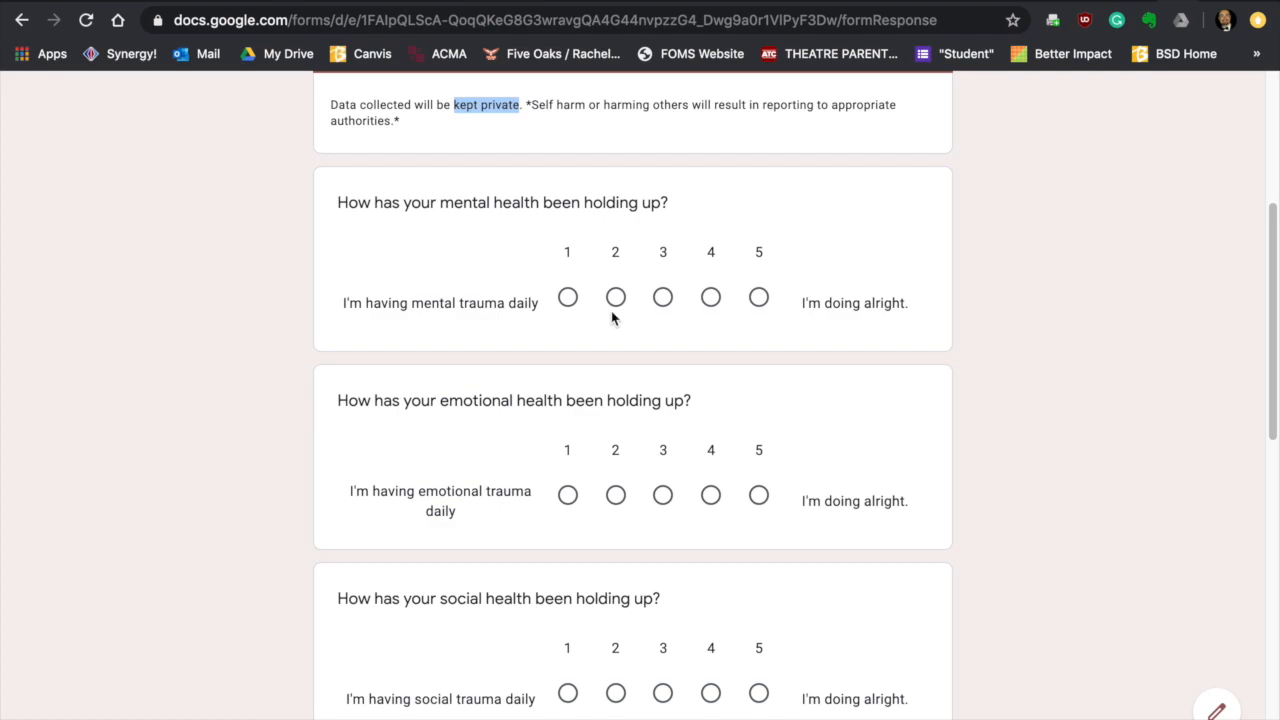
mouse_move(583, 305)
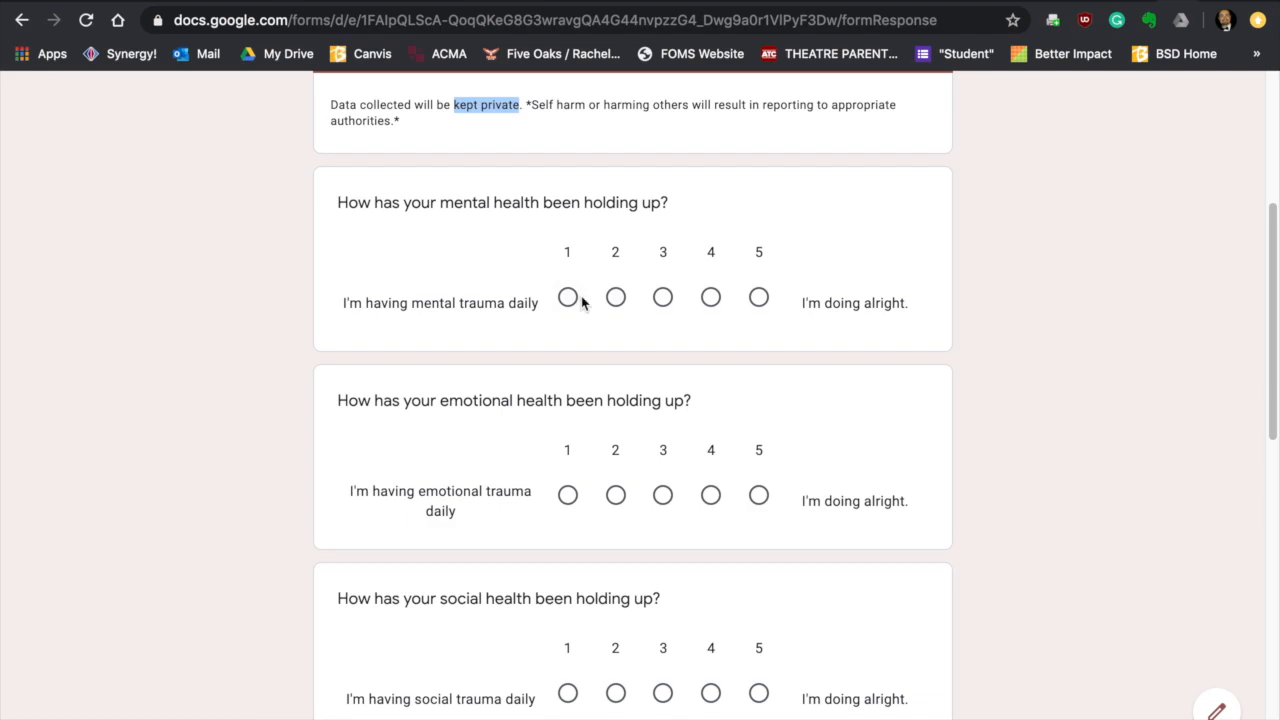
mouse_move(663, 303)
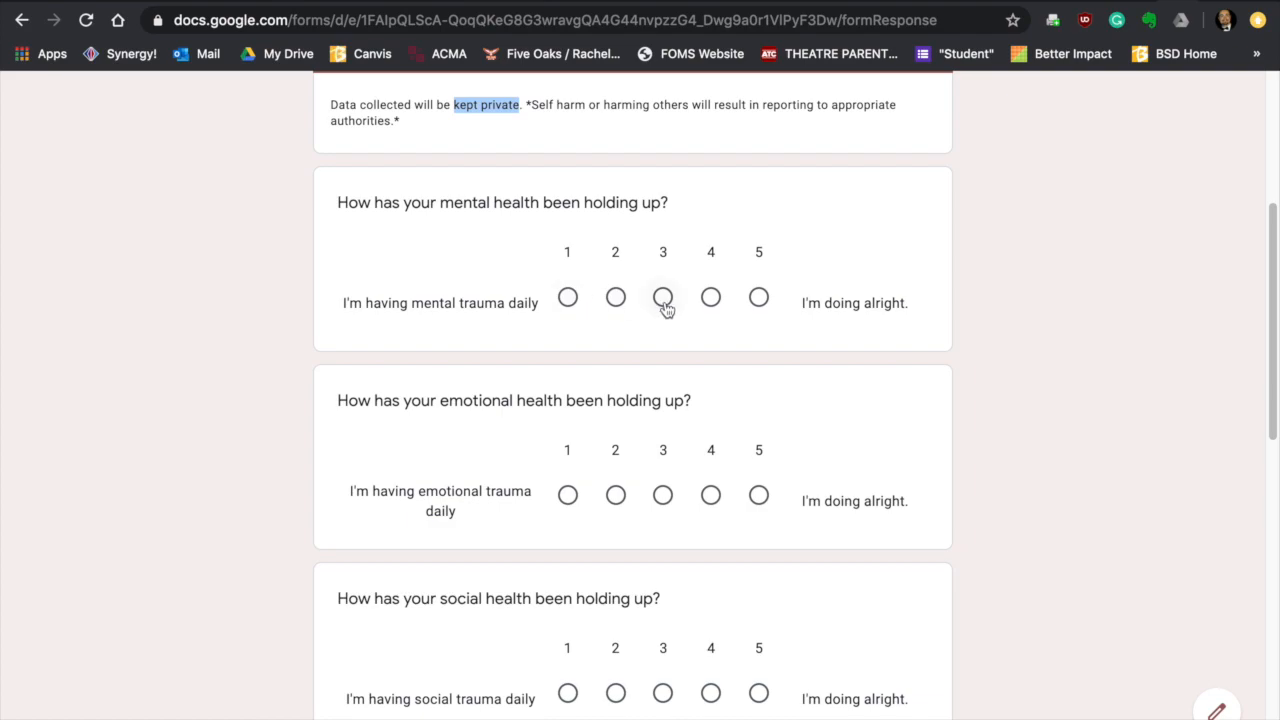
mouse_move(645, 300)
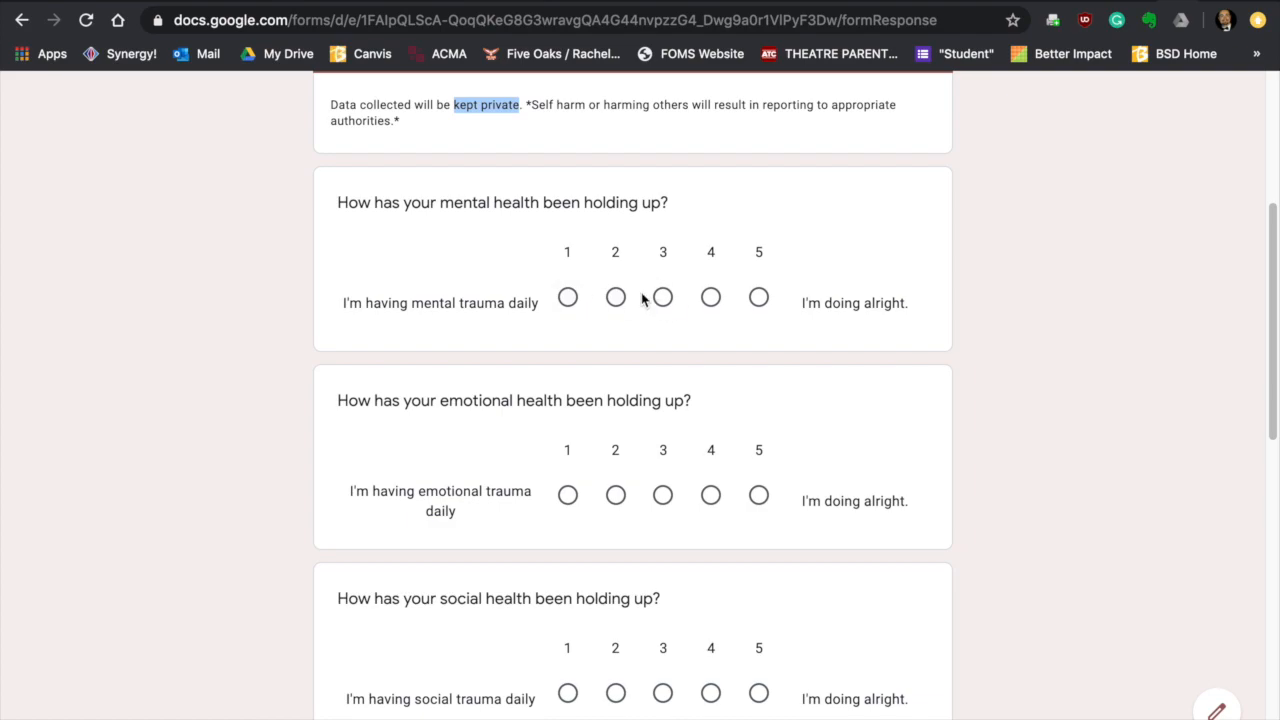
mouse_move(662, 291)
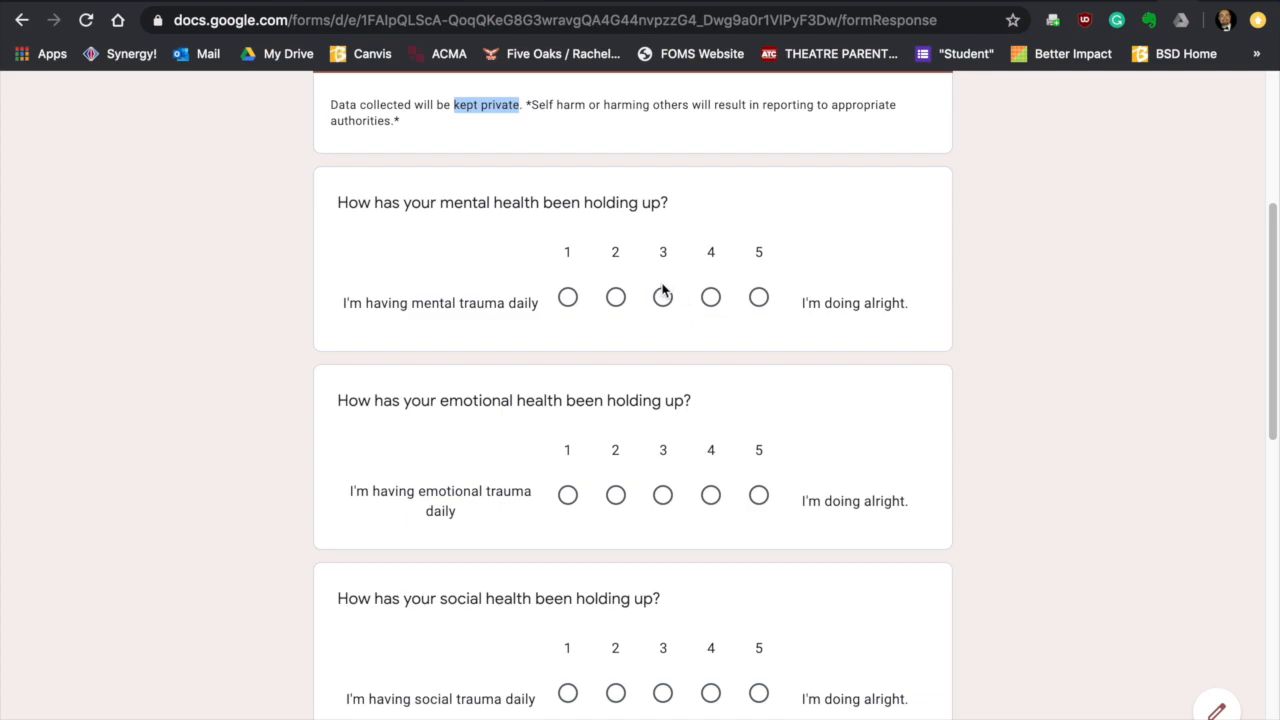
mouse_move(748, 314)
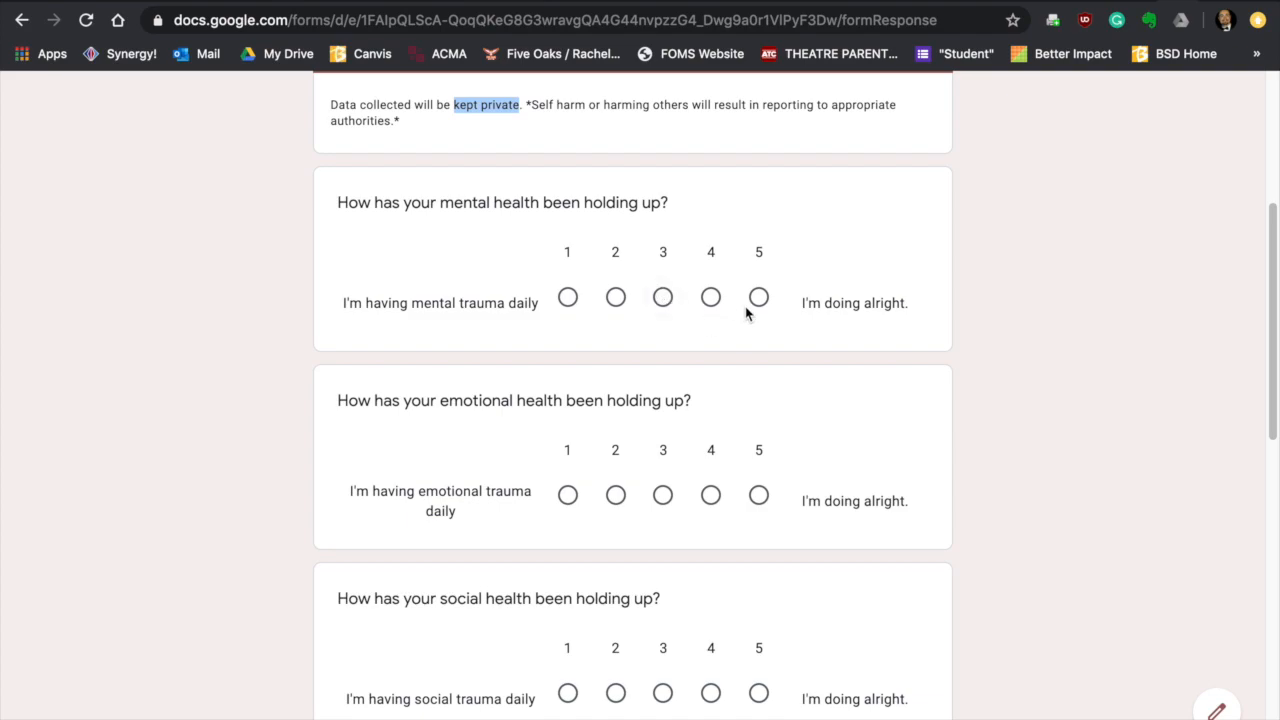
mouse_move(745, 318)
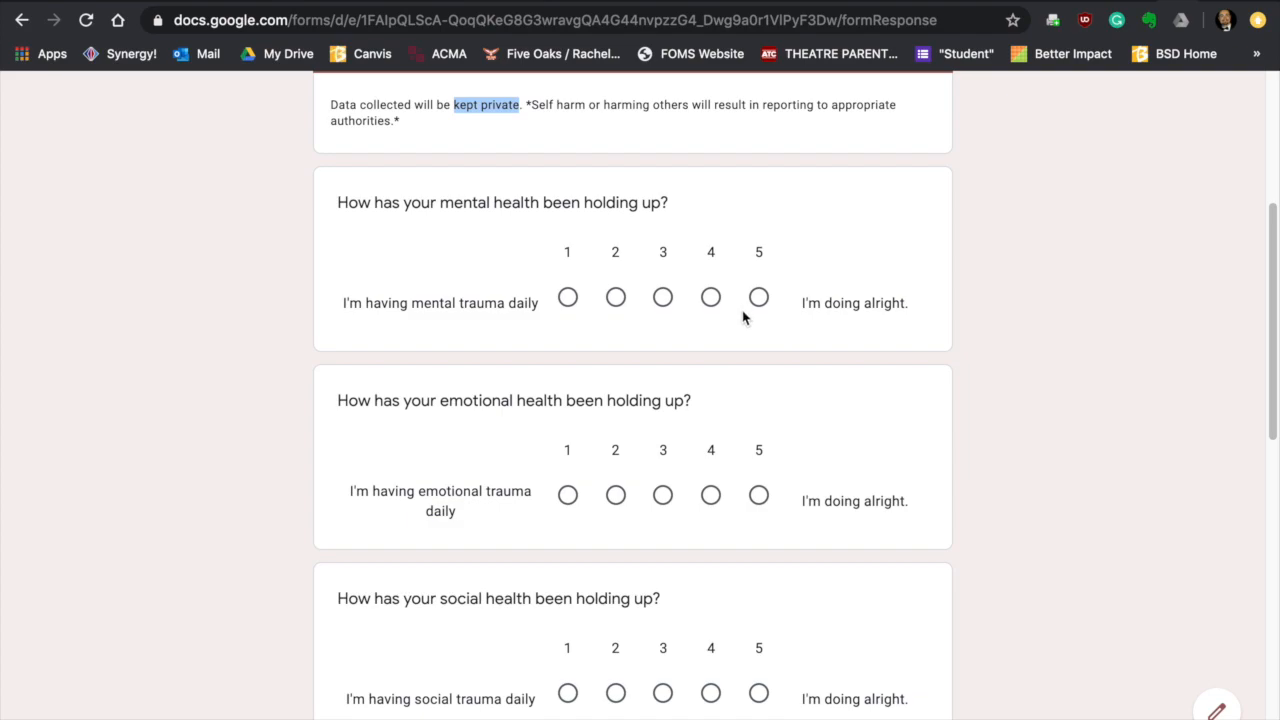
mouse_move(724, 325)
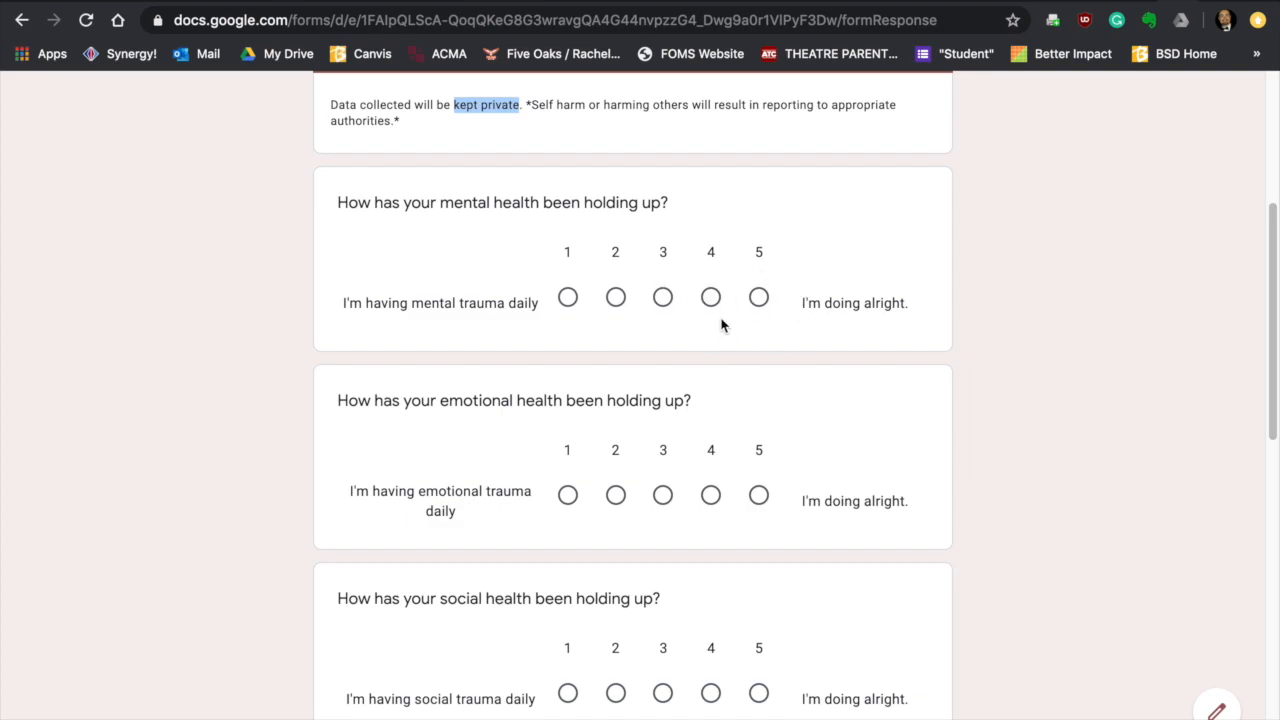
mouse_move(757, 392)
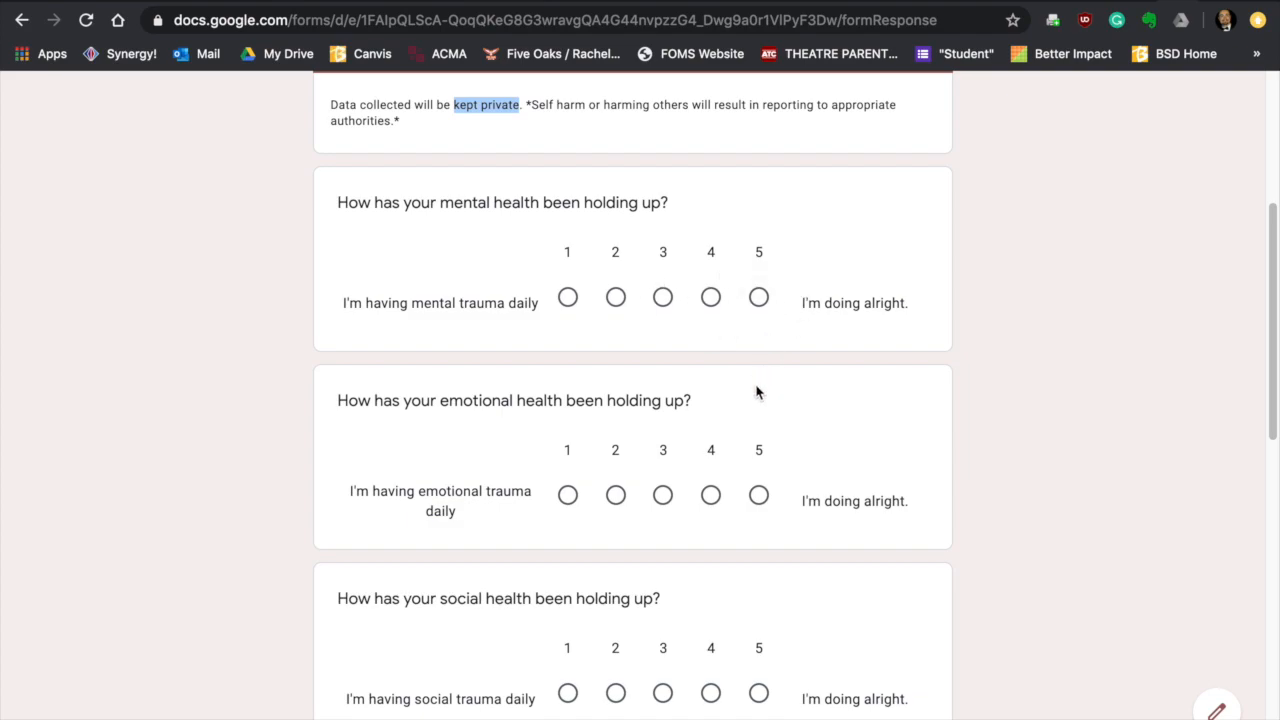
scroll(down, 3)
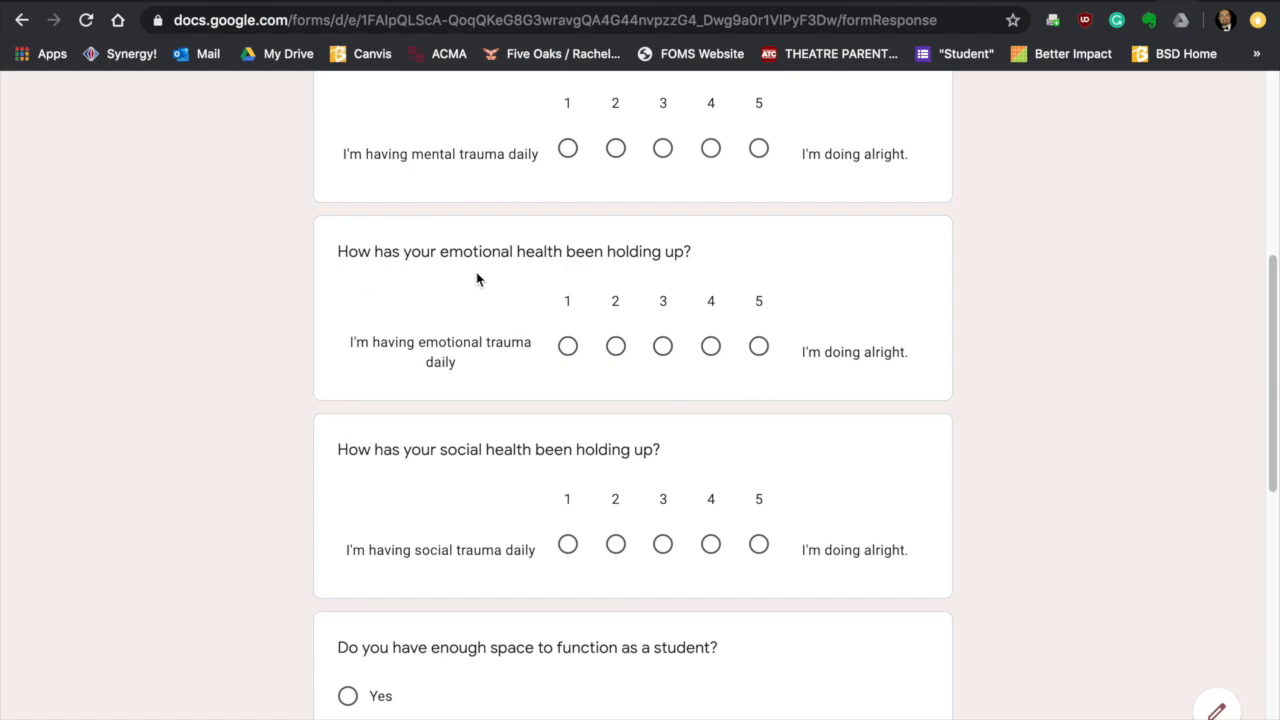
mouse_move(615, 346)
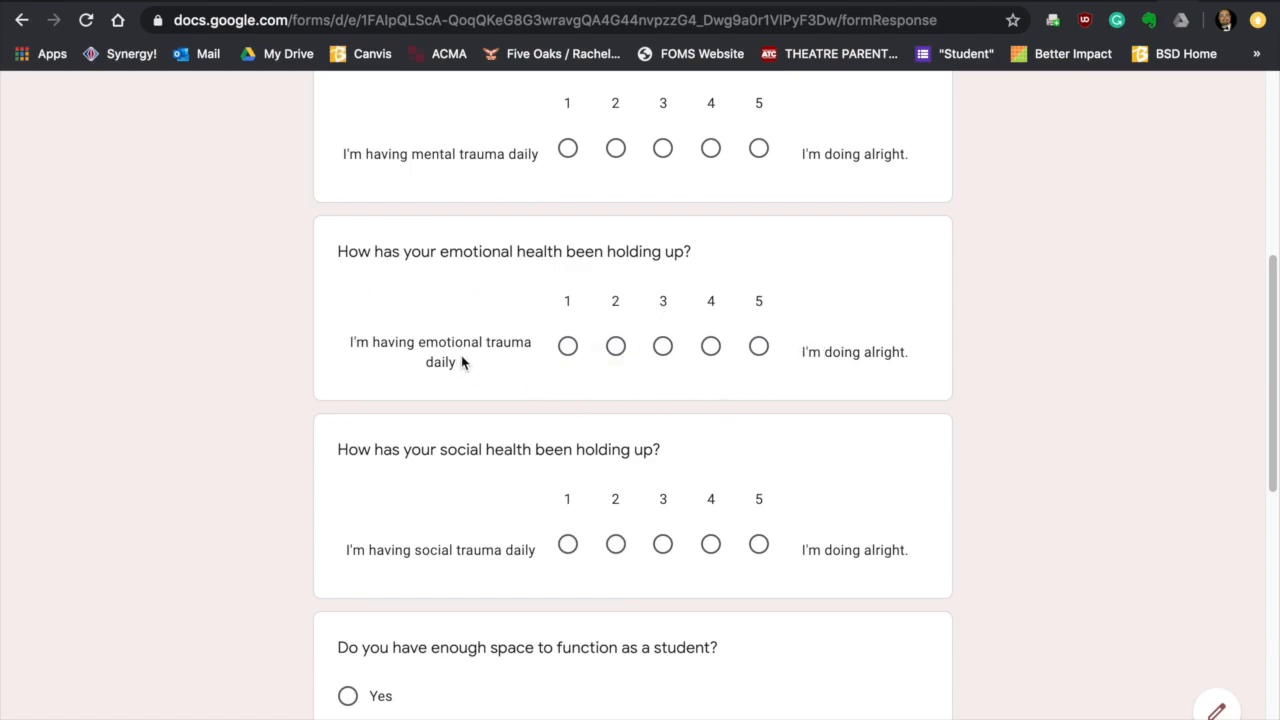
mouse_move(567, 346)
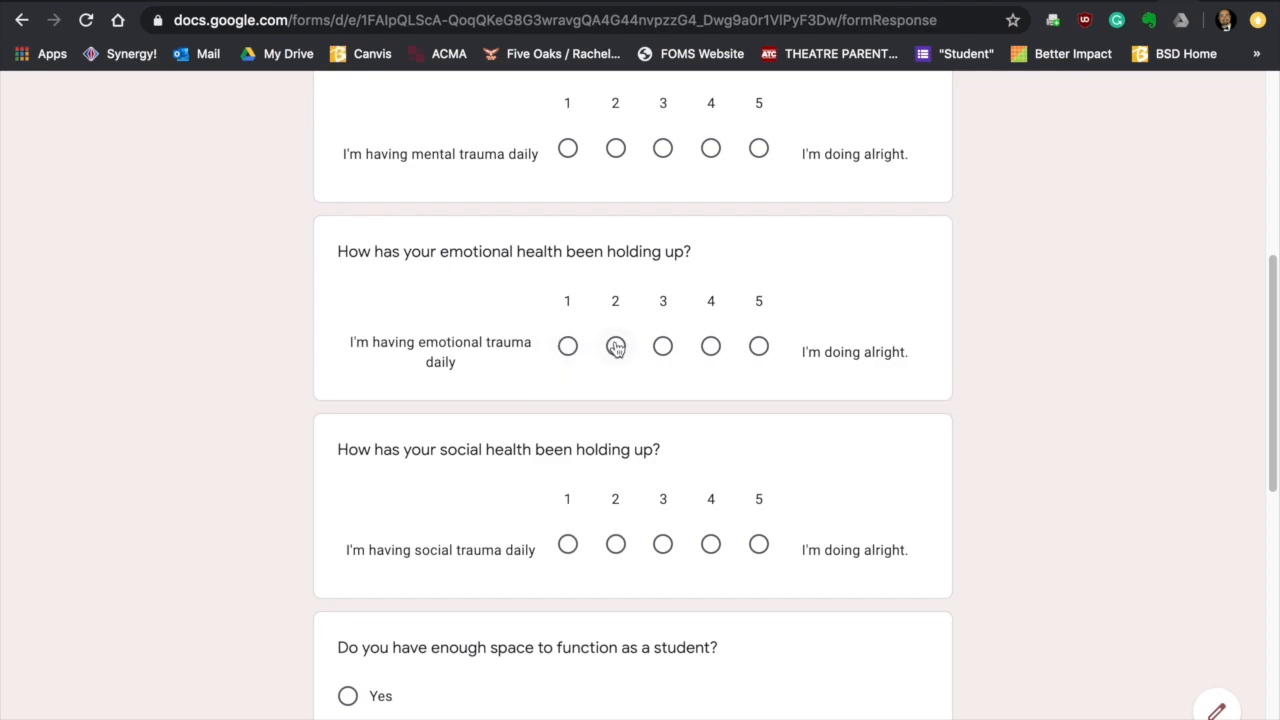
mouse_move(567, 346)
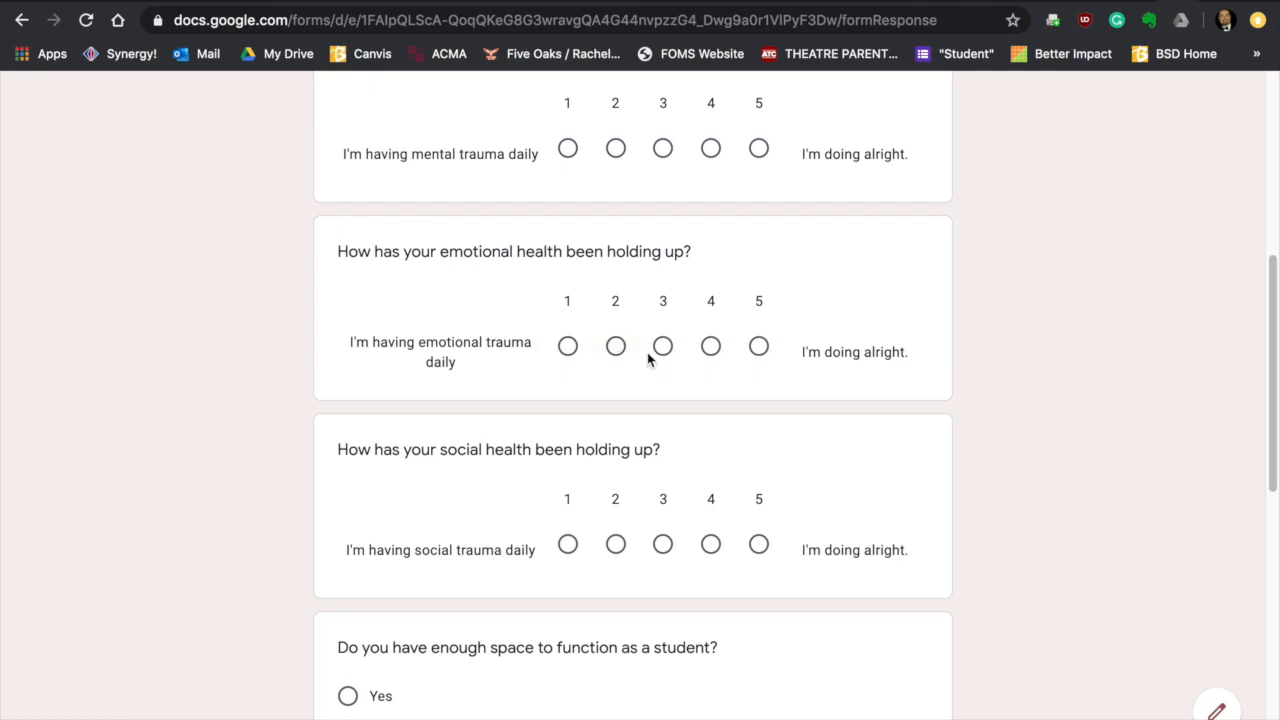
mouse_move(678, 356)
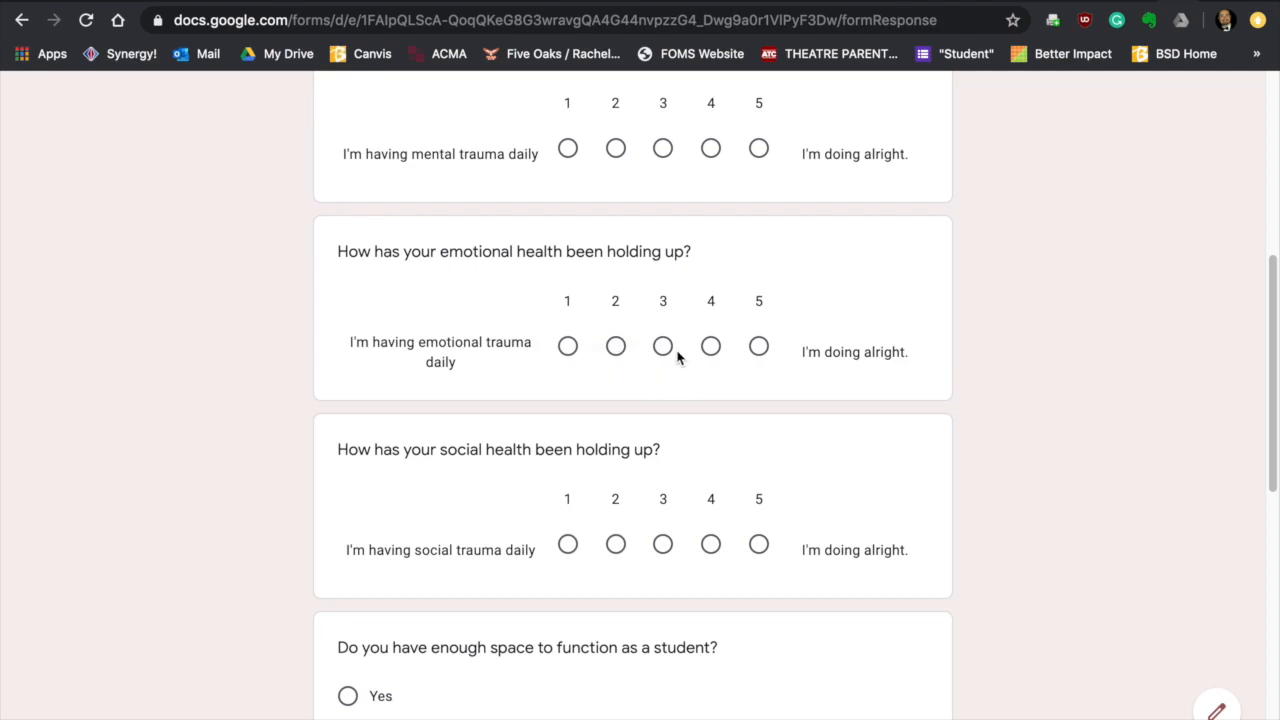
mouse_move(680, 348)
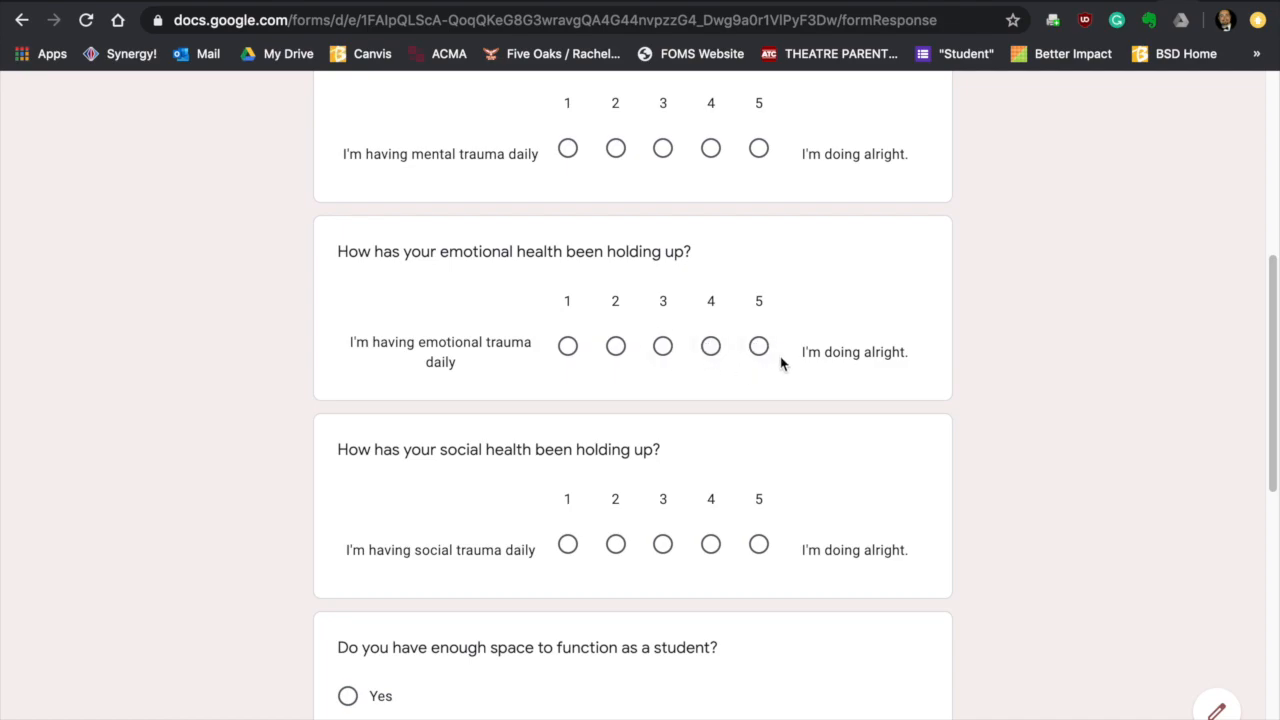
scroll(down, 3)
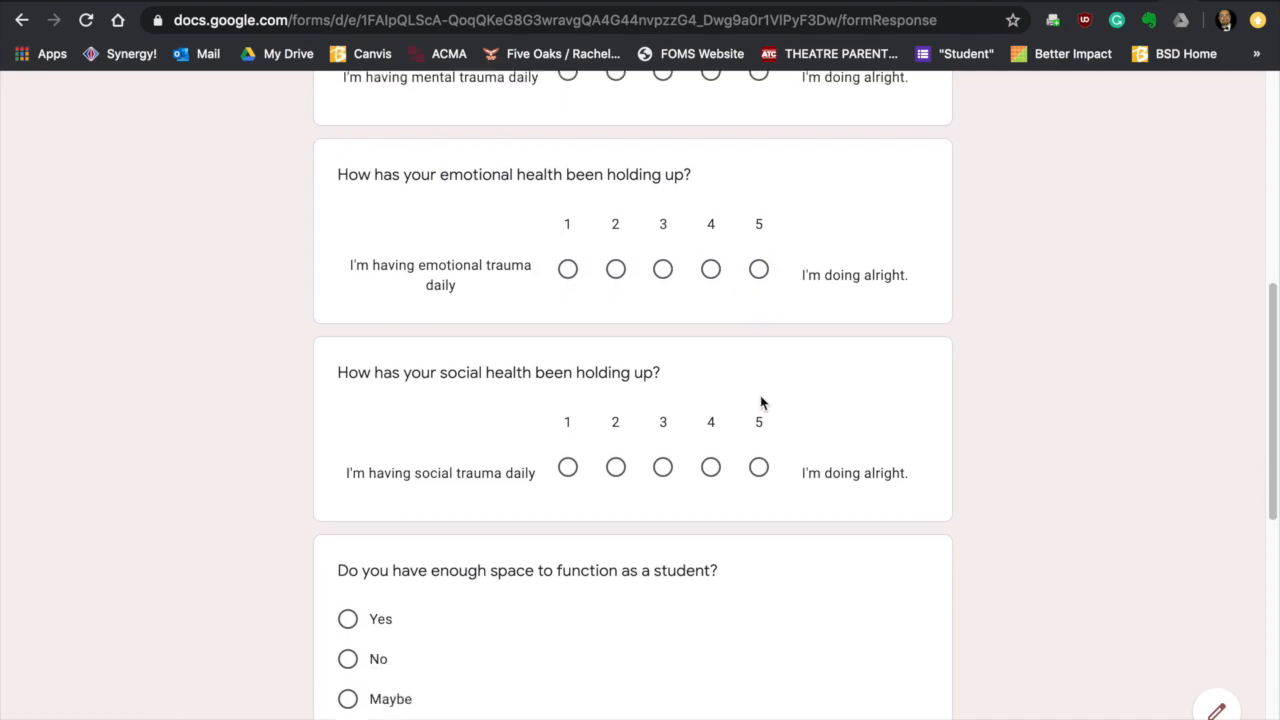
scroll(down, 3)
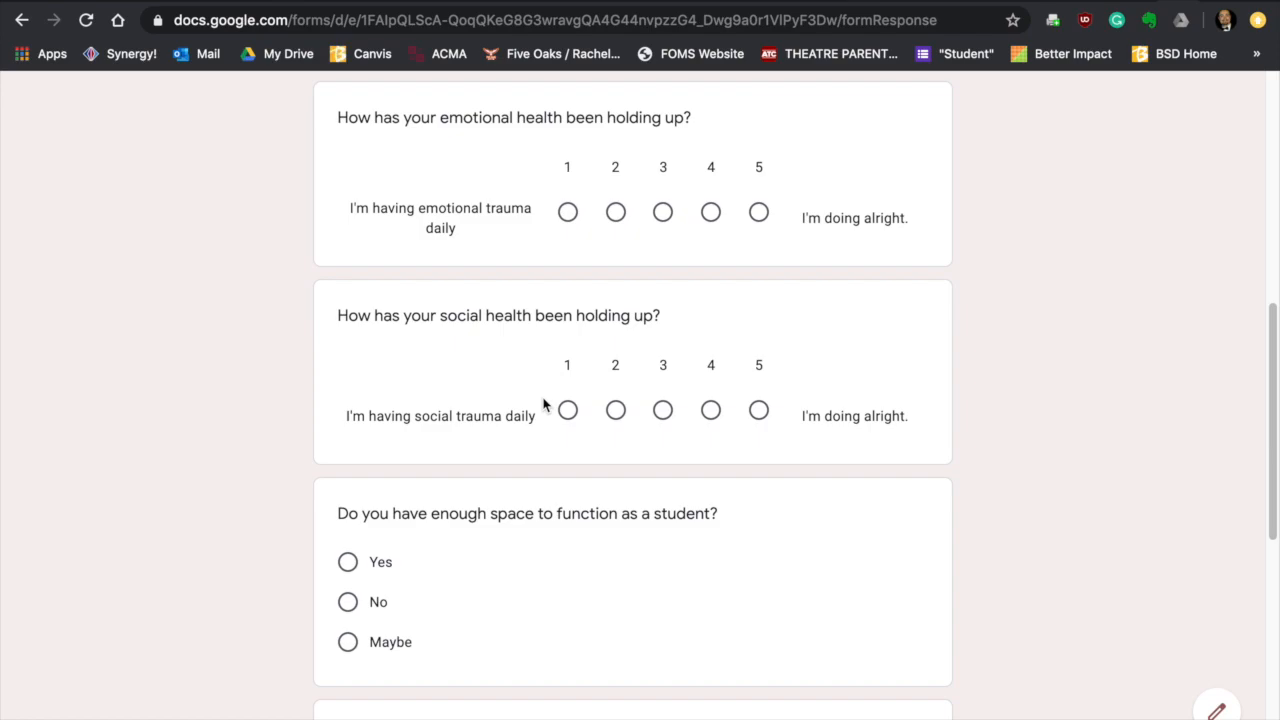
mouse_move(778, 420)
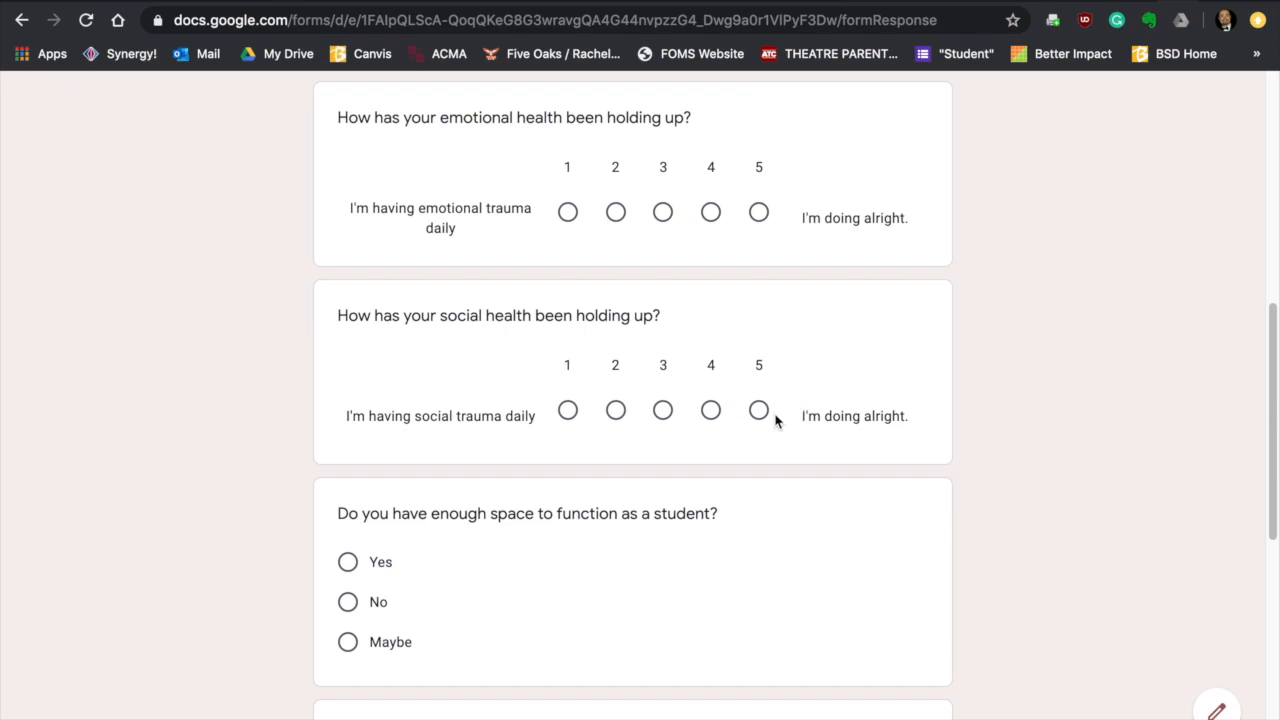
mouse_move(590, 395)
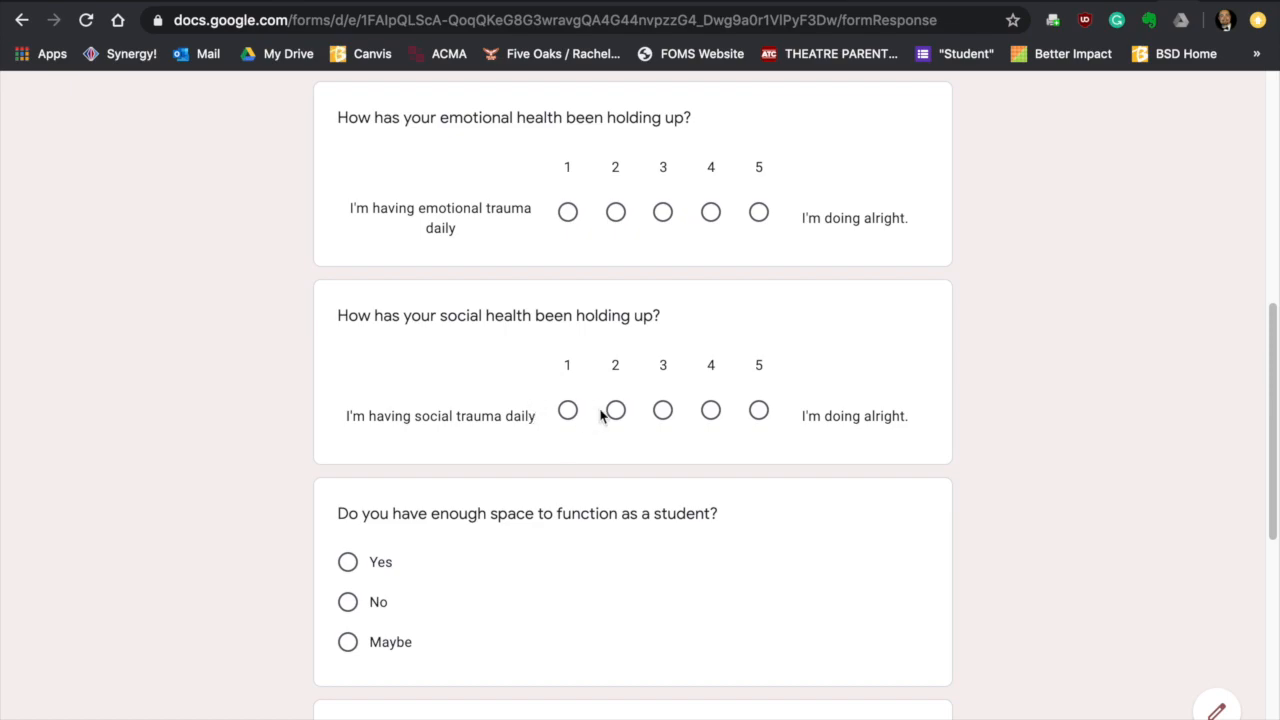
mouse_move(583, 410)
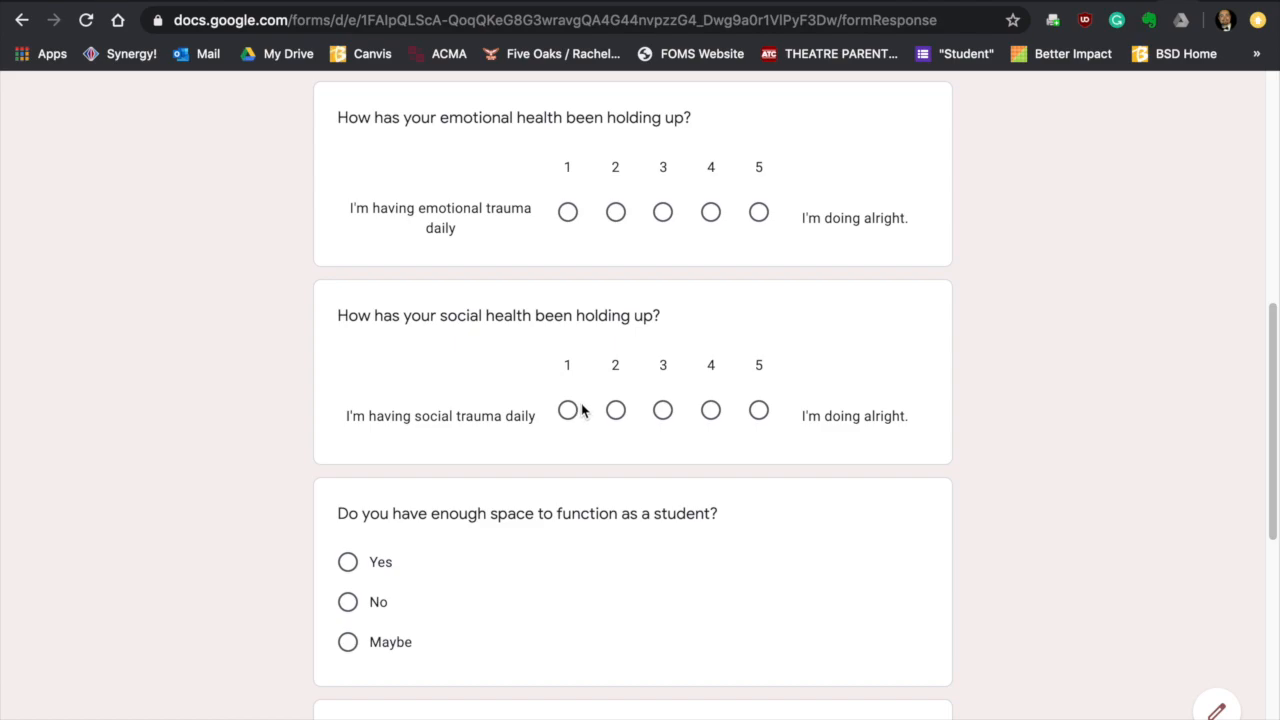
mouse_move(567, 489)
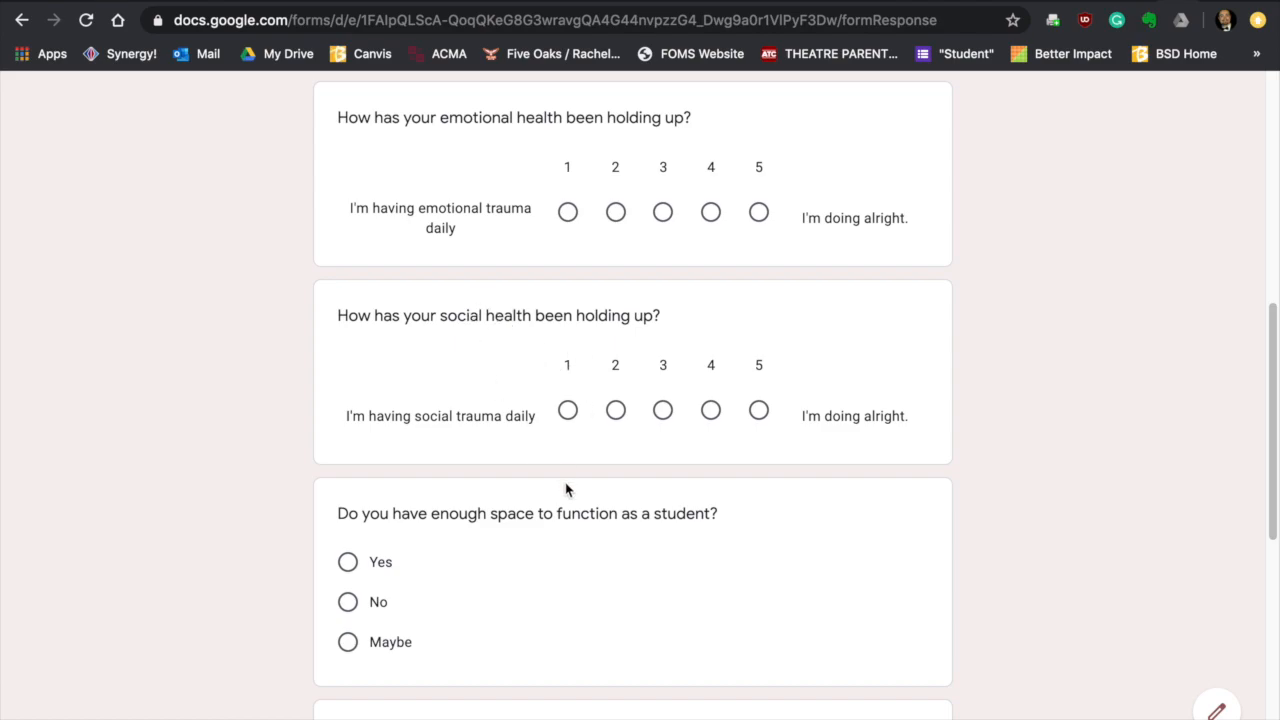
scroll(down, 3)
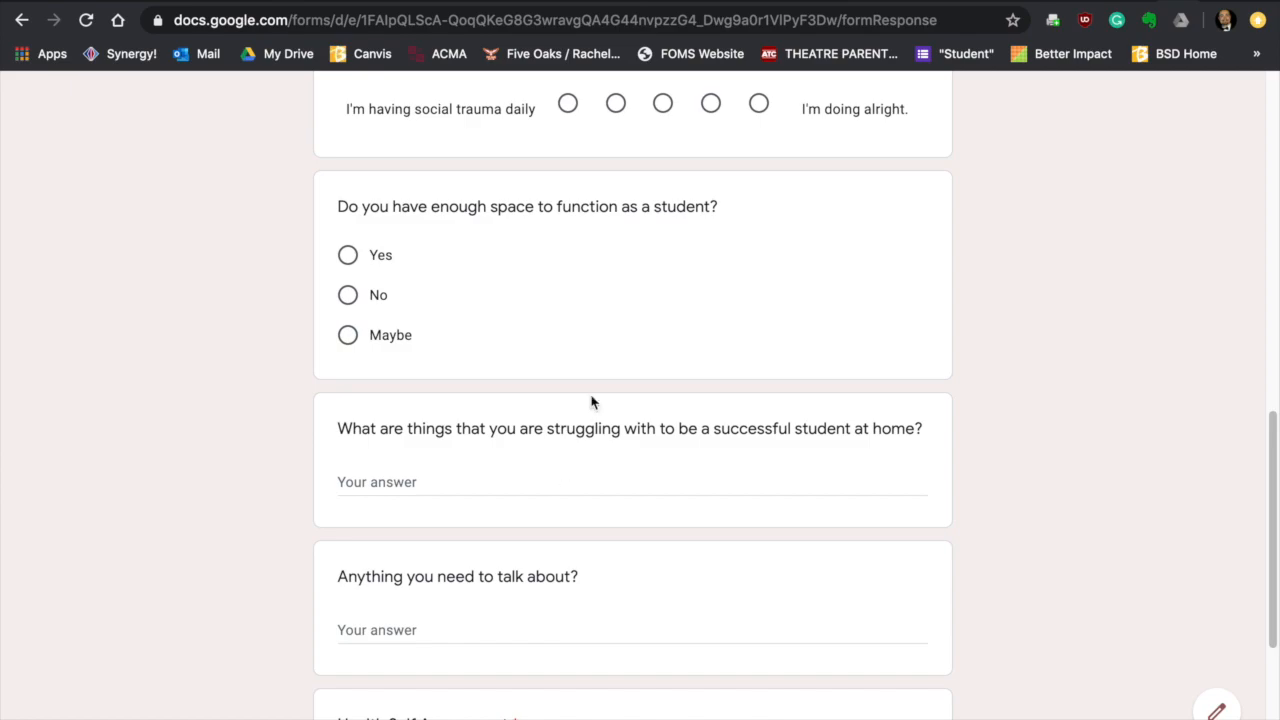
scroll(up, 3)
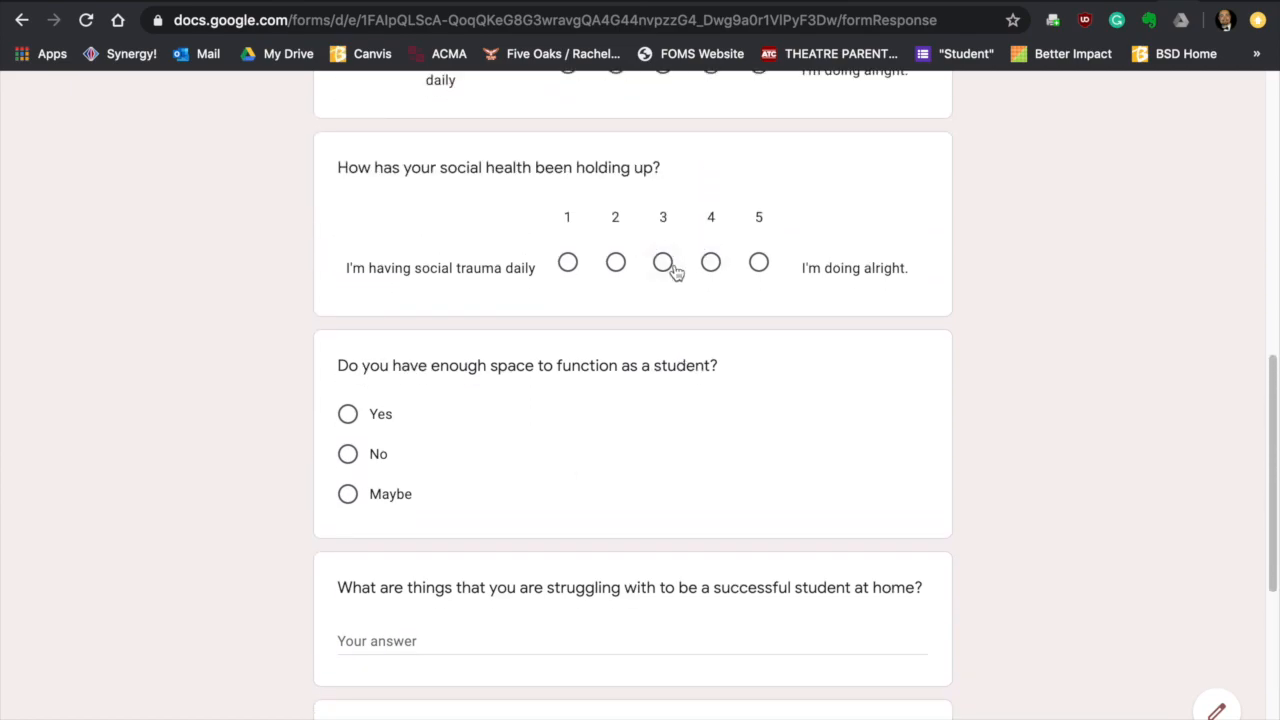
mouse_move(393, 395)
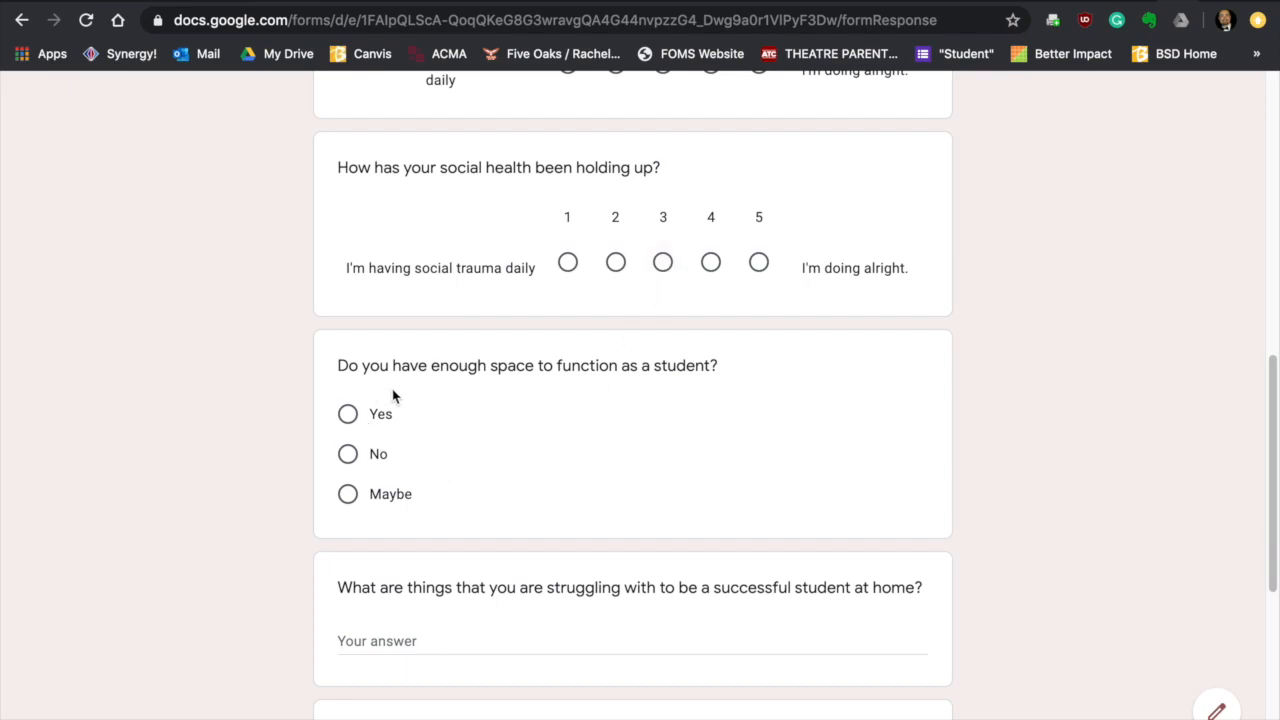
scroll(down, 3)
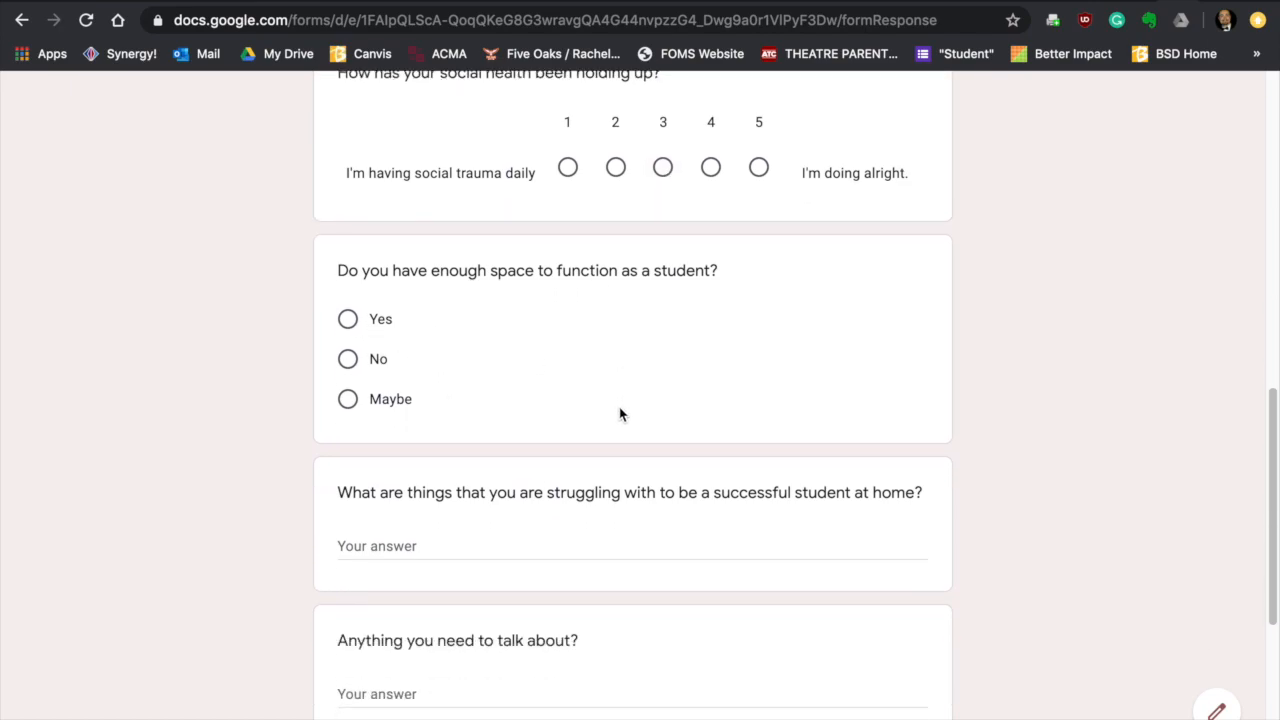
scroll(down, 3)
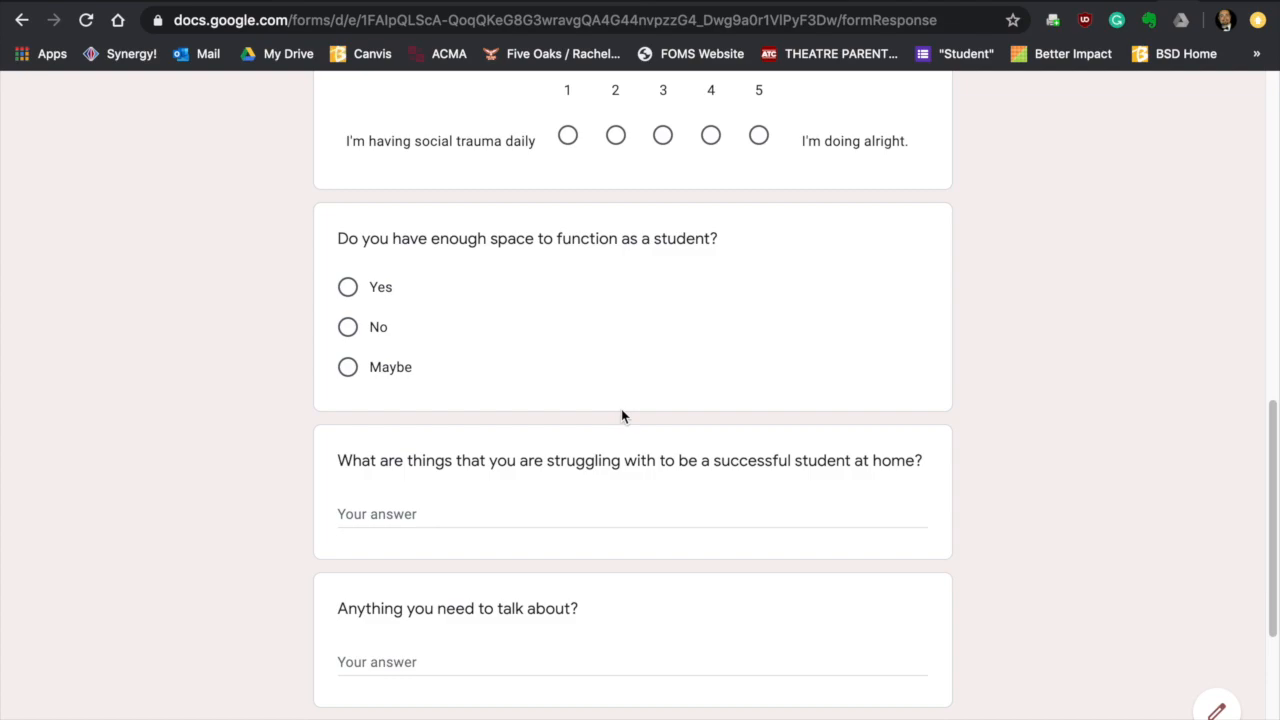
scroll(down, 3)
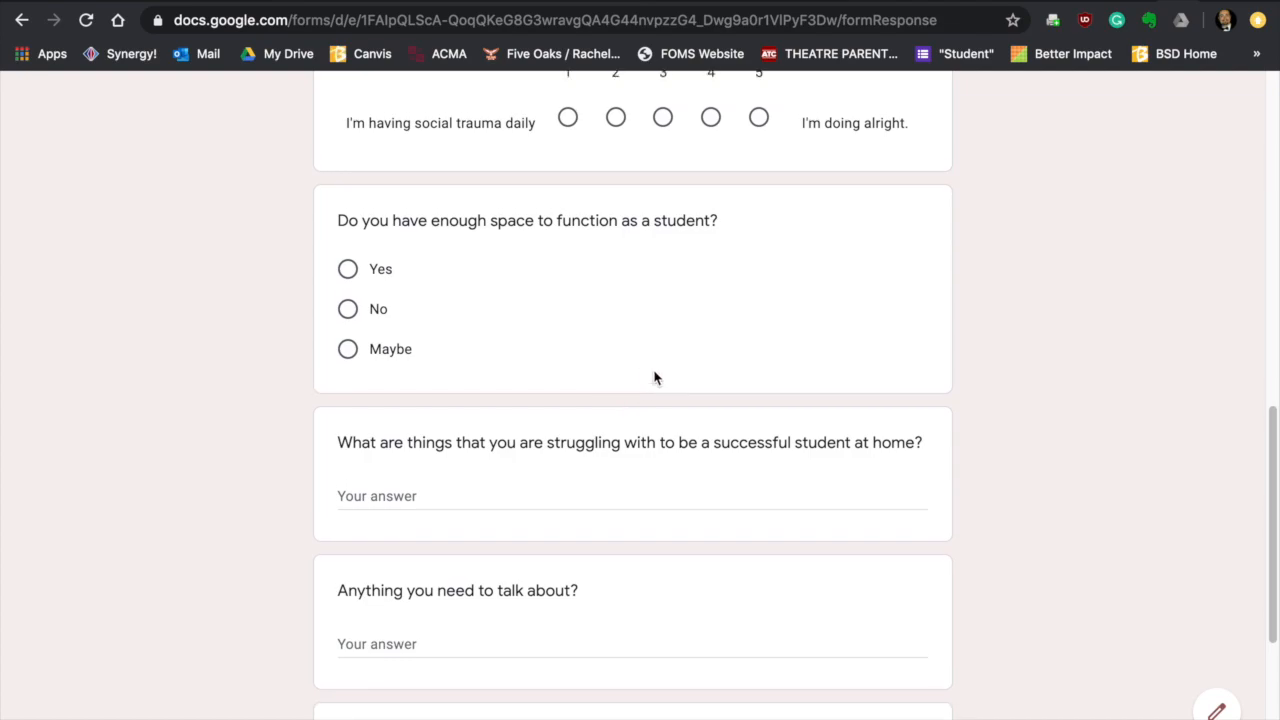
scroll(up, 3)
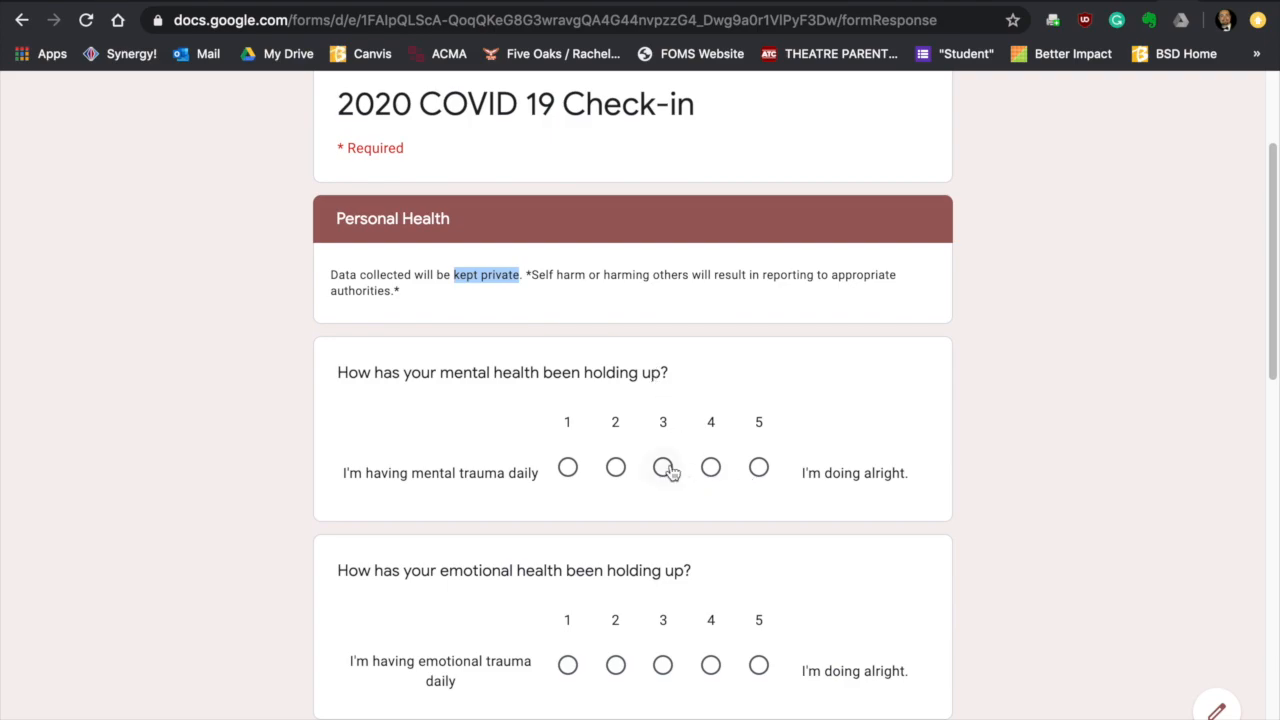
Rate health at 3 and answer Yes to having enough space to function
click(663, 467)
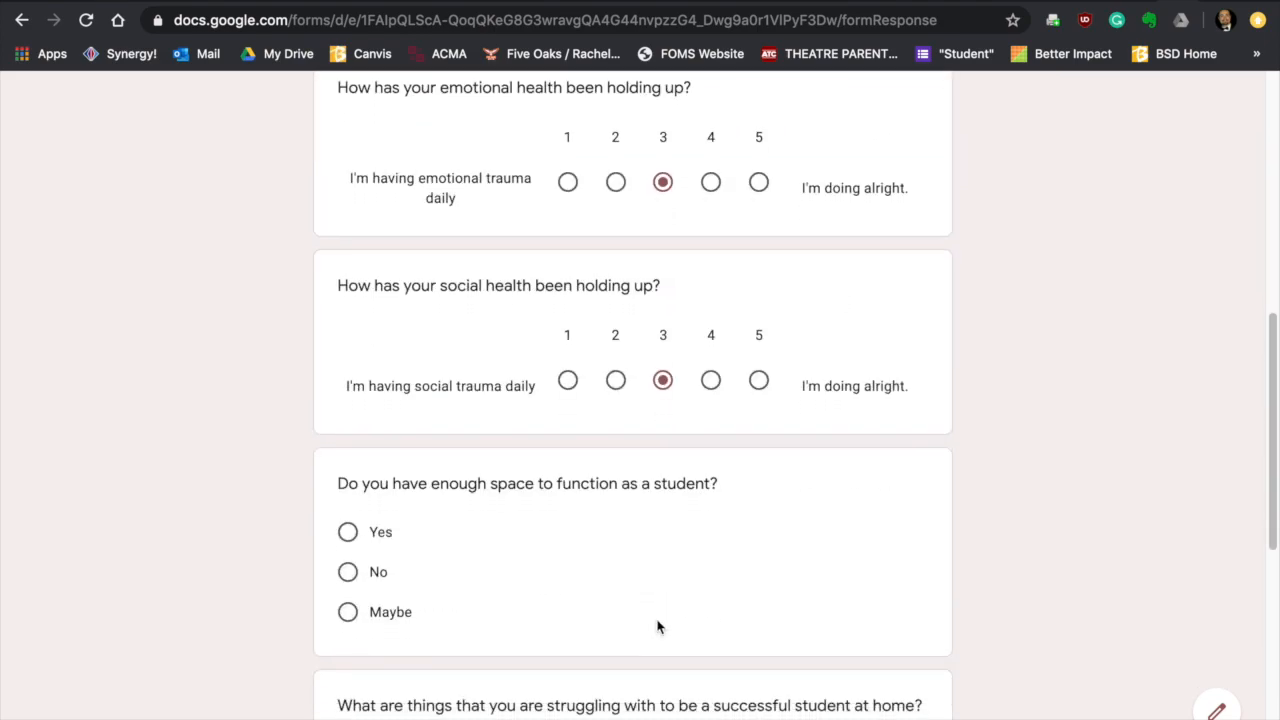
scroll(down, 3)
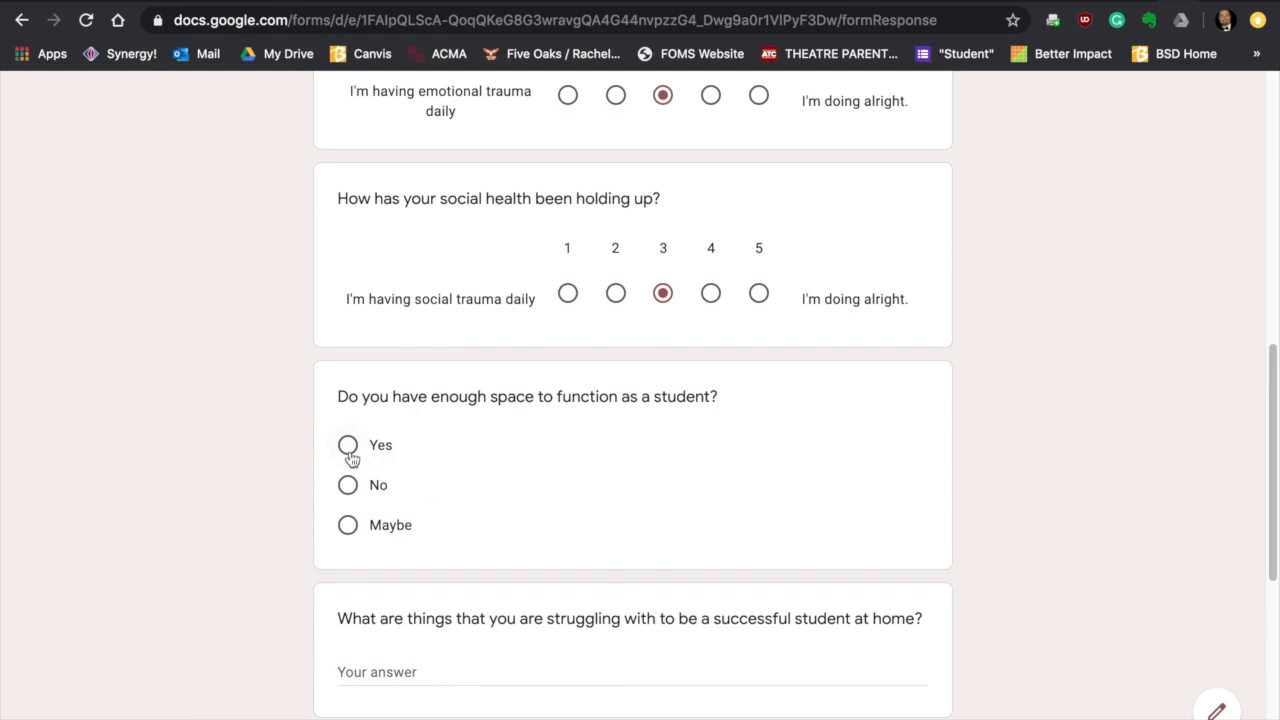
click(347, 445)
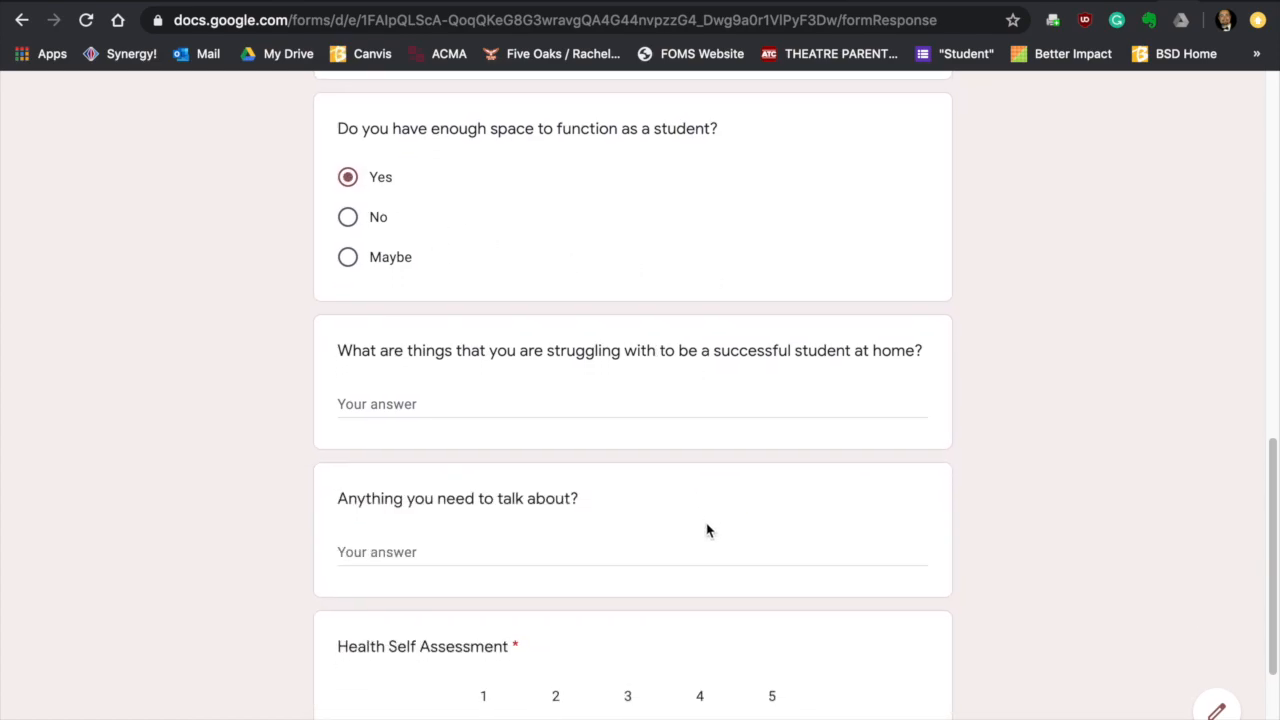
scroll(down, 3)
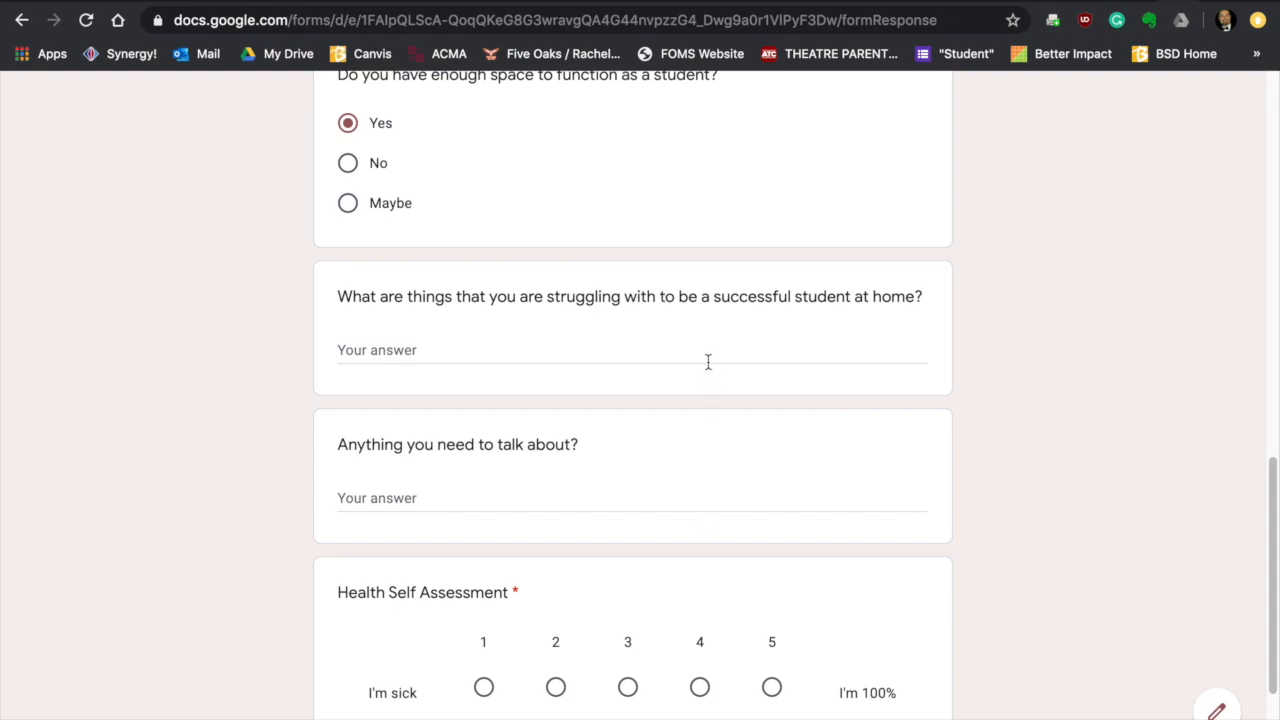
click(632, 350)
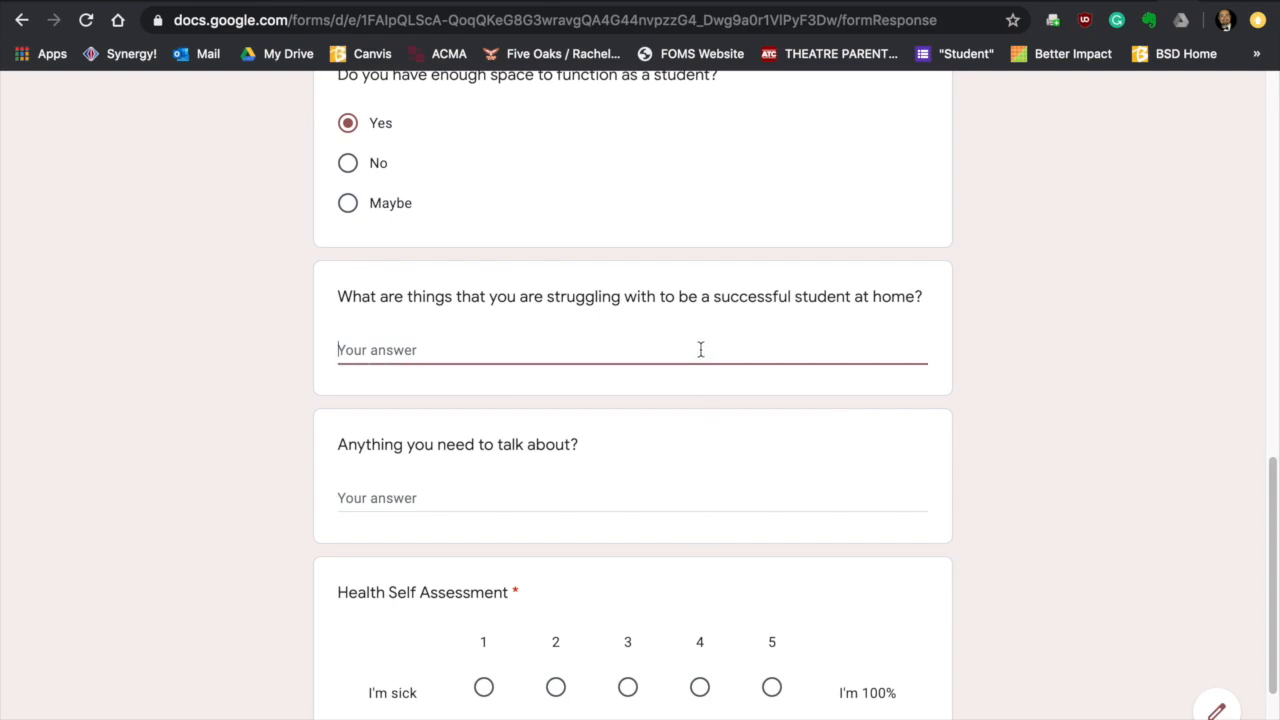
Answer the struggles-at-home question with 'Family is hard for me to get my space.'
text(Family)
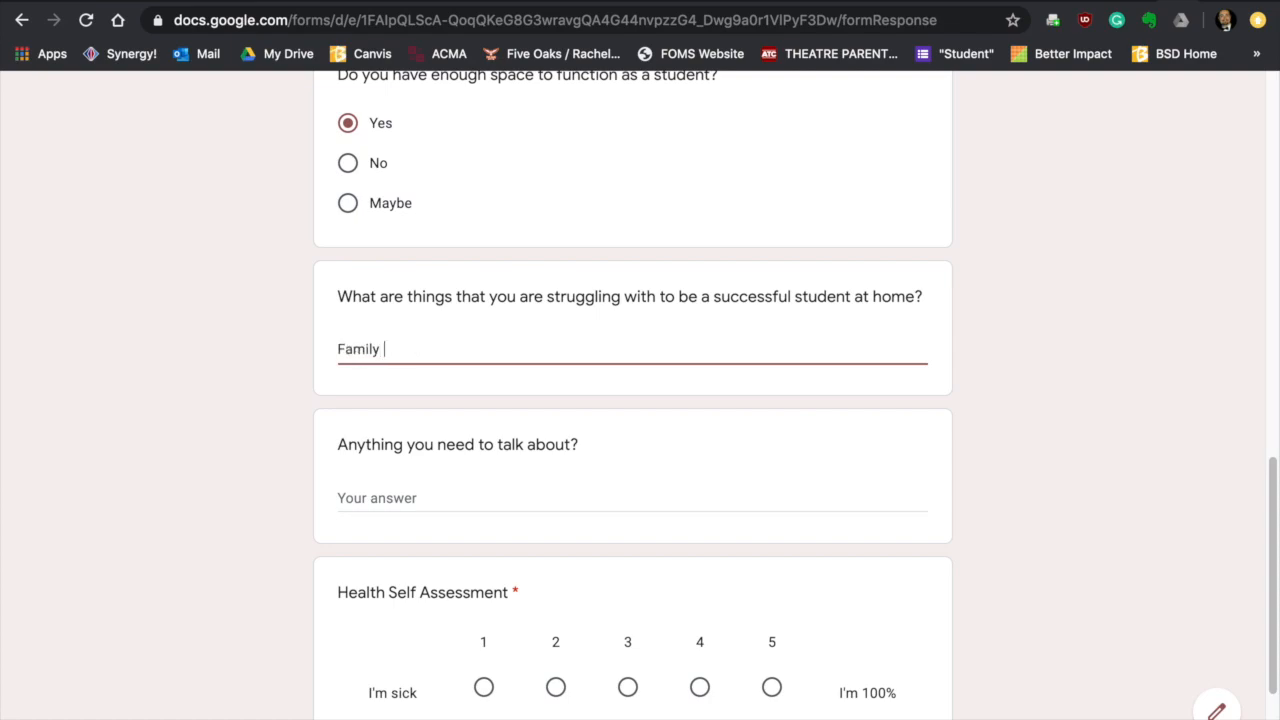
text(is hard)
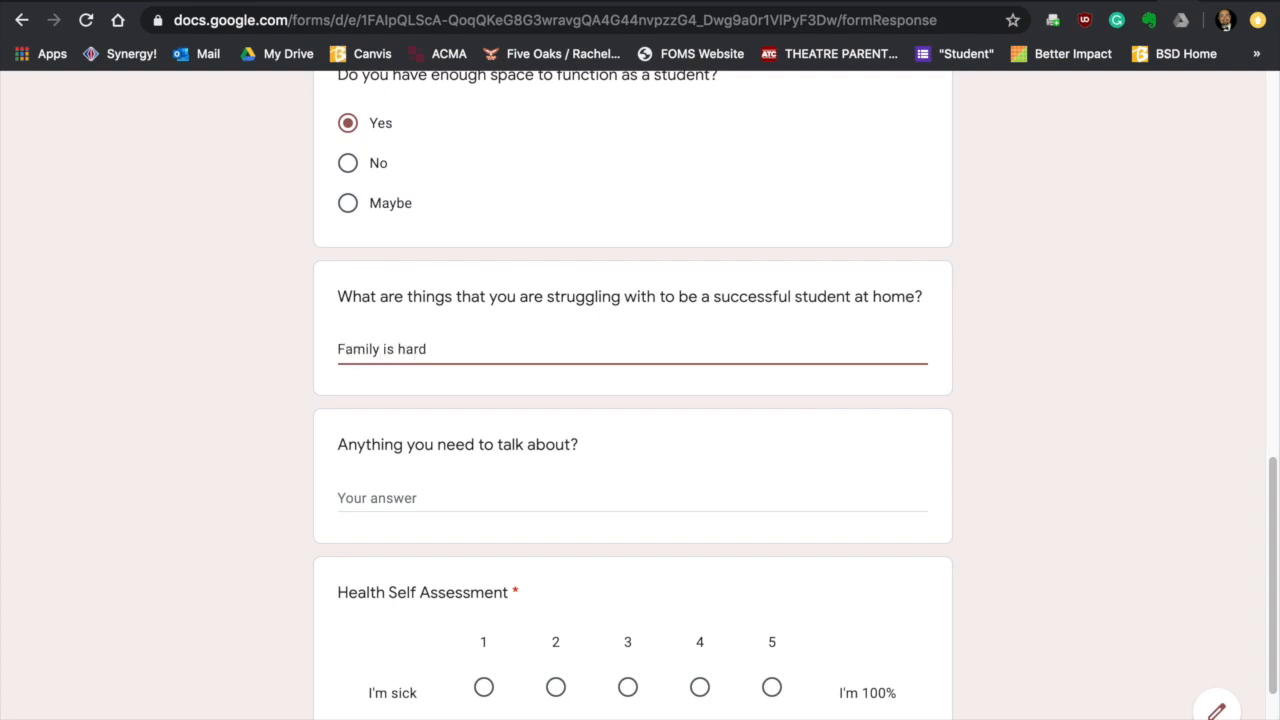
text(for)
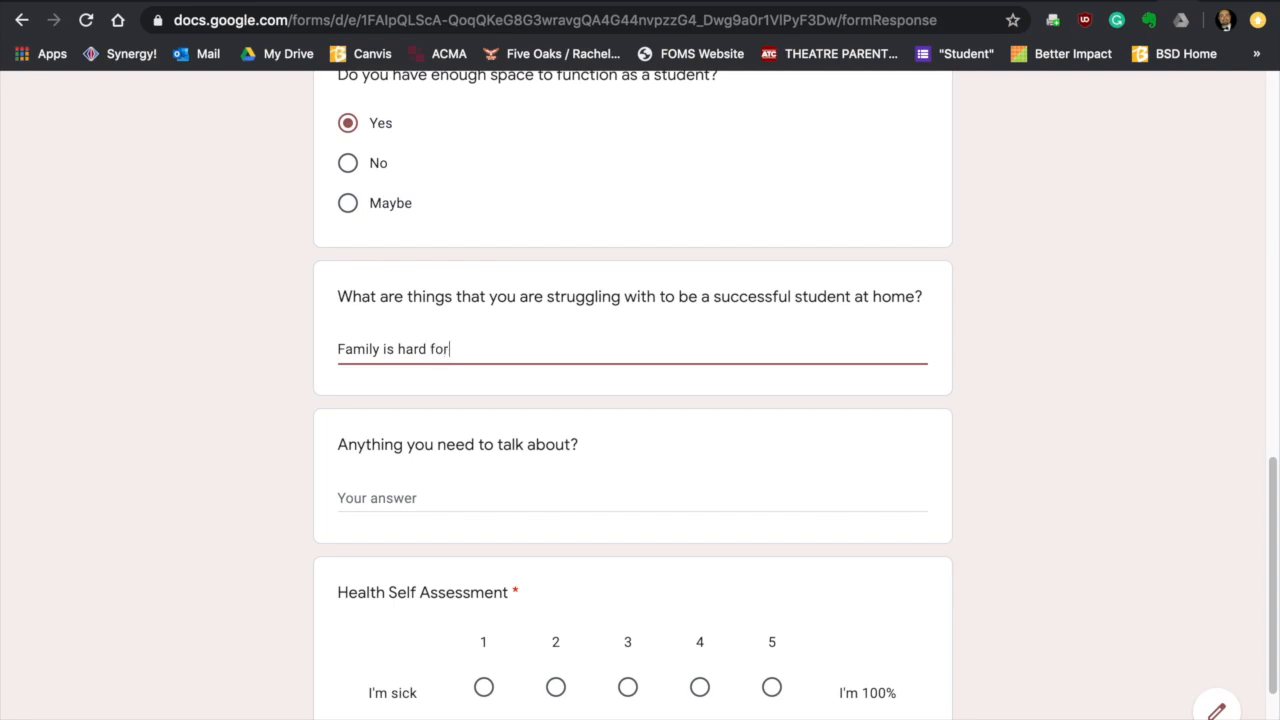
text(me to re)
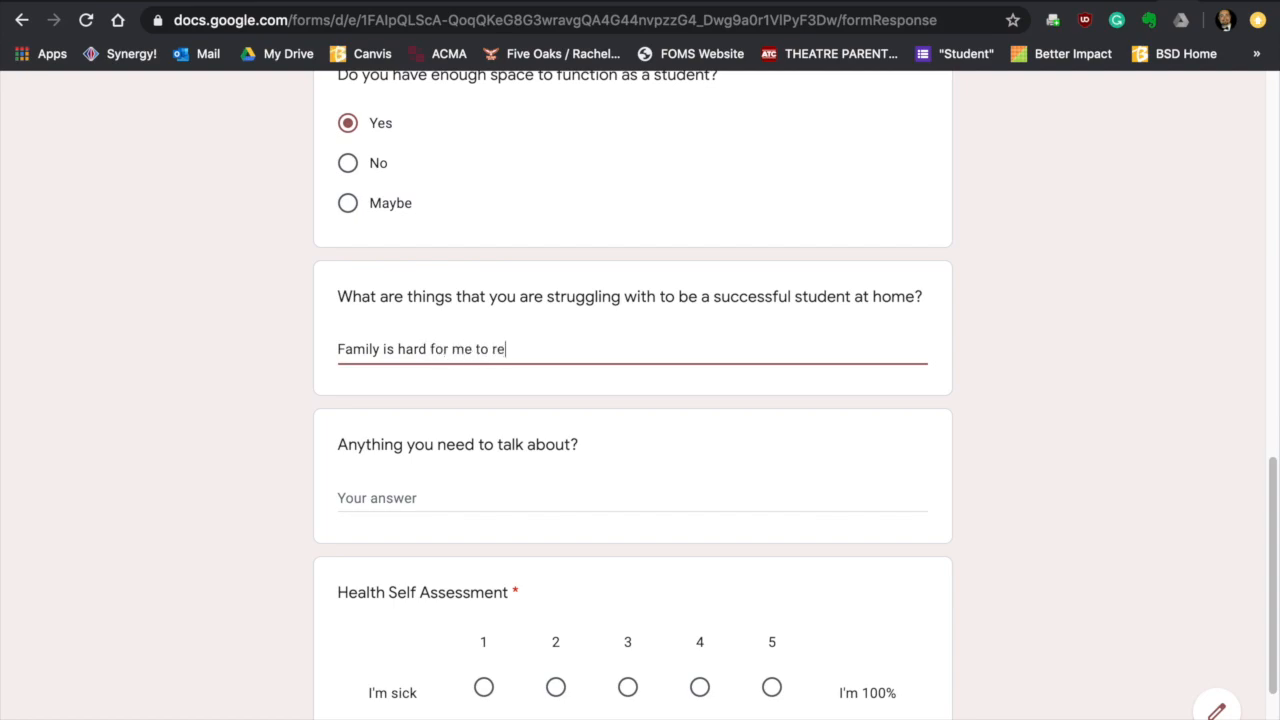
text(late.)
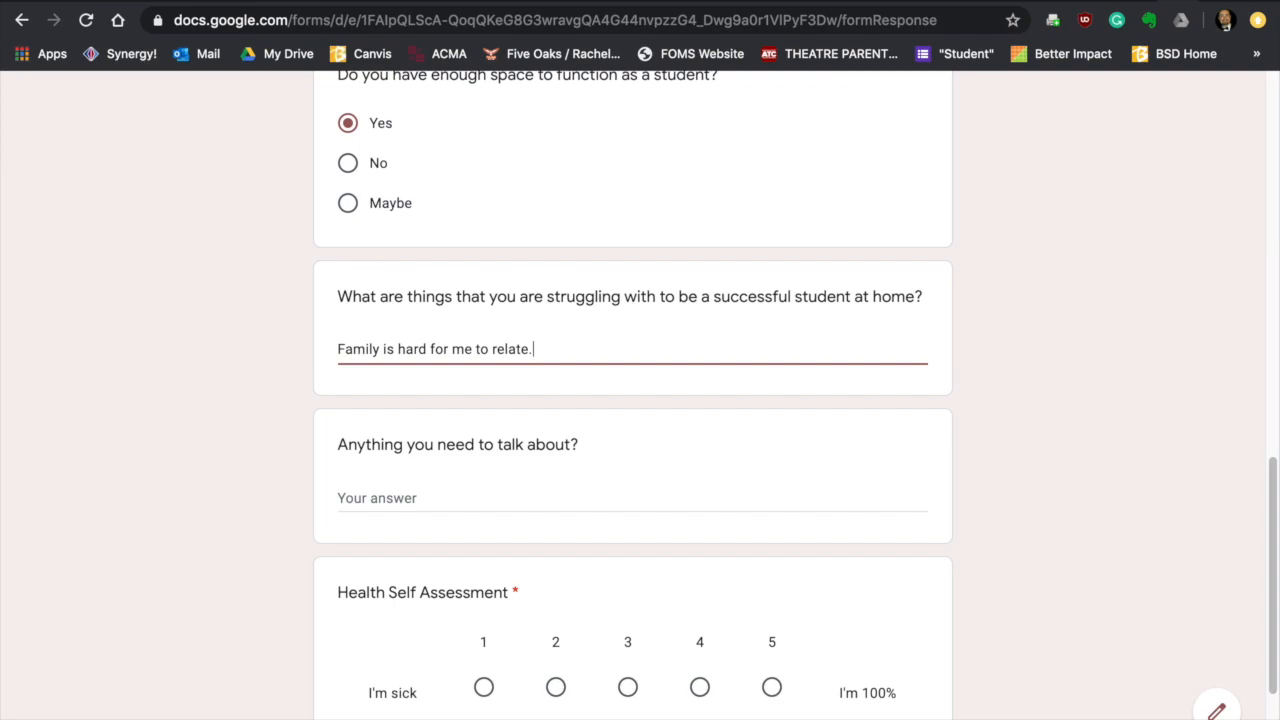
key(Backspace)
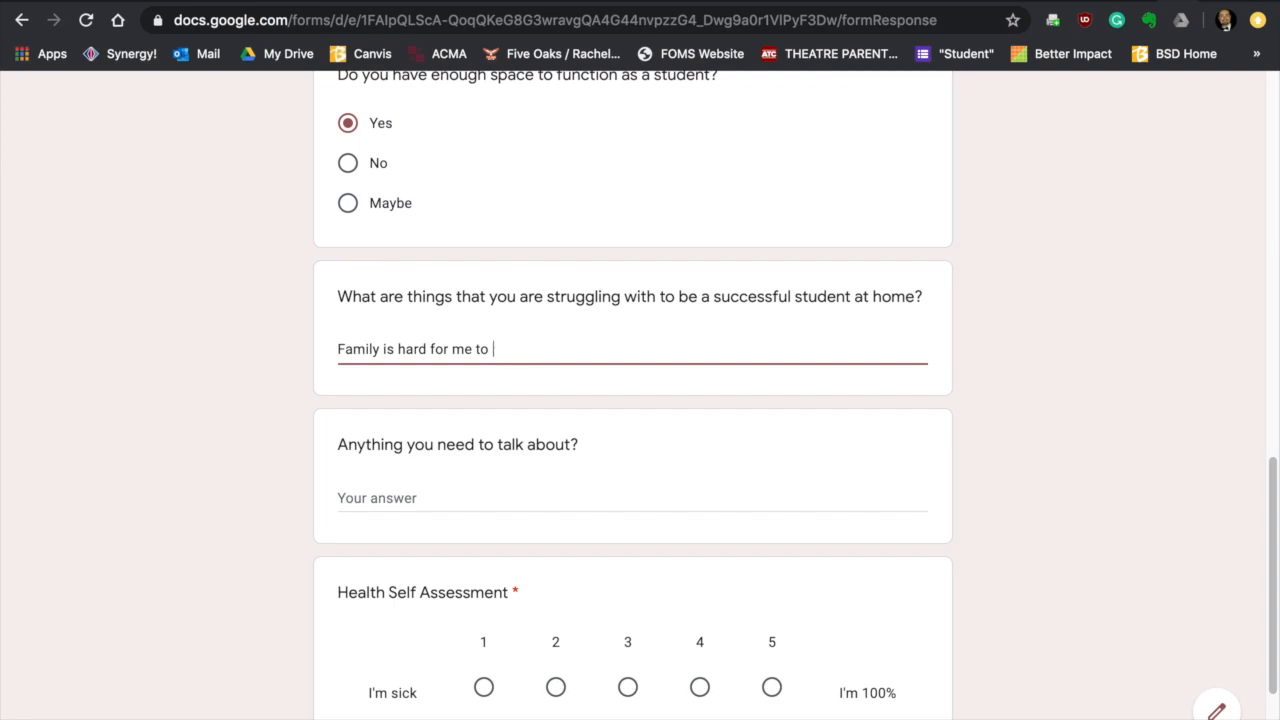
text(get)
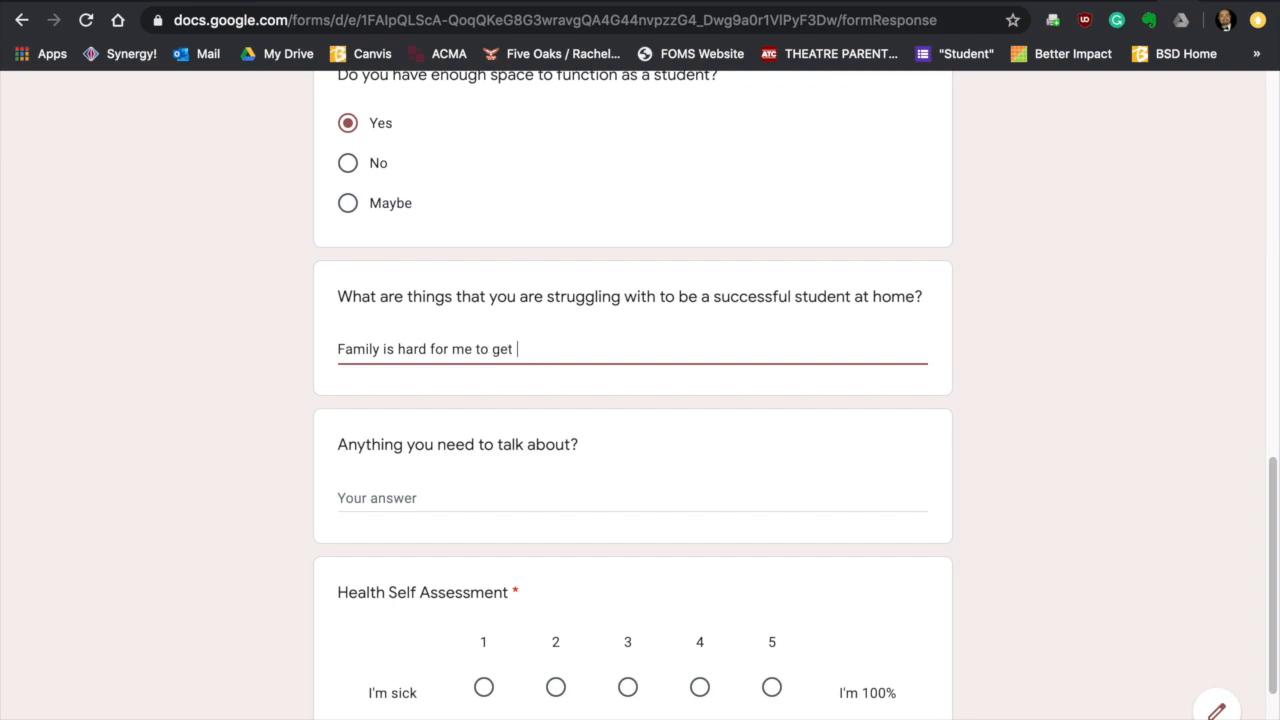
text(my space)
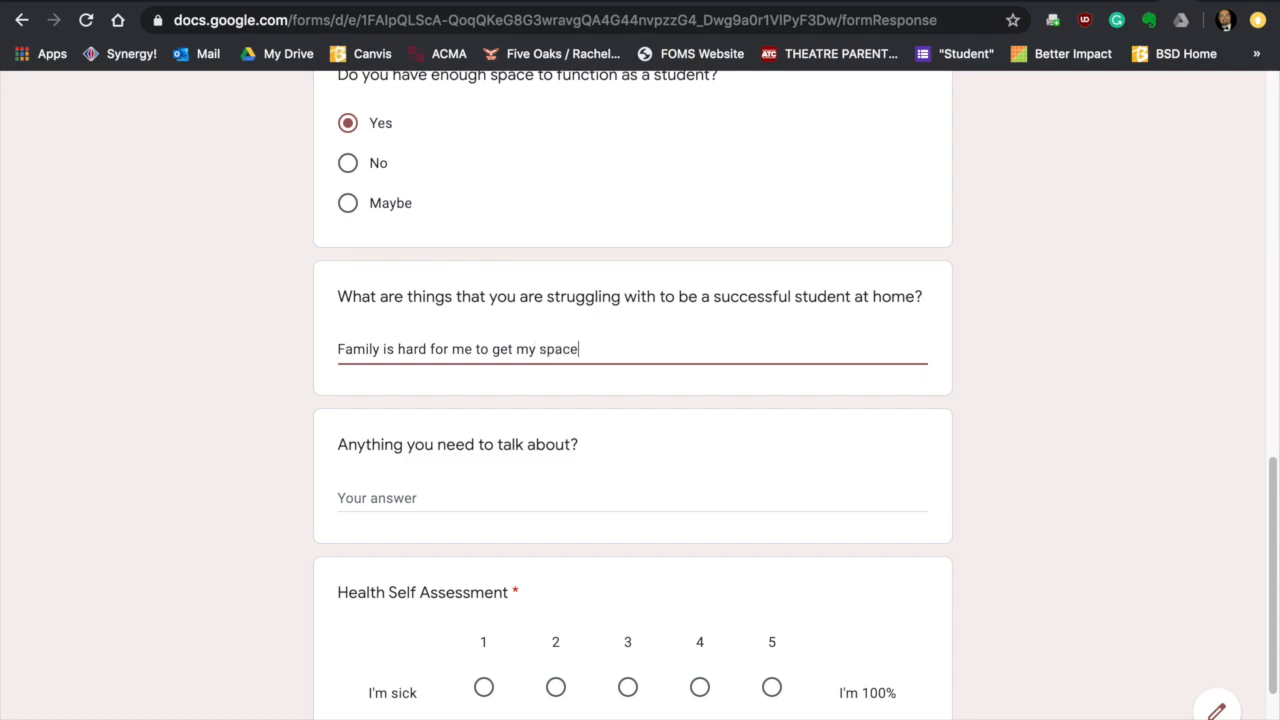
text(.)
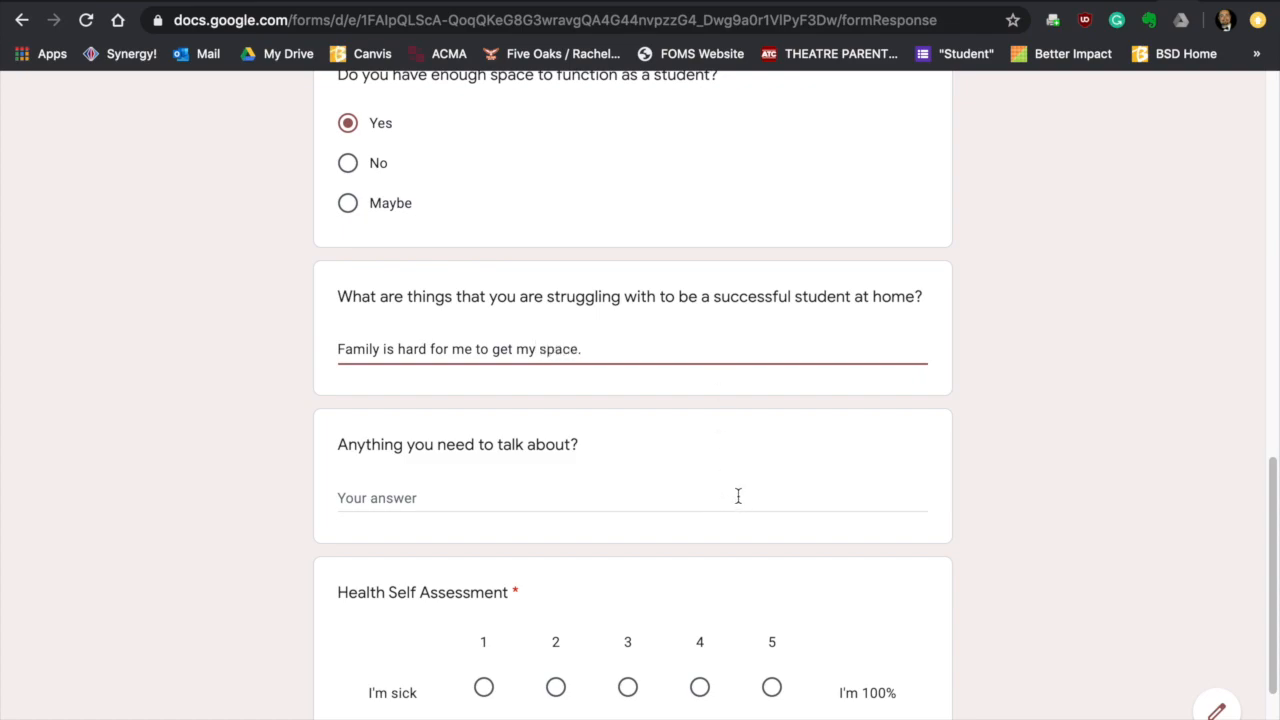
Select the talk-about field and scroll to the Health Self Assessment scale
click(630, 498)
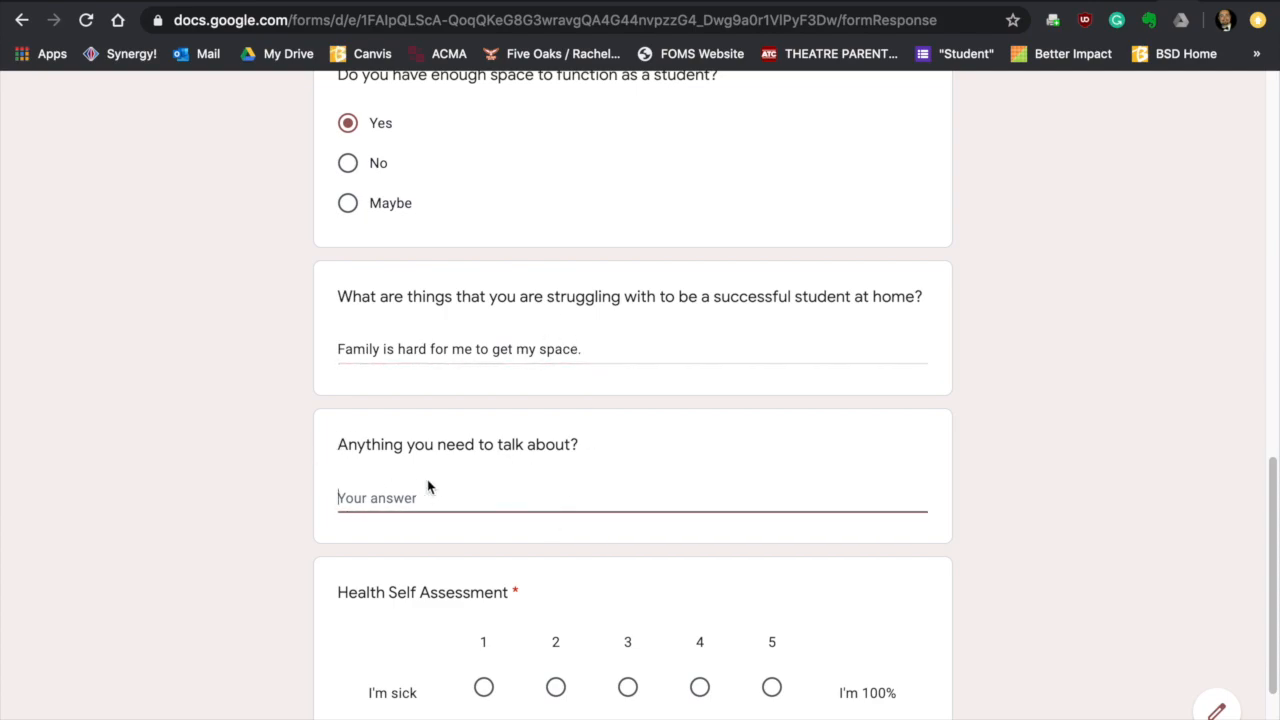
mouse_move(313, 437)
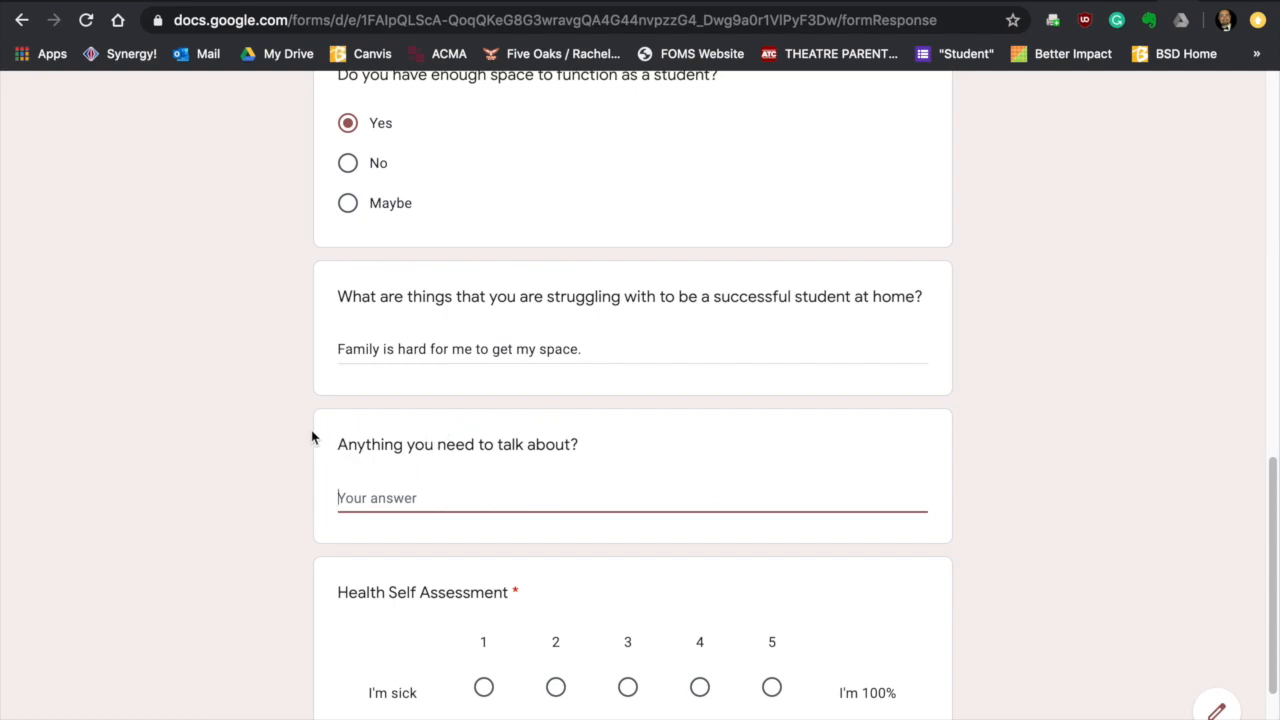
mouse_move(650, 294)
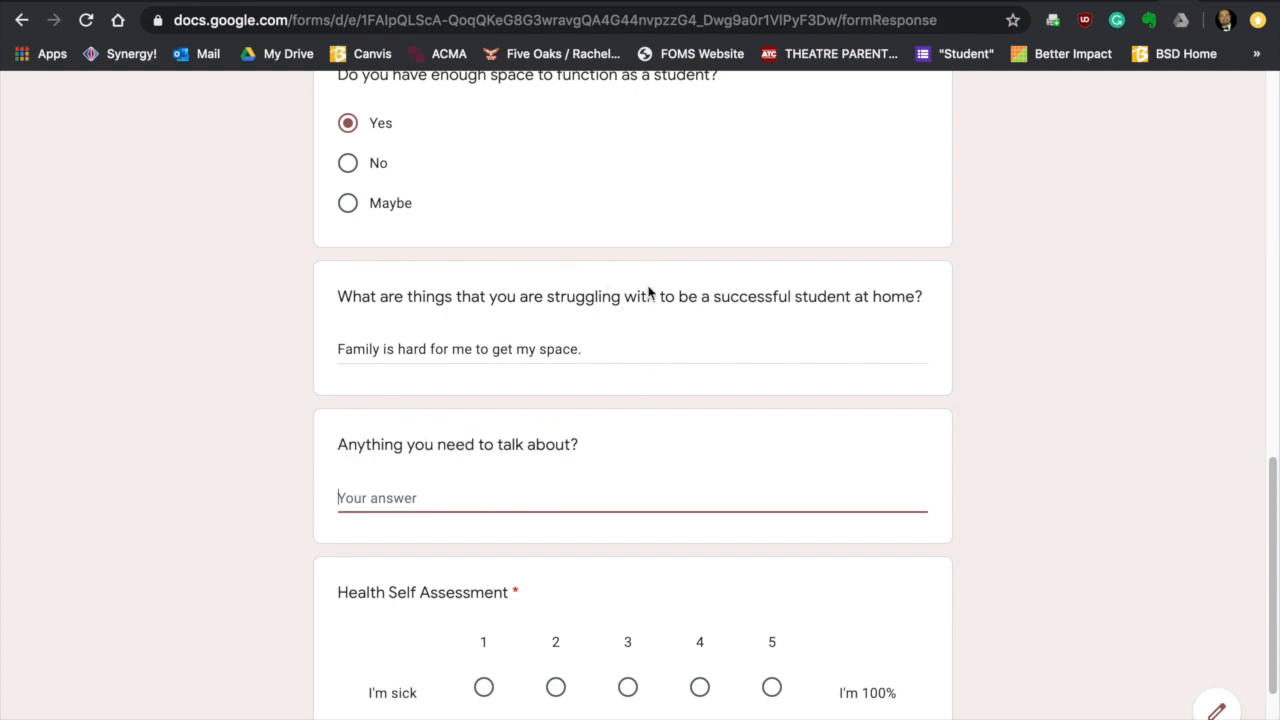
mouse_move(445, 408)
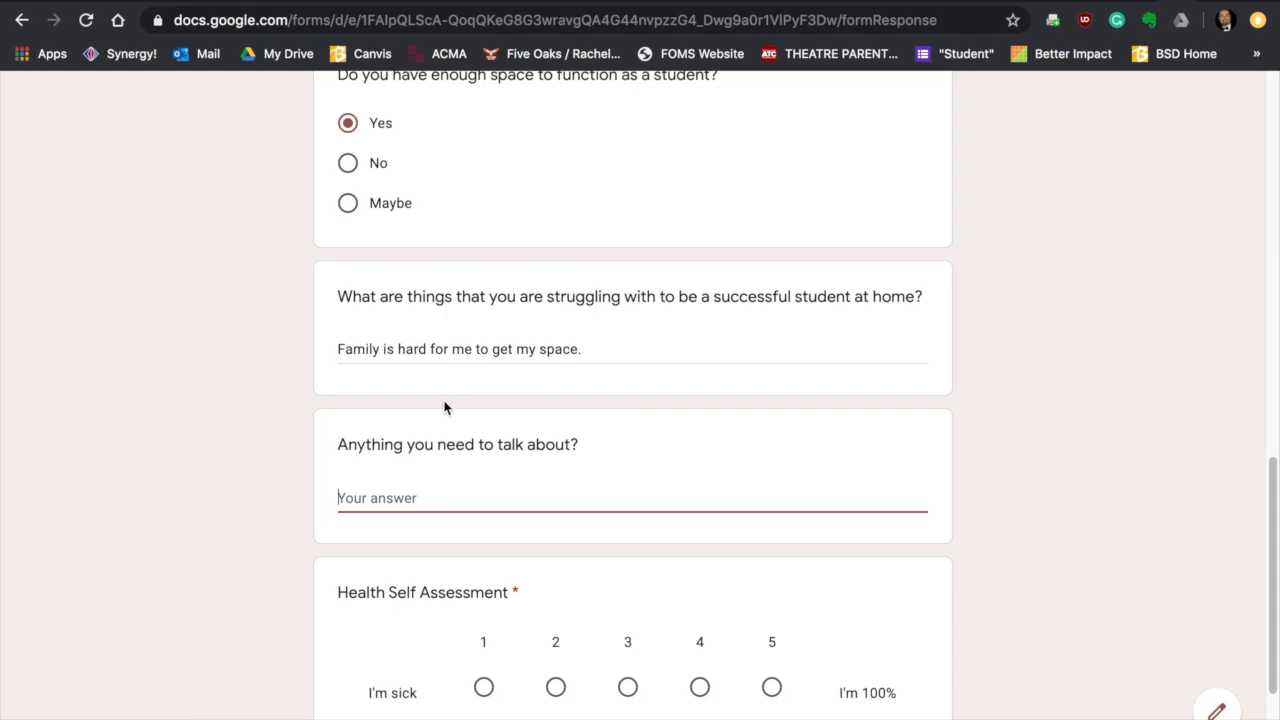
mouse_move(430, 416)
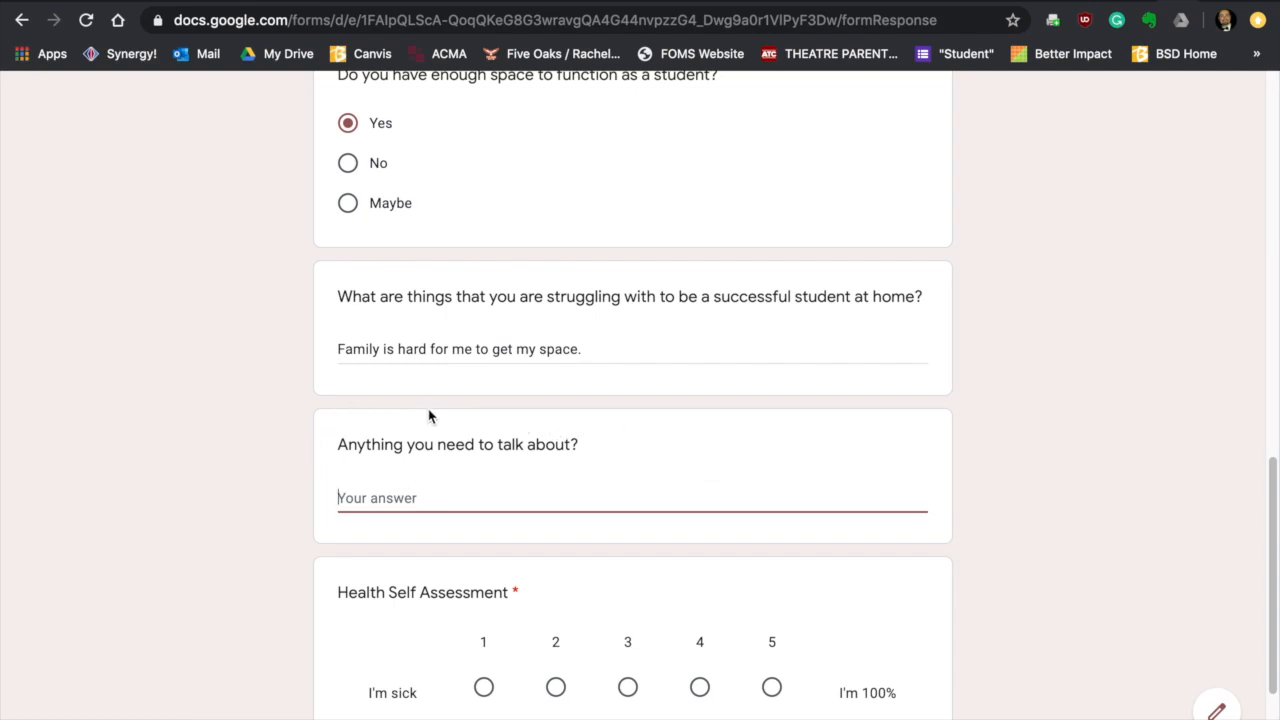
mouse_move(562, 432)
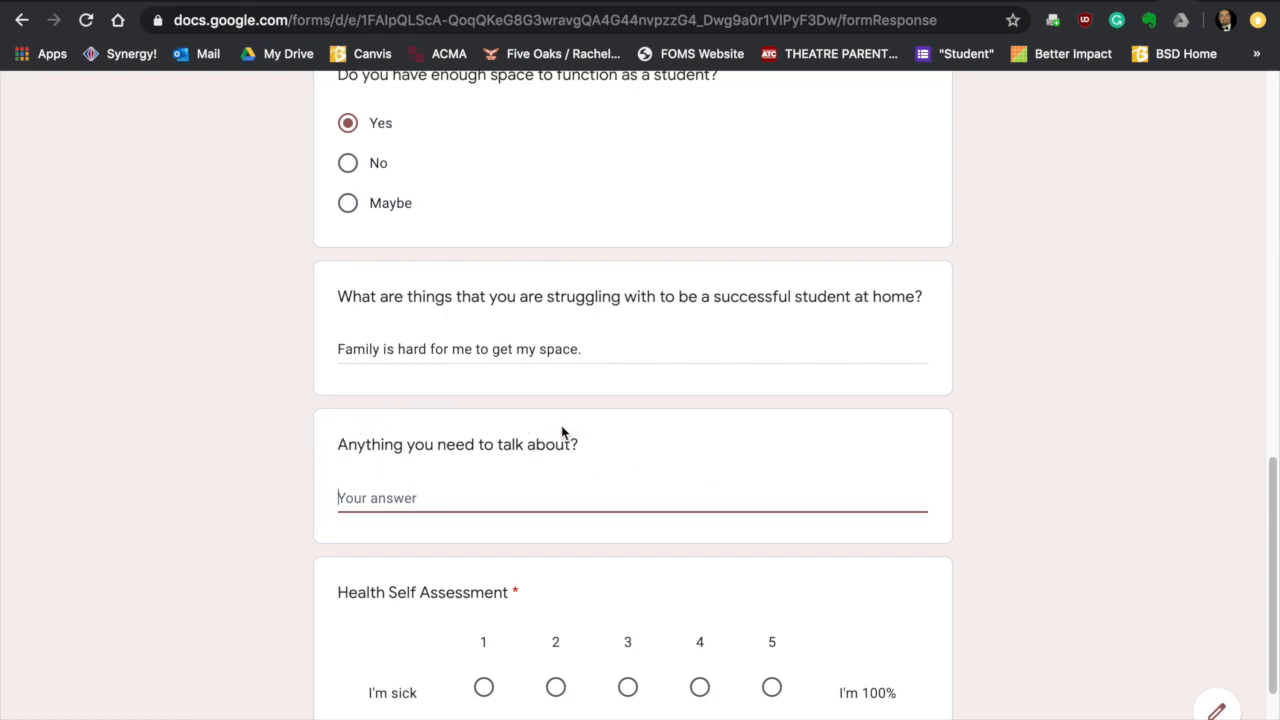
mouse_move(568, 437)
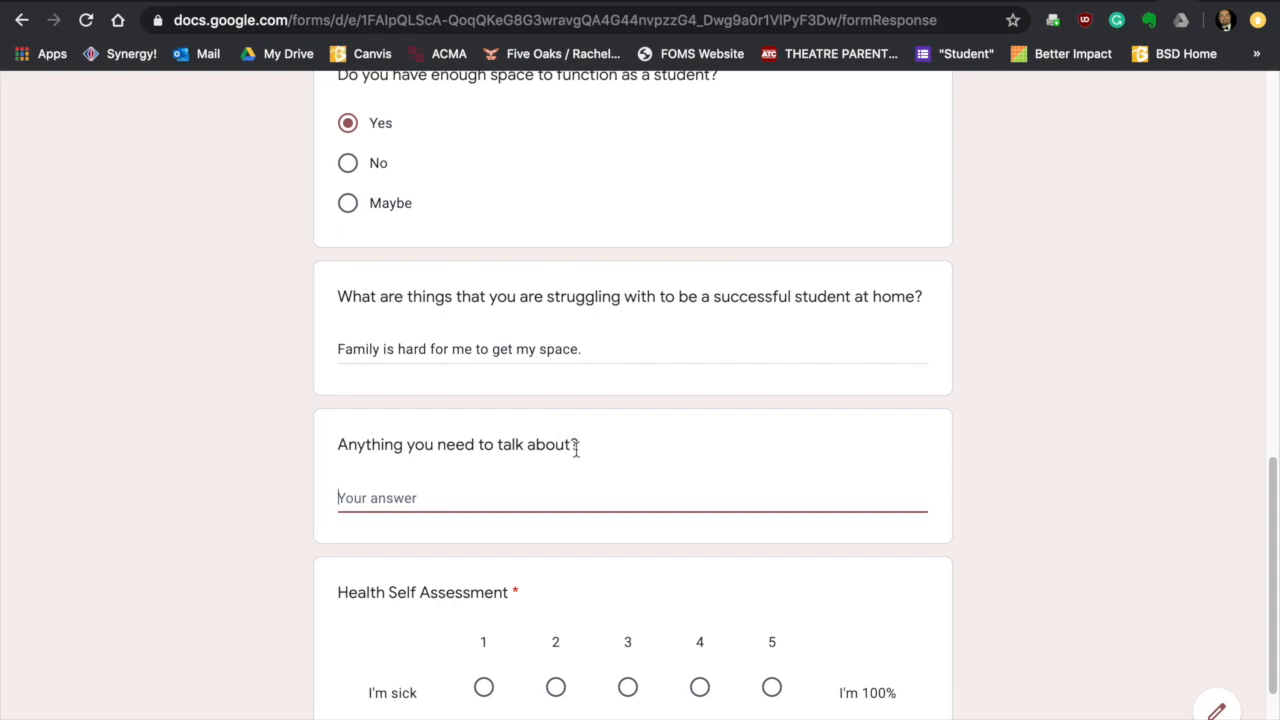
scroll(down, 3)
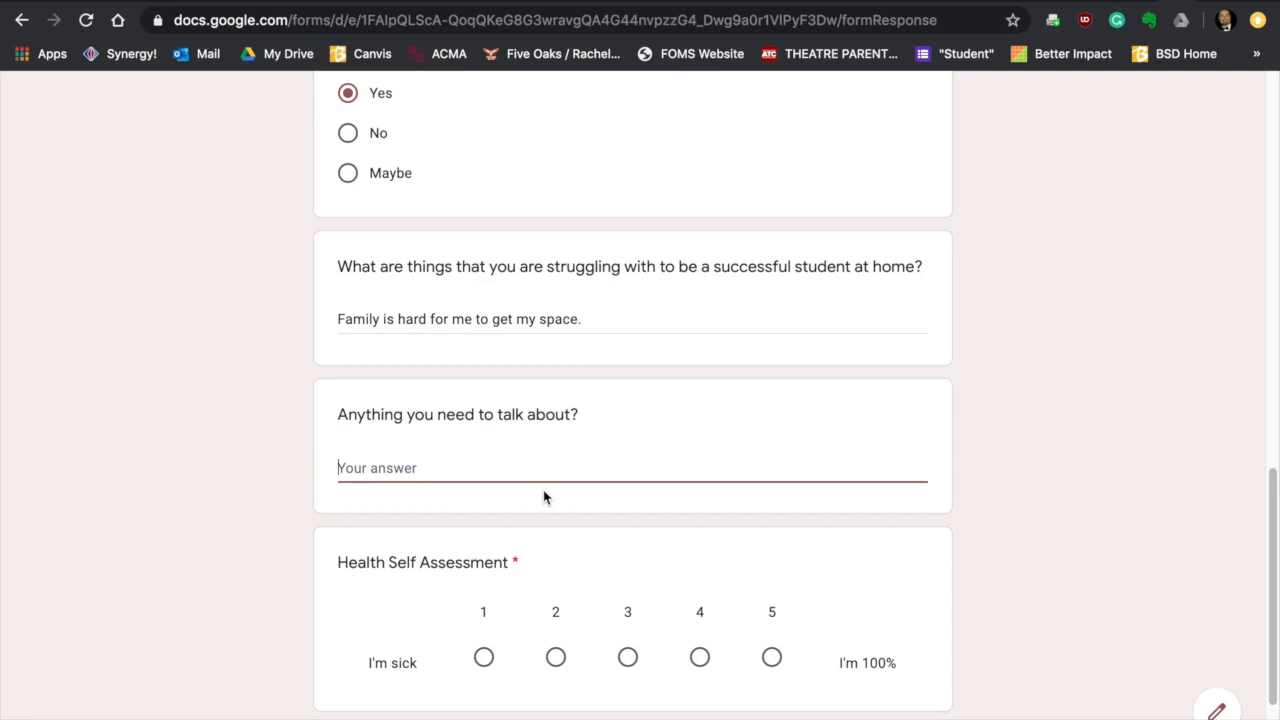
scroll(down, 3)
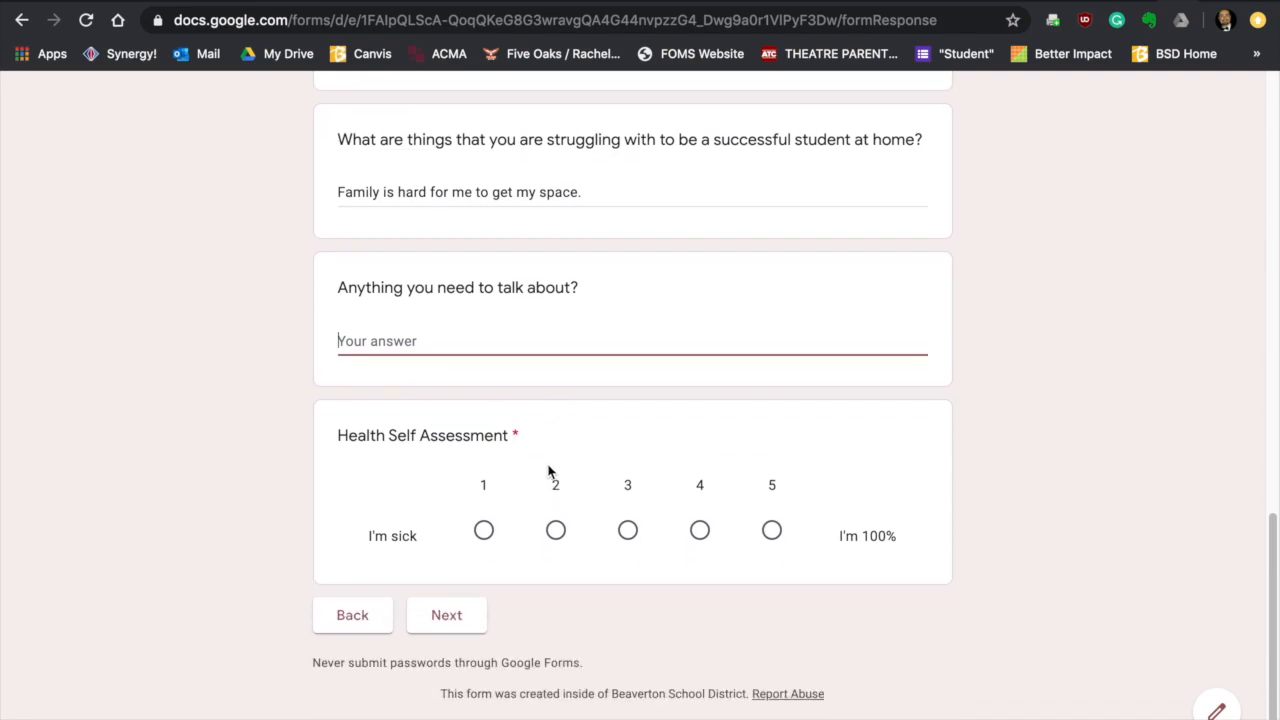
mouse_move(450, 371)
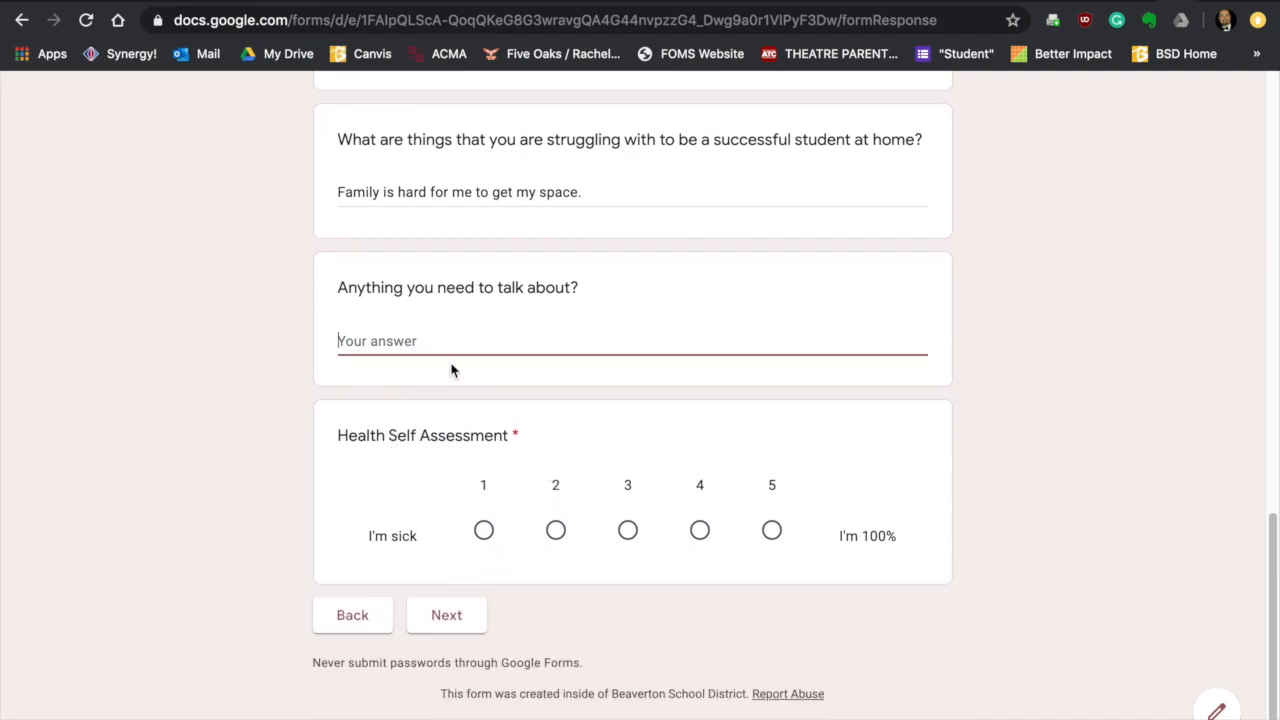
Type 'no I'm ok.' as the answer to 'Anything you need to talk about?'
text(dsds)
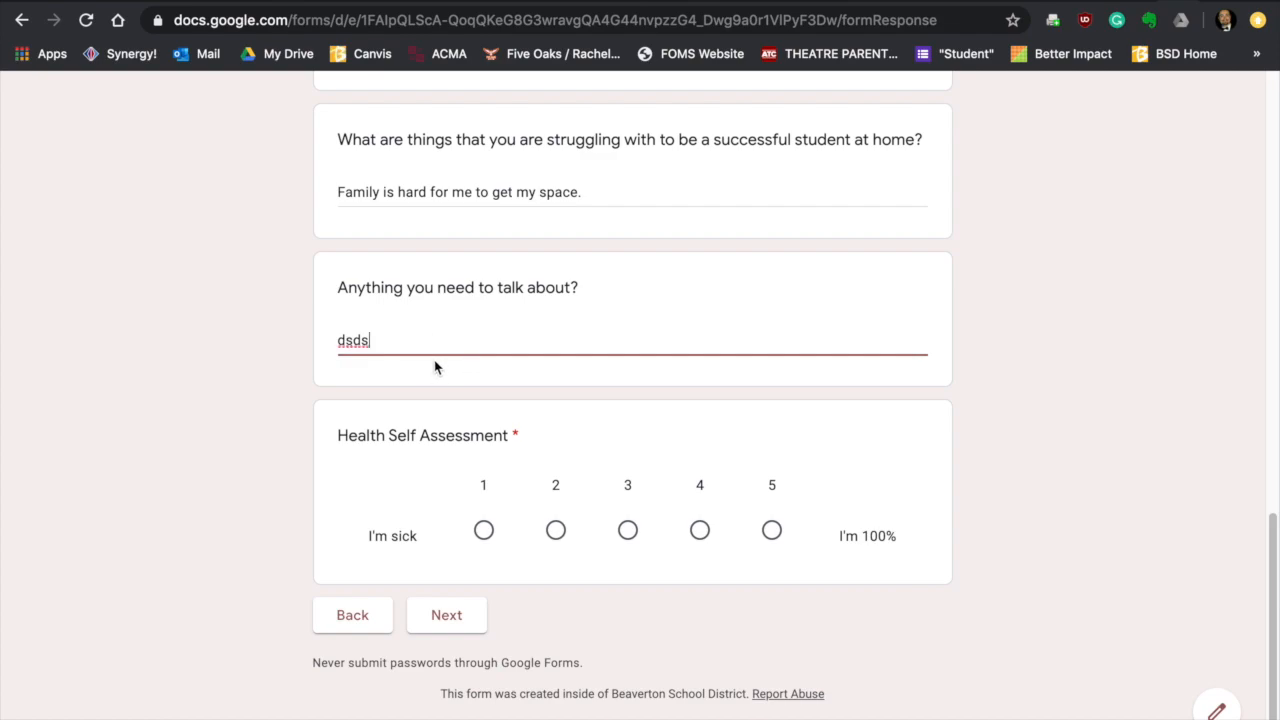
text(no)
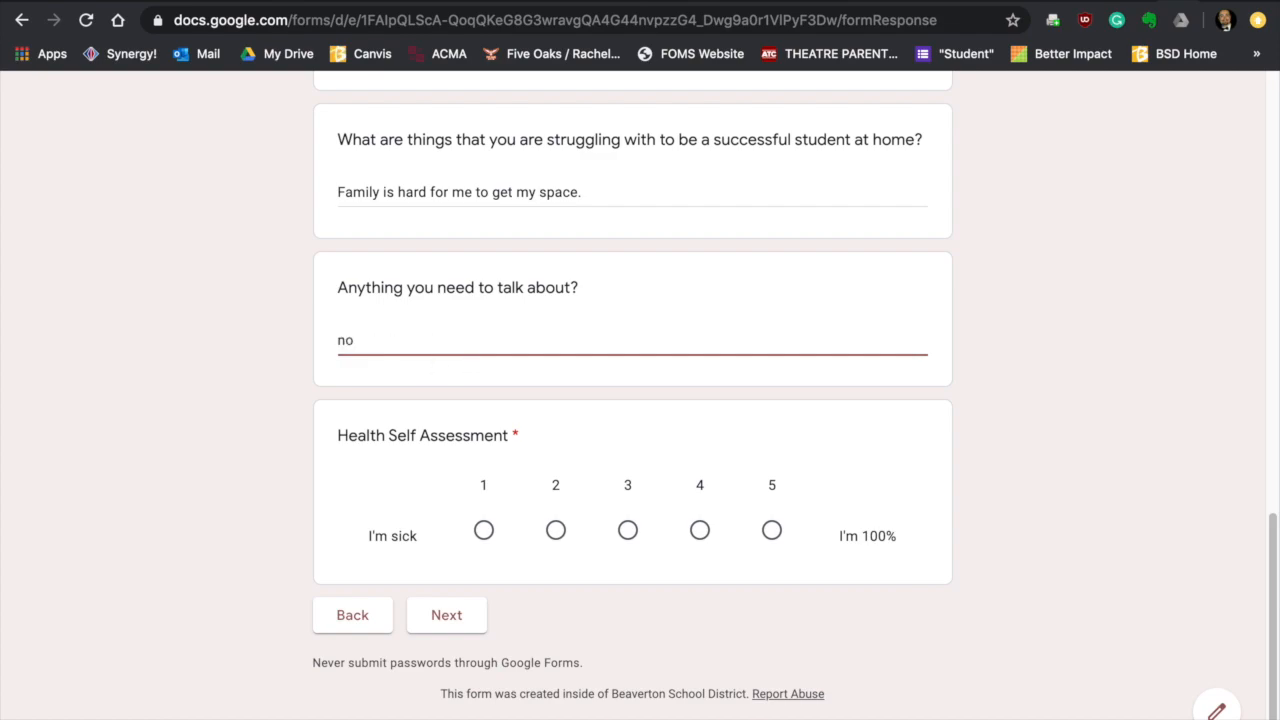
text(l)
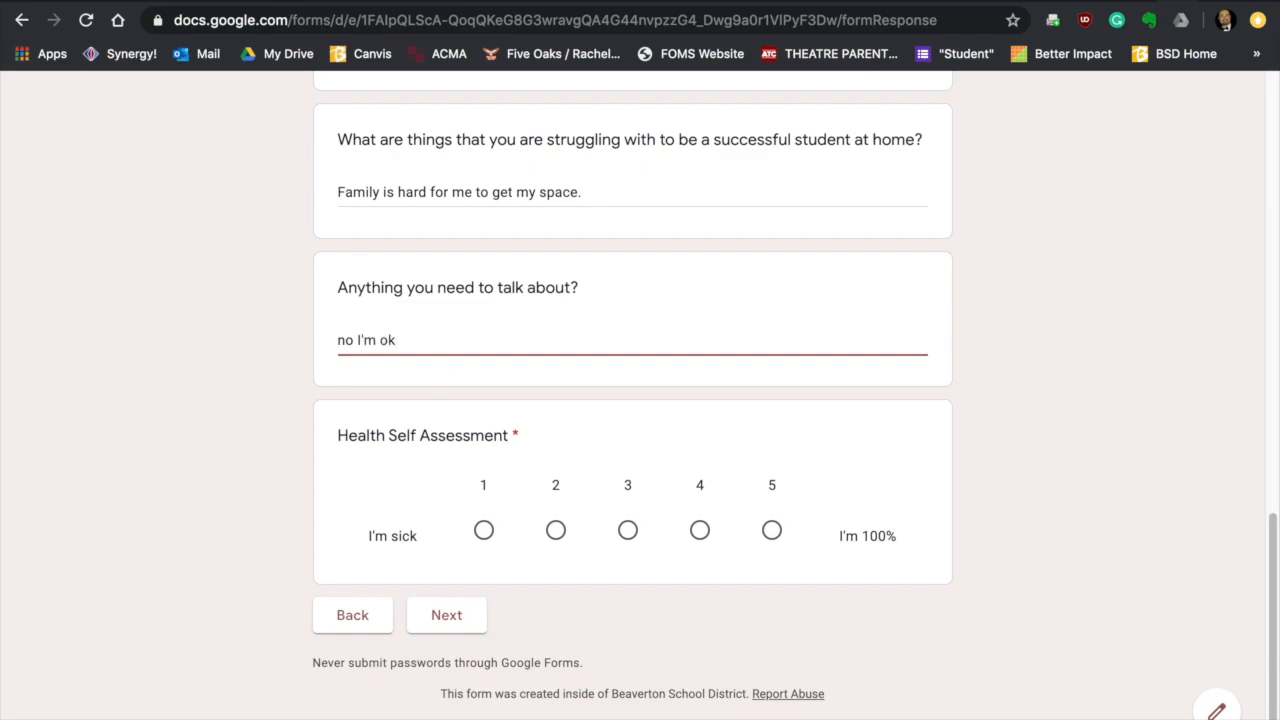
text(.)
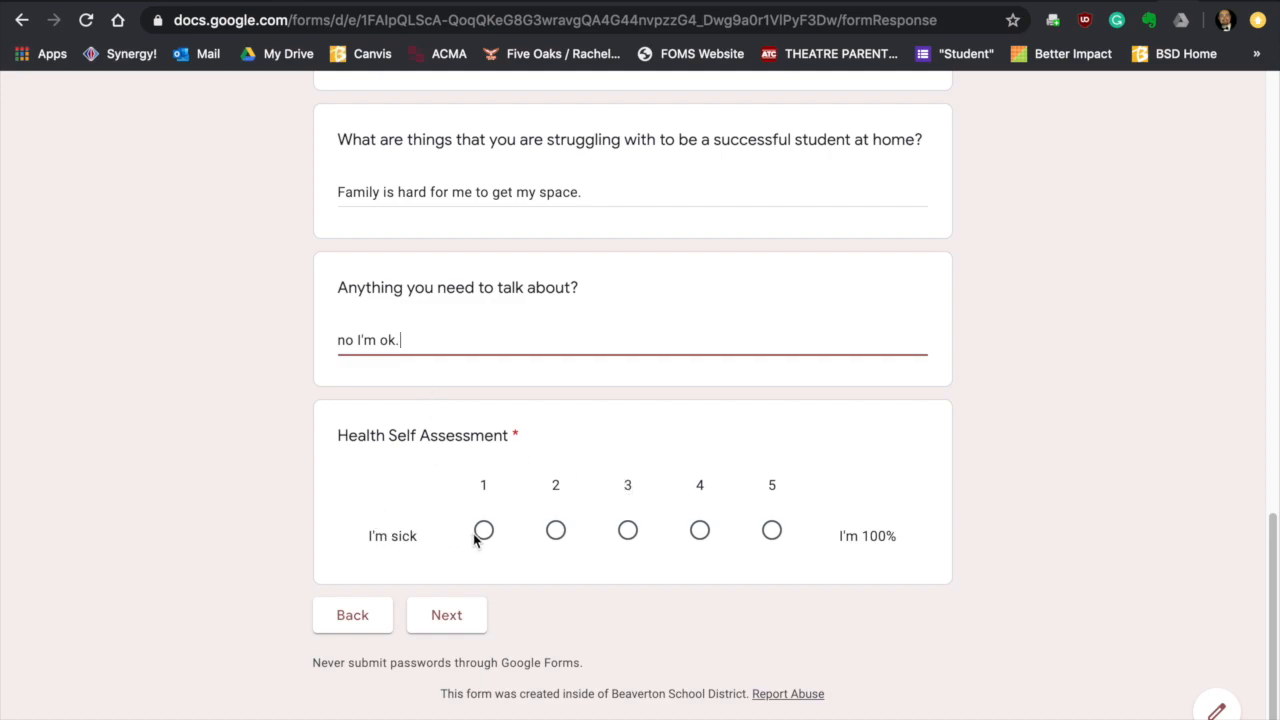
Try ratings 1 and 5, then settle the Health Self Assessment at 4
click(483, 530)
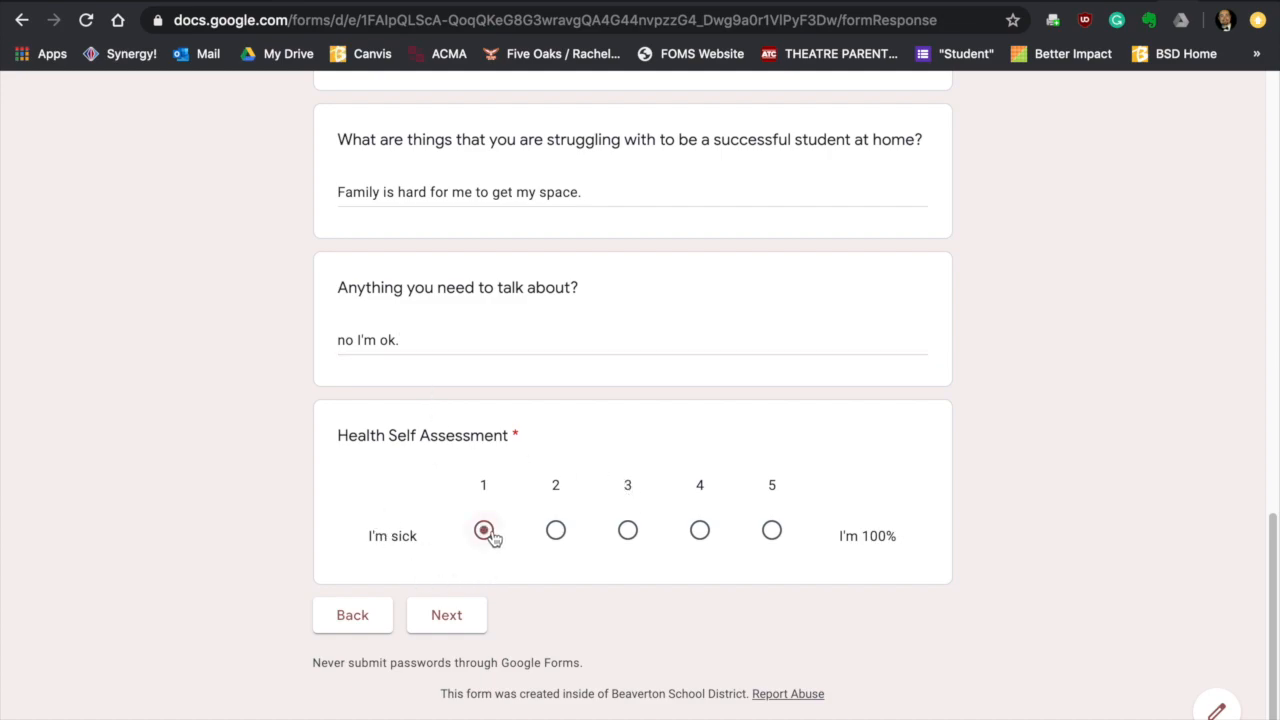
mouse_move(772, 530)
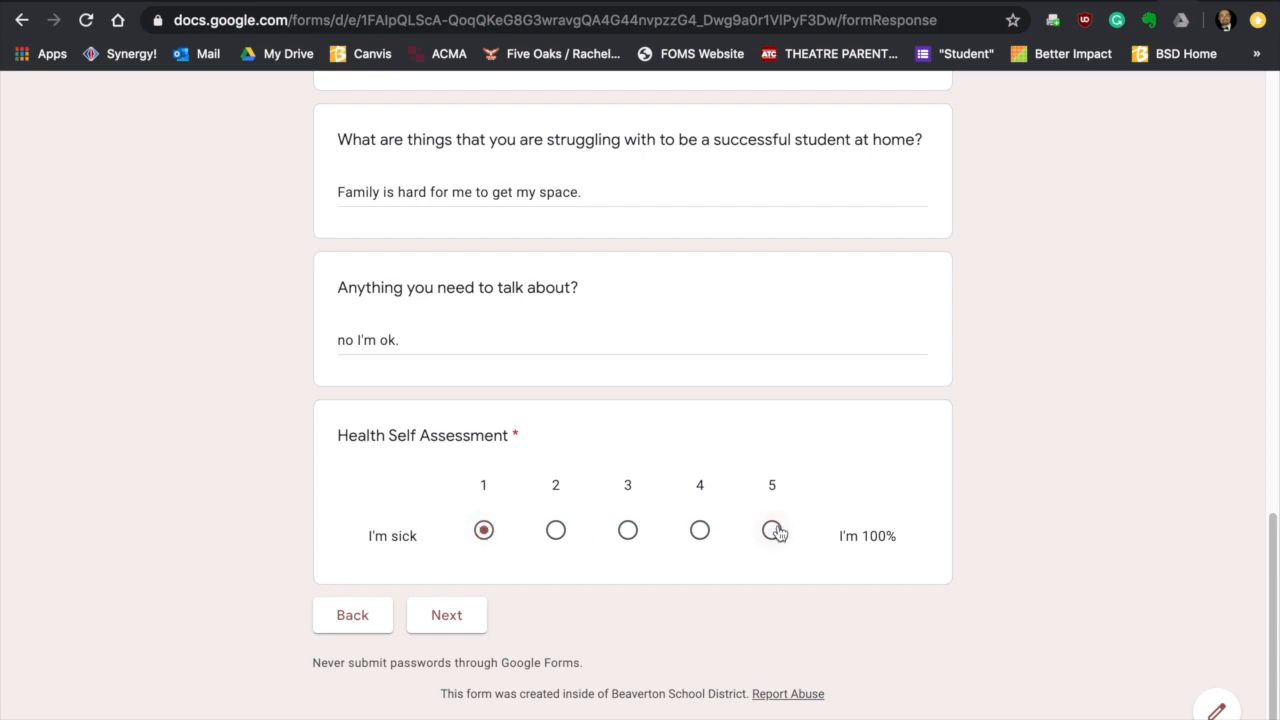
click(771, 530)
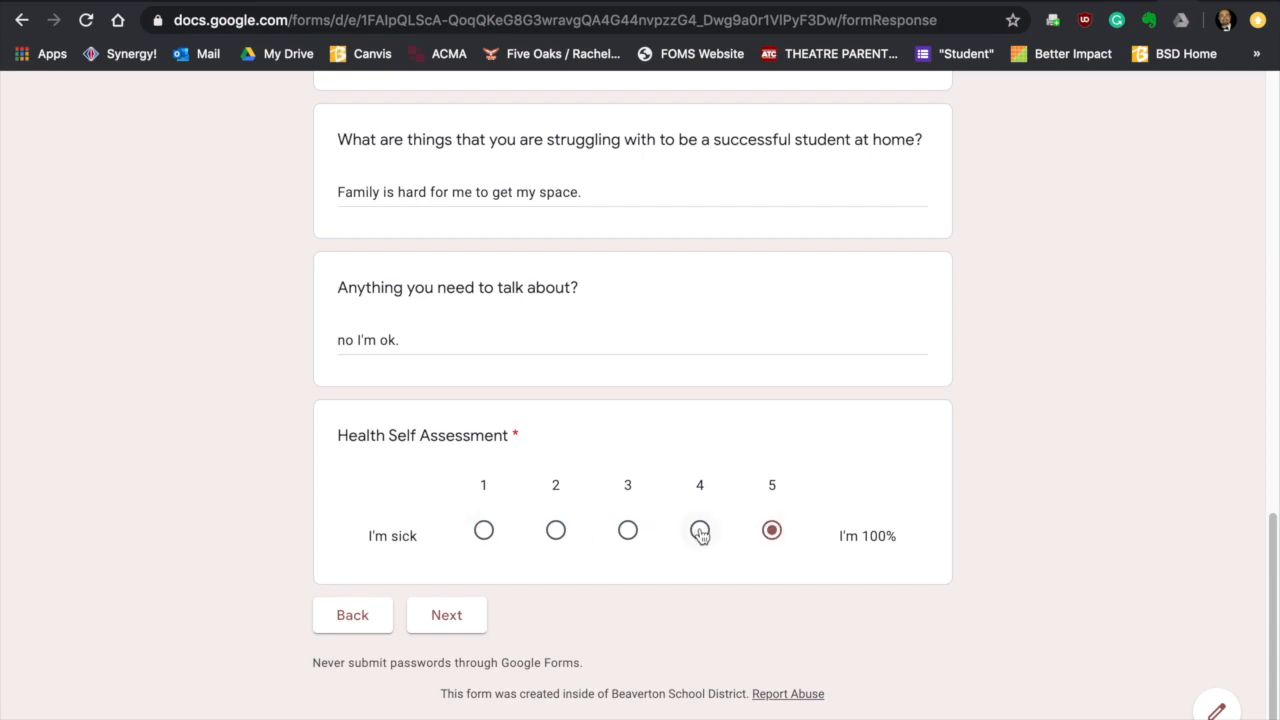
click(699, 530)
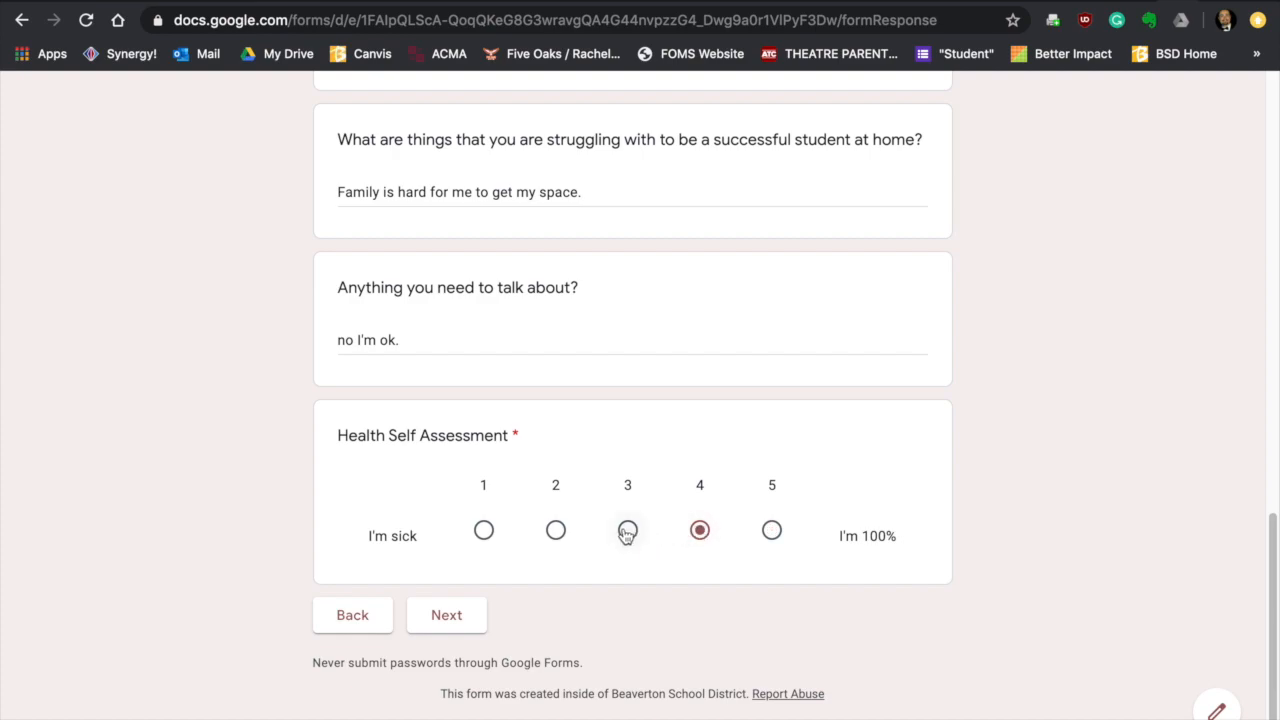
mouse_move(556, 530)
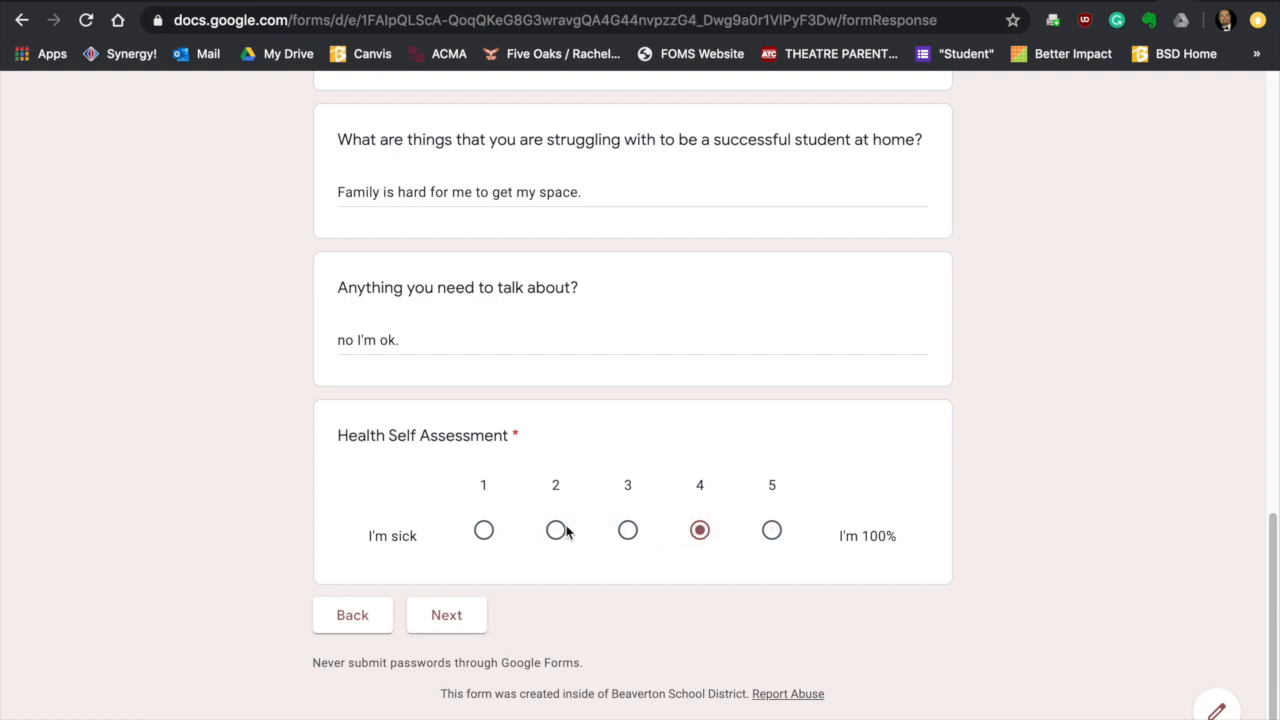
mouse_move(483, 530)
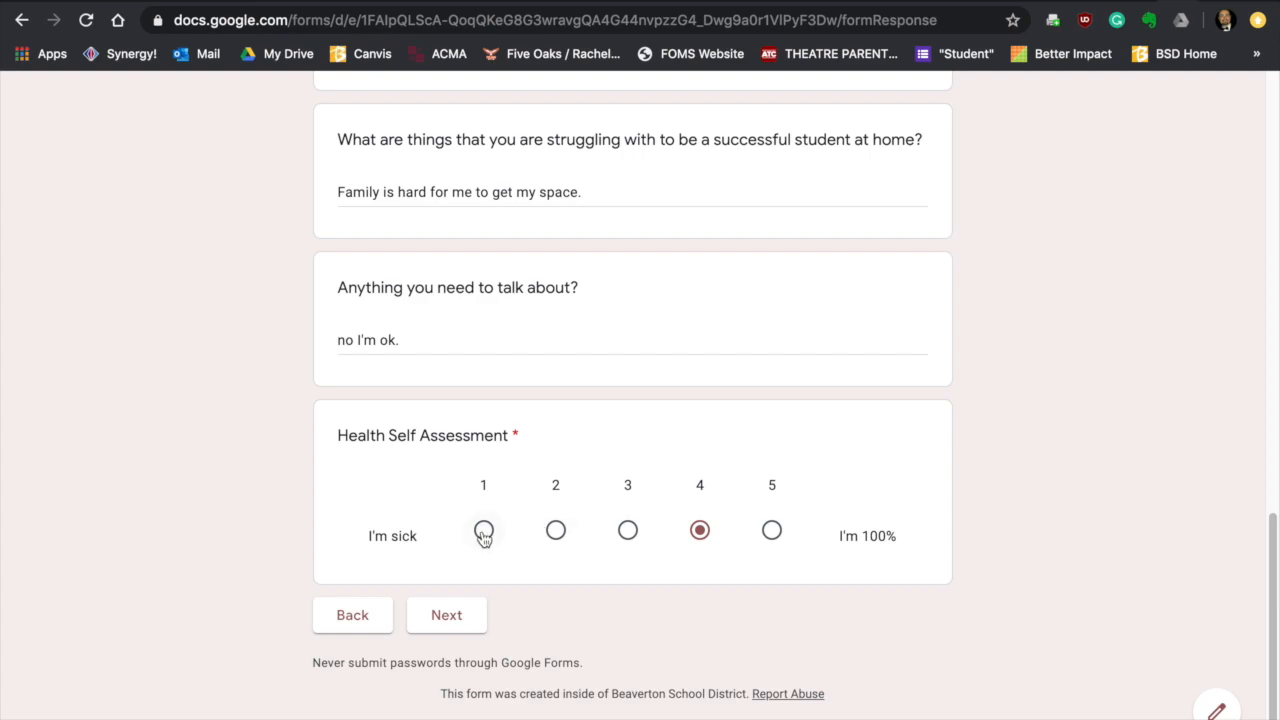
mouse_move(485, 535)
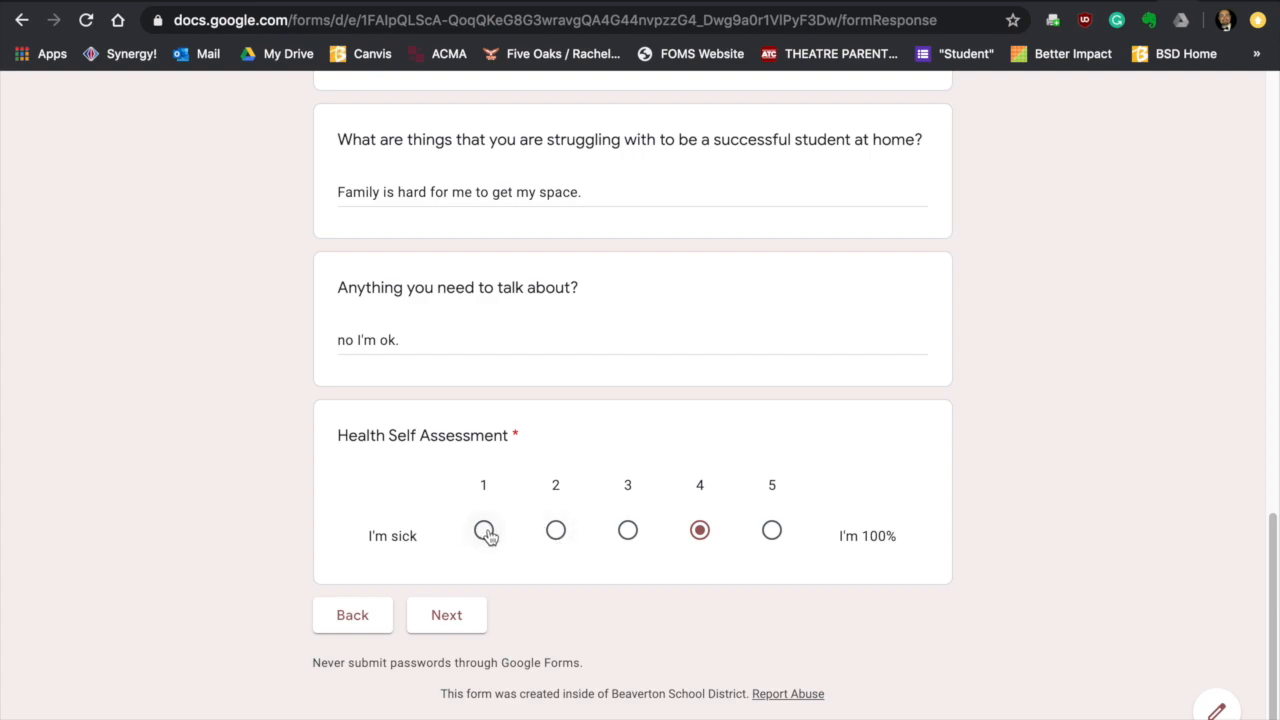
mouse_move(483, 530)
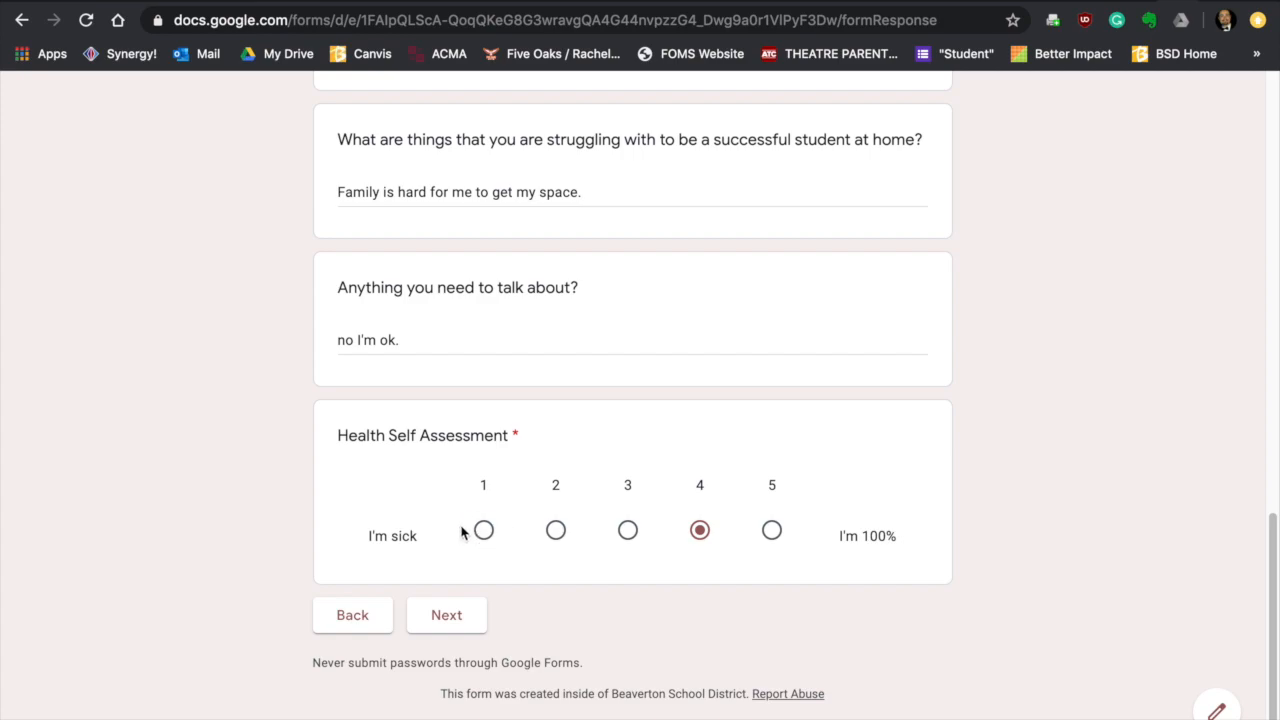
mouse_move(625, 556)
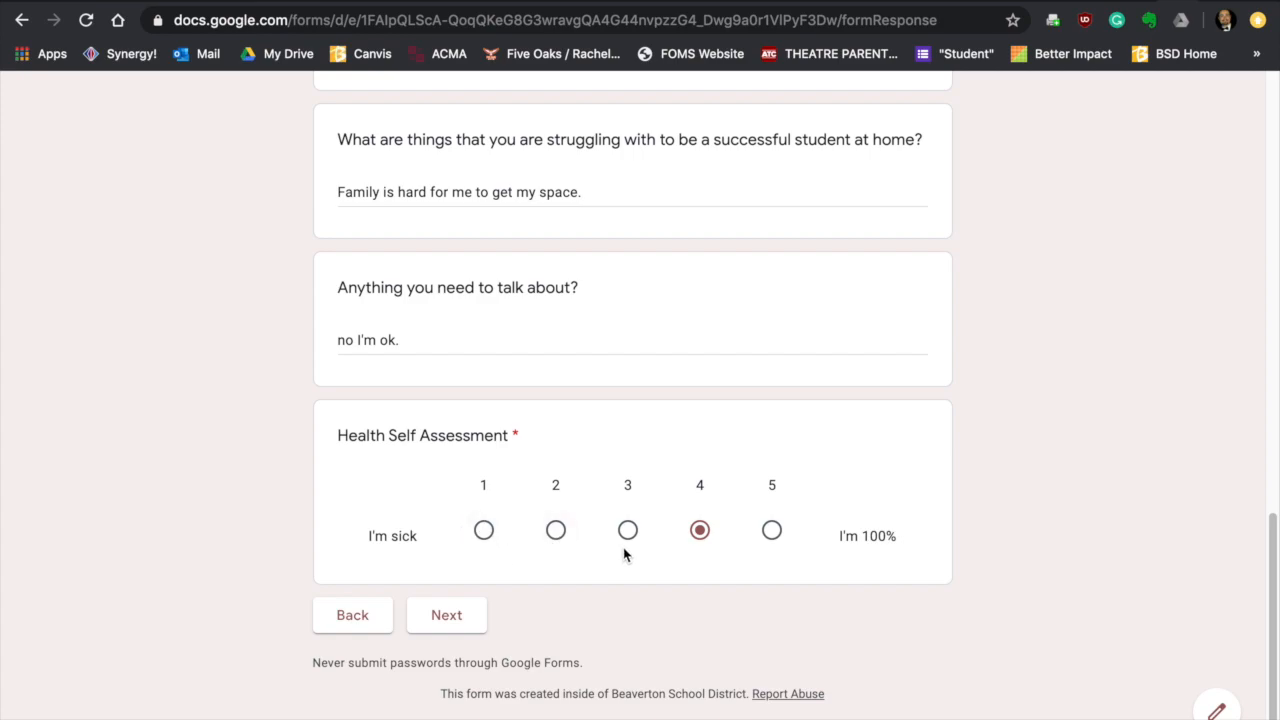
Advance to the Bonus Section page and scroll through its blank recommendation questions
click(446, 614)
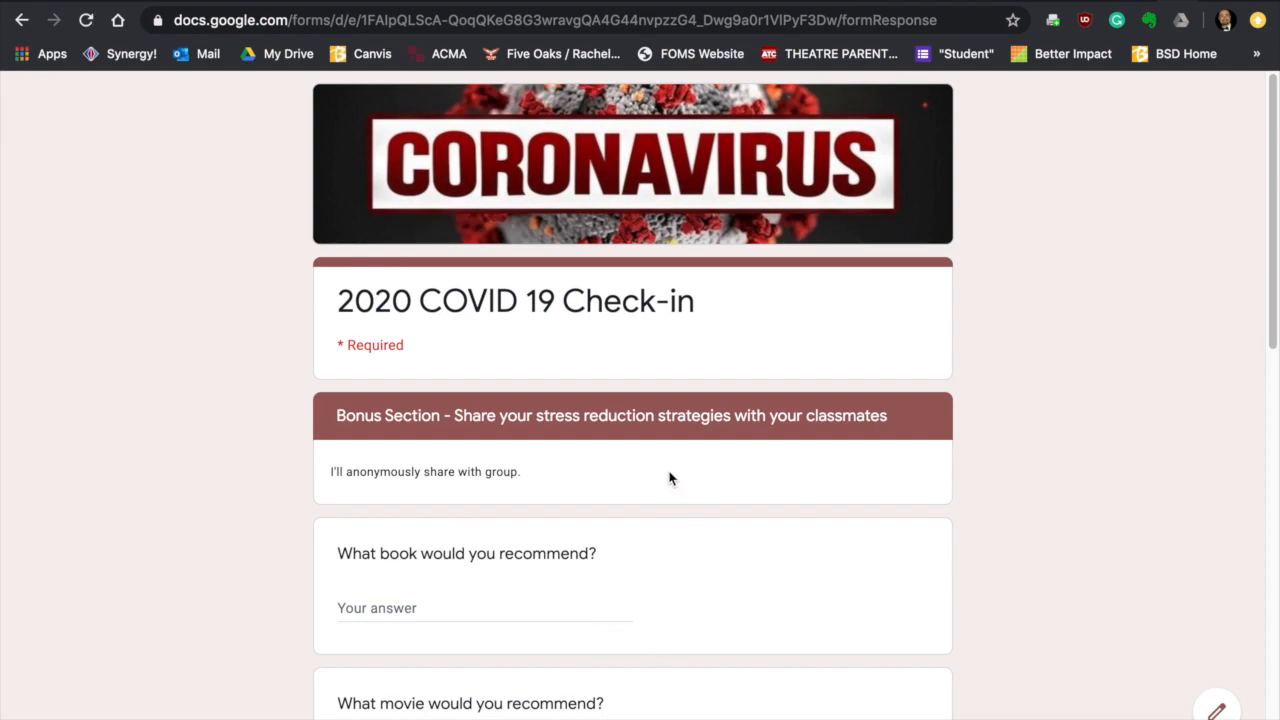
mouse_move(508, 422)
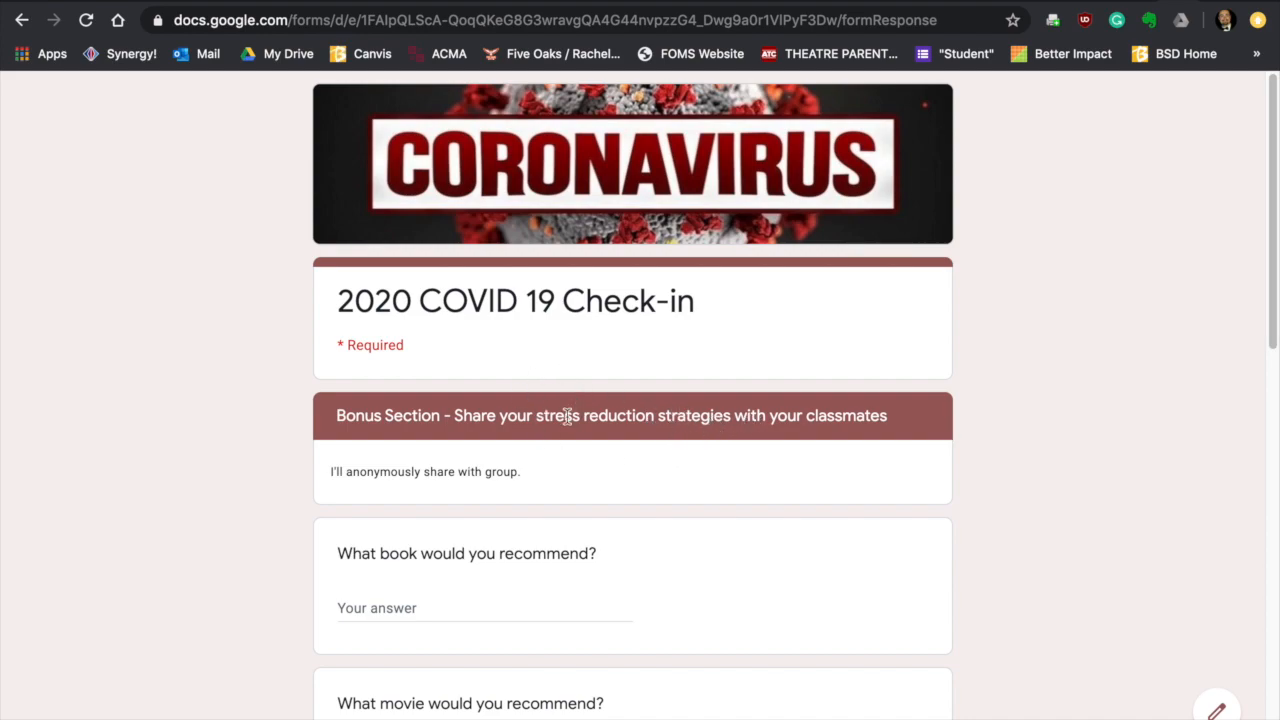
scroll(down, 3)
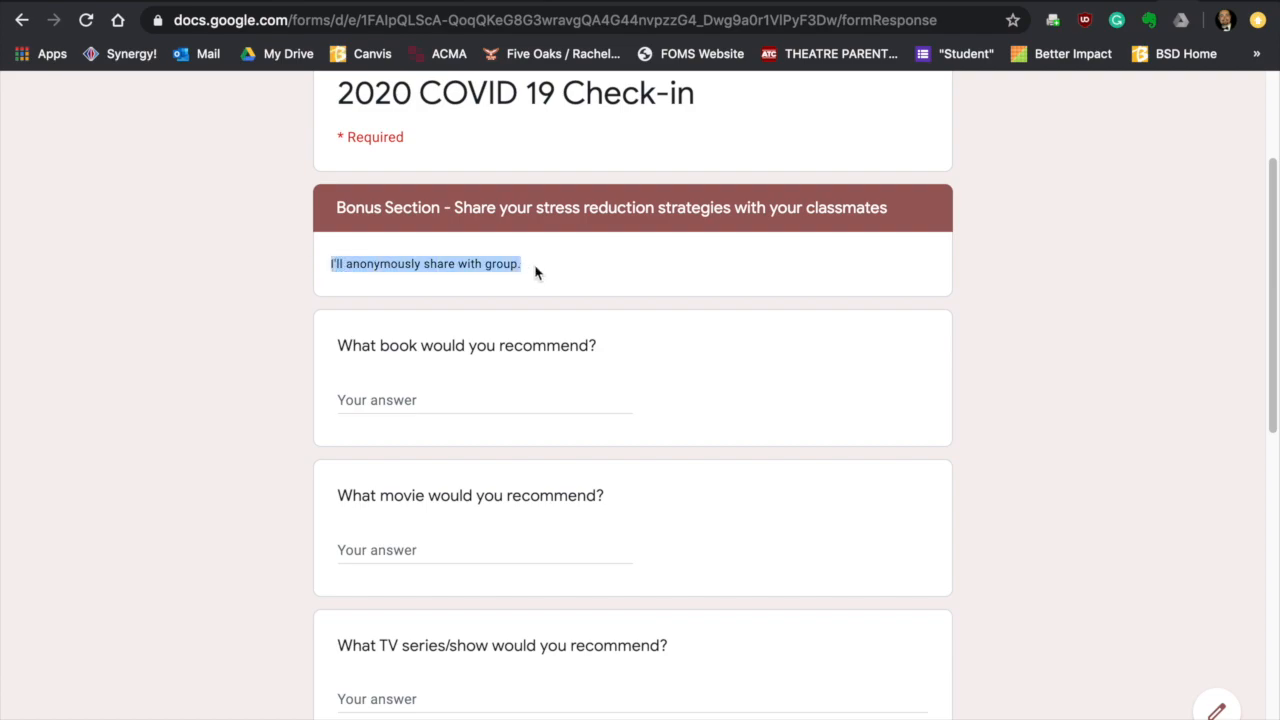
scroll(down, 3)
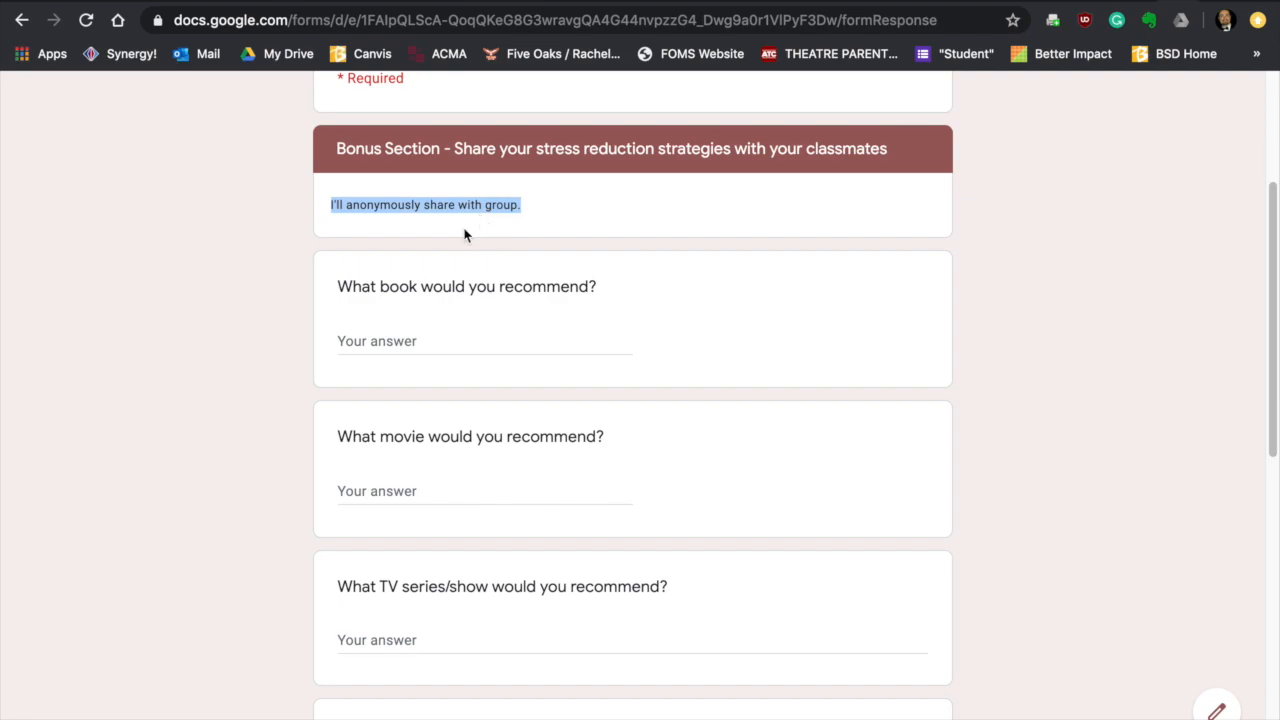
mouse_move(500, 333)
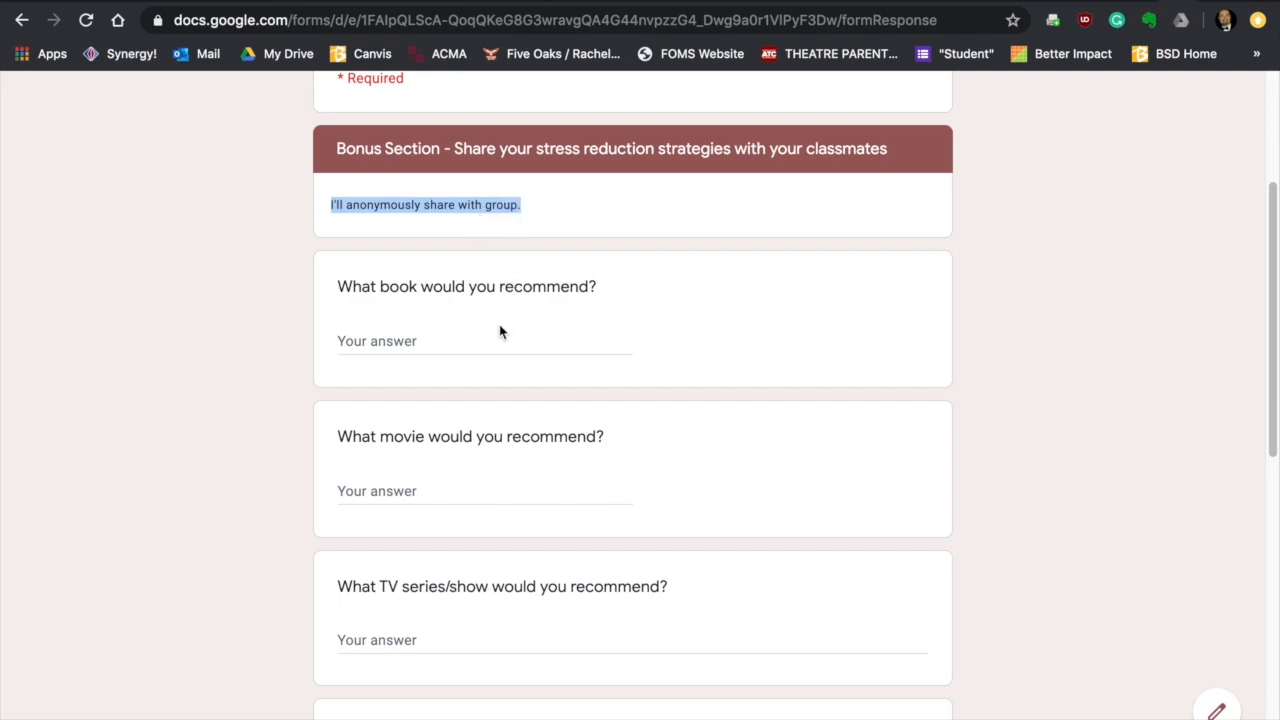
click(530, 205)
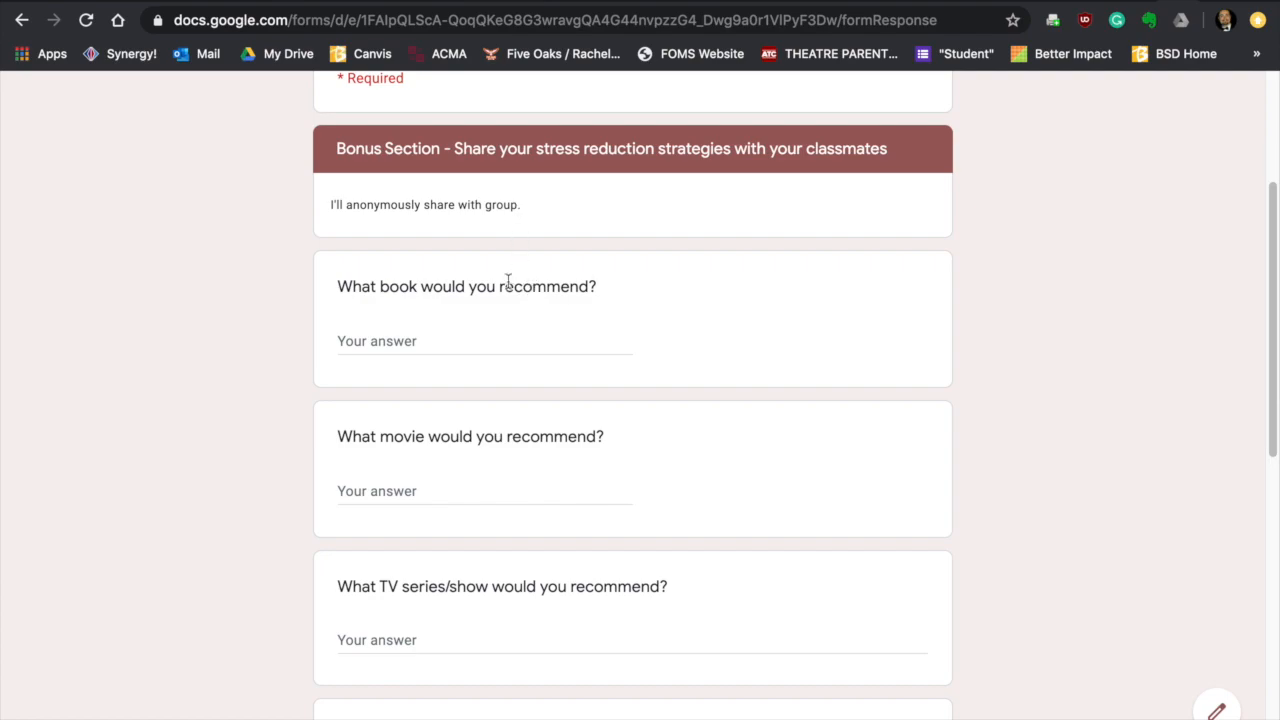
mouse_move(373, 381)
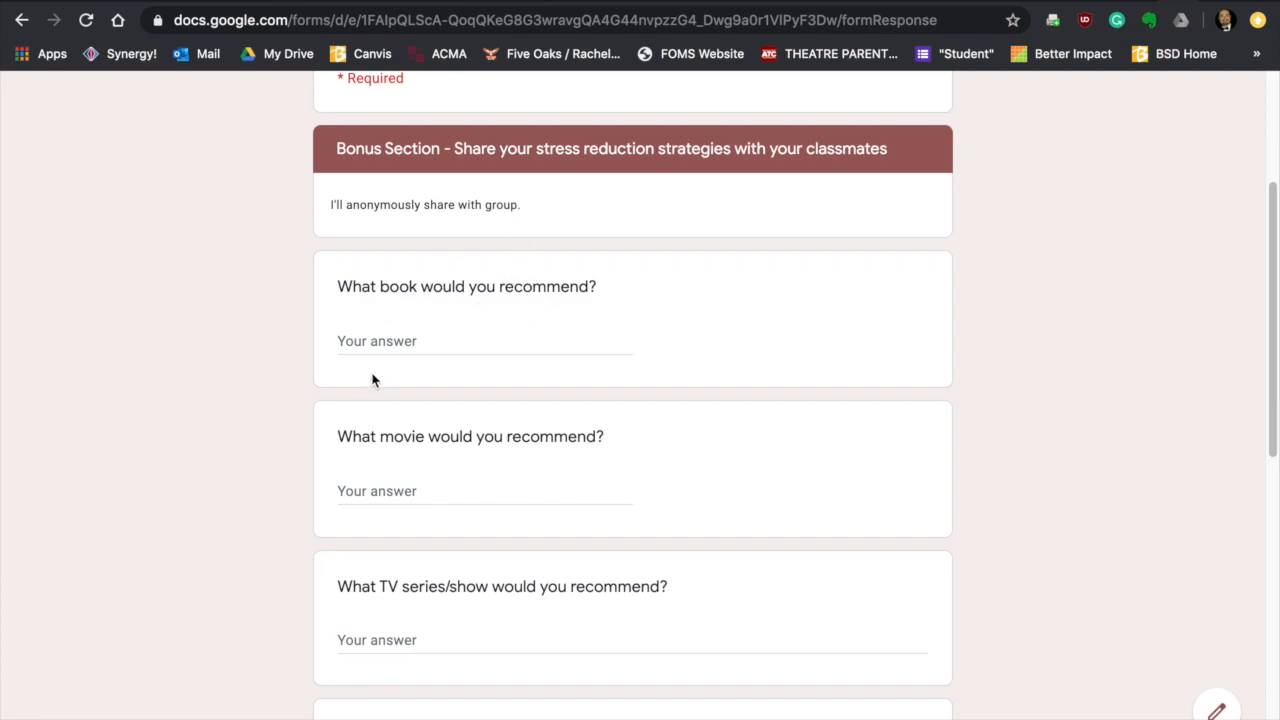
mouse_move(398, 381)
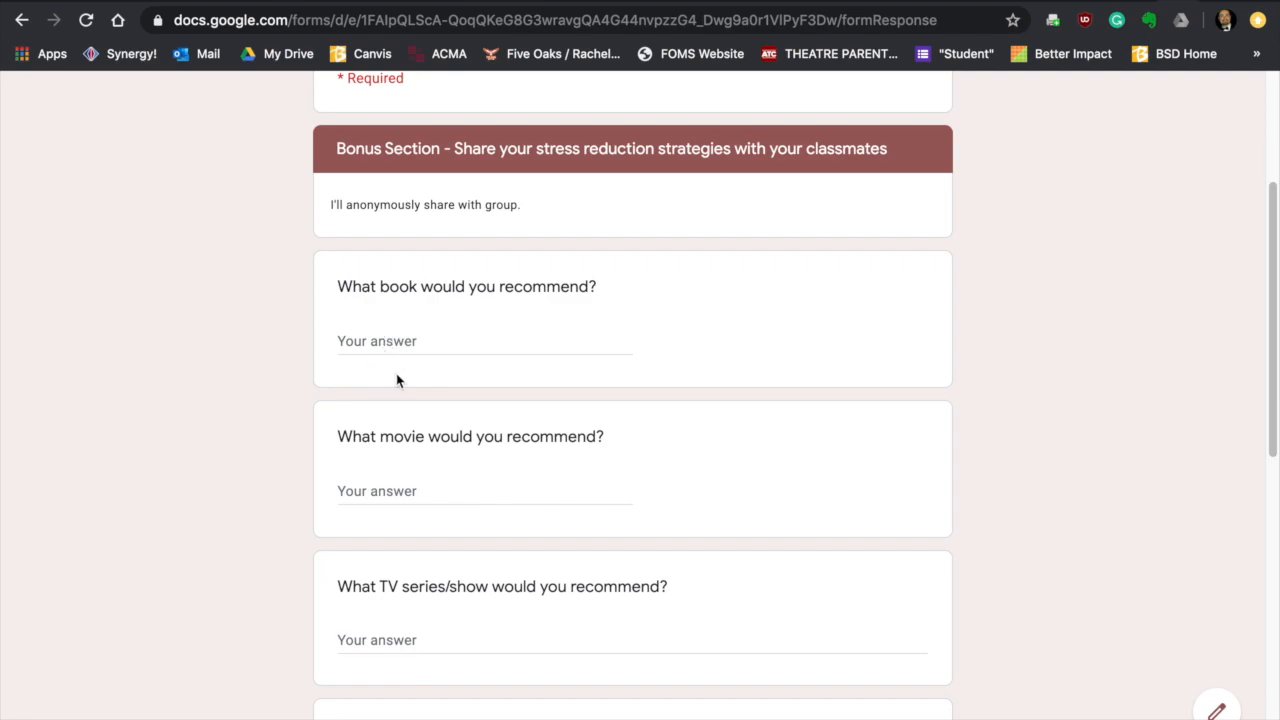
scroll(down, 3)
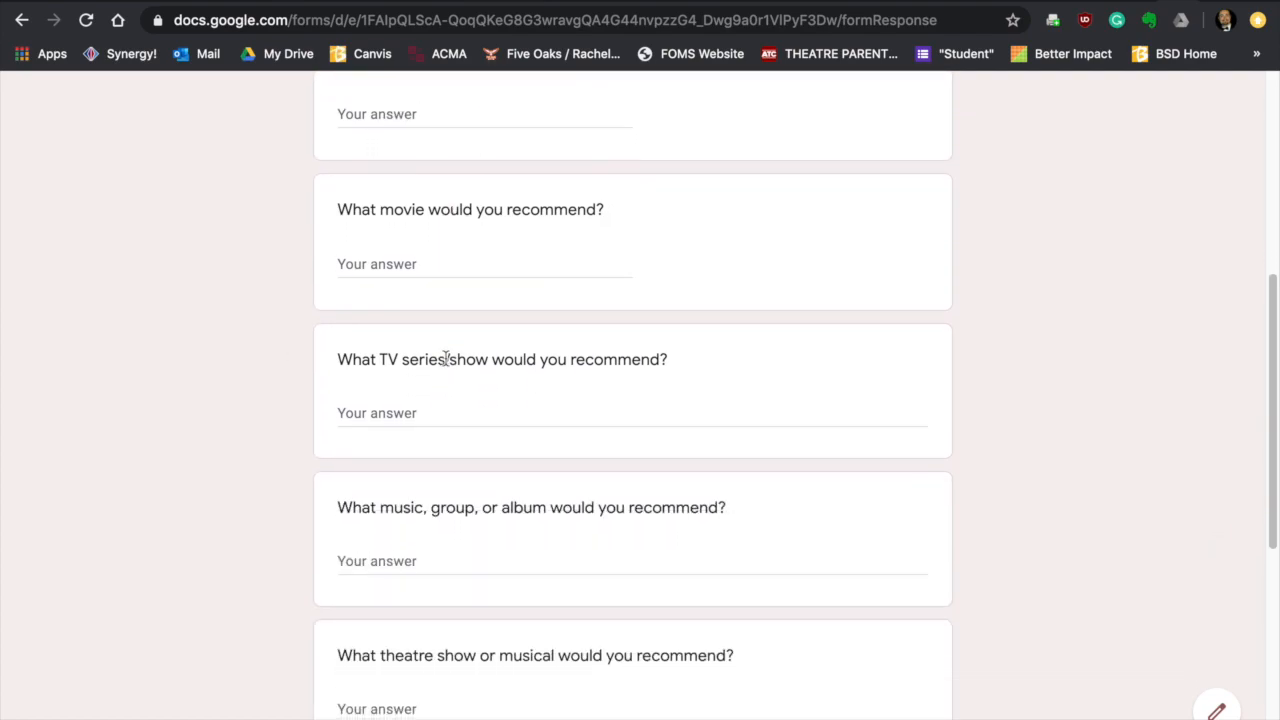
mouse_move(472, 257)
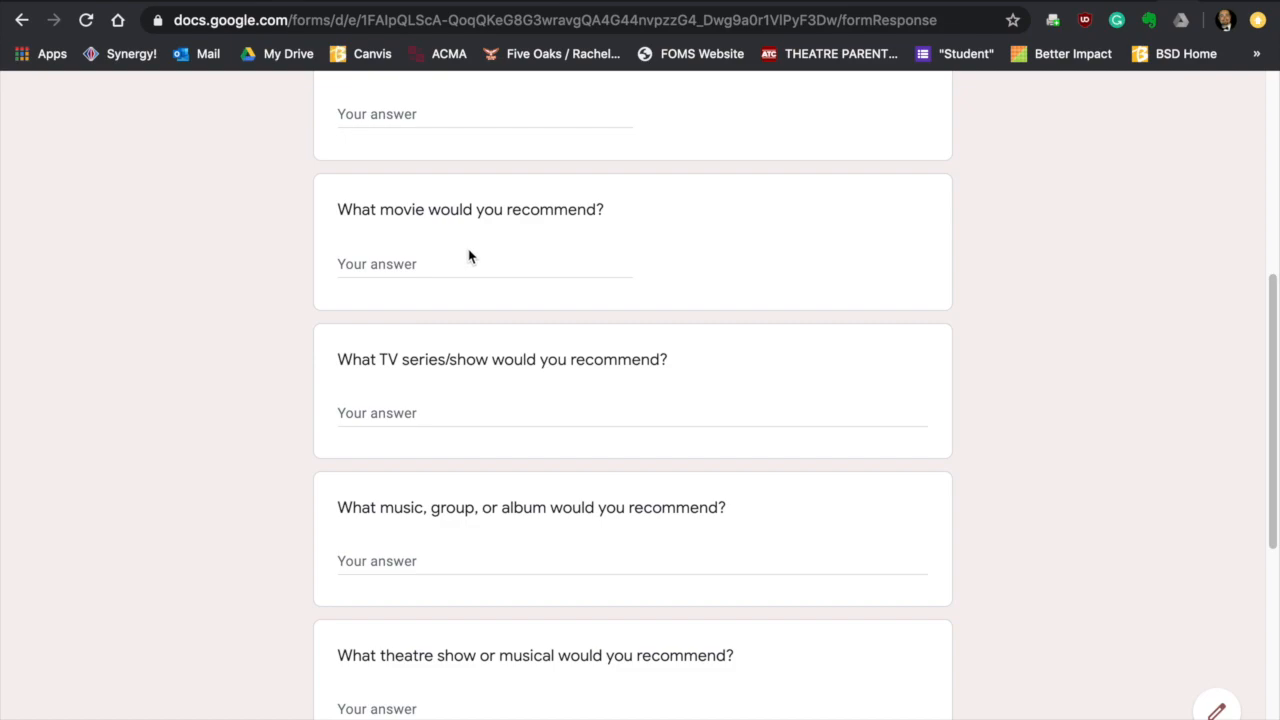
mouse_move(385, 324)
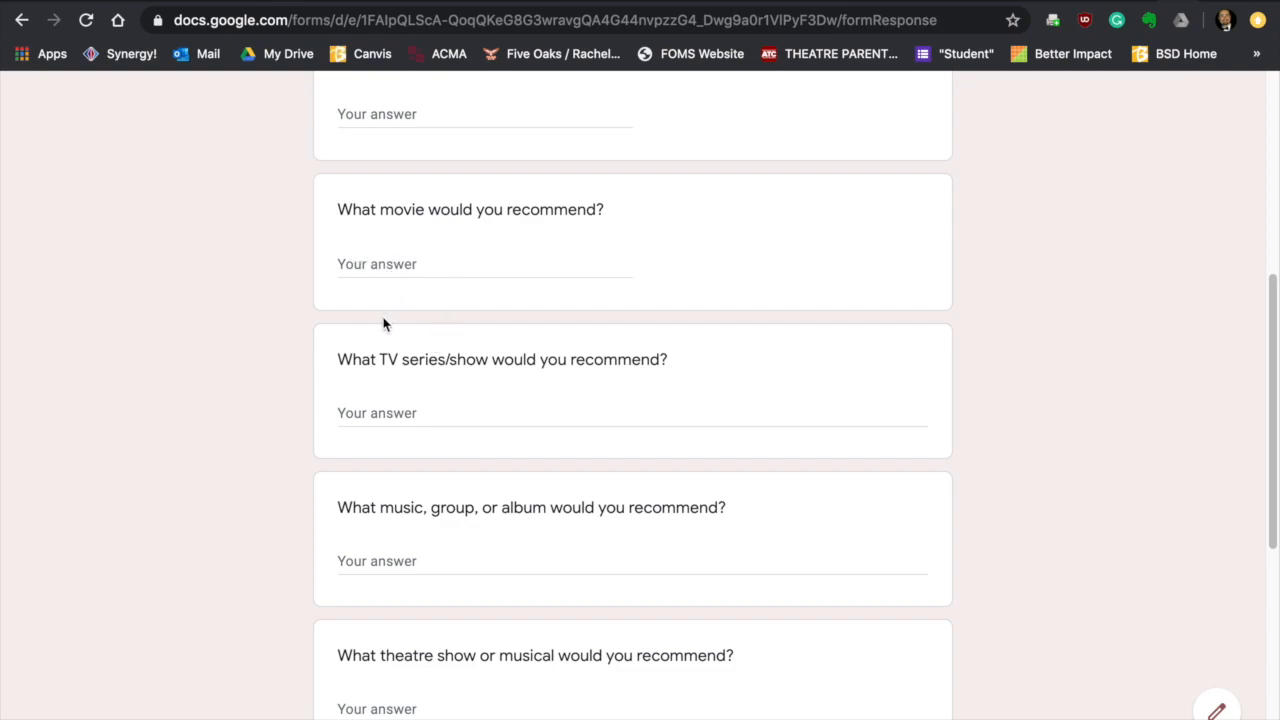
scroll(down, 3)
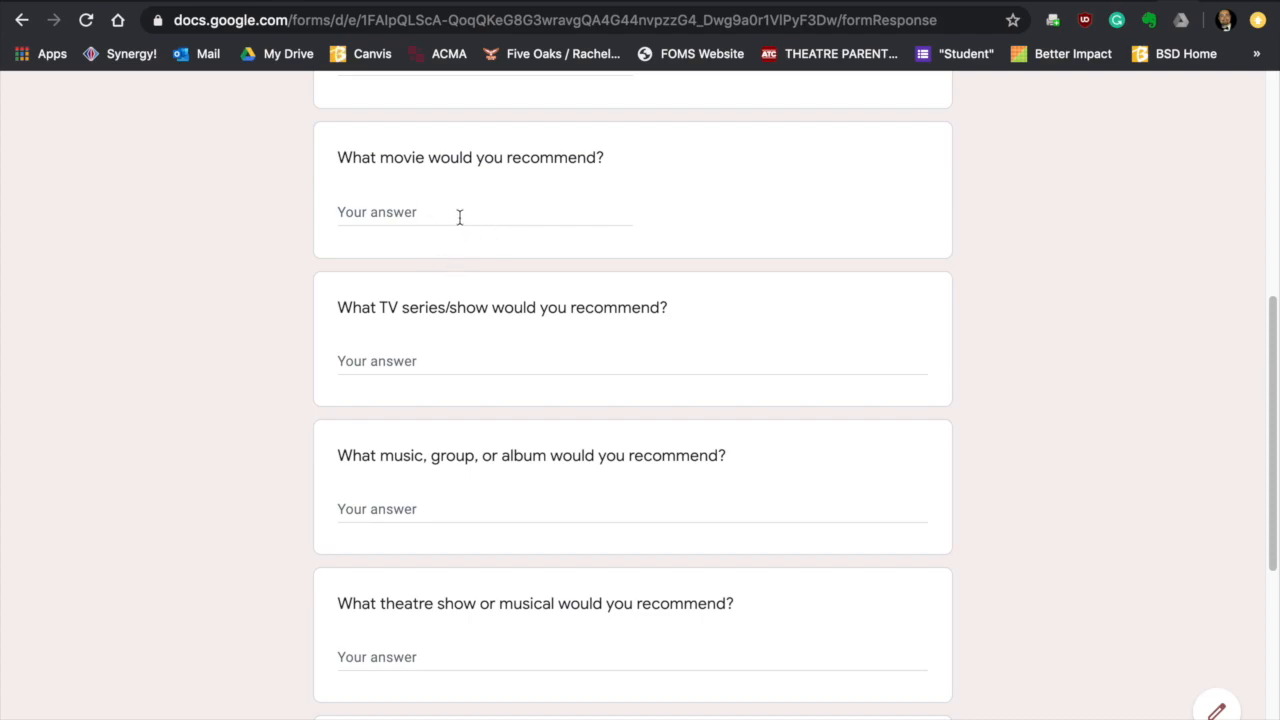
scroll(down, 3)
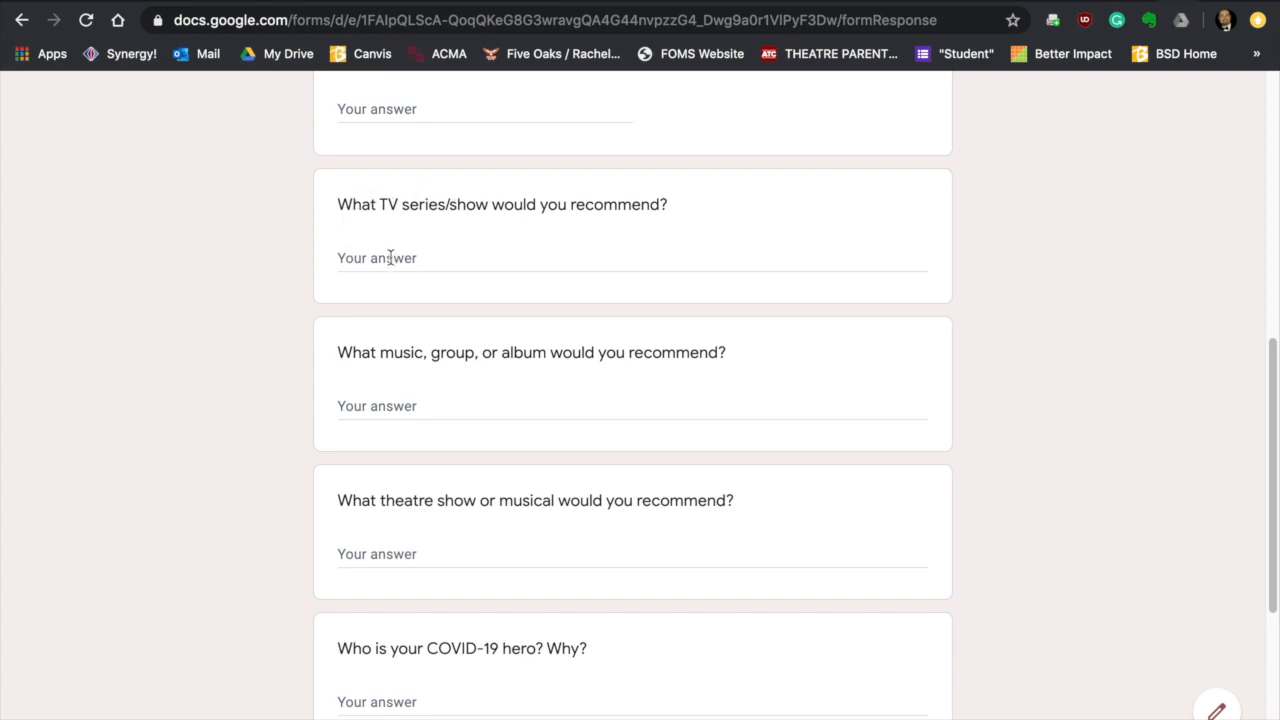
scroll(down, 3)
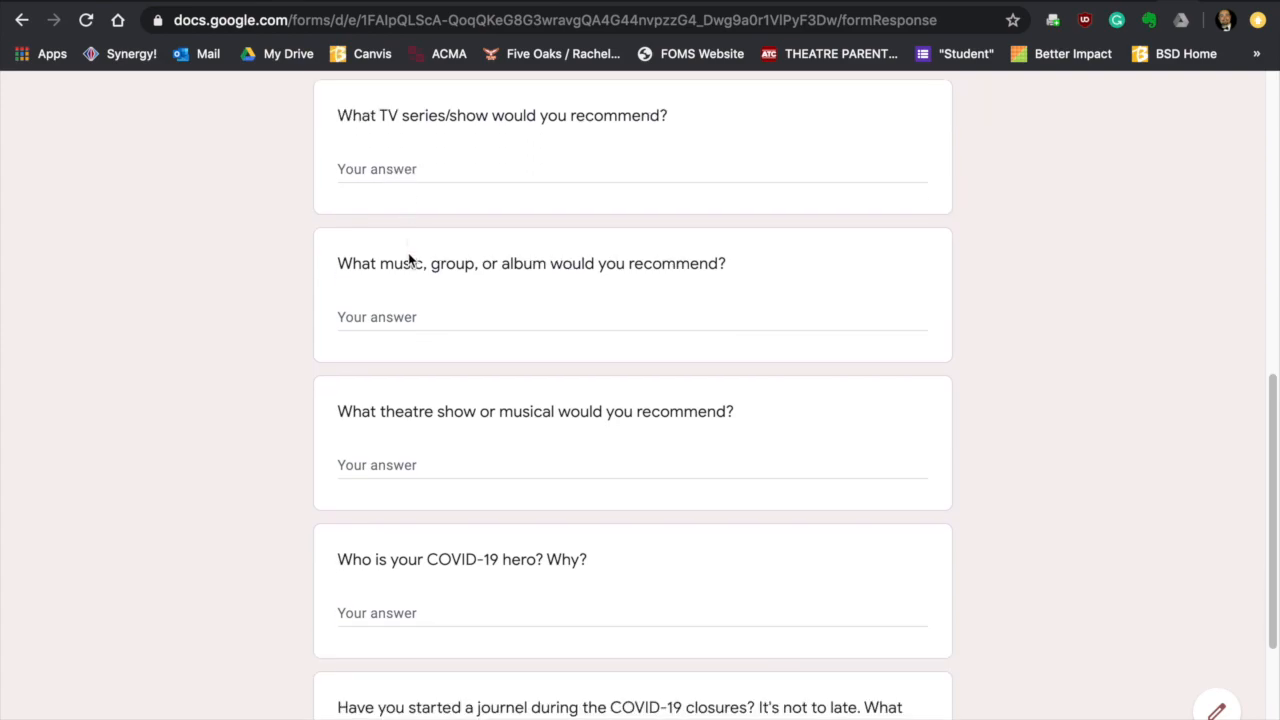
scroll(down, 3)
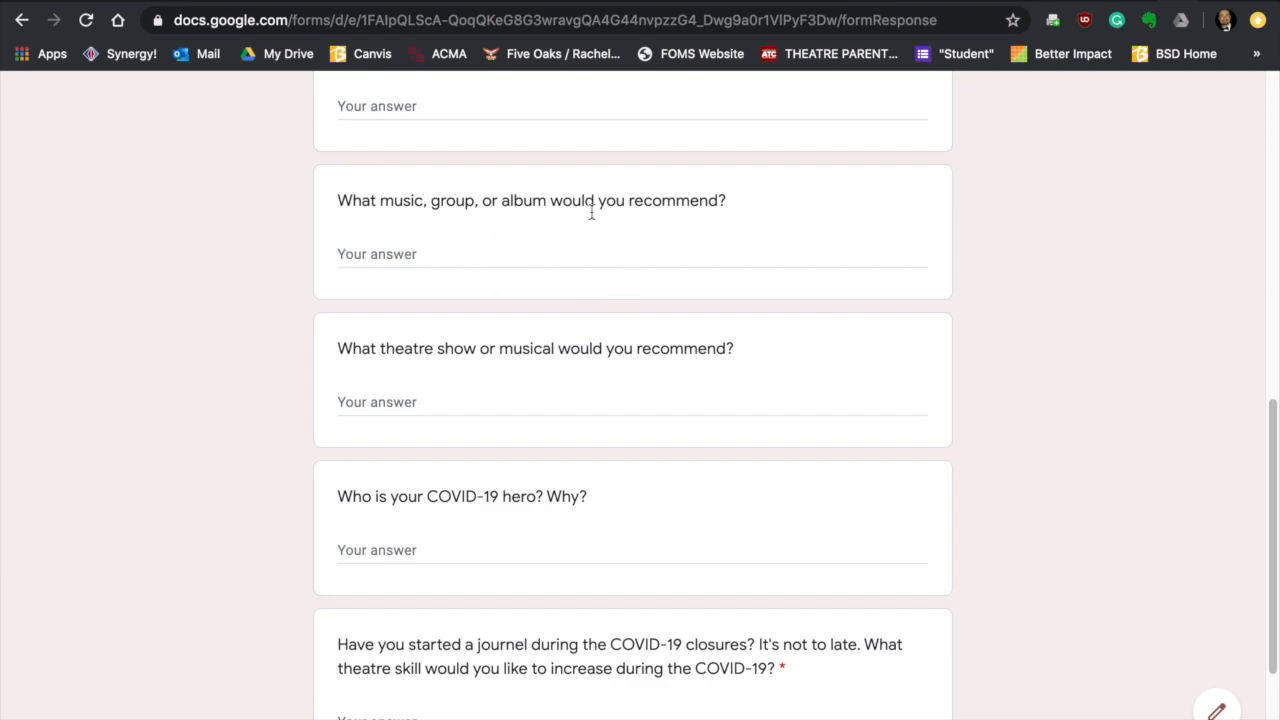
mouse_move(453, 248)
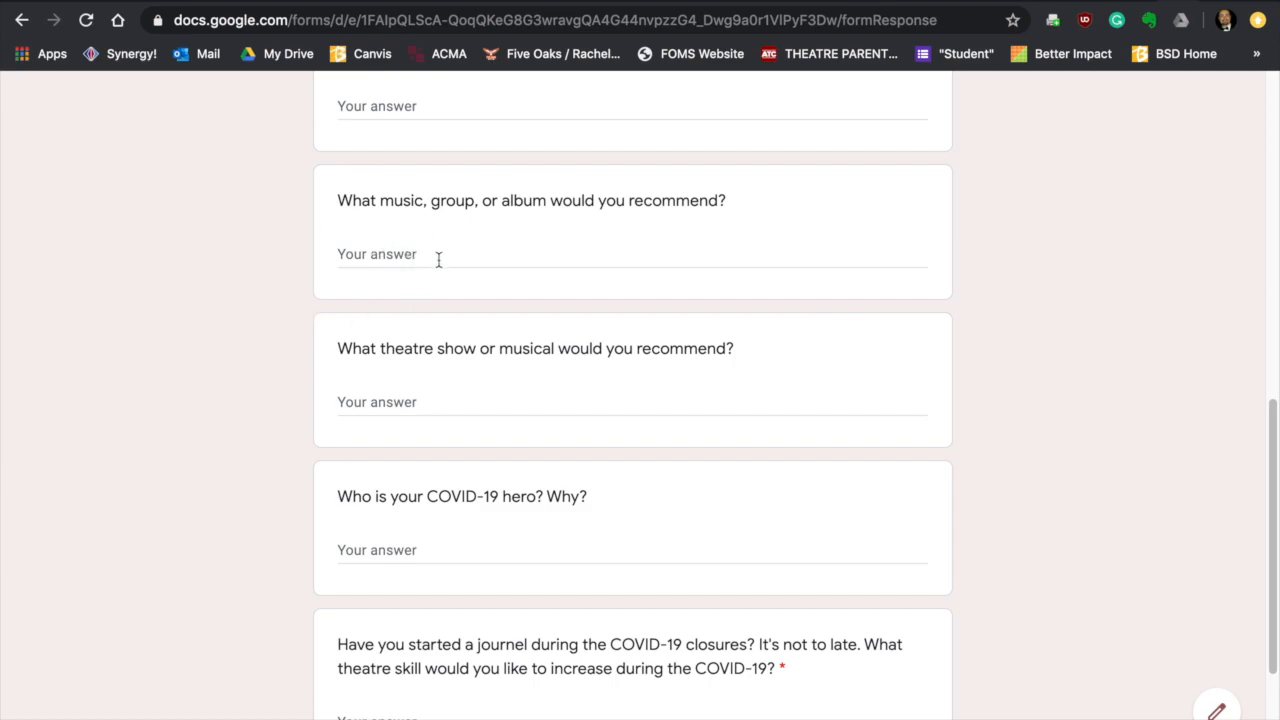
scroll(down, 3)
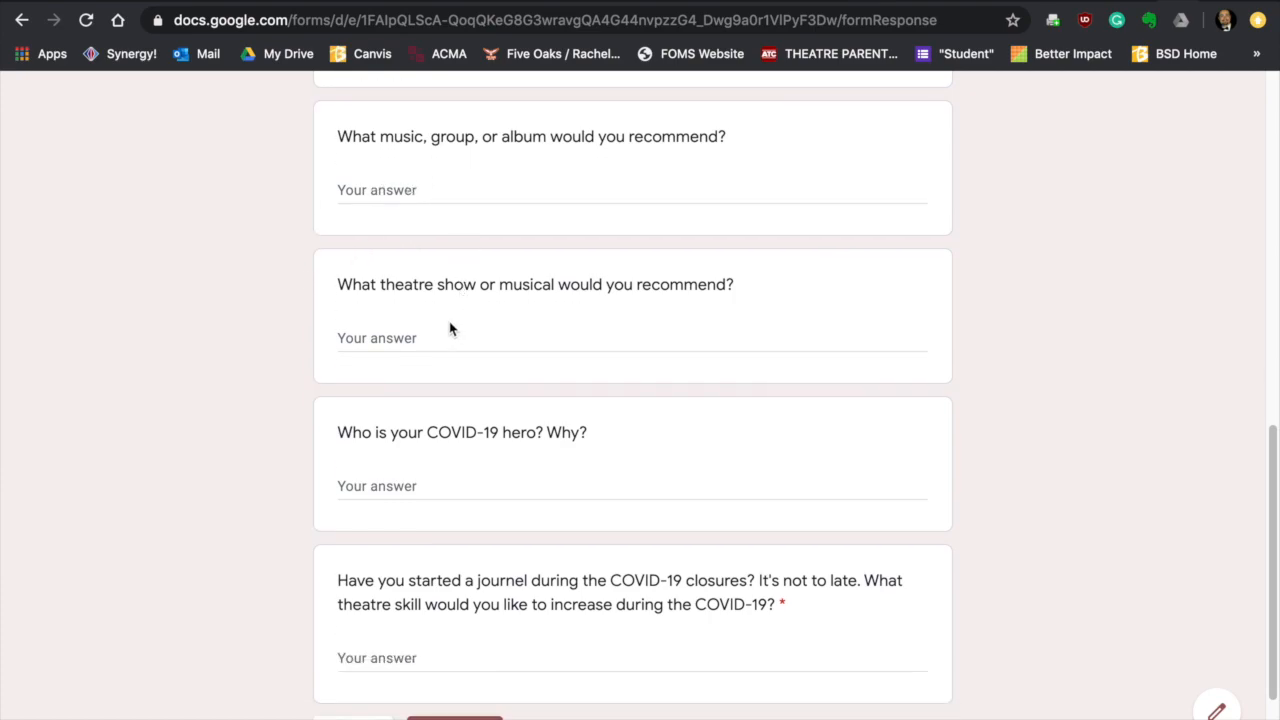
mouse_move(442, 332)
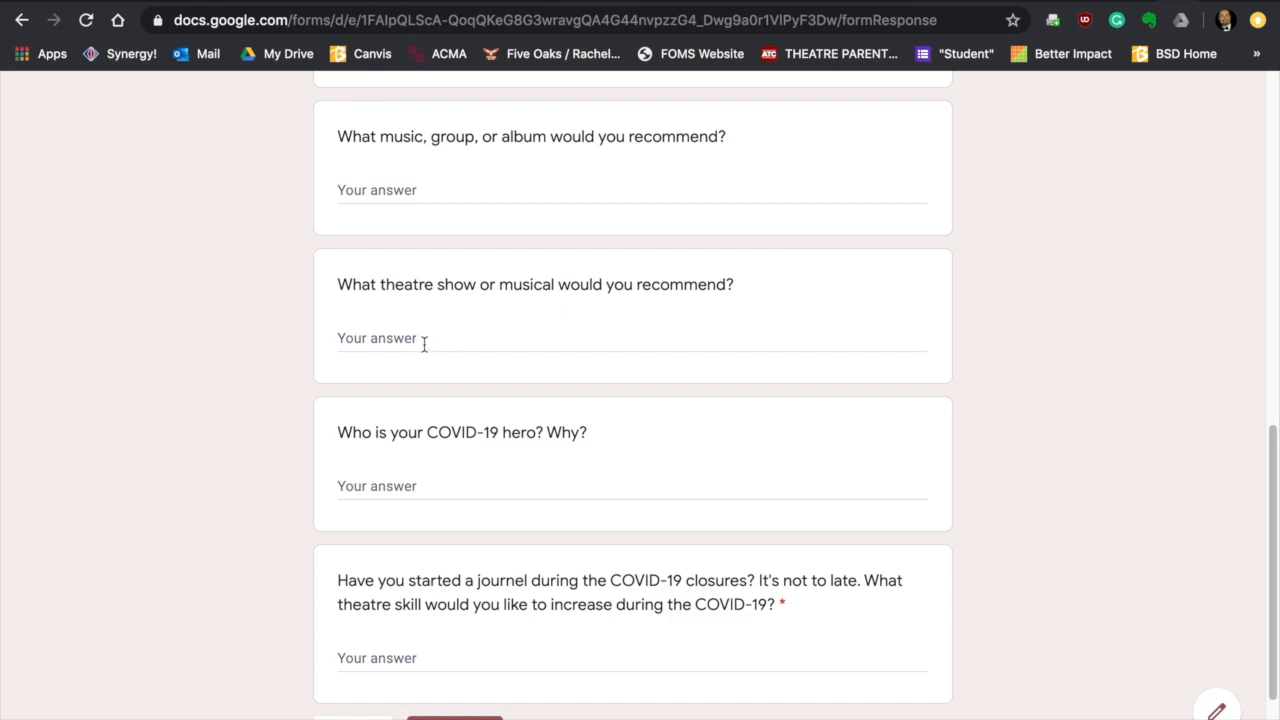
scroll(down, 3)
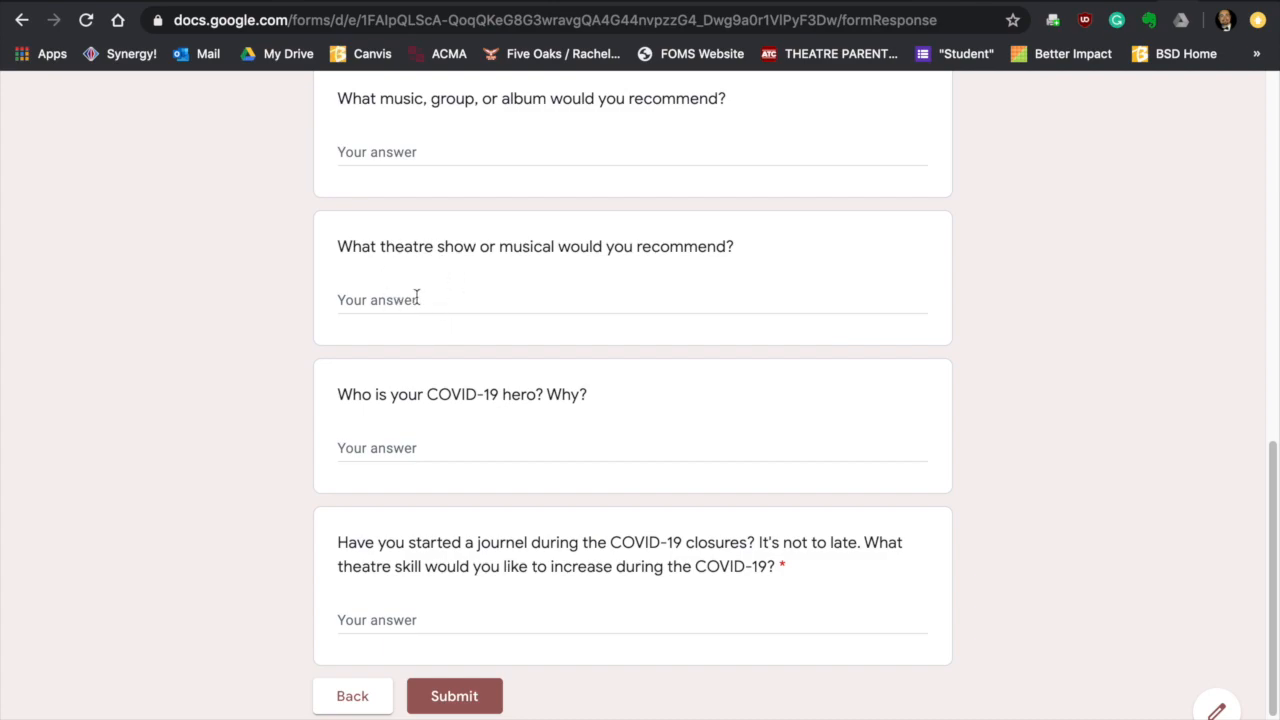
mouse_move(419, 285)
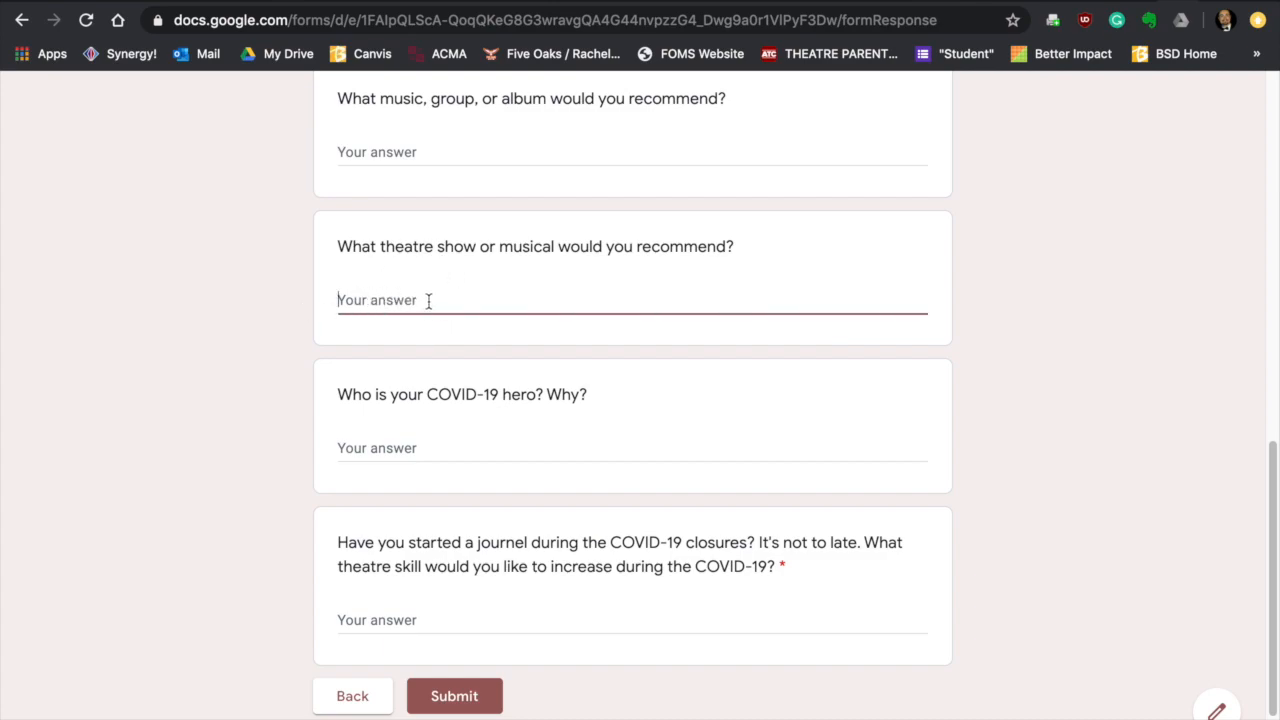
Enter 'Acting' as the theatre skill answer and submit the check-in
scroll(down, 3)
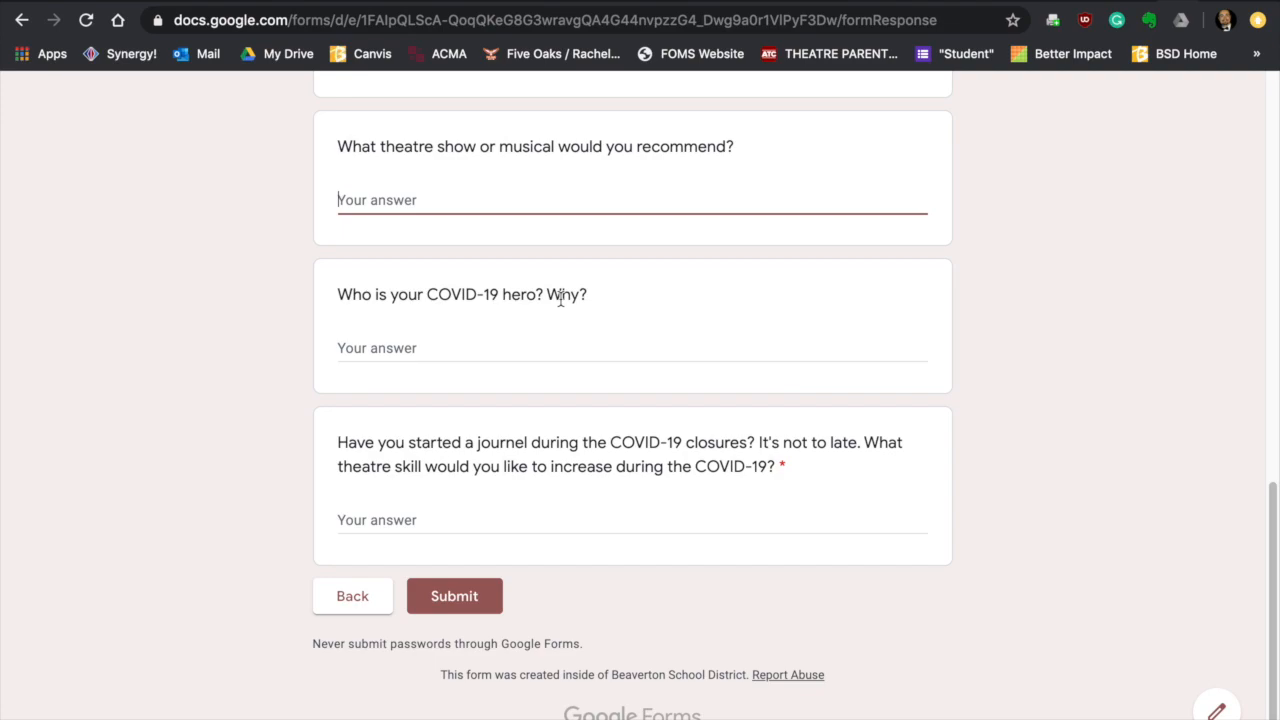
mouse_move(530, 368)
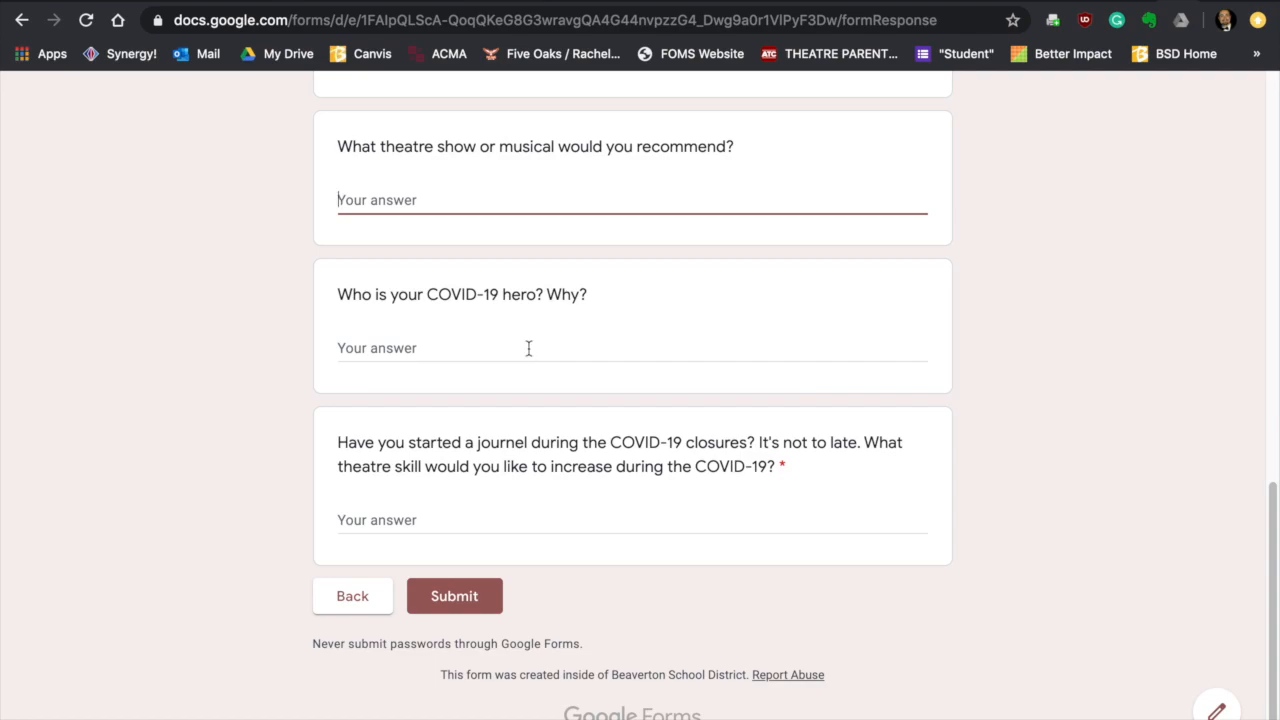
mouse_move(531, 499)
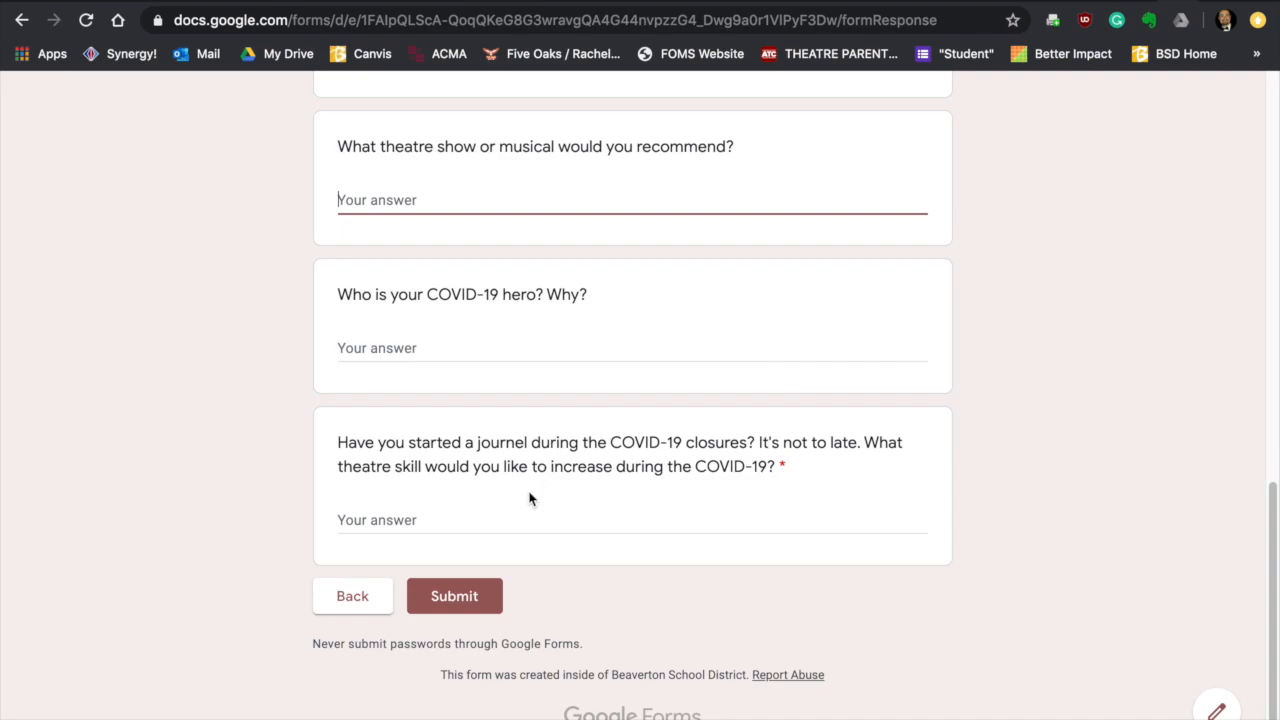
mouse_move(551, 438)
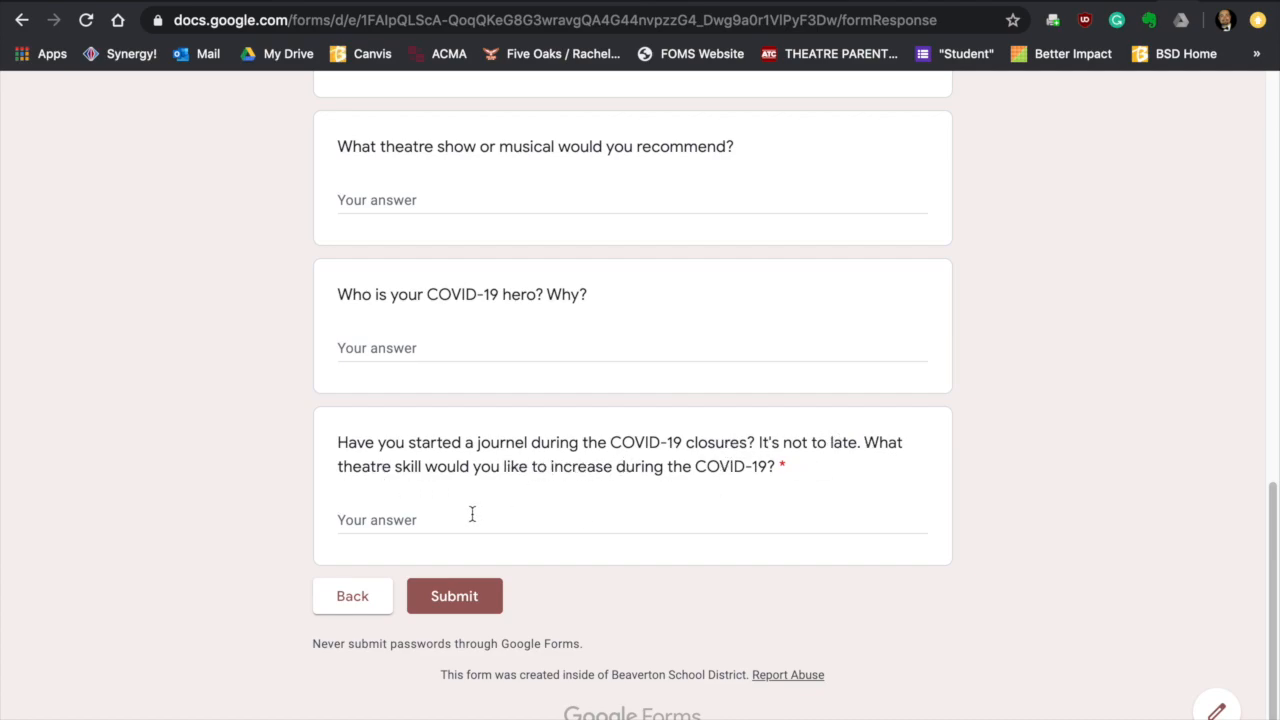
click(620, 519)
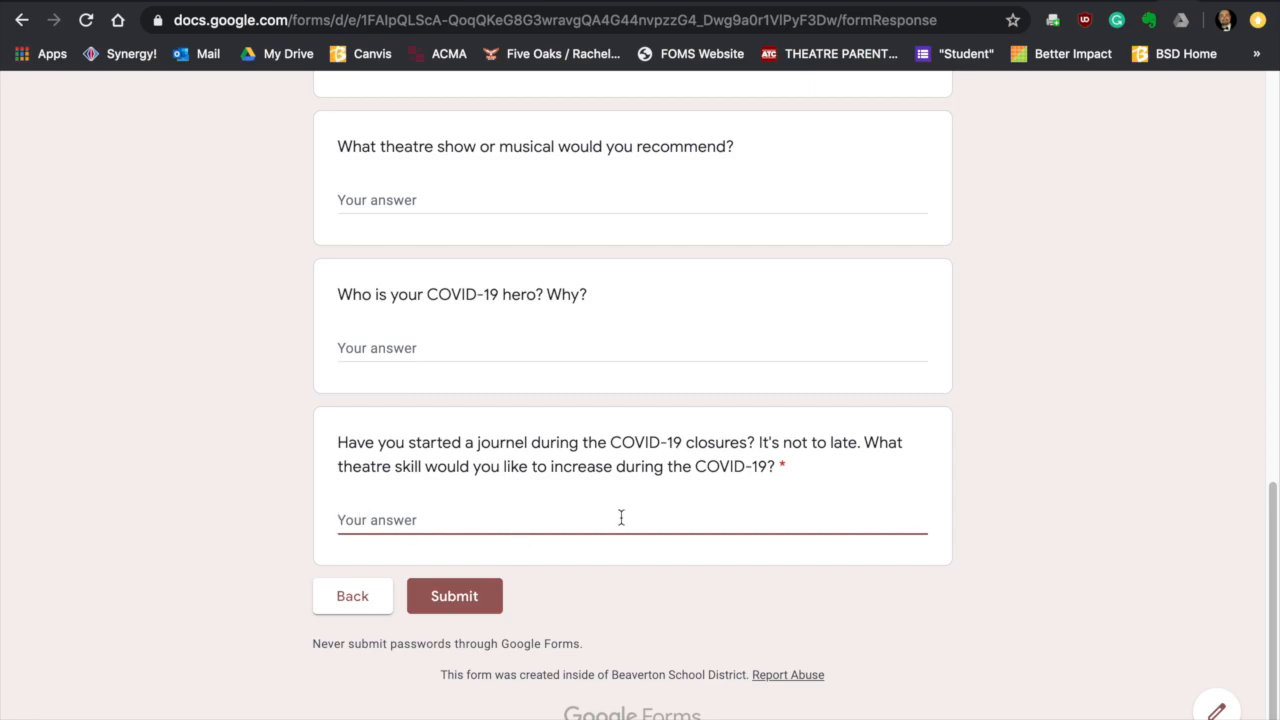
mouse_move(634, 511)
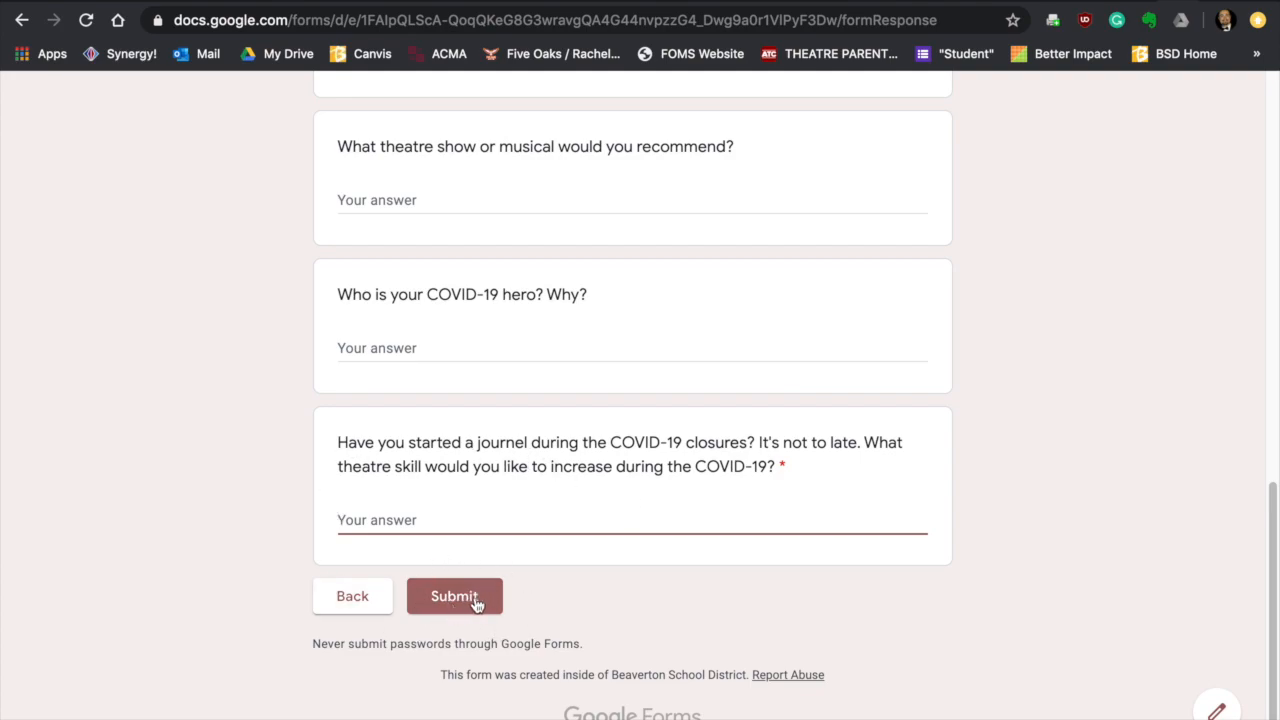
mouse_move(481, 604)
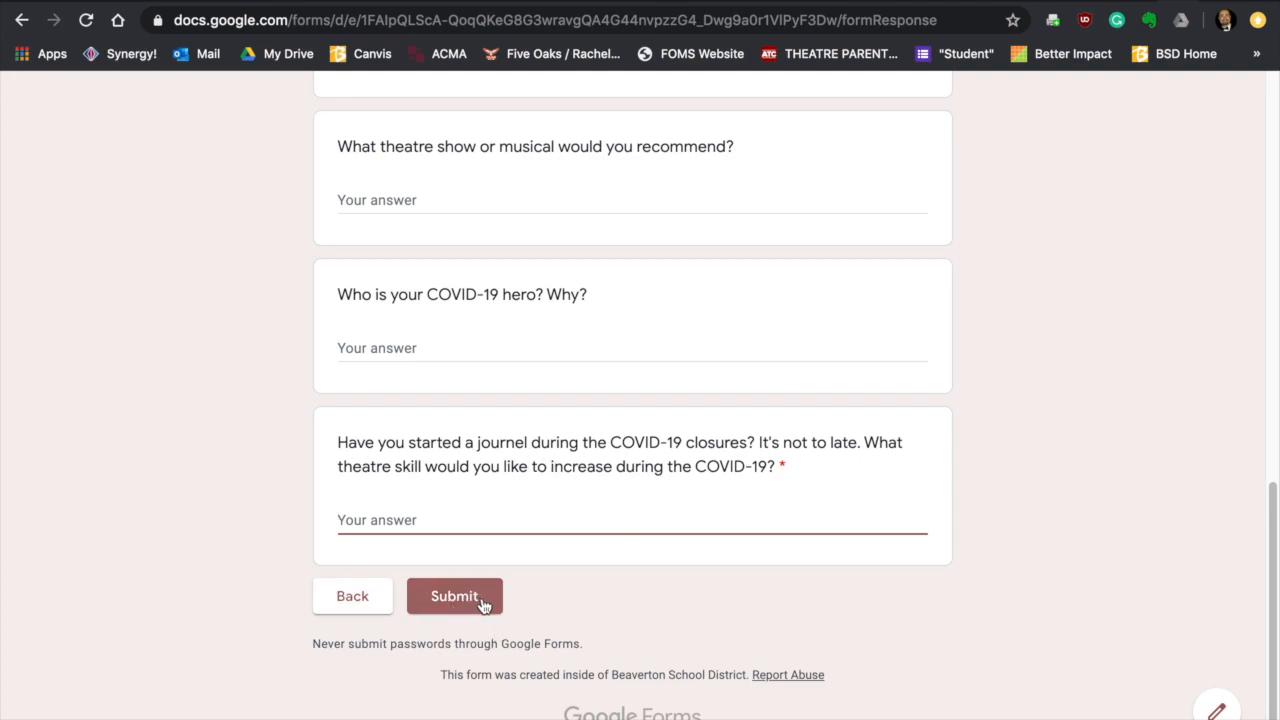
click(454, 596)
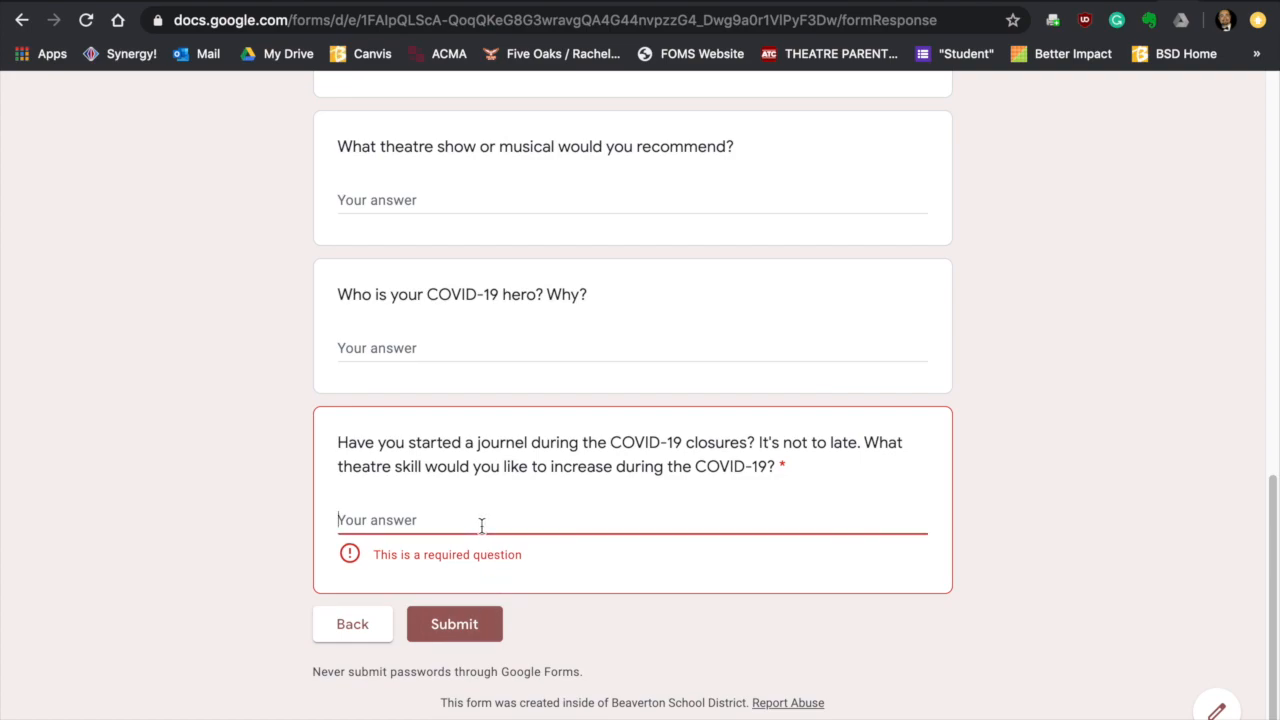
text(A)
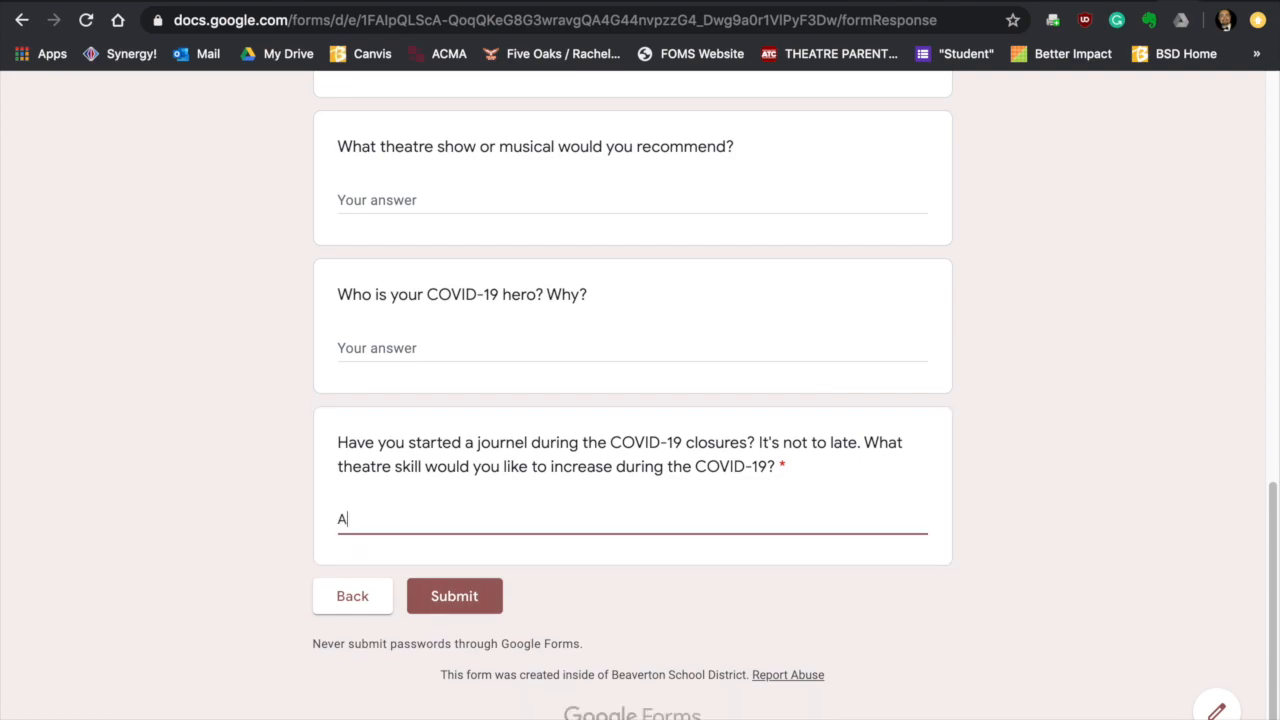
text(cting)
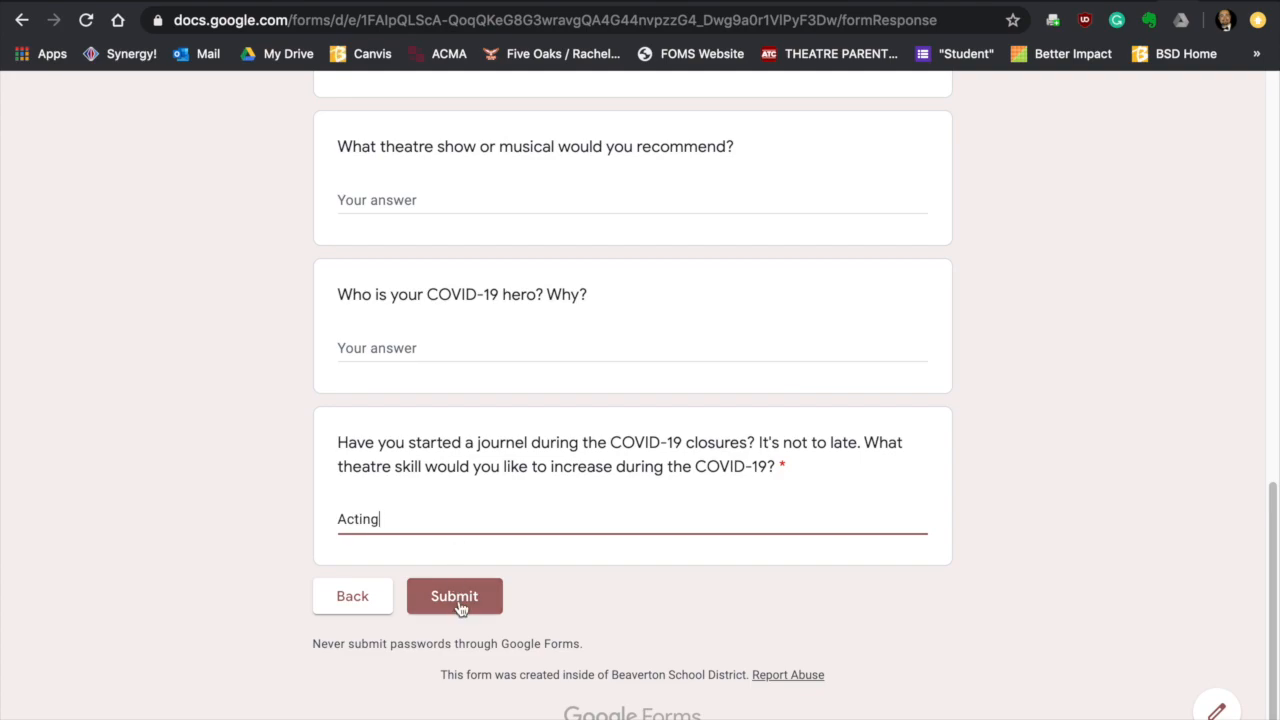
click(454, 596)
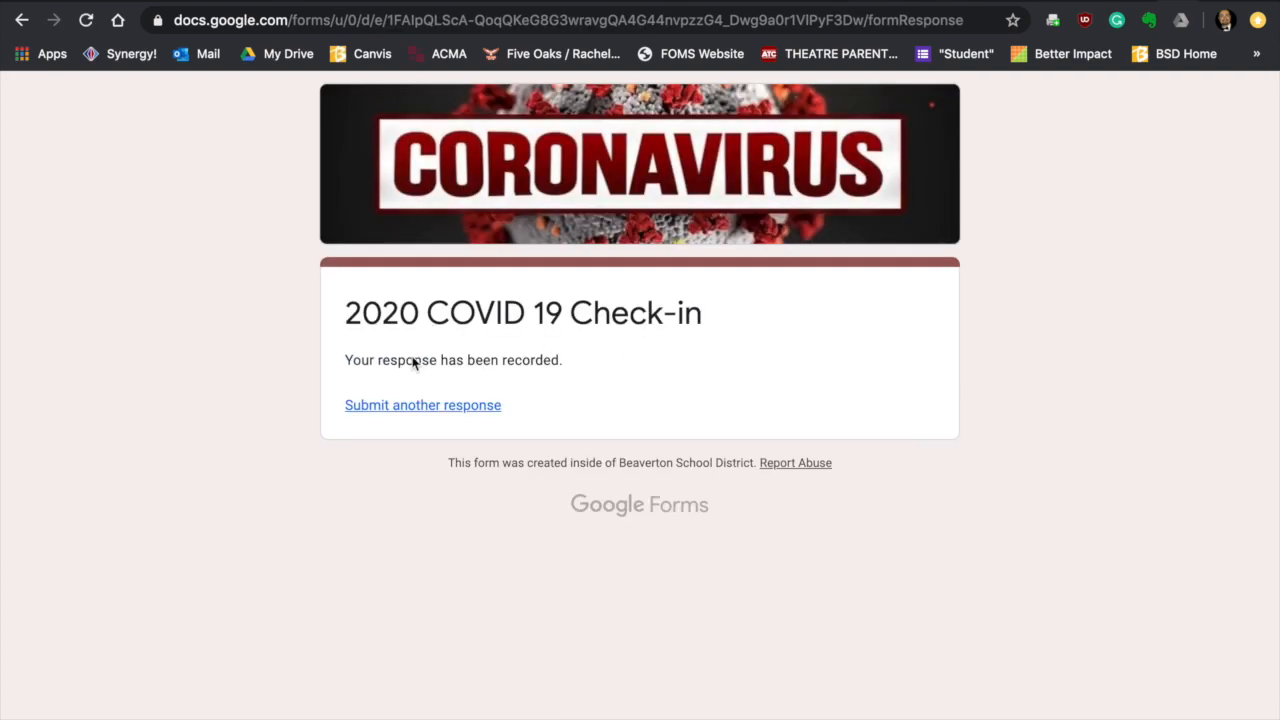
mouse_move(448, 407)
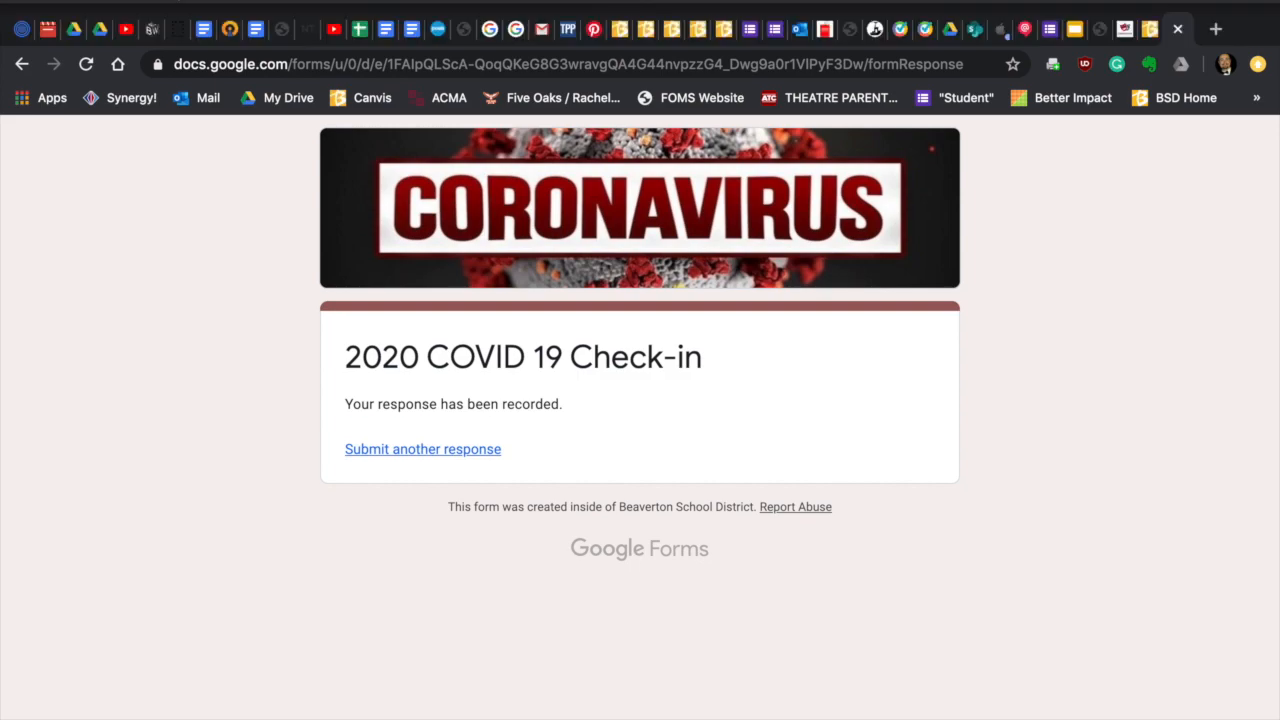
mouse_move(70, 5)
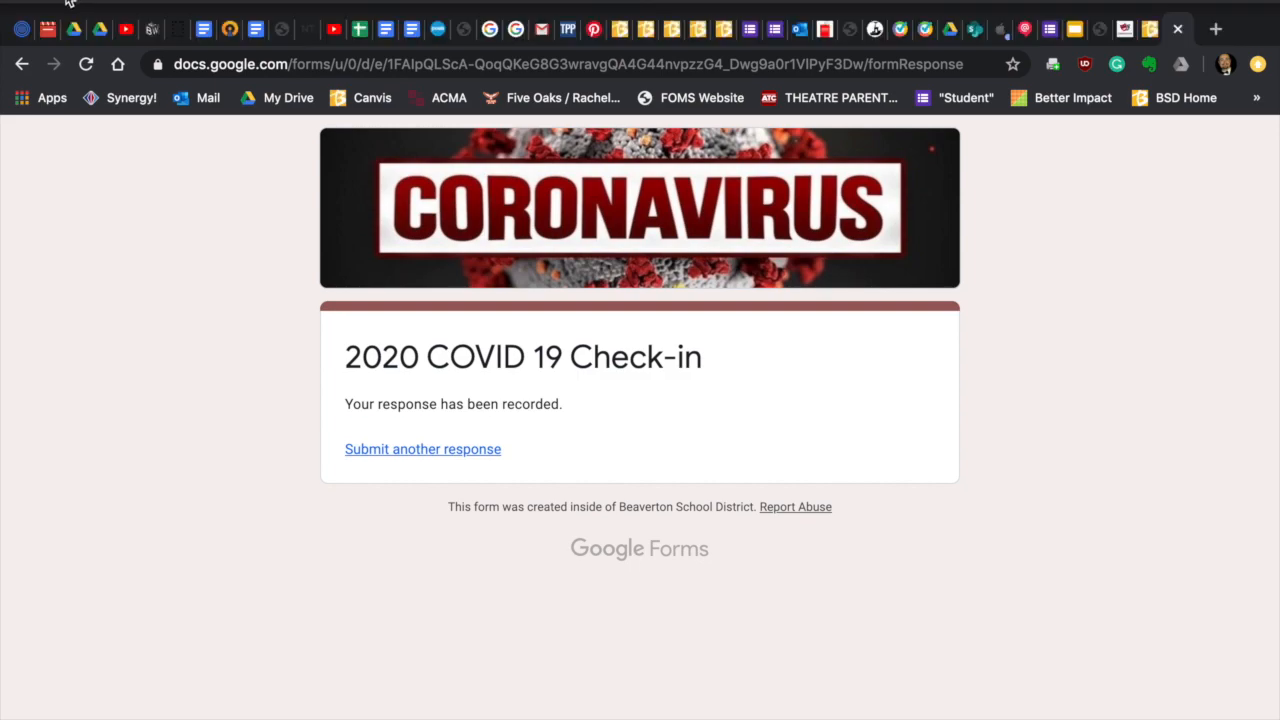